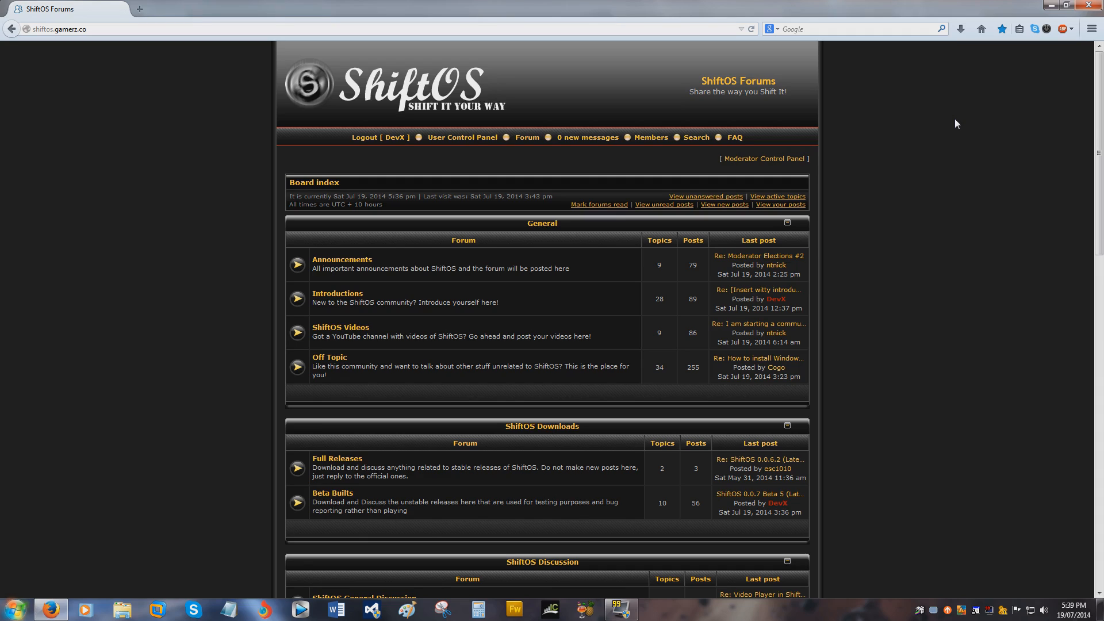
{"action": "mouse_move", "coordinate": [947, 127]}
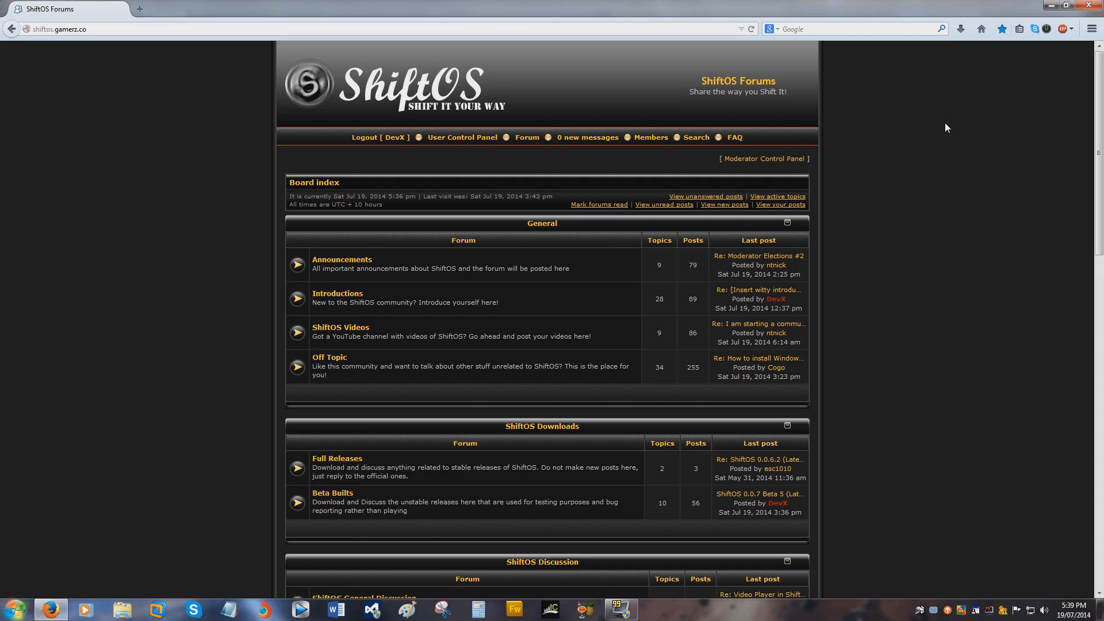
{"action": "mouse_move", "coordinate": [573, 104]}
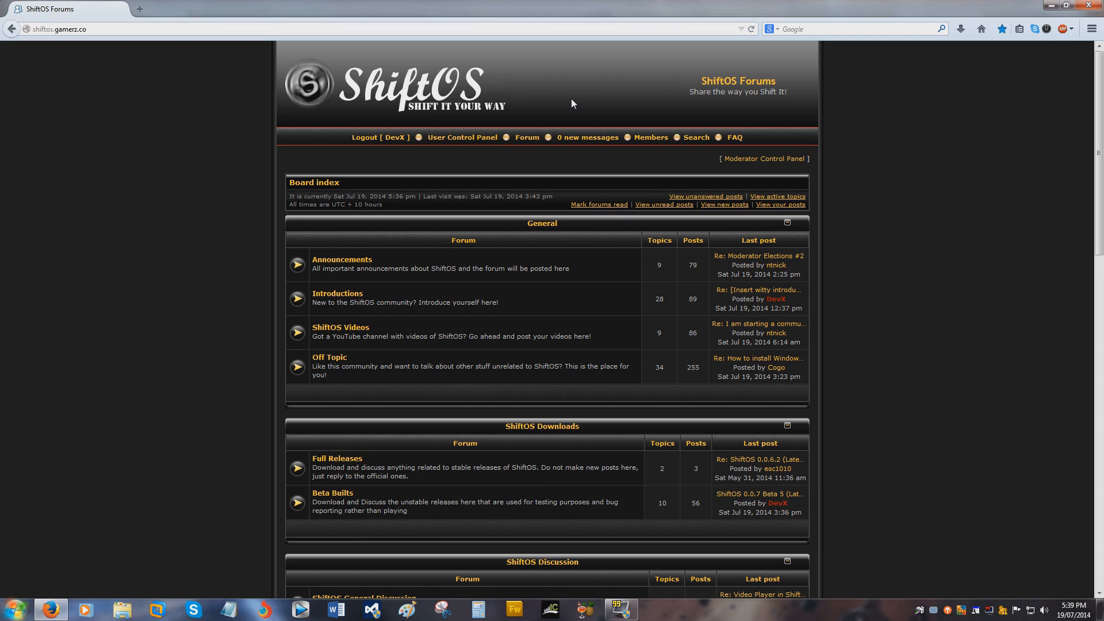
{"action": "mouse_move", "coordinate": [38, 71]}
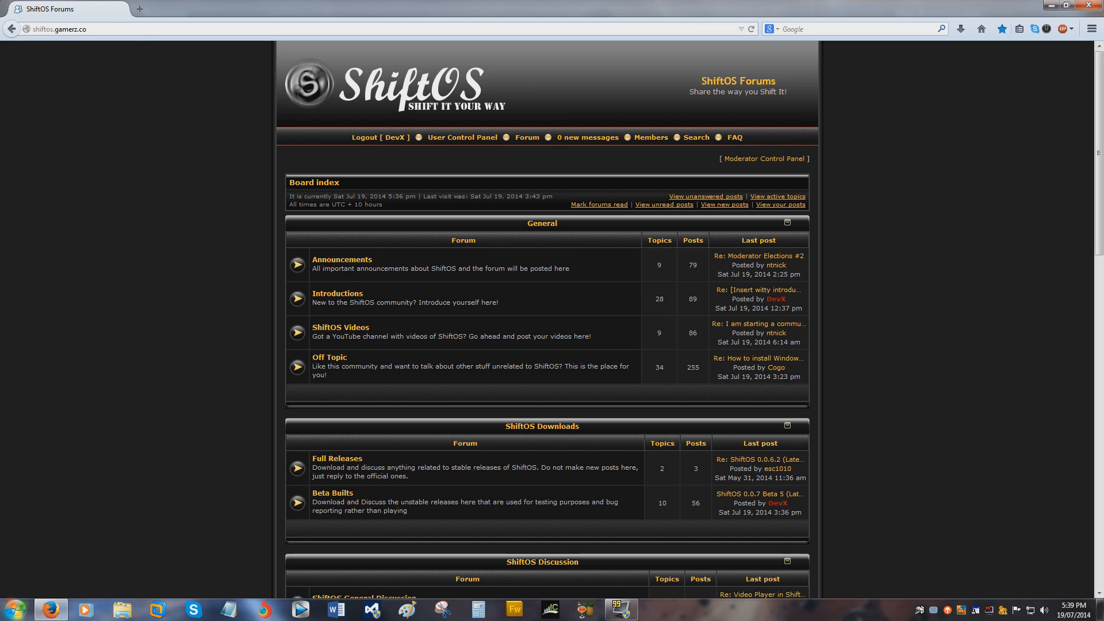
{"action": "mouse_move", "coordinate": [147, 172]}
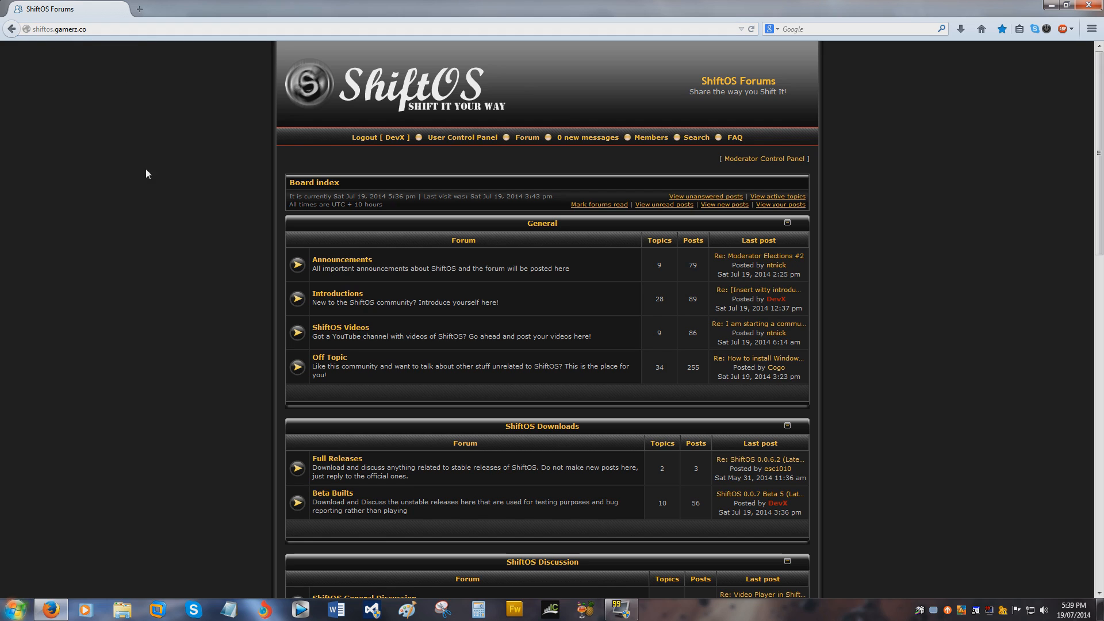
Scroll the forum index and browse the Beta Builts forum
{"action": "scroll", "scroll_direction": "down", "scroll_amount": 3}
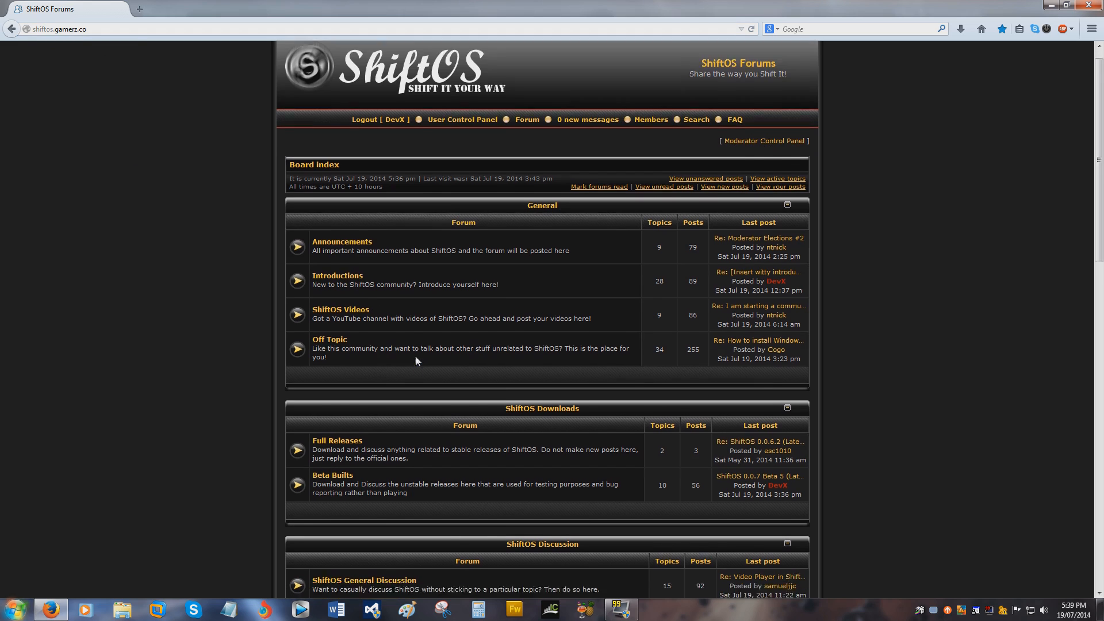
{"action": "scroll", "scroll_direction": "down", "scroll_amount": 3}
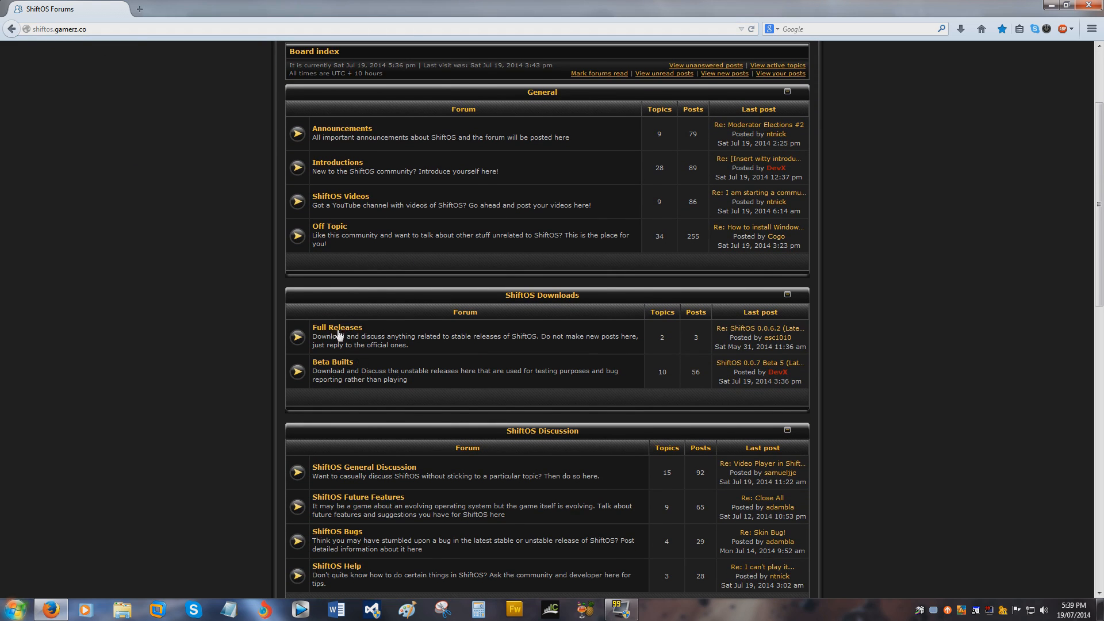
{"action": "left_click", "coordinate": [336, 327]}
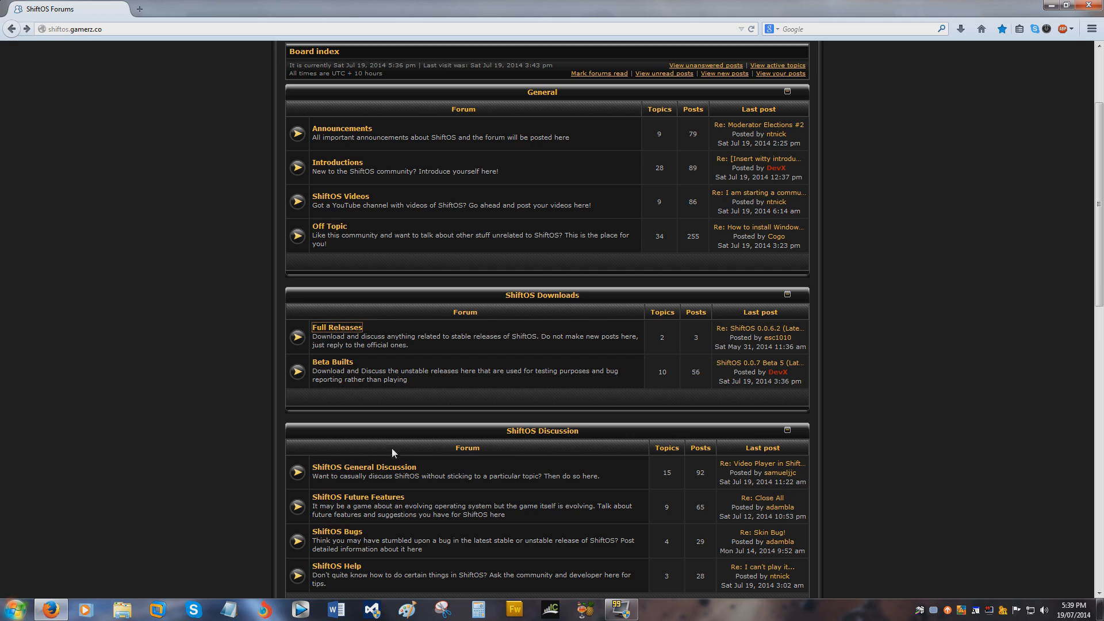
{"action": "left_click", "coordinate": [332, 362]}
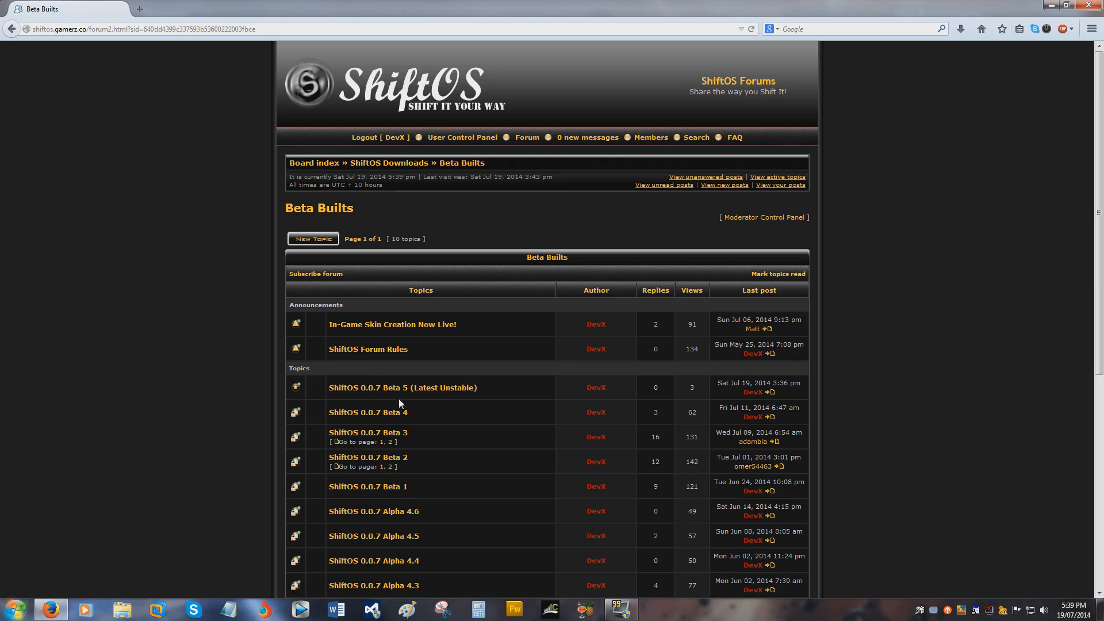
{"action": "scroll", "scroll_direction": "down", "scroll_amount": 3}
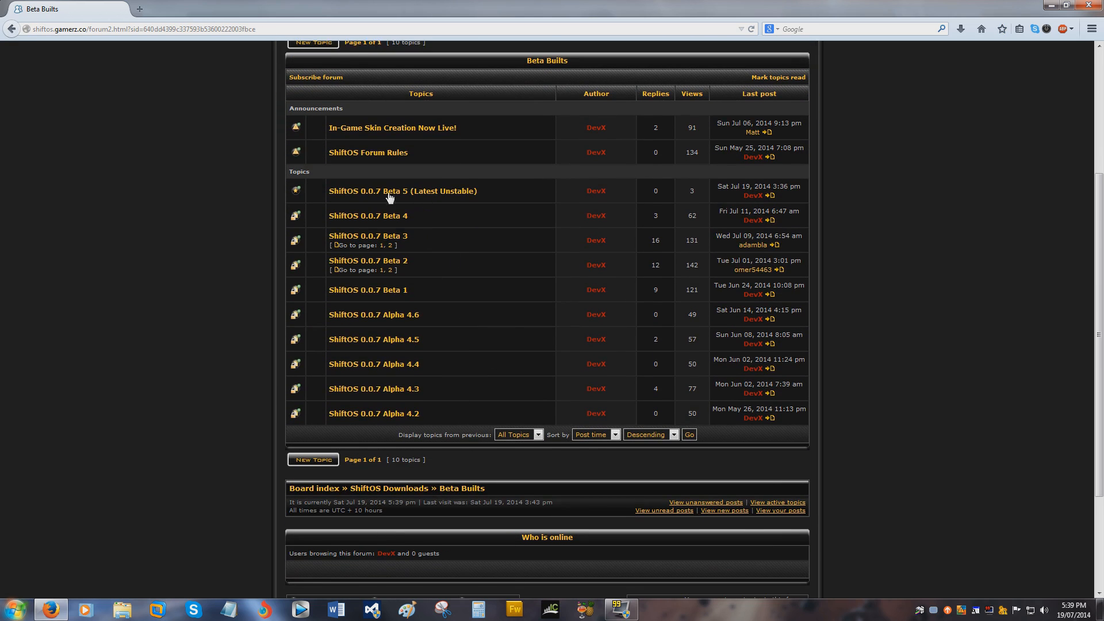
{"action": "mouse_move", "coordinate": [390, 196]}
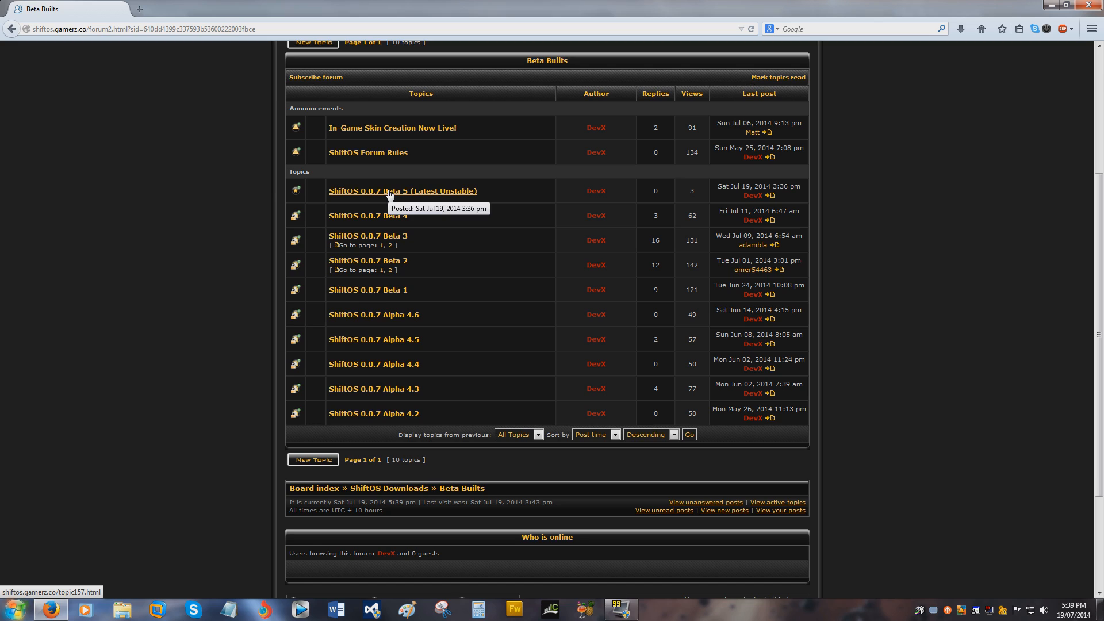
{"action": "mouse_move", "coordinate": [445, 194]}
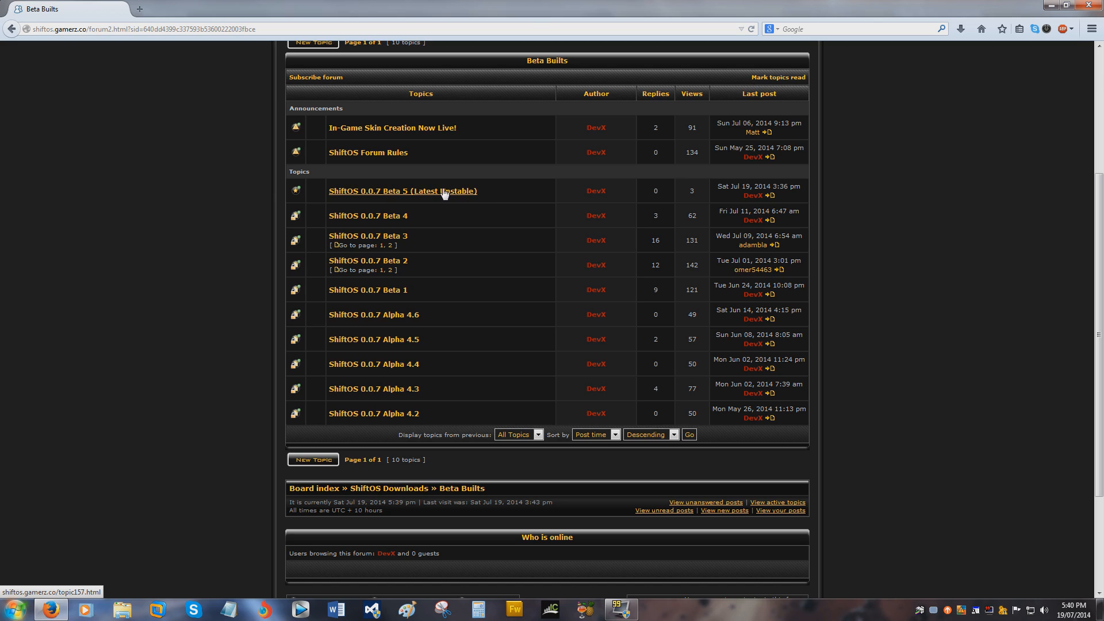
{"action": "mouse_move", "coordinate": [474, 189]}
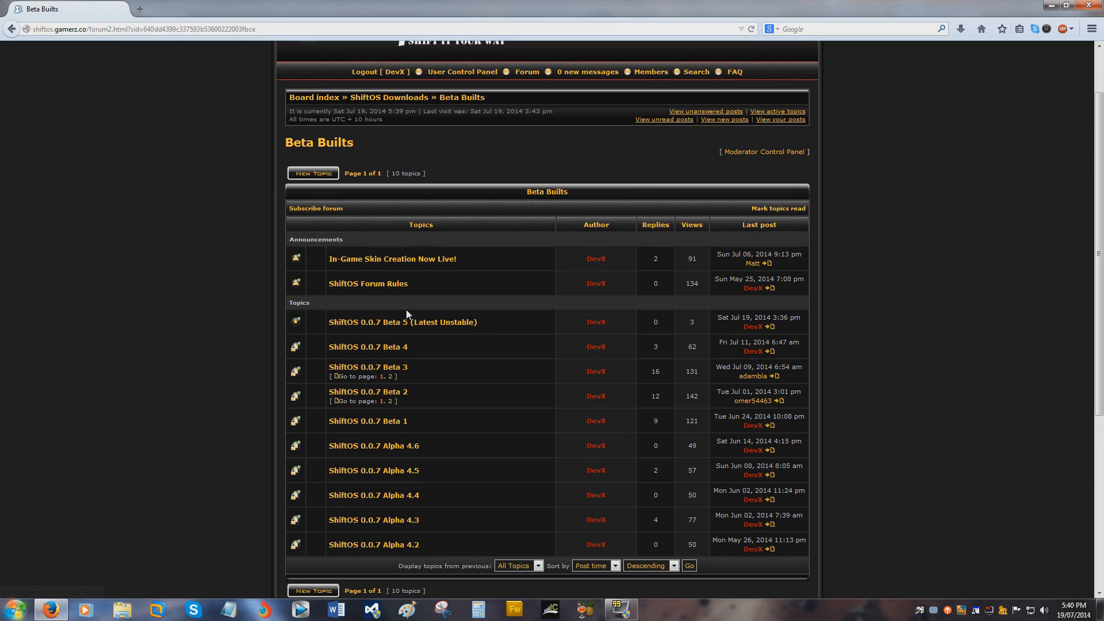
{"action": "mouse_move", "coordinate": [323, 104]}
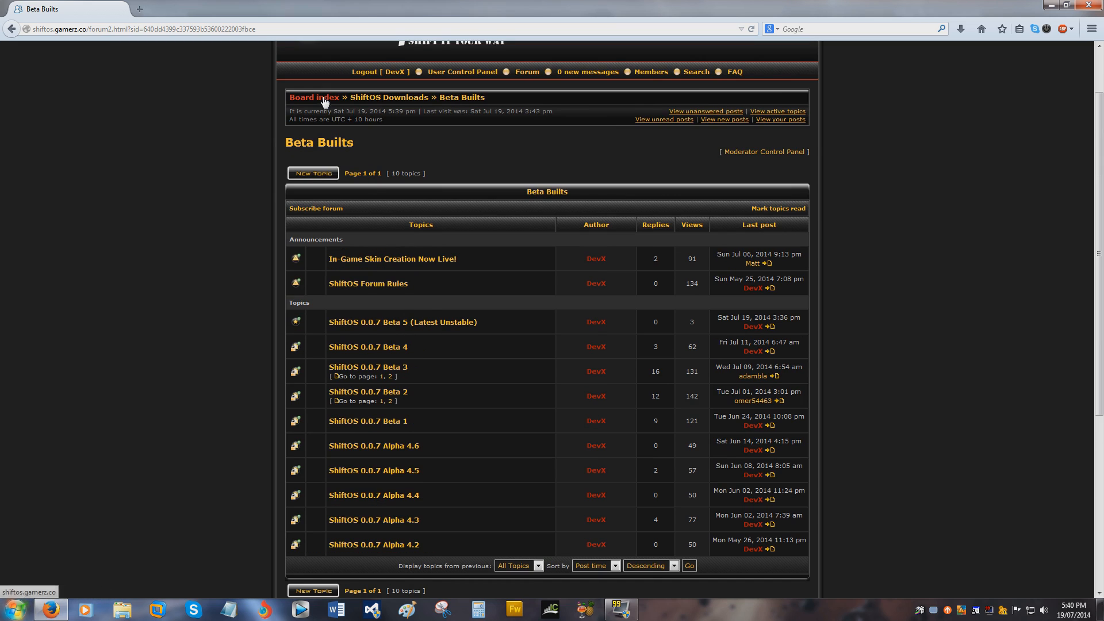
Open the Windows Longhorn 4015 topic in Ripped Skins and view its screenshot full size
{"action": "left_click", "coordinate": [314, 97]}
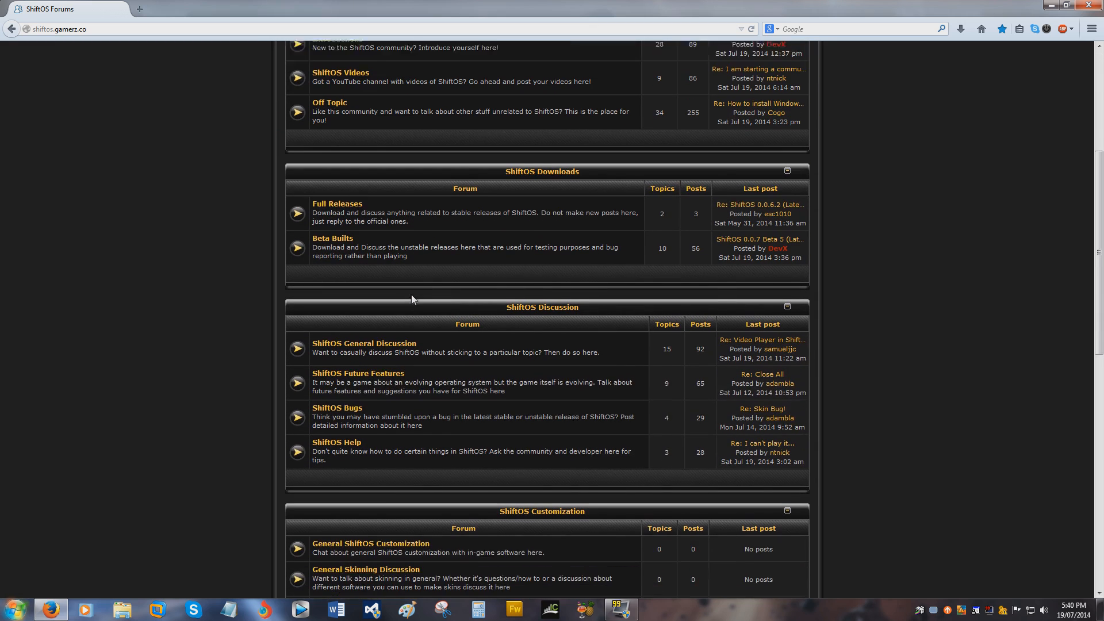
{"action": "scroll", "scroll_direction": "down", "scroll_amount": 3}
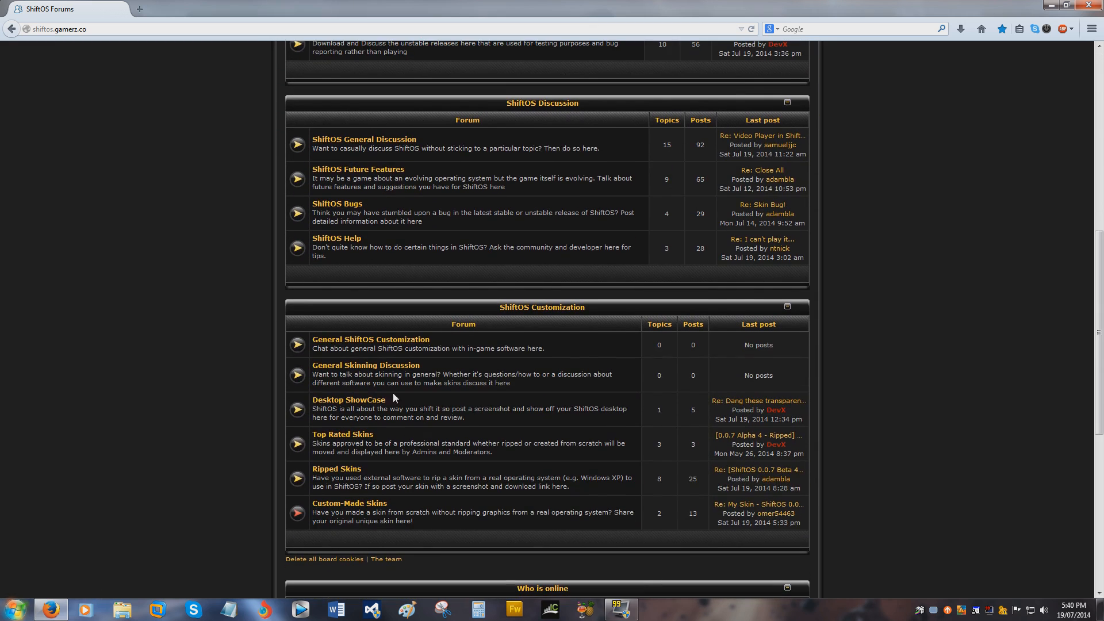
{"action": "mouse_move", "coordinate": [354, 461]}
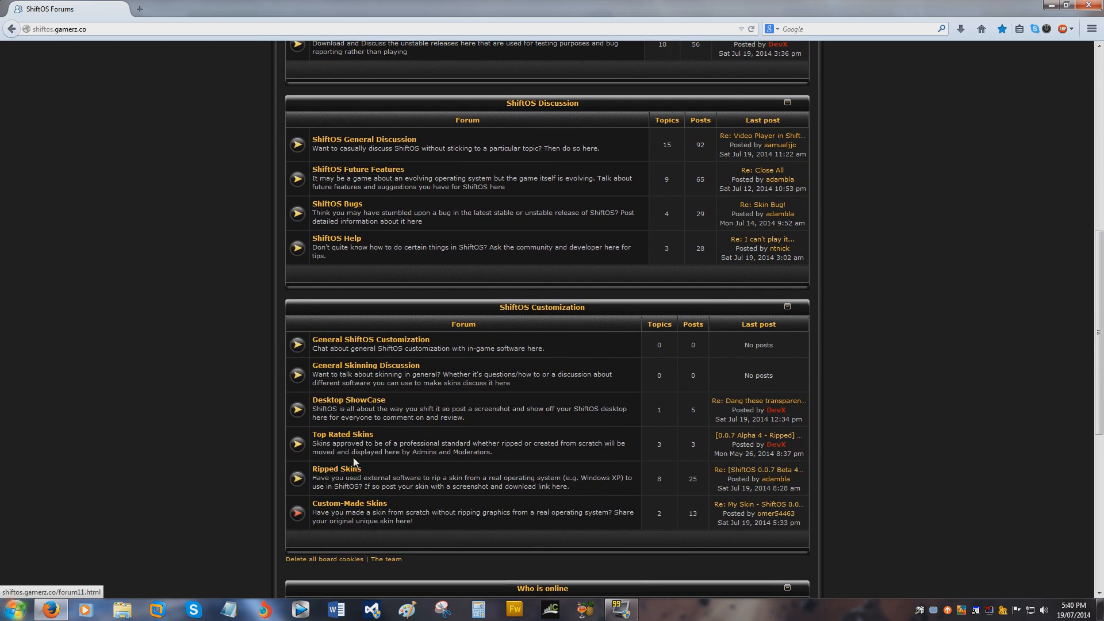
{"action": "left_click", "coordinate": [336, 469]}
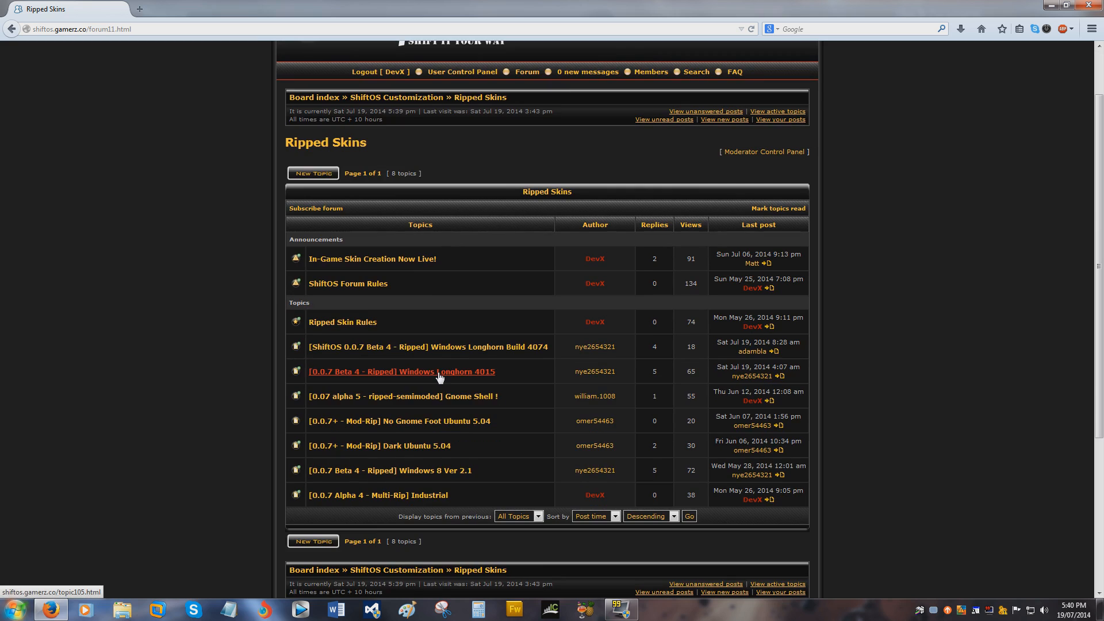
{"action": "left_click", "coordinate": [401, 371]}
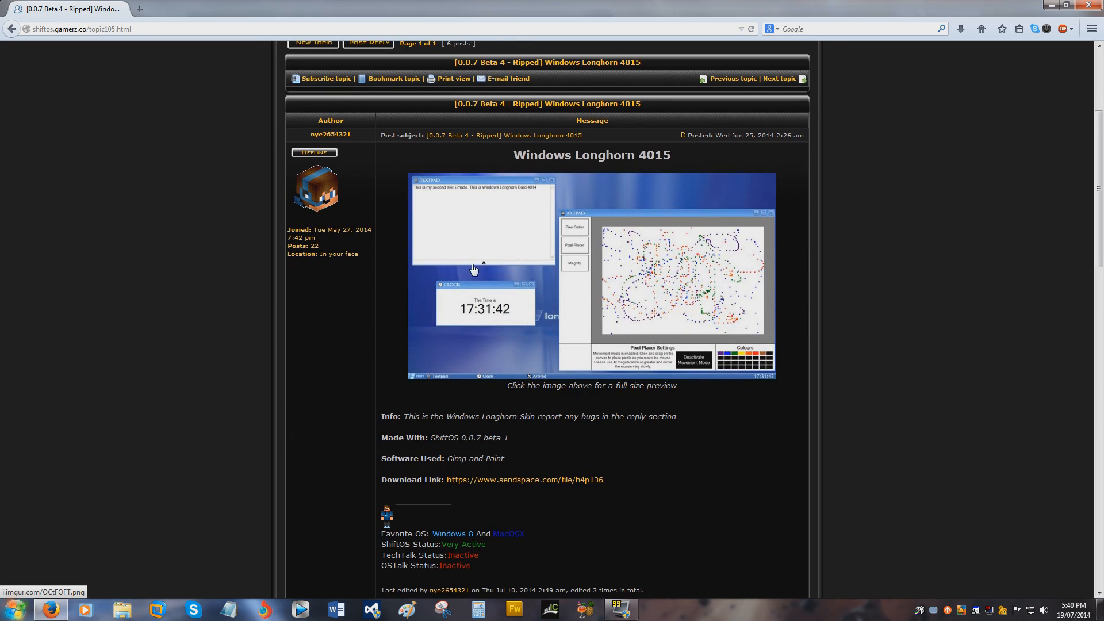
{"action": "left_click", "coordinate": [591, 280]}
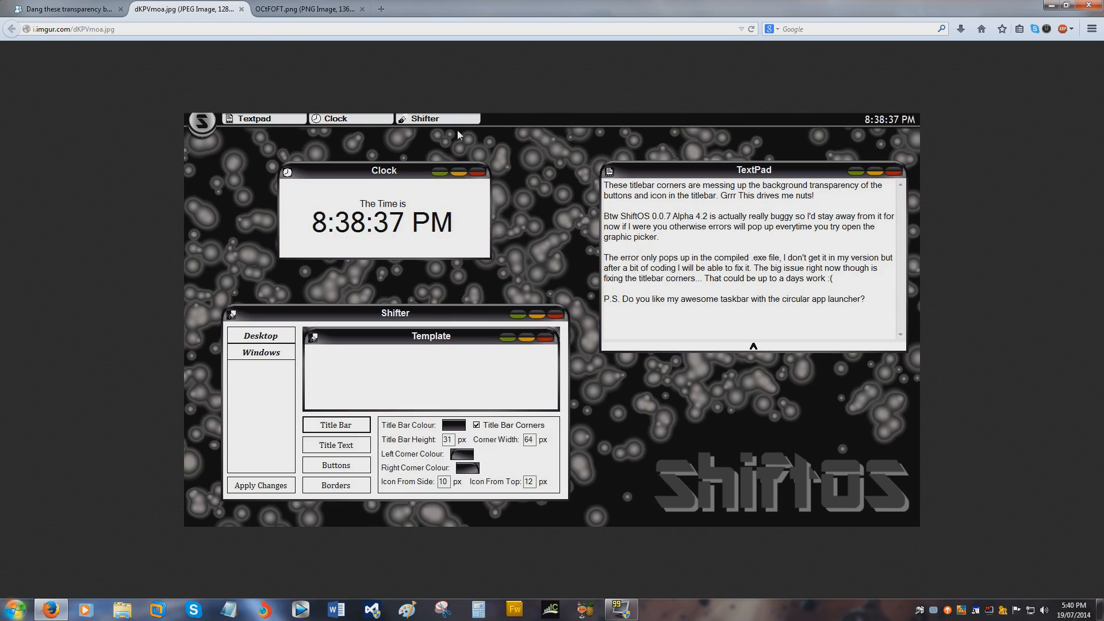
{"action": "mouse_move", "coordinate": [609, 354]}
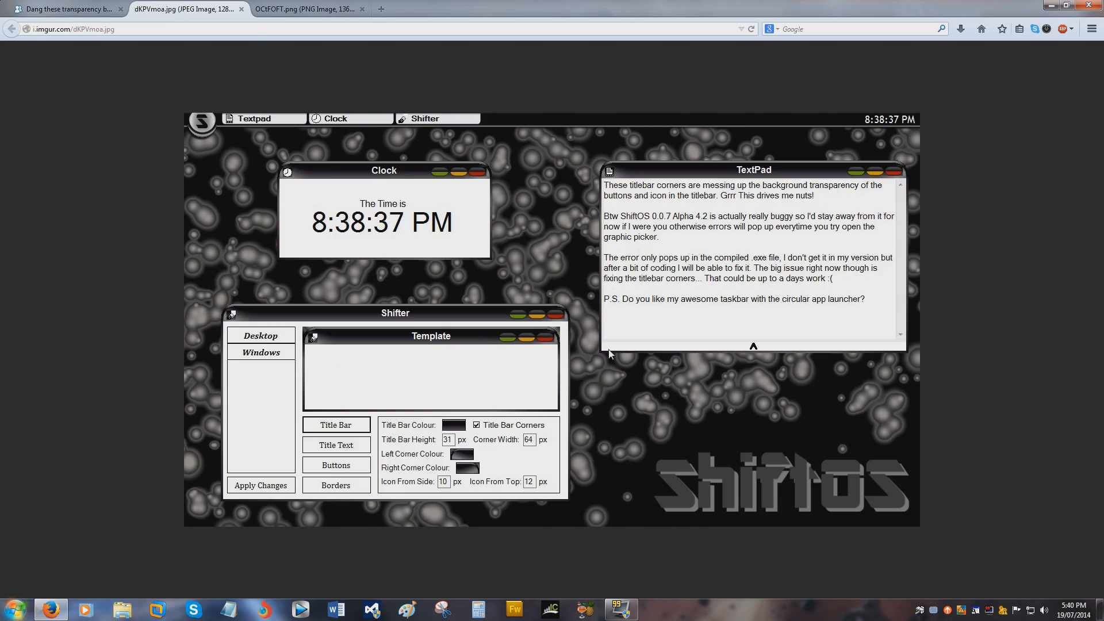
{"action": "mouse_move", "coordinate": [288, 152]}
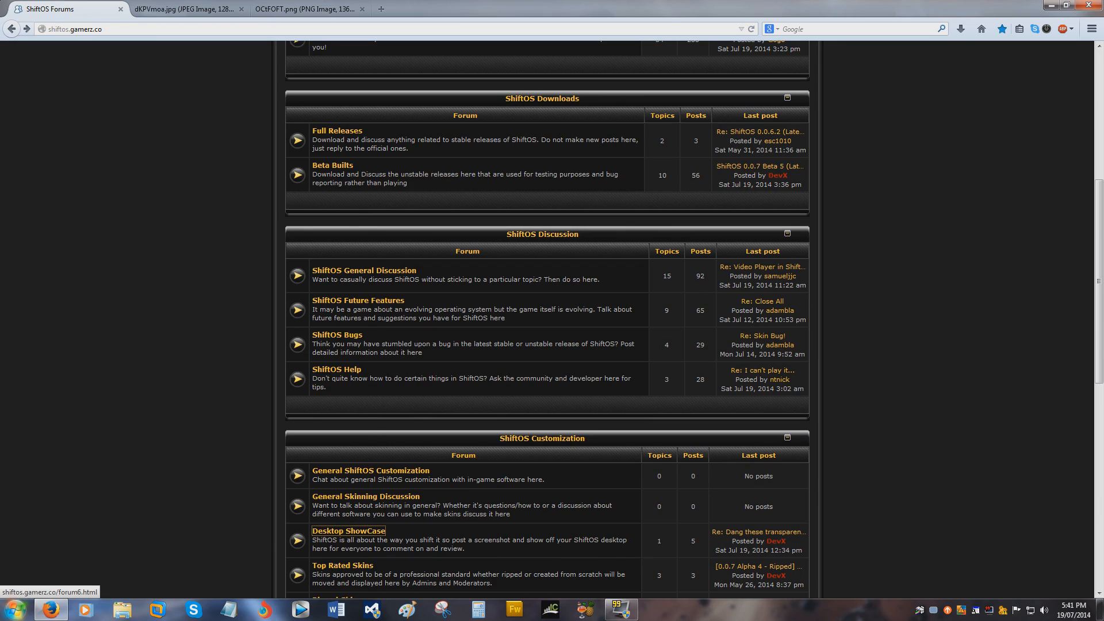
Open the 'ArtPad - In Game Graphics Drawer (Similar to Paint)' topic under ShiftOS Future Features
{"action": "left_click", "coordinate": [357, 300]}
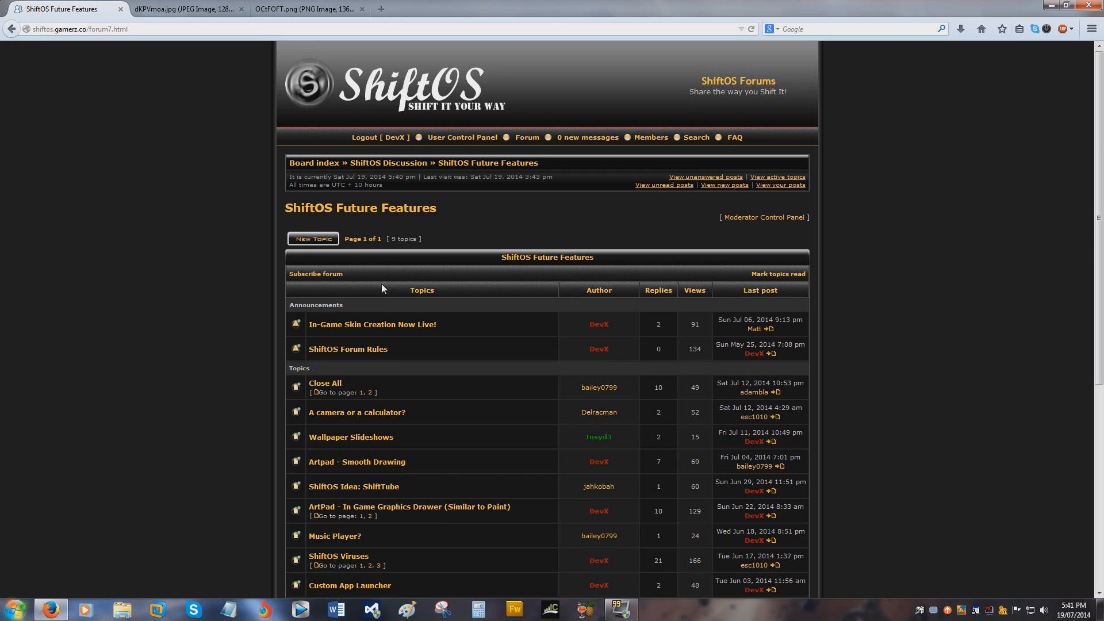
{"action": "scroll", "scroll_direction": "down", "scroll_amount": 3}
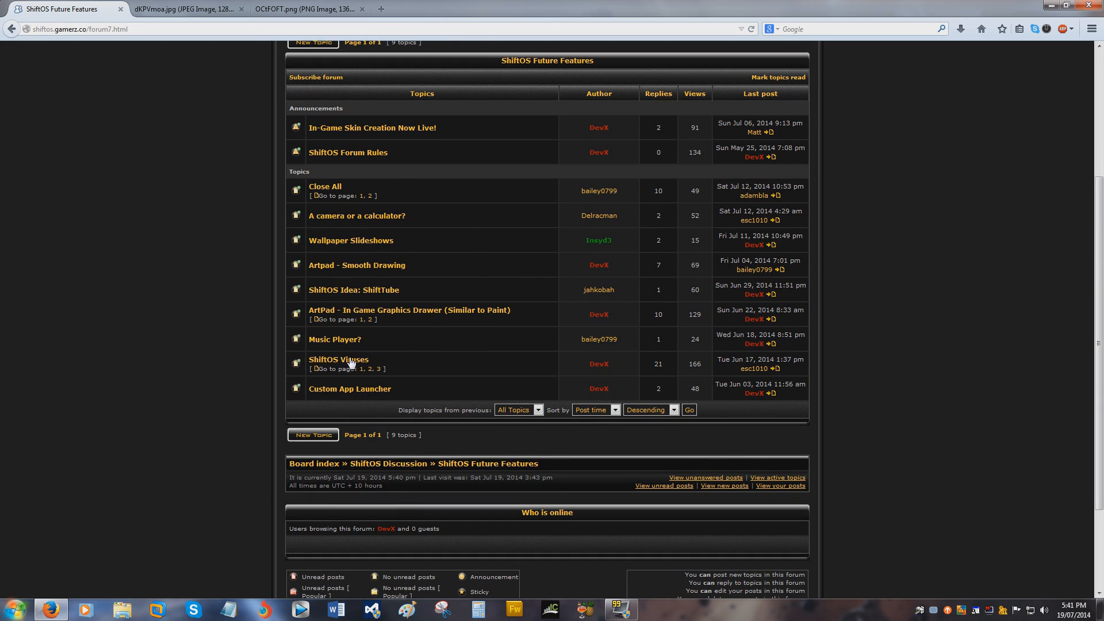
{"action": "left_click", "coordinate": [409, 310]}
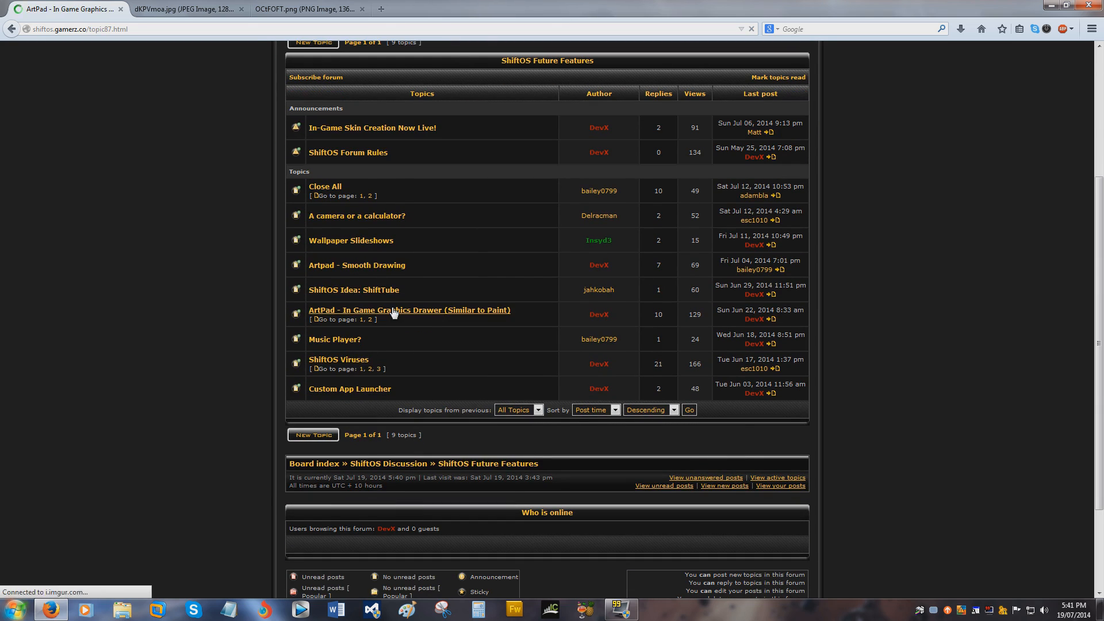
{"action": "left_click", "coordinate": [409, 310]}
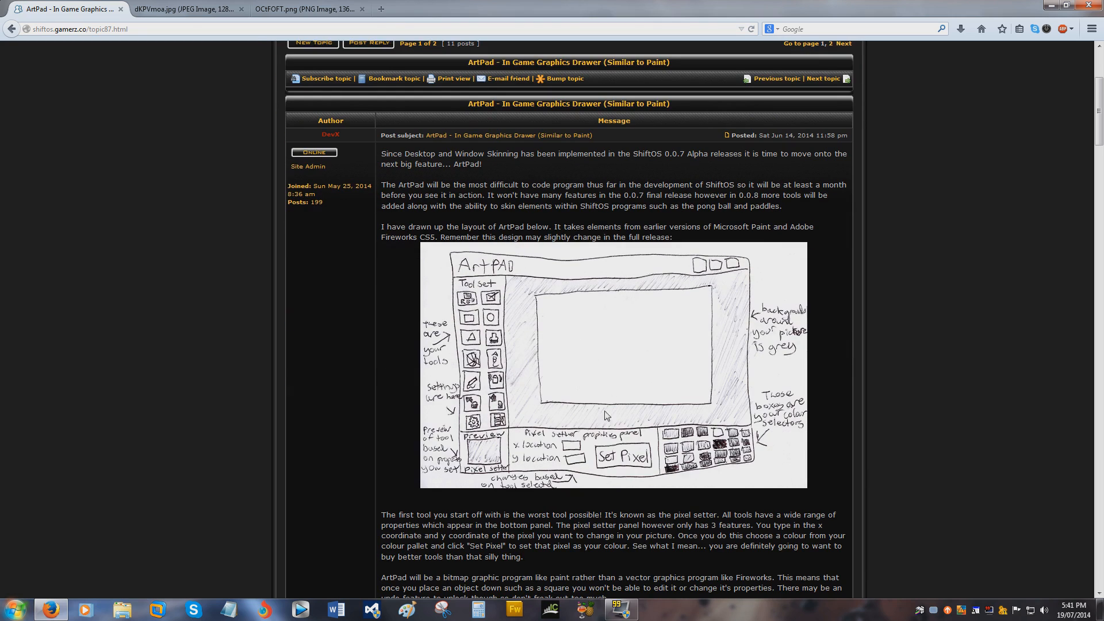
{"action": "mouse_move", "coordinate": [683, 302]}
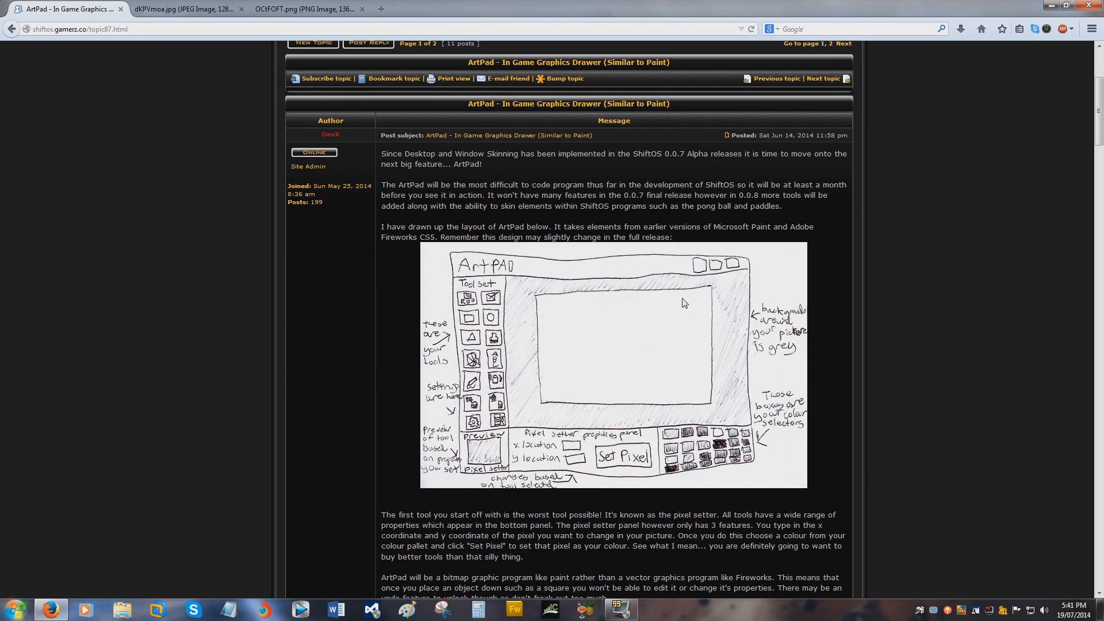
{"action": "mouse_move", "coordinate": [516, 405]}
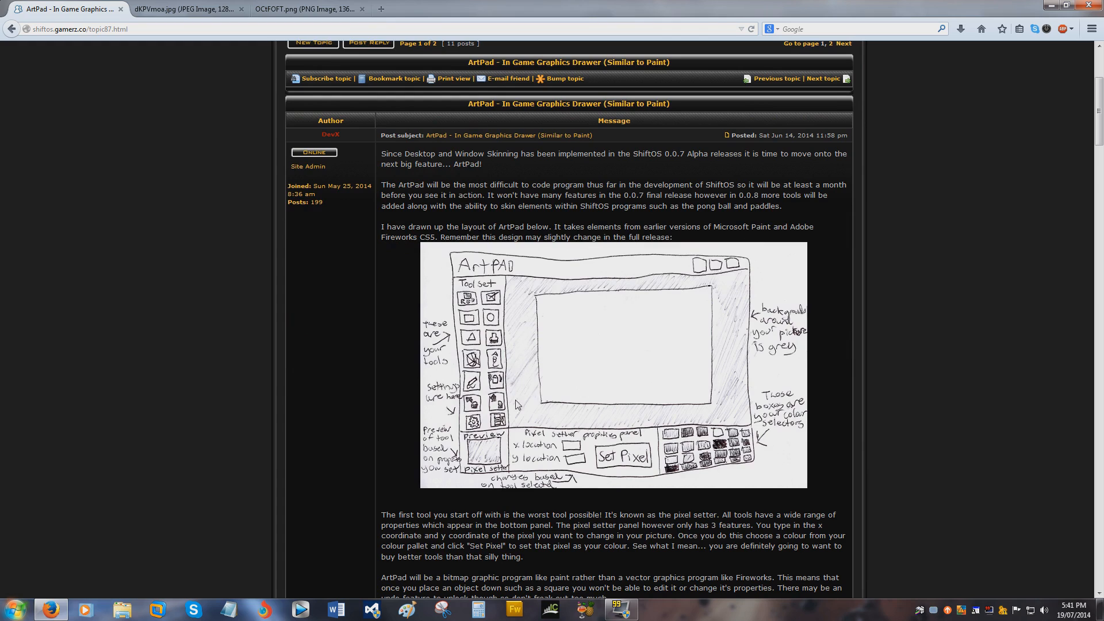
{"action": "mouse_move", "coordinate": [524, 378]}
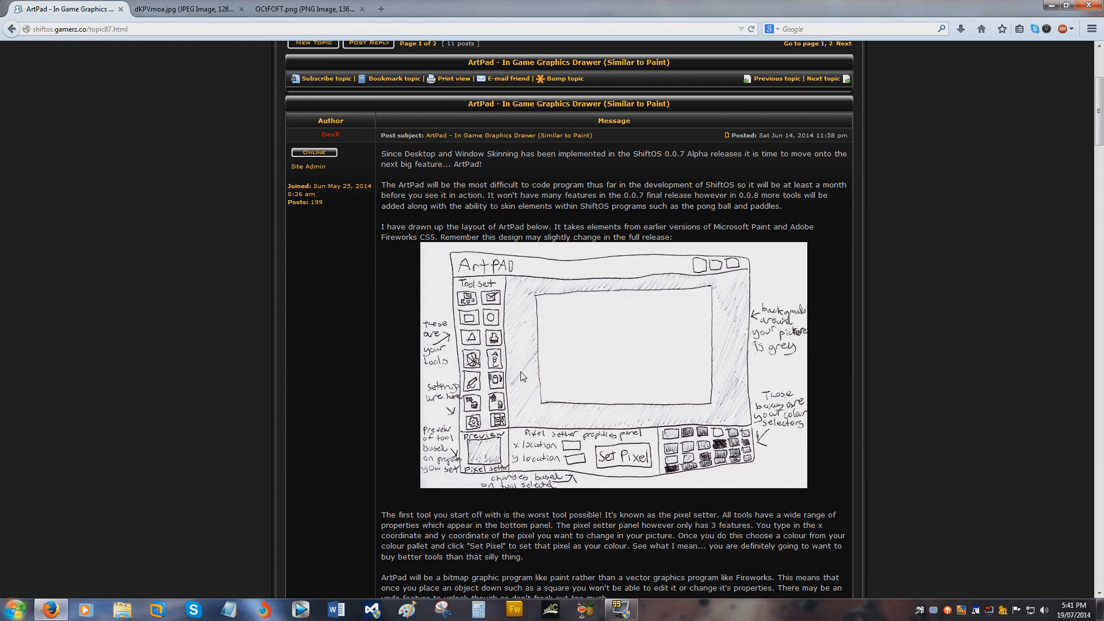
{"action": "mouse_move", "coordinate": [622, 467]}
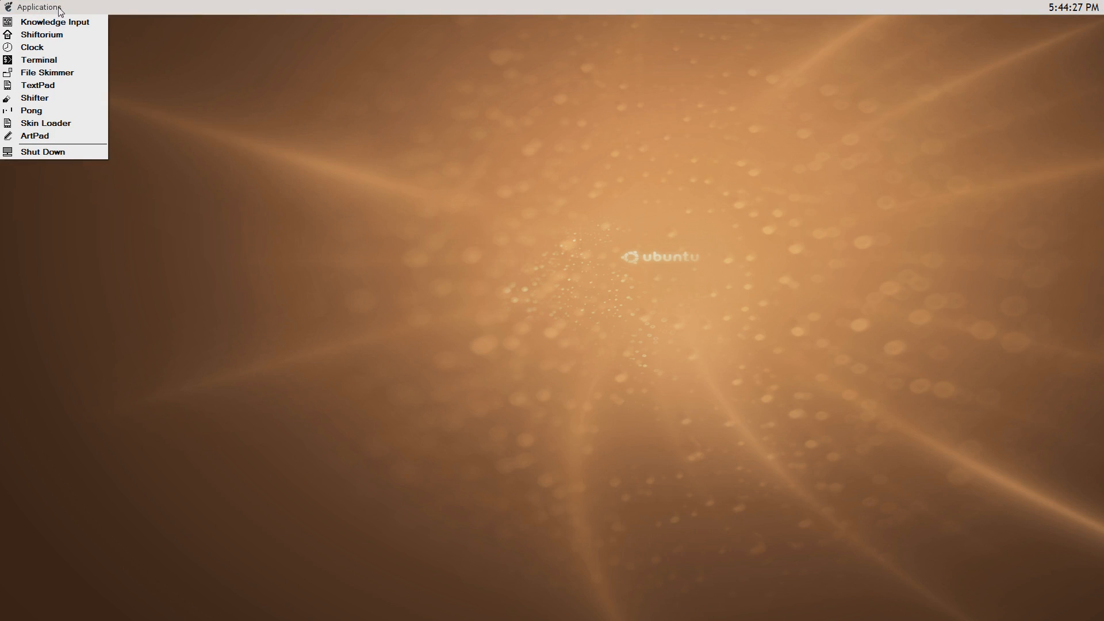
Launch ArtPad and drag its window up, then back toward the desktop centre
{"action": "left_click", "coordinate": [233, 113]}
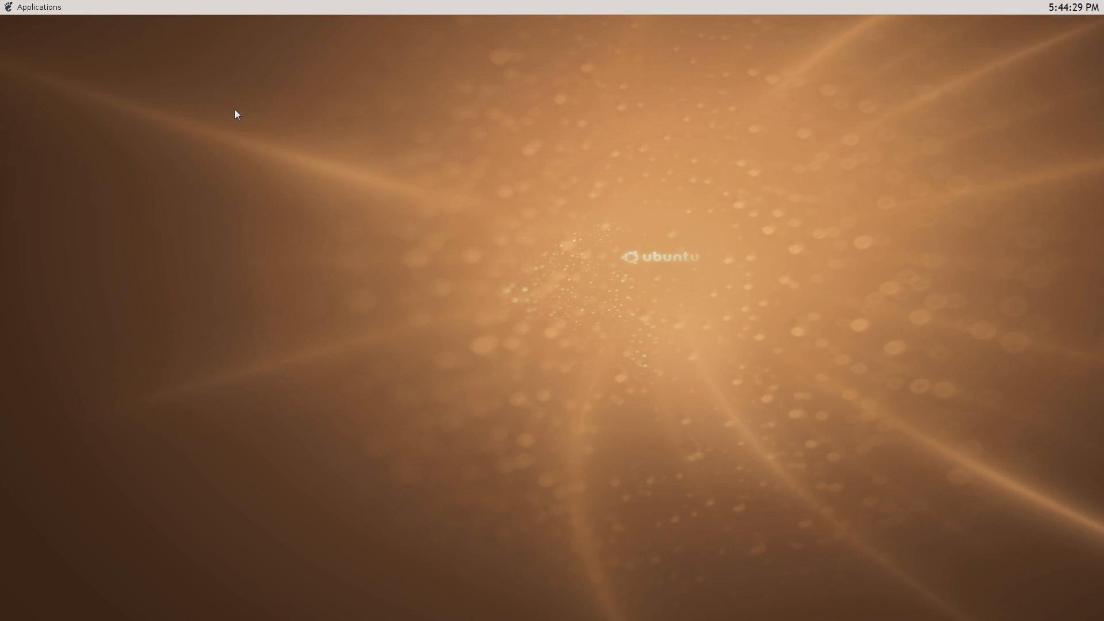
{"action": "mouse_move", "coordinate": [209, 85]}
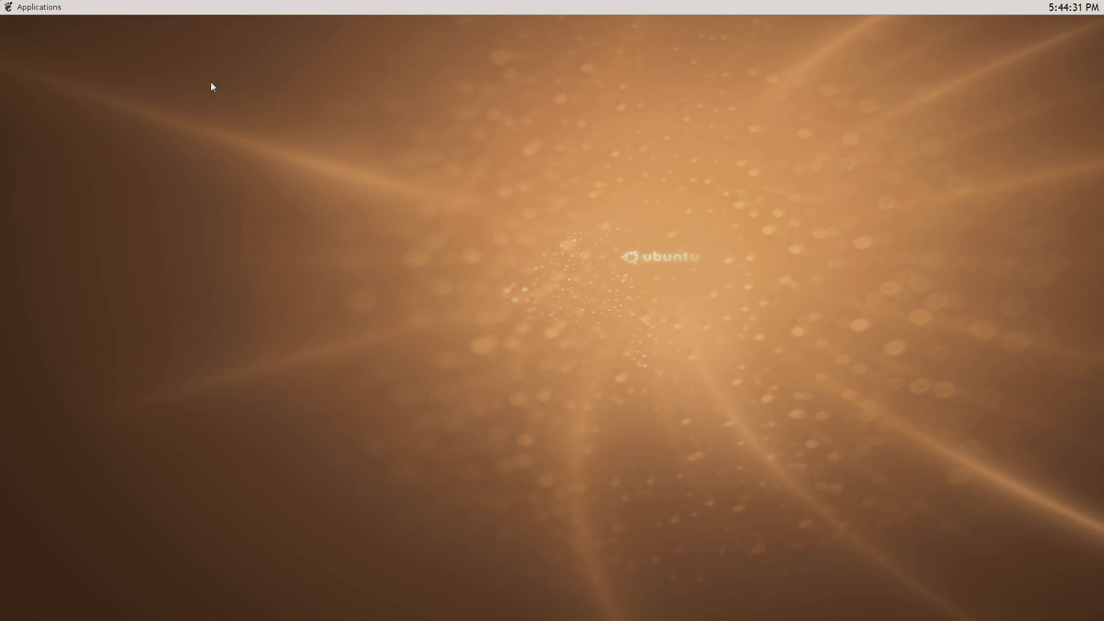
{"action": "mouse_move", "coordinate": [50, 138]}
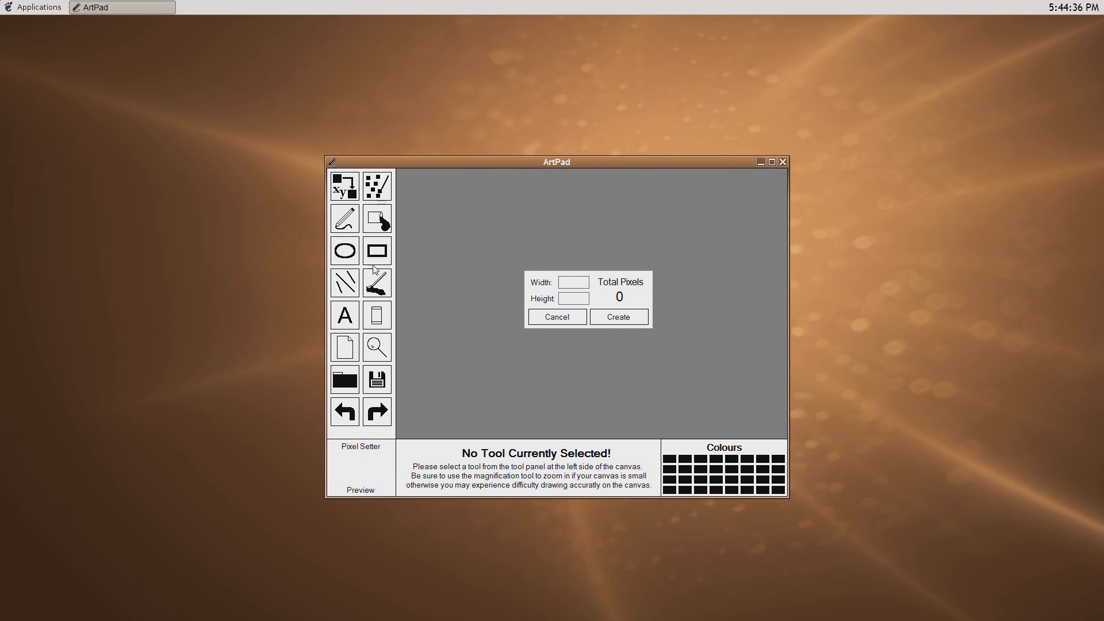
{"action": "mouse_move", "coordinate": [403, 197]}
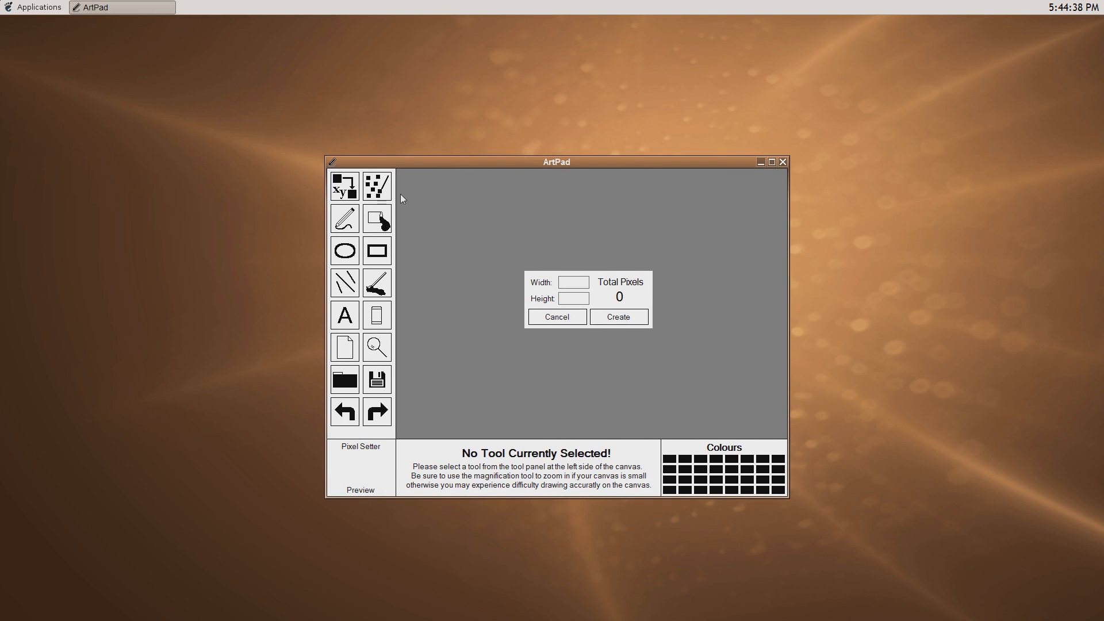
{"action": "left_click_drag", "start_coordinate": [556, 161], "coordinate": [534, 131]}
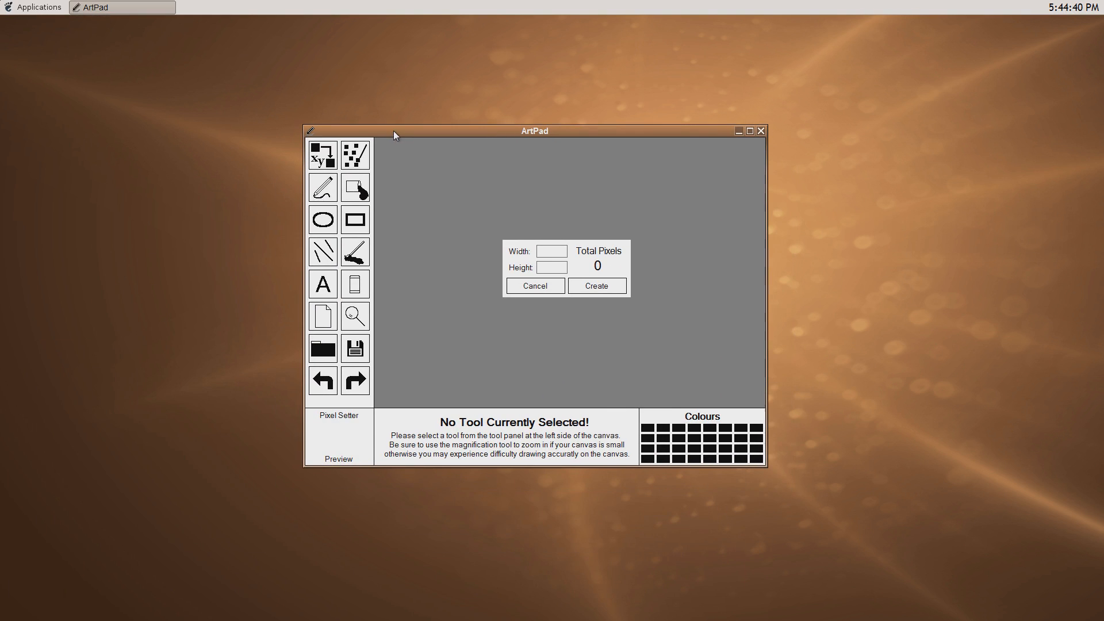
{"action": "mouse_move", "coordinate": [492, 212]}
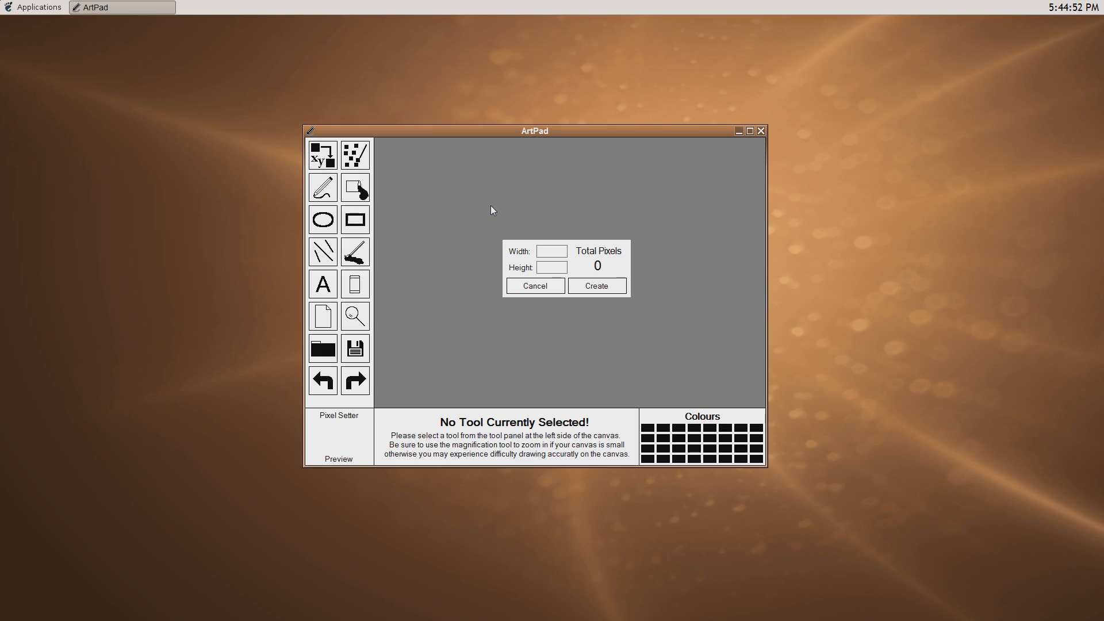
{"action": "left_click_drag", "start_coordinate": [534, 132], "coordinate": [527, 148]}
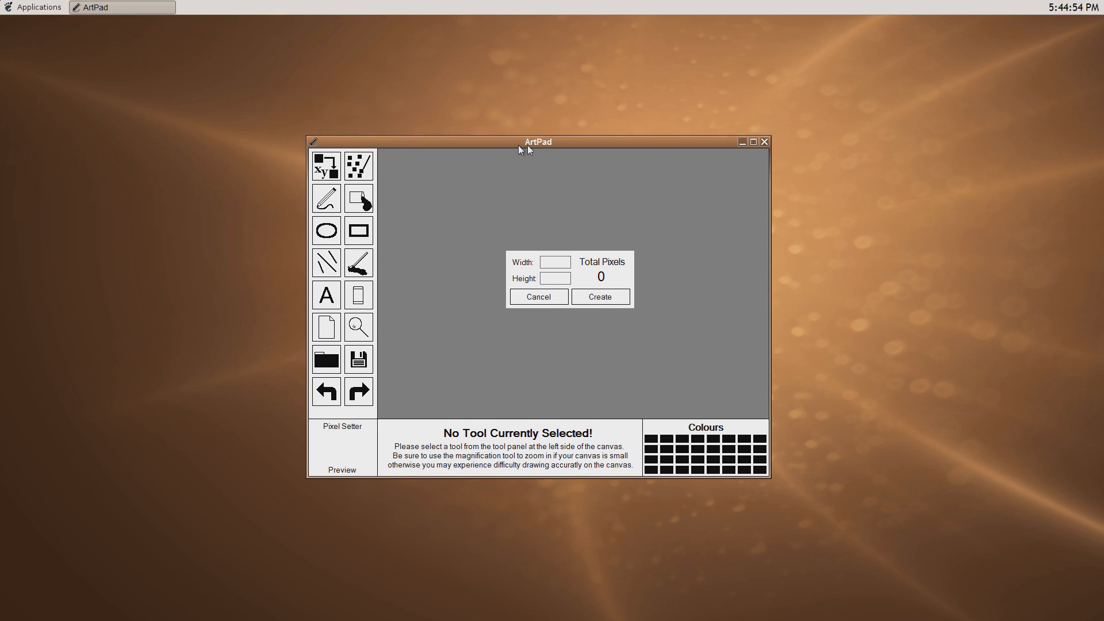
{"action": "left_click_drag", "start_coordinate": [521, 149], "coordinate": [539, 151]}
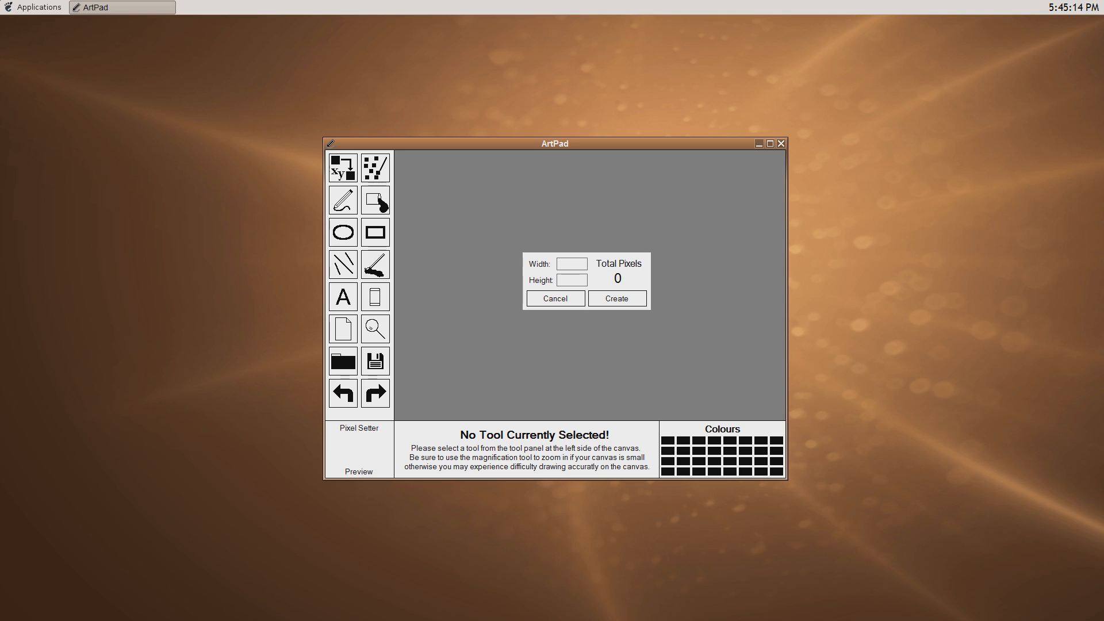
{"action": "mouse_move", "coordinate": [324, 233]}
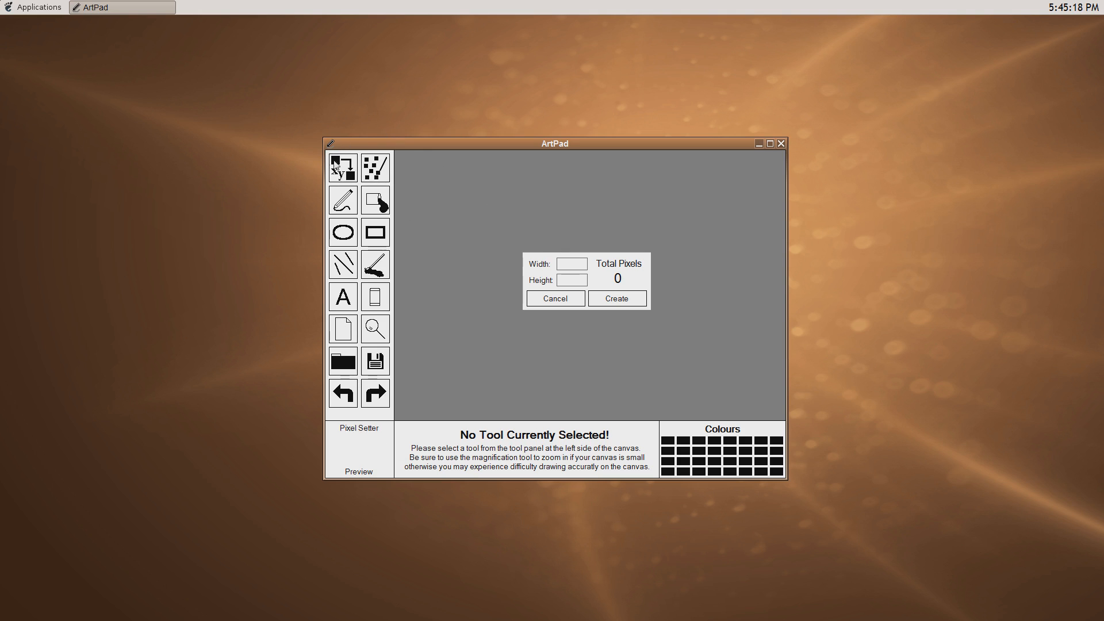
{"action": "mouse_move", "coordinate": [387, 340]}
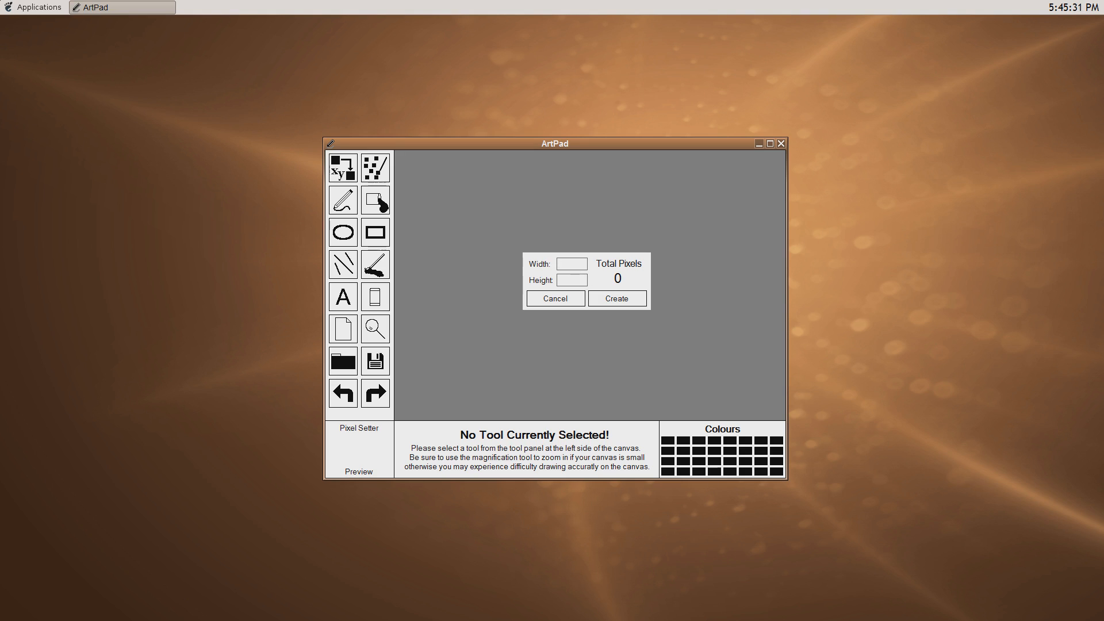
Create a 666 by 5 canvas and draw freehand pencil loops across it
{"action": "type", "text": "666"}
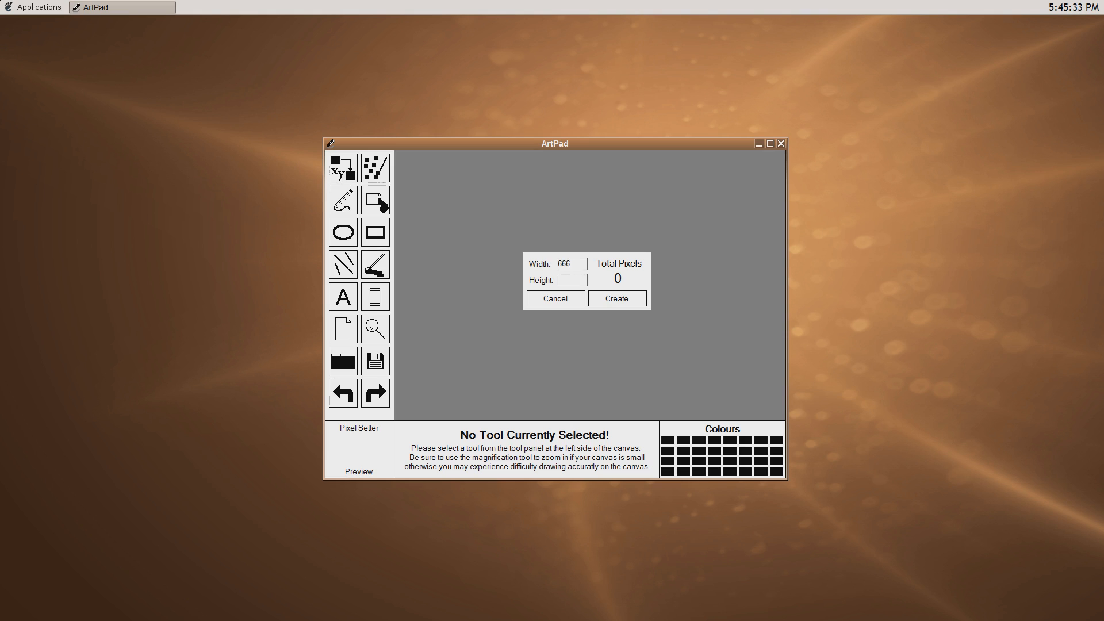
{"action": "type", "text": "5"}
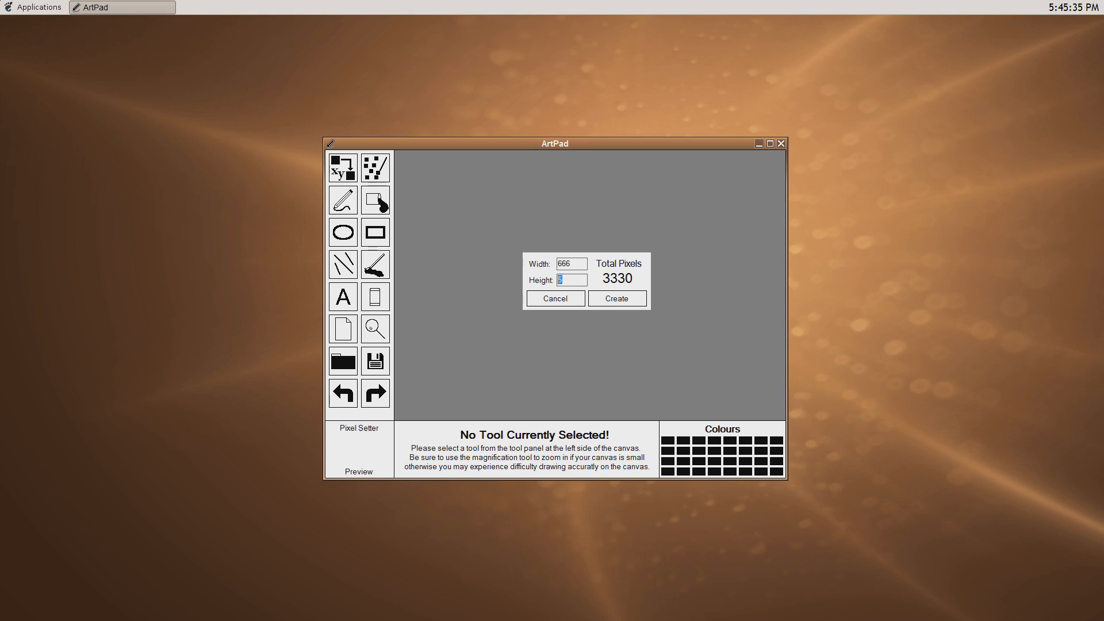
{"action": "left_click", "coordinate": [617, 299]}
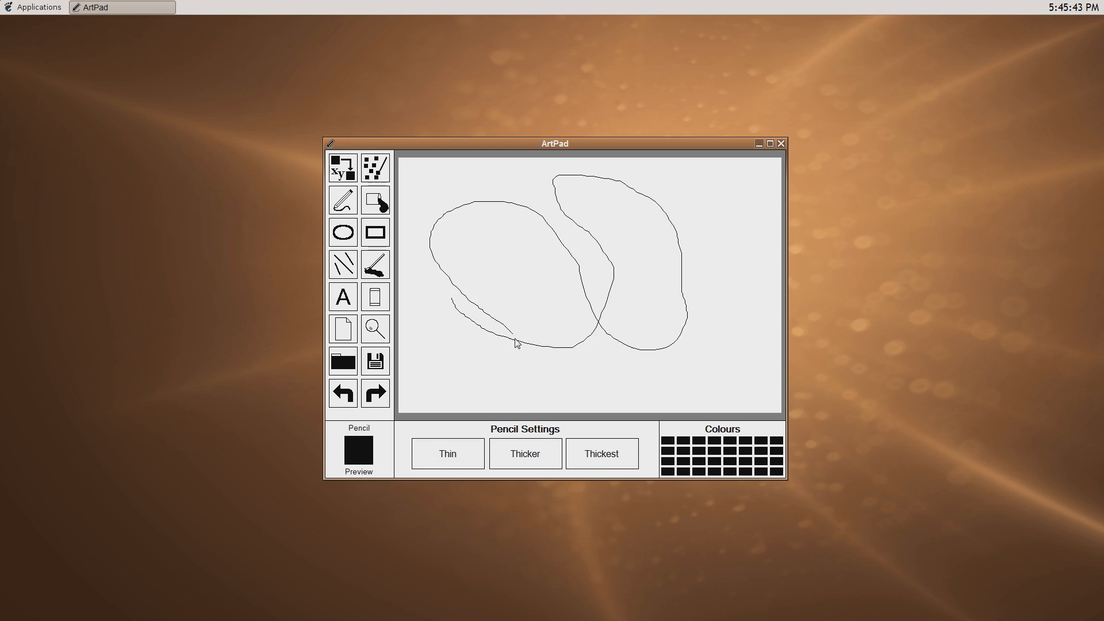
{"action": "left_click_drag", "start_coordinate": [514, 345], "coordinate": [531, 254]}
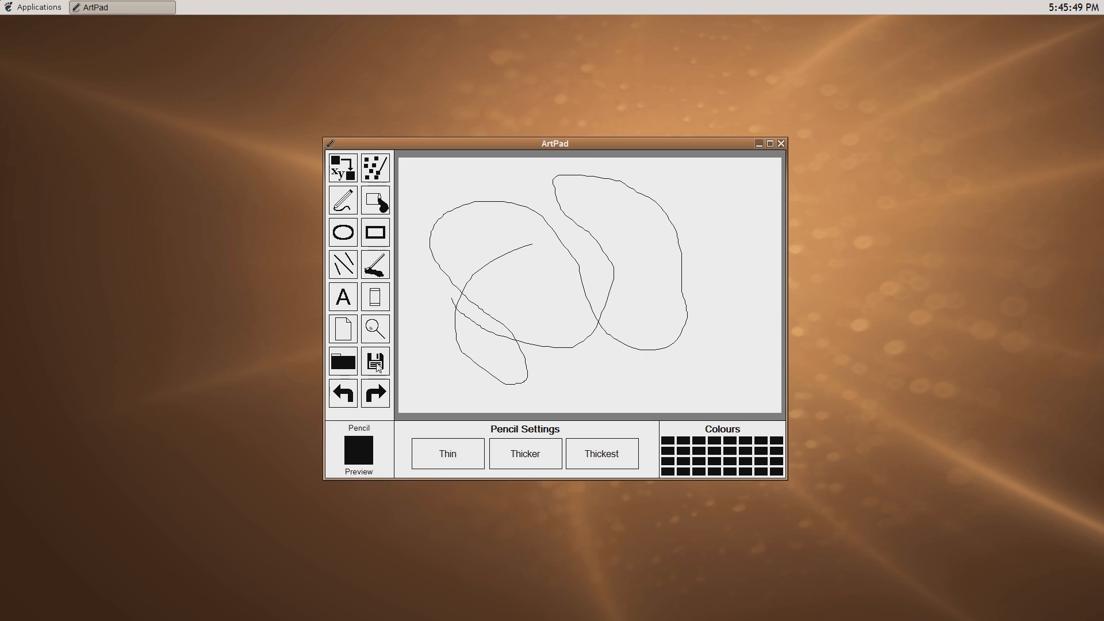
{"action": "left_click", "coordinate": [375, 360]}
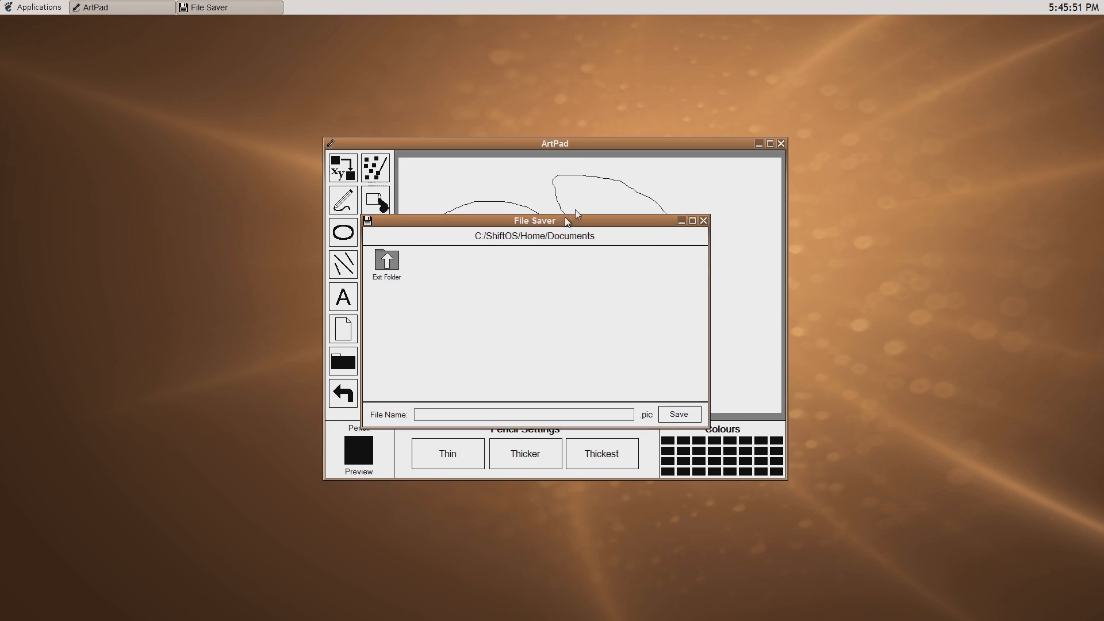
{"action": "left_click", "coordinate": [703, 220]}
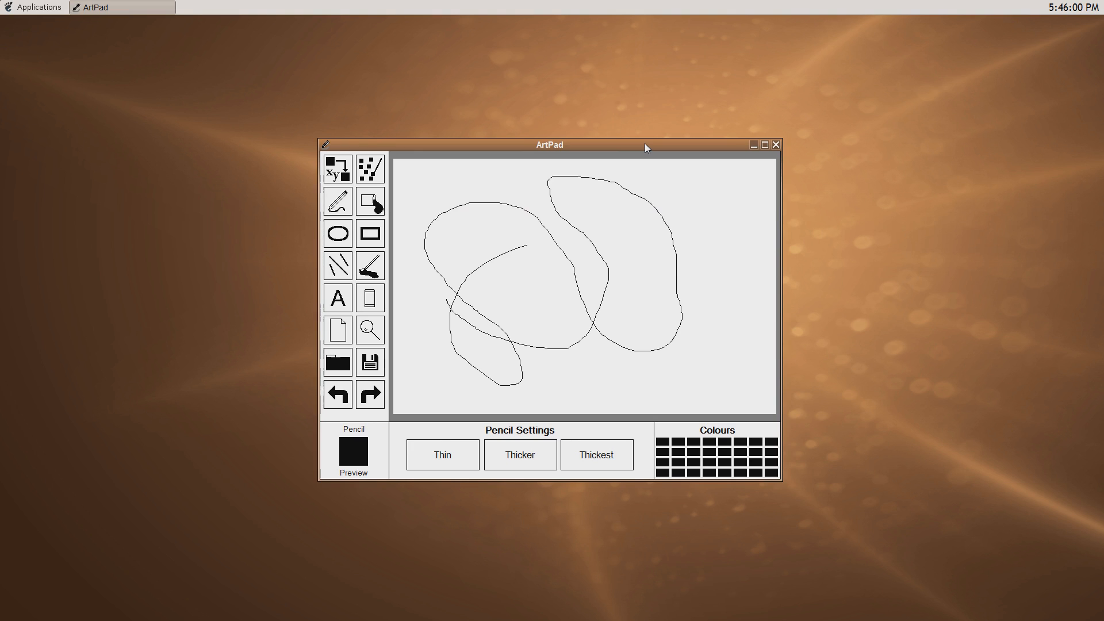
{"action": "mouse_move", "coordinate": [646, 151]}
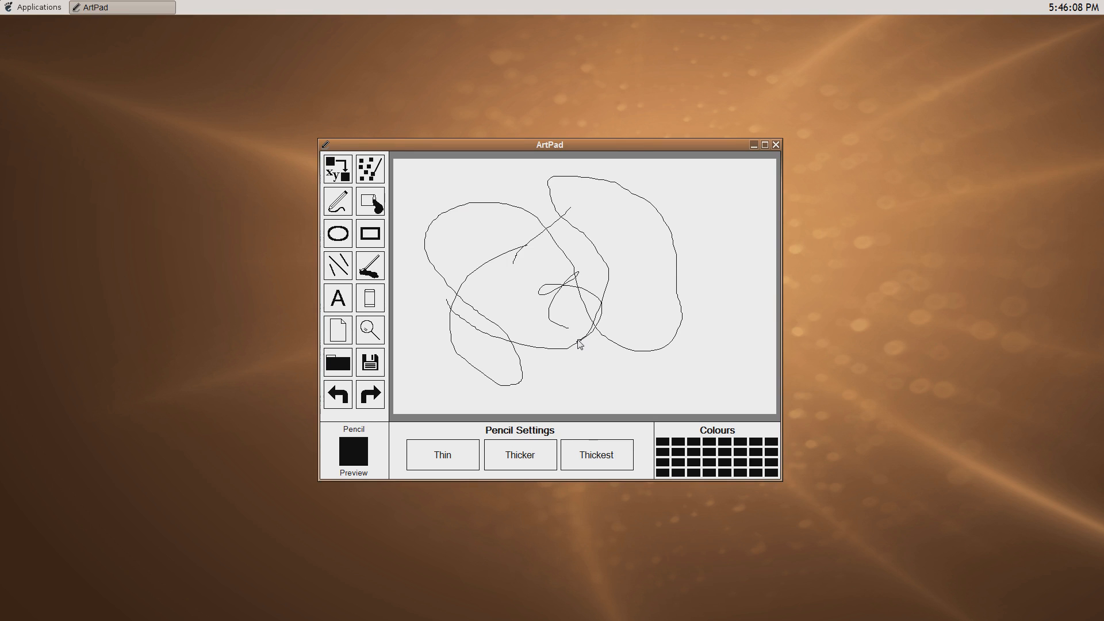
{"action": "mouse_move", "coordinate": [603, 340]}
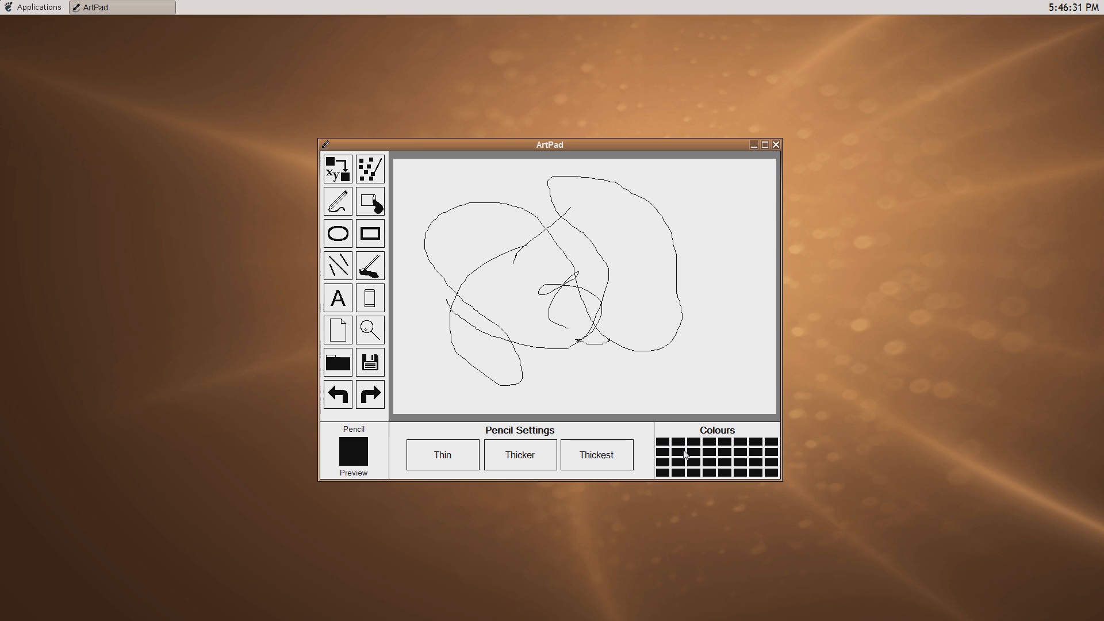
{"action": "mouse_move", "coordinate": [707, 482]}
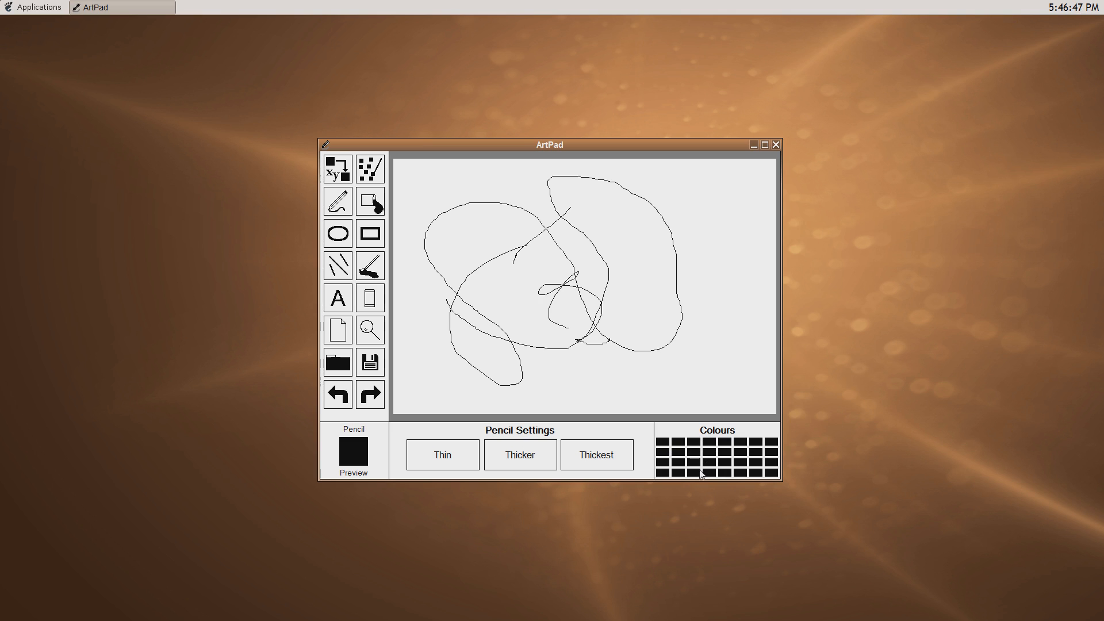
{"action": "mouse_move", "coordinate": [689, 450]}
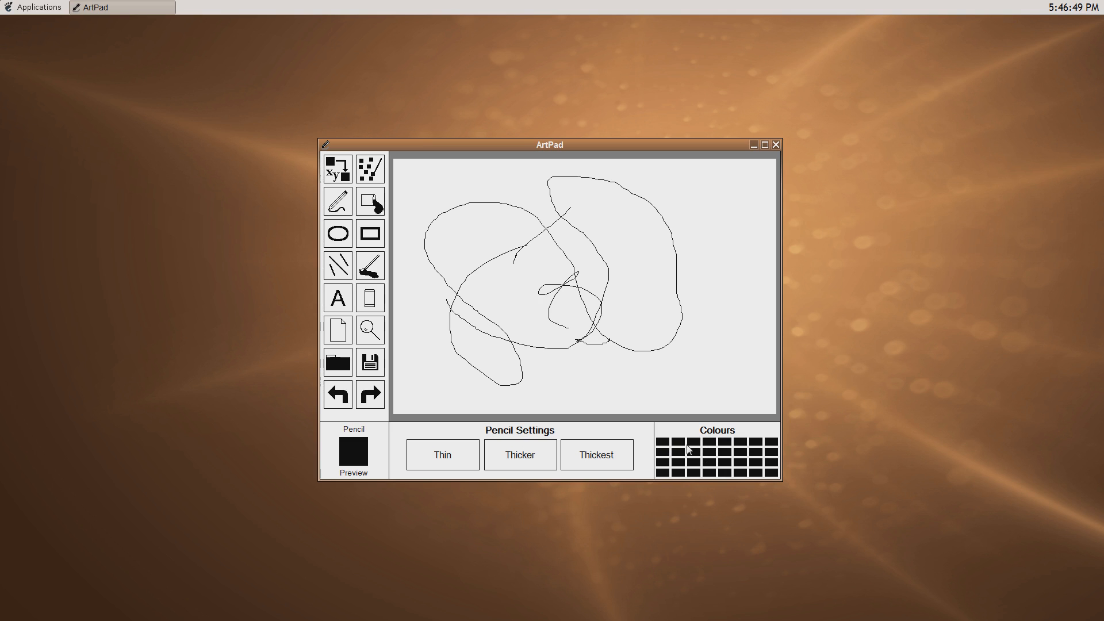
{"action": "mouse_move", "coordinate": [762, 198]}
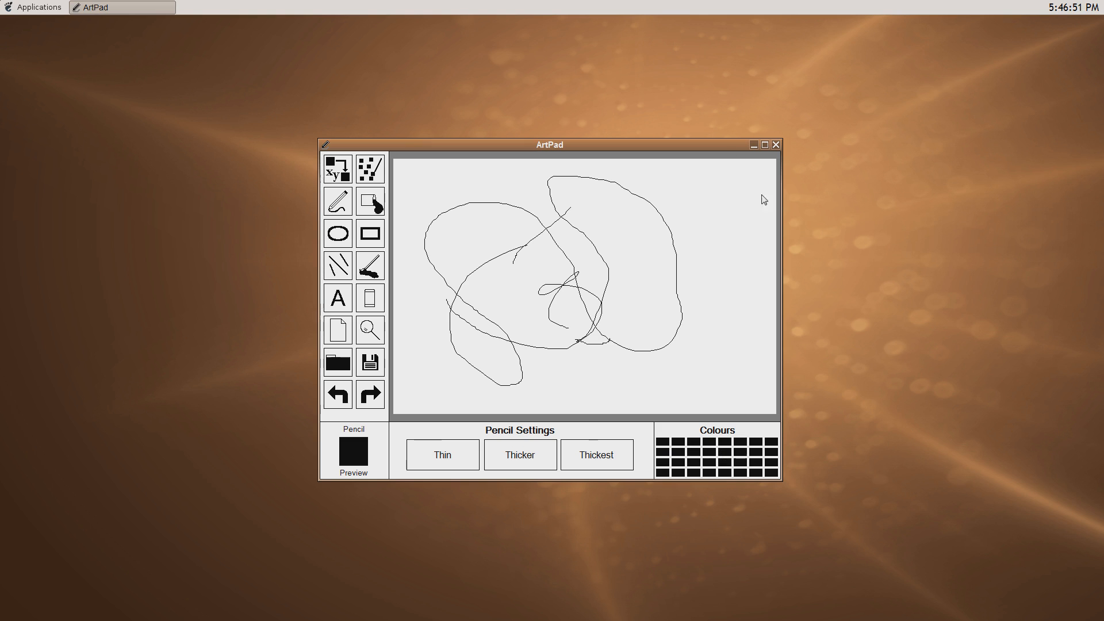
Move the ArtPad window up and to the left
{"action": "left_click_drag", "start_coordinate": [549, 145], "coordinate": [499, 120]}
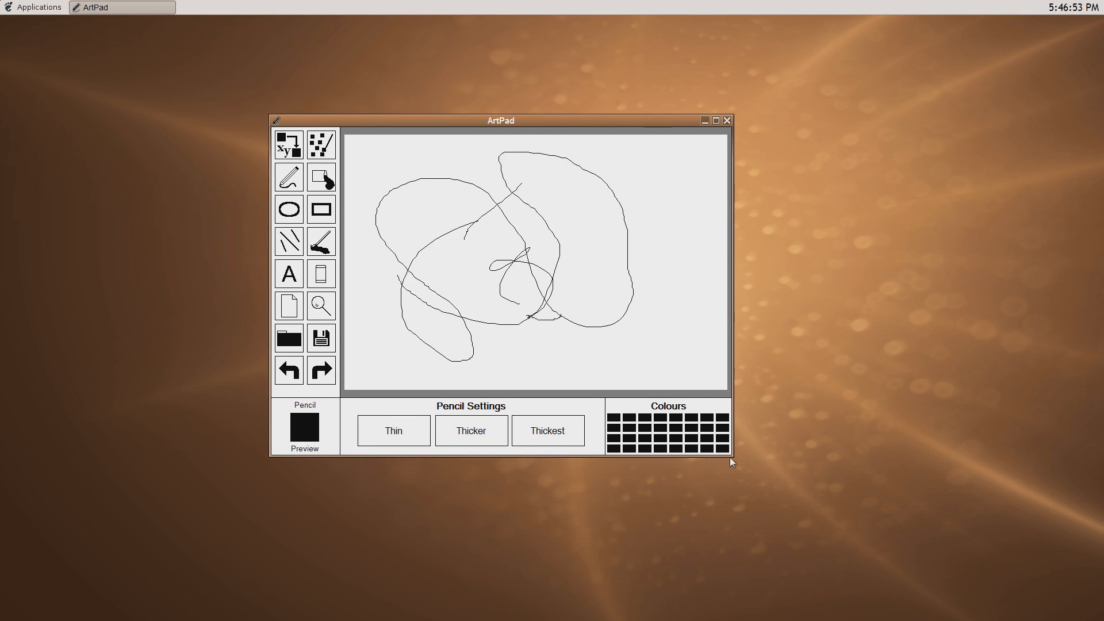
{"action": "mouse_move", "coordinate": [753, 475]}
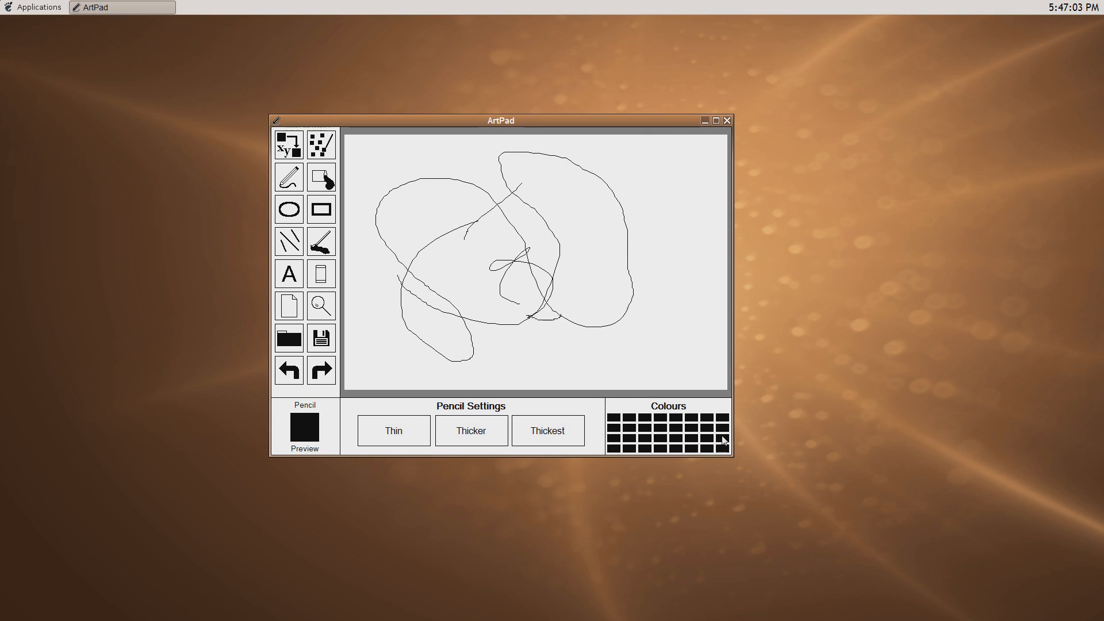
{"action": "mouse_move", "coordinate": [687, 466]}
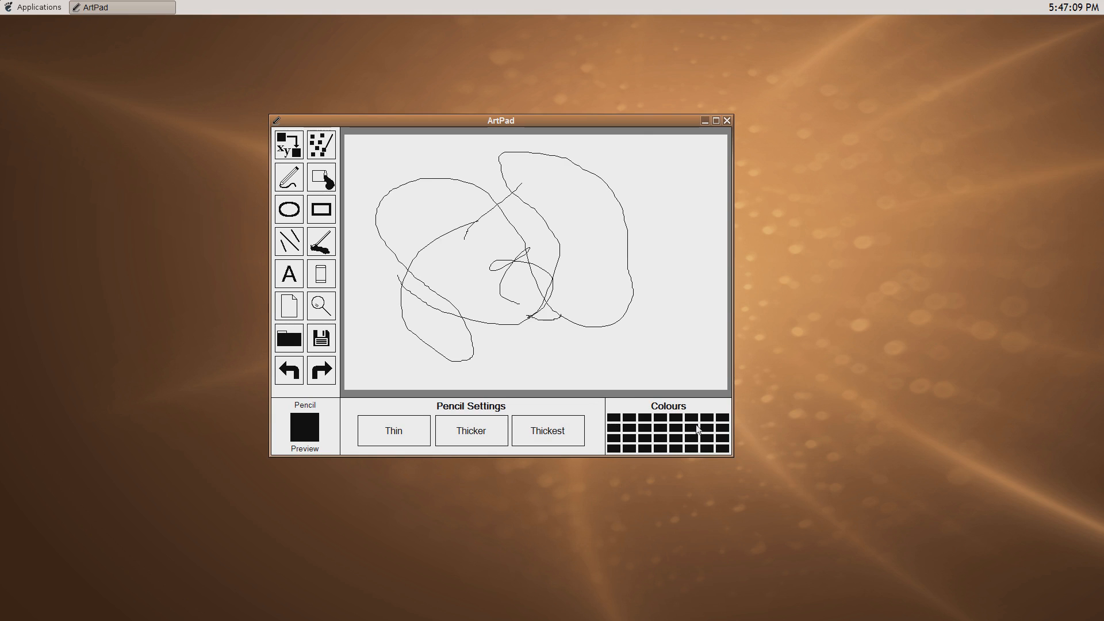
{"action": "mouse_move", "coordinate": [616, 426]}
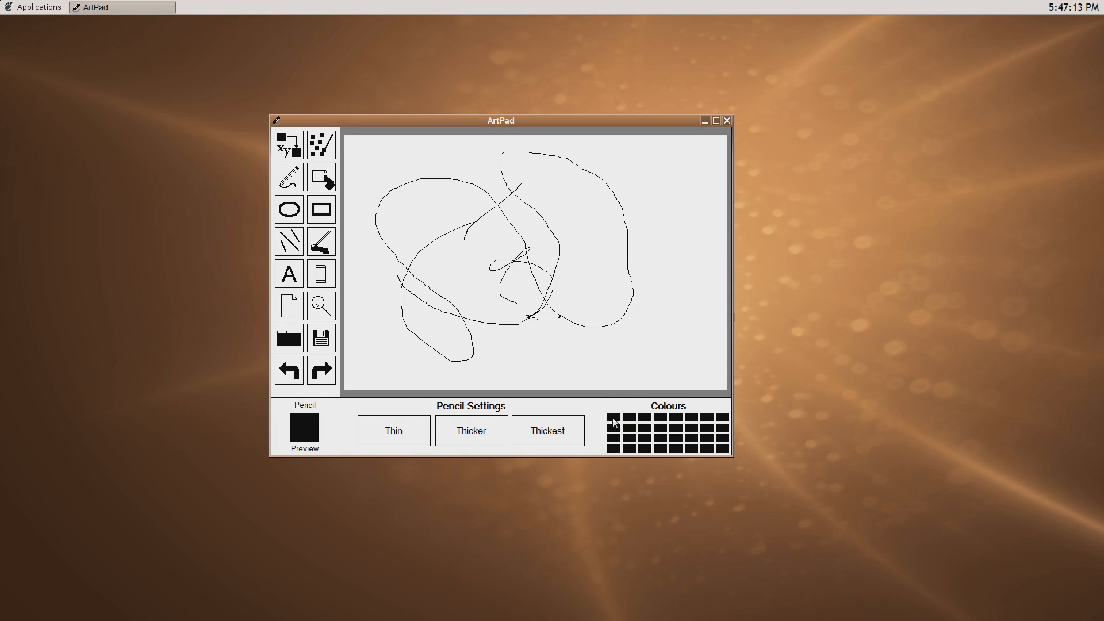
Set a palette slot to grey using the Colour Picker
{"action": "left_click", "coordinate": [615, 421]}
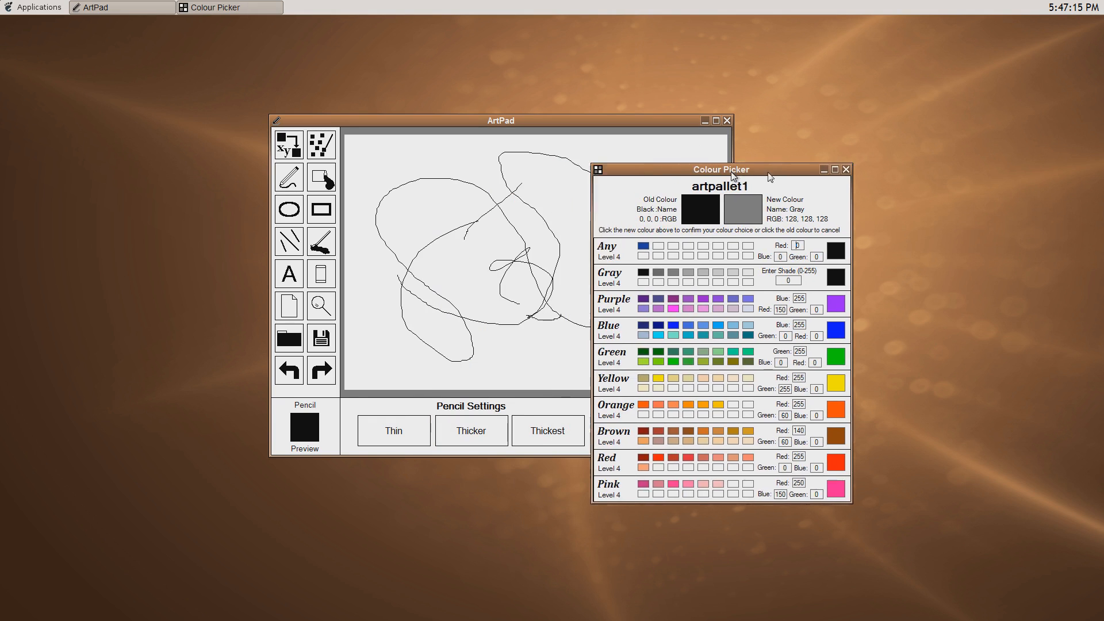
{"action": "left_click_drag", "start_coordinate": [719, 169], "coordinate": [876, 128]}
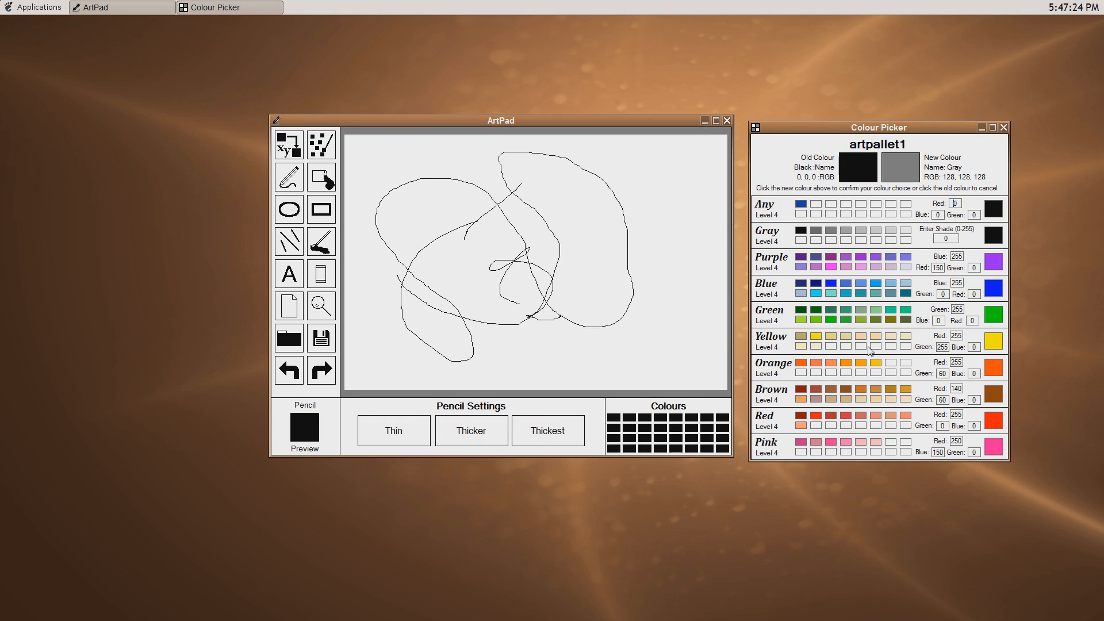
{"action": "mouse_move", "coordinate": [814, 234]}
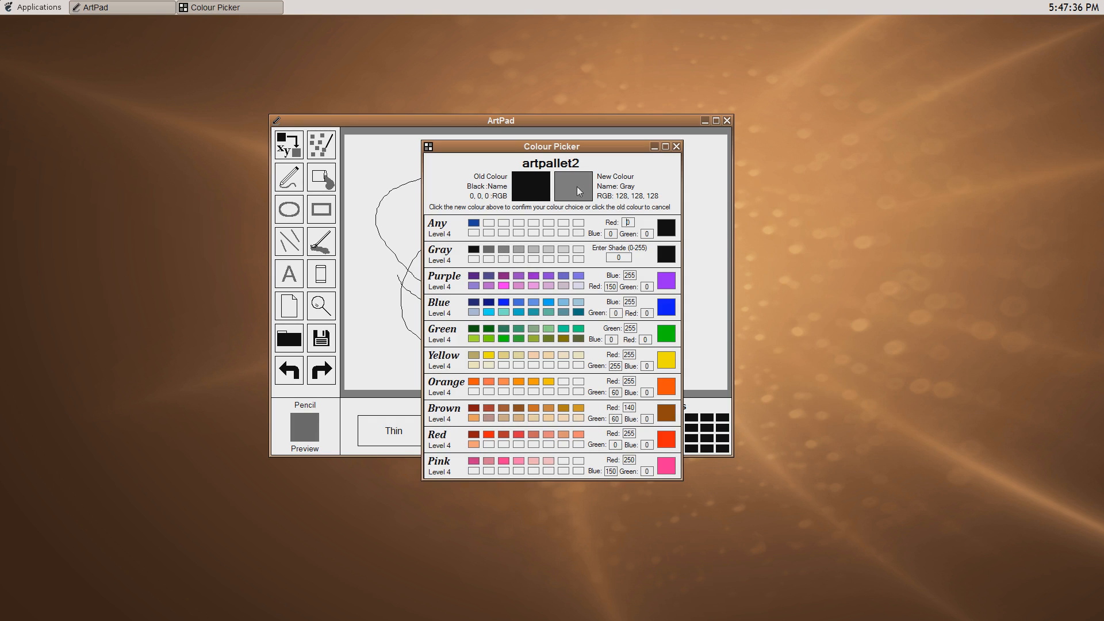
{"action": "left_click", "coordinate": [579, 187]}
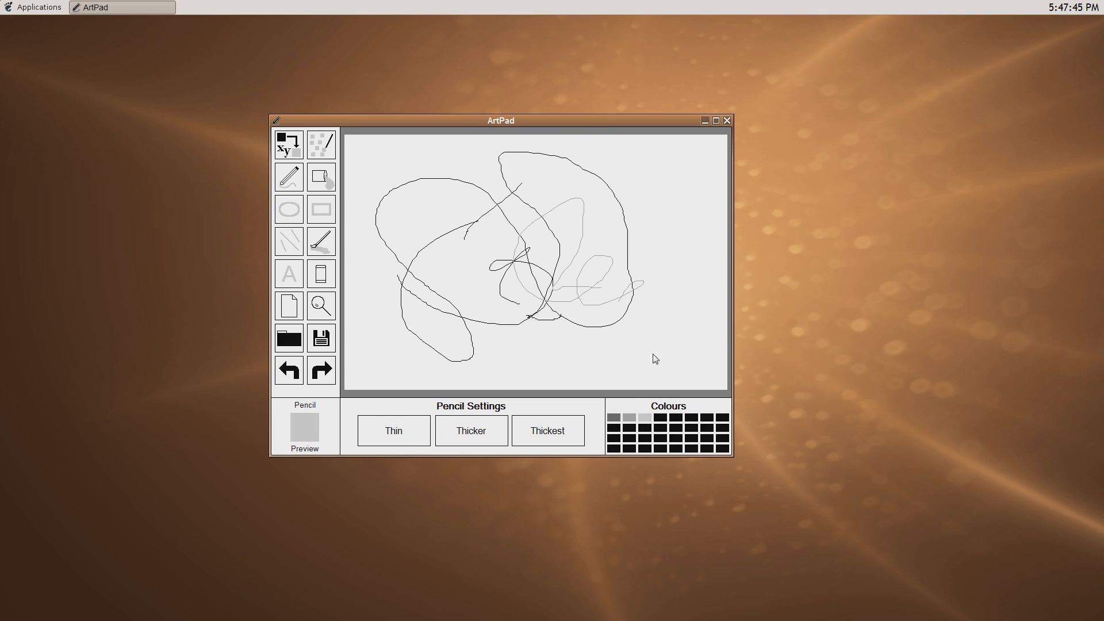
Switch to a darker grey and move the ArtPad window toward screen centre
{"action": "left_click", "coordinate": [548, 430]}
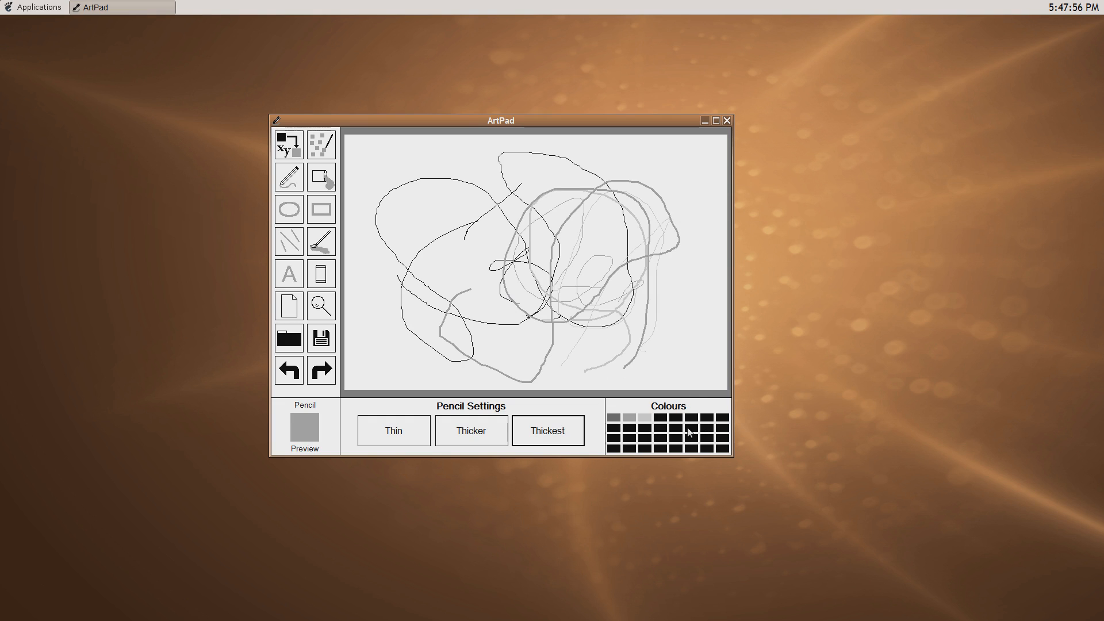
{"action": "mouse_move", "coordinate": [572, 263]}
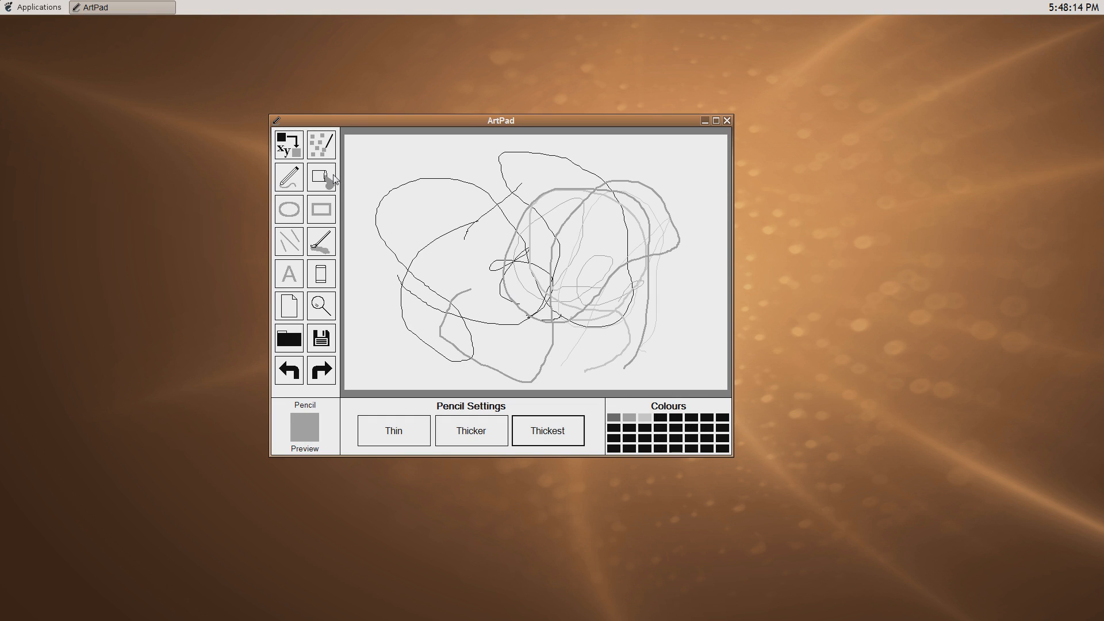
{"action": "left_click_drag", "start_coordinate": [499, 120], "coordinate": [558, 135]}
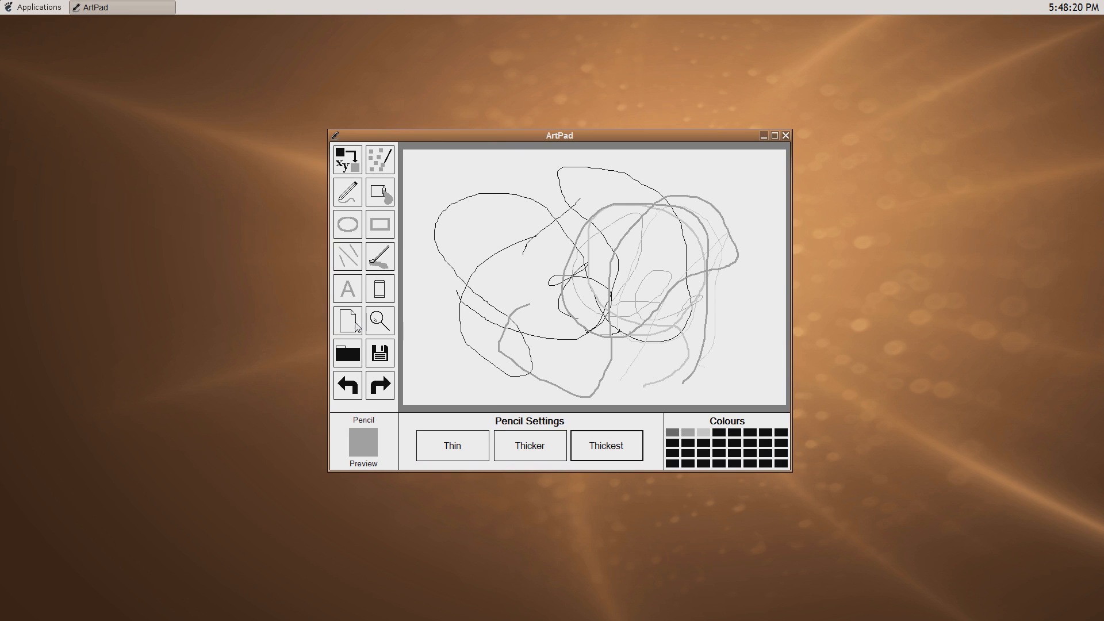
Start a new picture and enter a canvas width of 2
{"action": "left_click", "coordinate": [347, 321]}
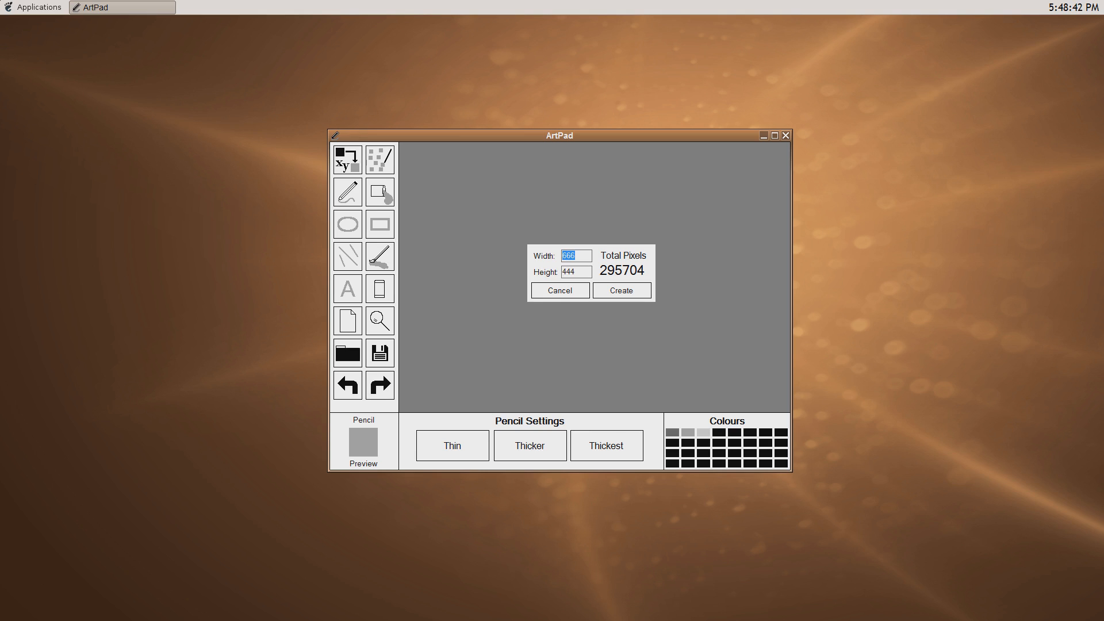
{"action": "mouse_move", "coordinate": [380, 146]}
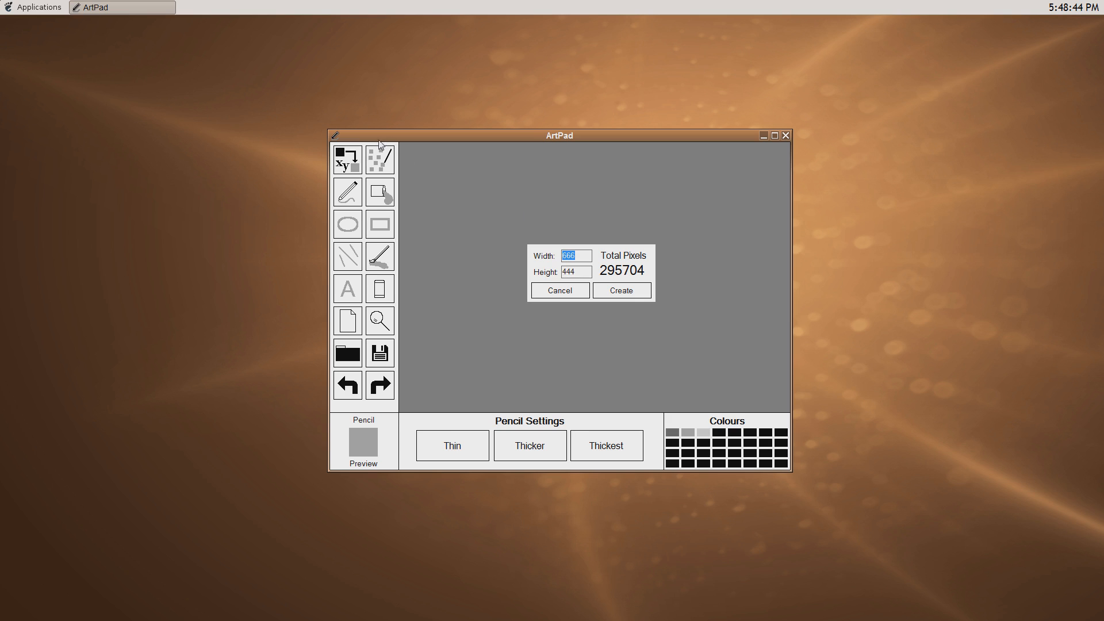
{"action": "type", "text": "2"}
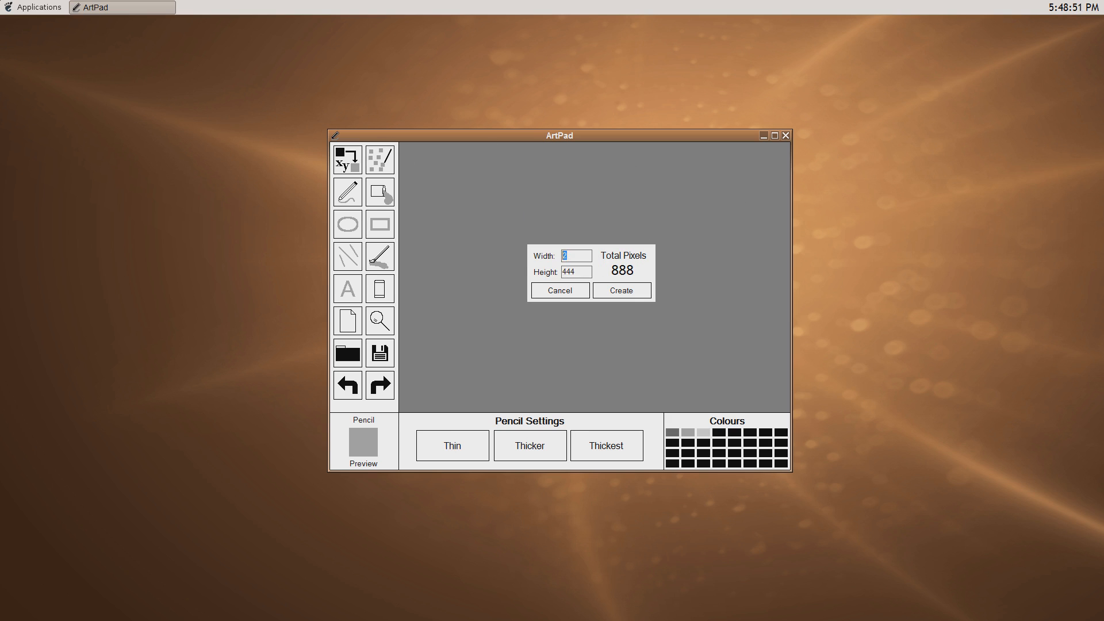
{"action": "left_click", "coordinate": [575, 272]}
{"action": "type", "text": "1"}
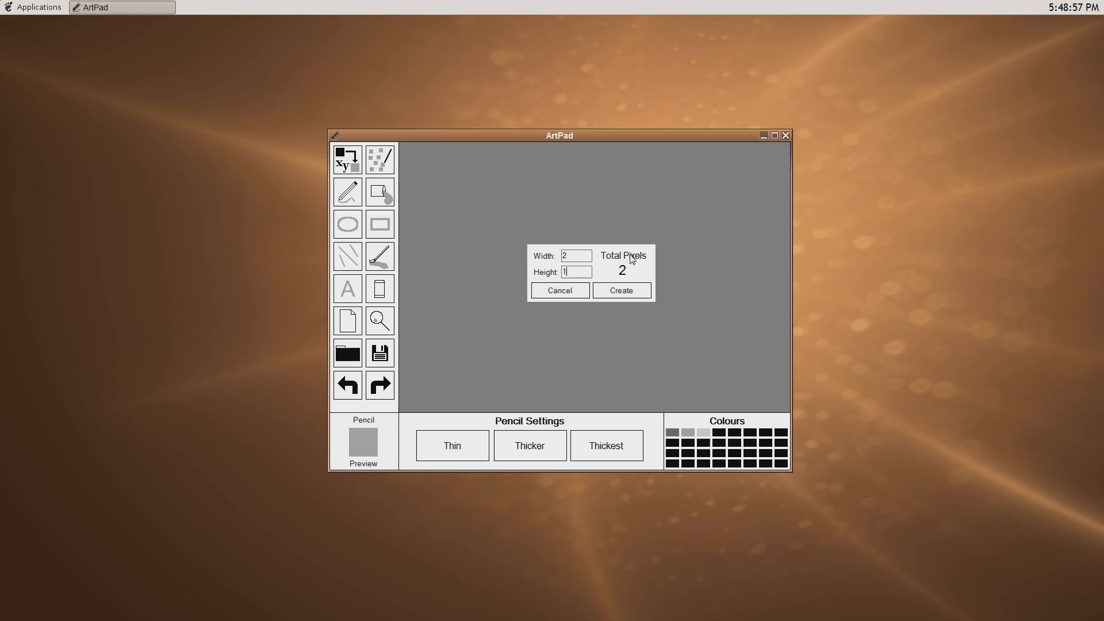
{"action": "mouse_move", "coordinate": [637, 265]}
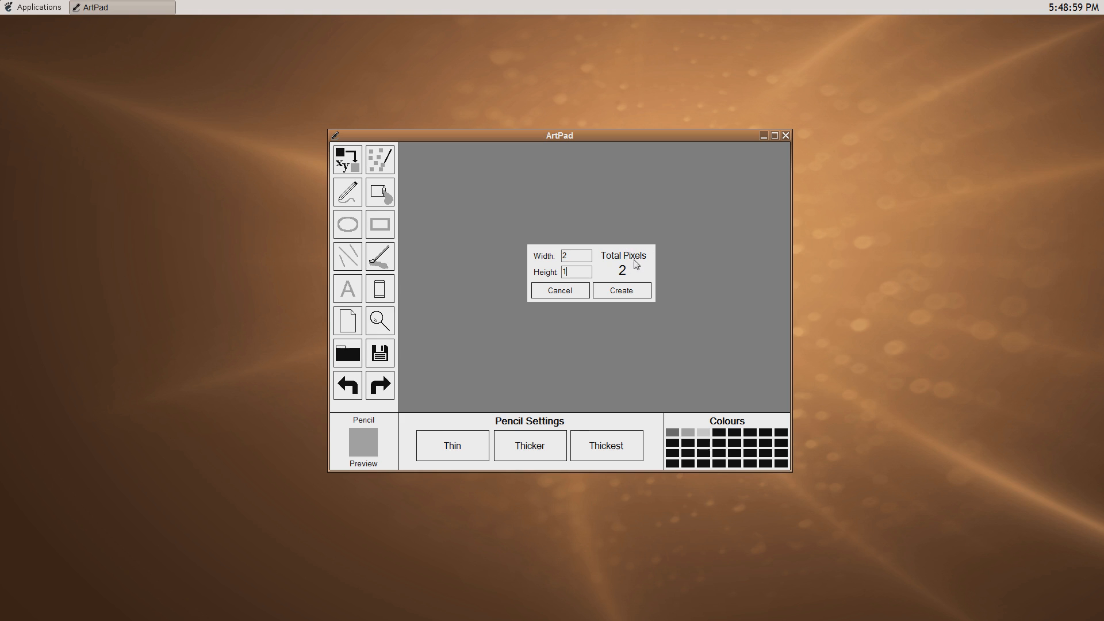
{"action": "mouse_move", "coordinate": [633, 256]}
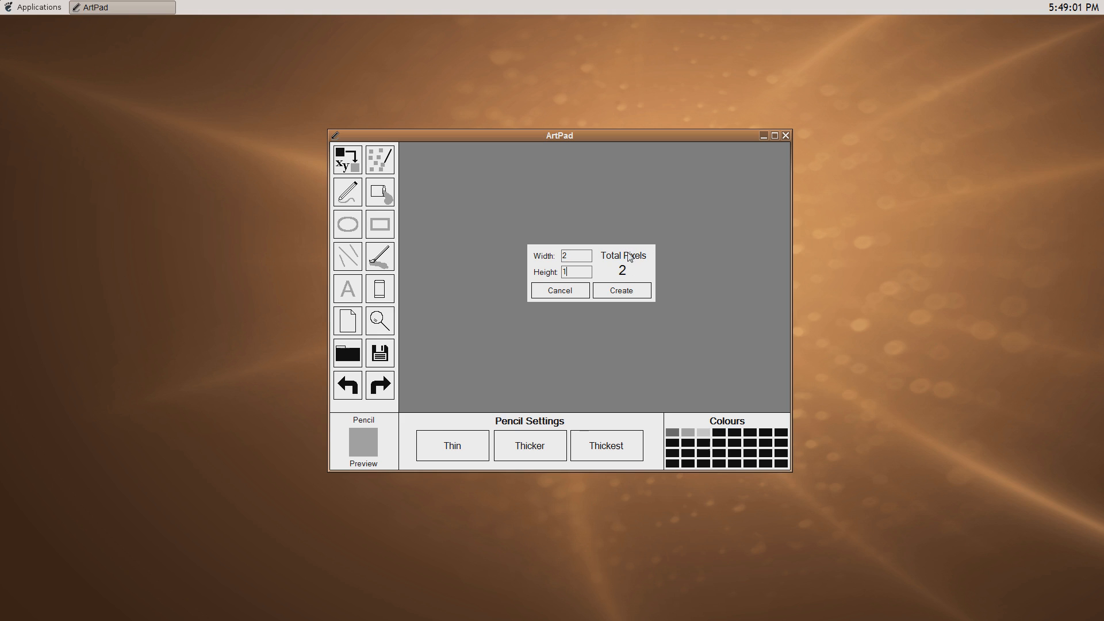
{"action": "mouse_move", "coordinate": [623, 274]}
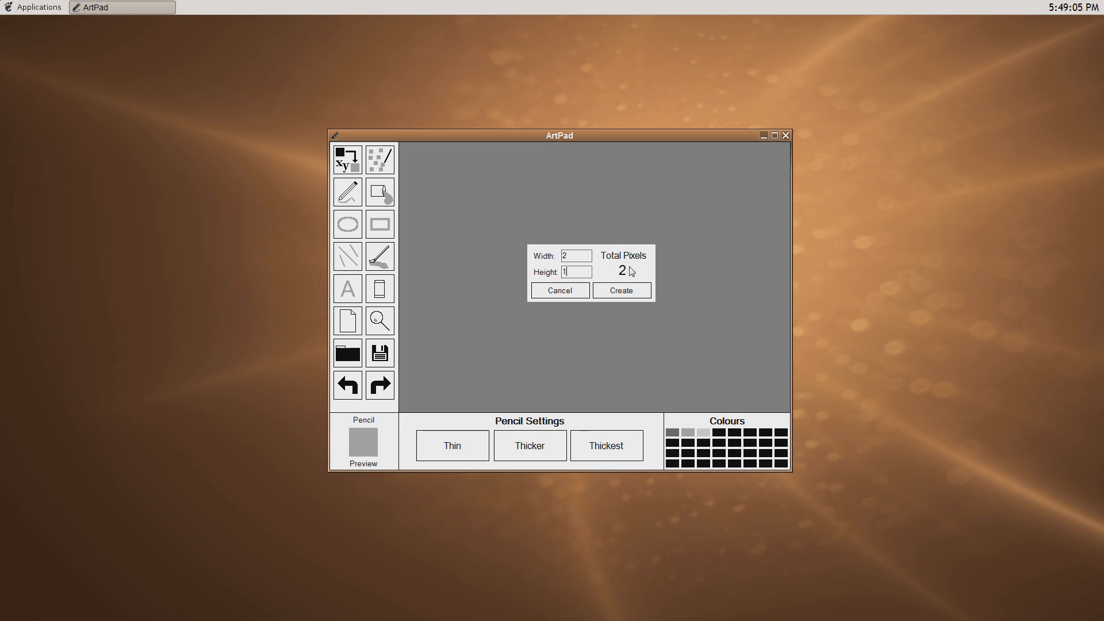
{"action": "mouse_move", "coordinate": [604, 290]}
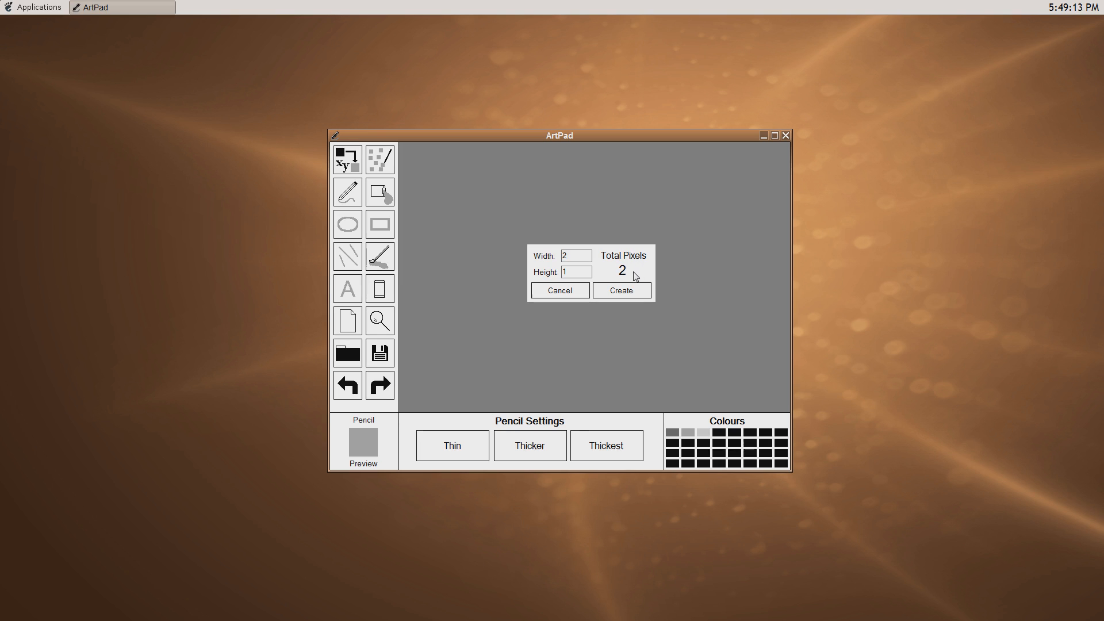
{"action": "mouse_move", "coordinate": [629, 249]}
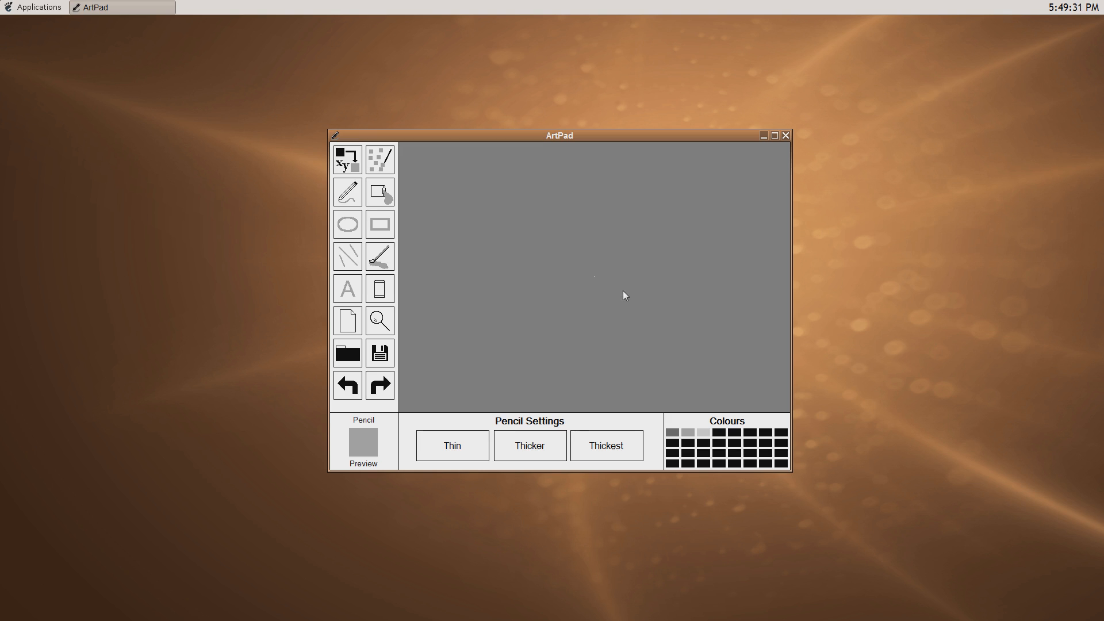
Zoom in on the 2-by-1 canvas three times with the Magnifier
{"action": "left_click", "coordinate": [379, 320]}
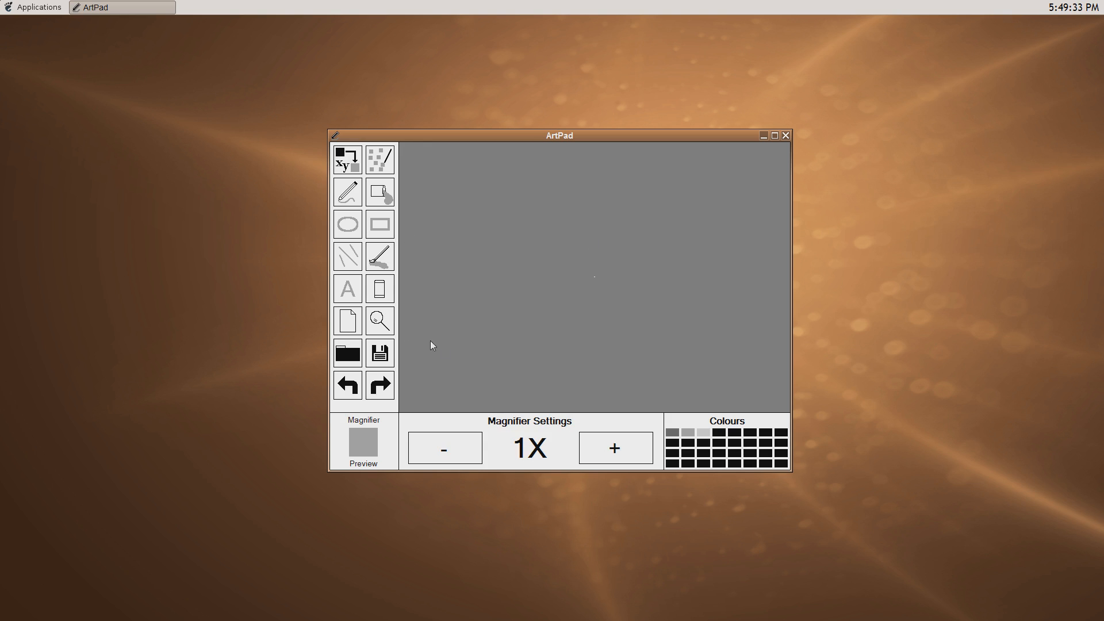
{"action": "left_click", "coordinate": [616, 448]}
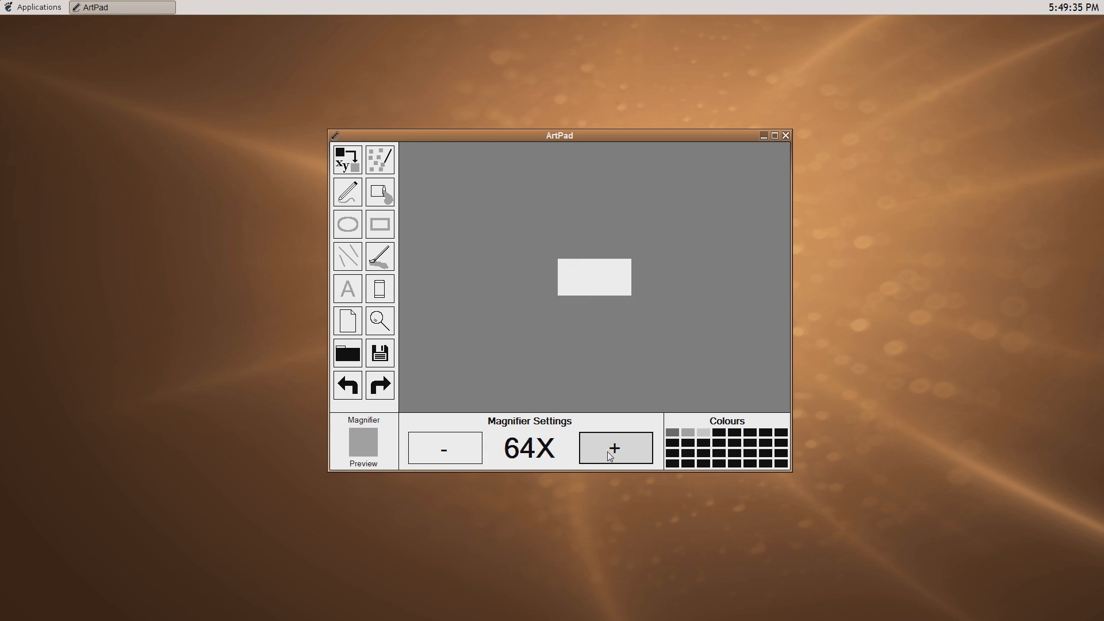
{"action": "left_click", "coordinate": [615, 448]}
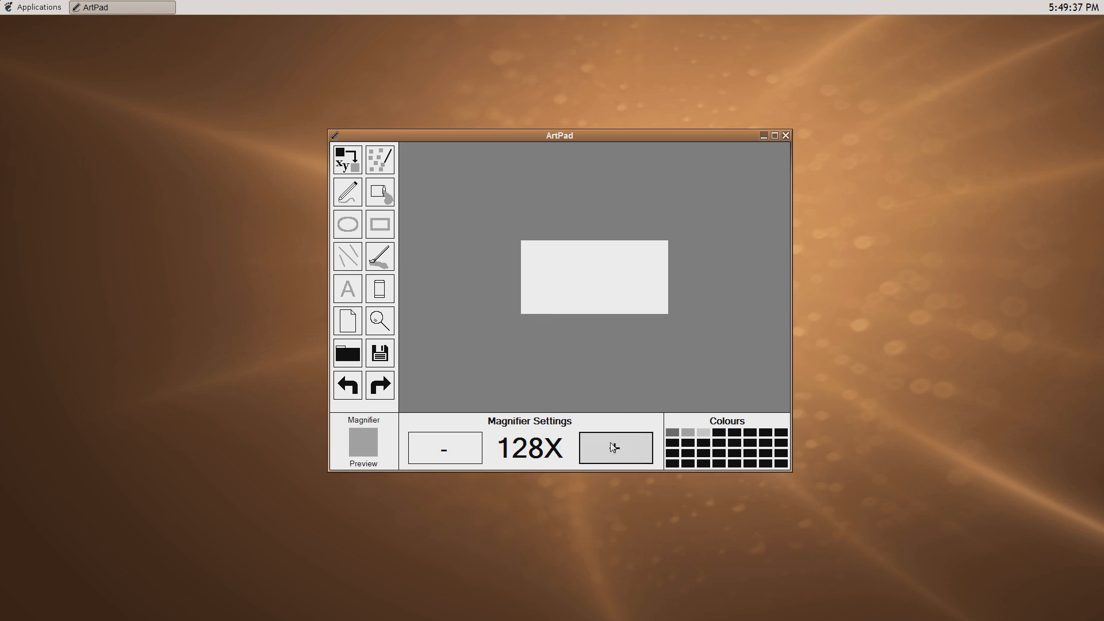
{"action": "left_click", "coordinate": [615, 448]}
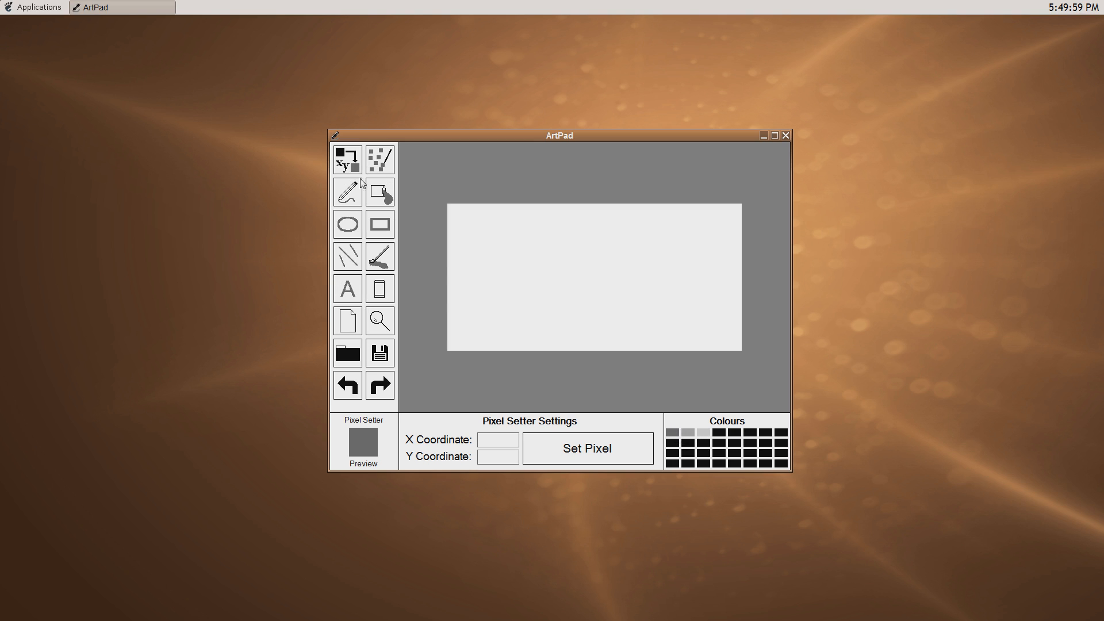
{"action": "mouse_move", "coordinate": [683, 439]}
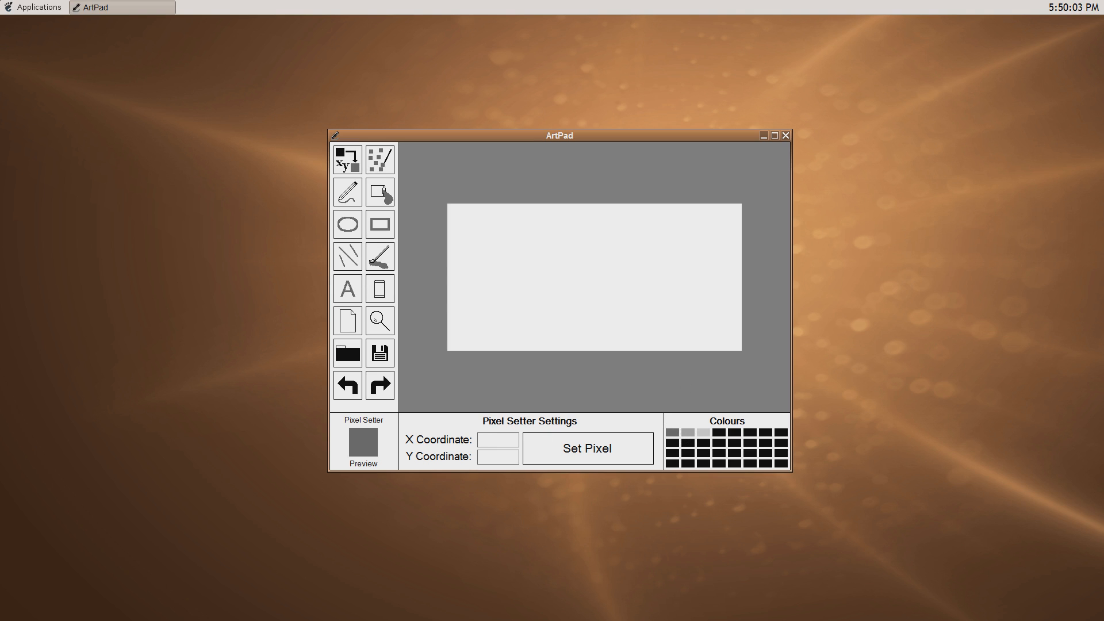
Set pixel 0,0 to dark grey and pixel 1,0 to light grey
{"action": "type", "text": "0"}
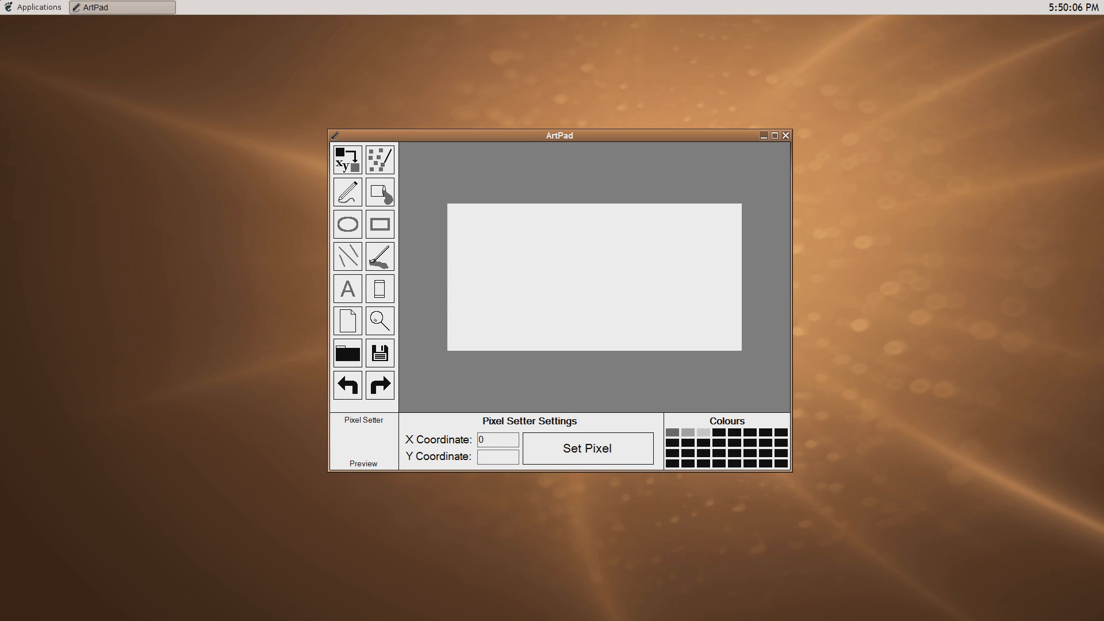
{"action": "left_click", "coordinate": [588, 448]}
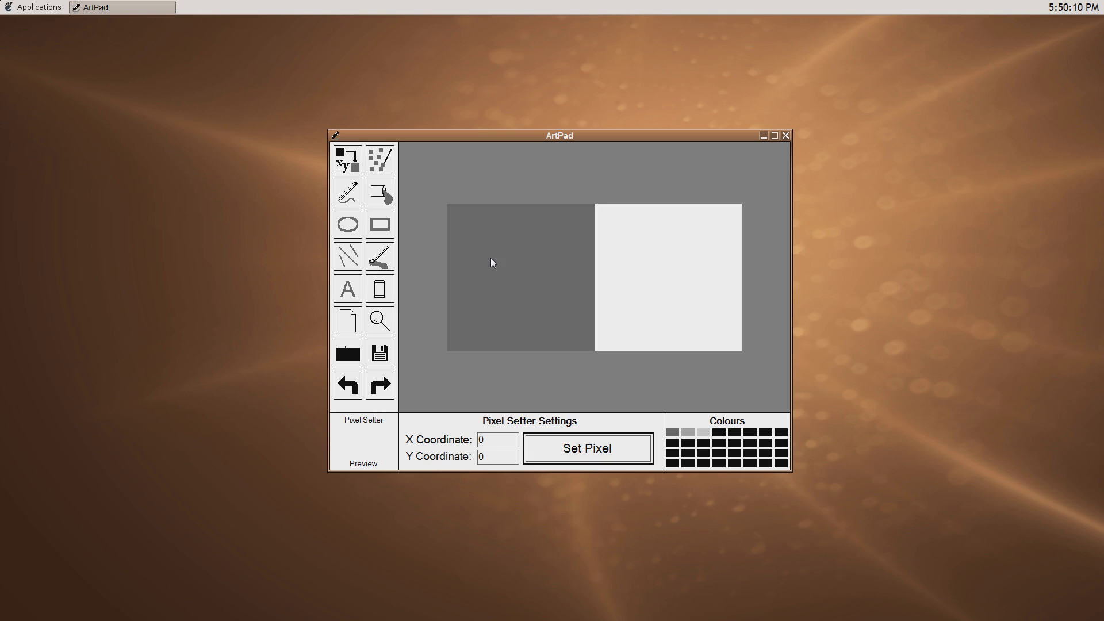
{"action": "mouse_move", "coordinate": [649, 397]}
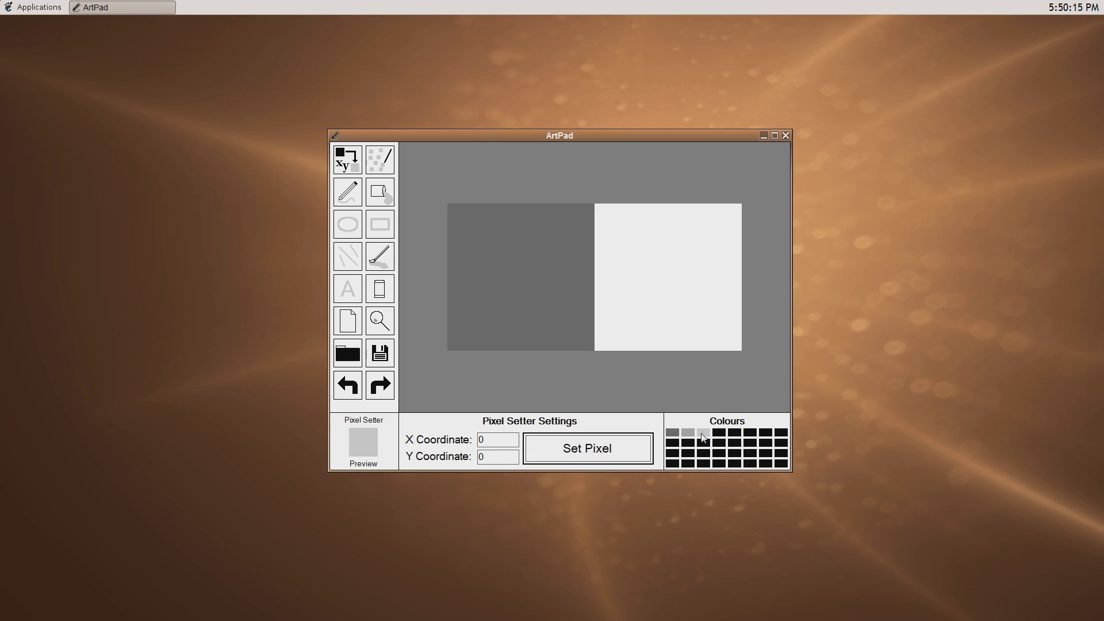
{"action": "type", "text": "1"}
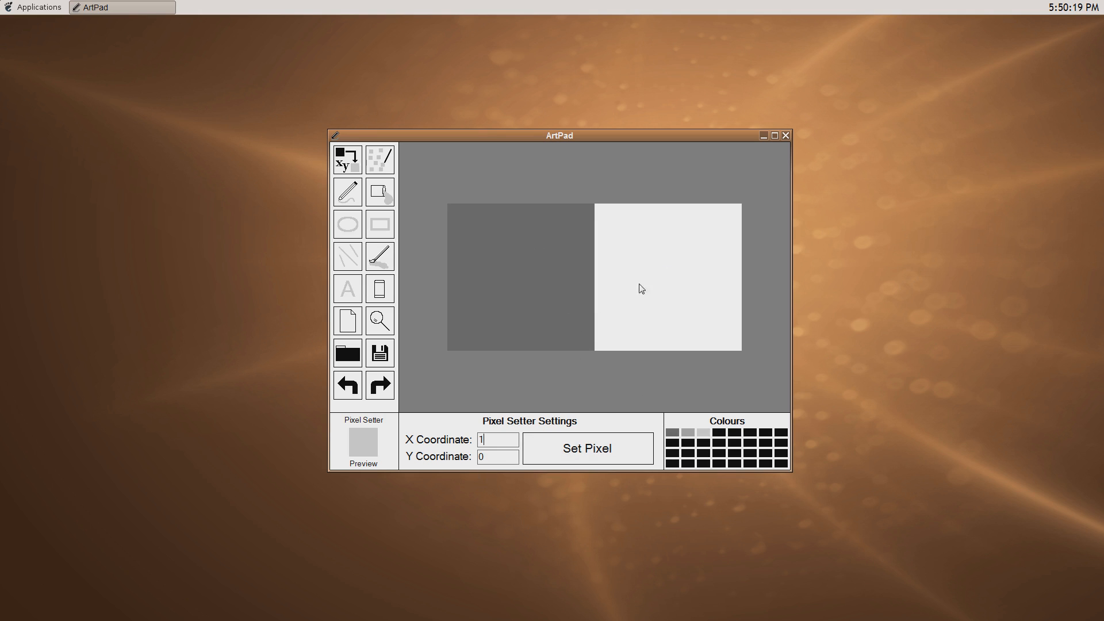
{"action": "left_click", "coordinate": [588, 448]}
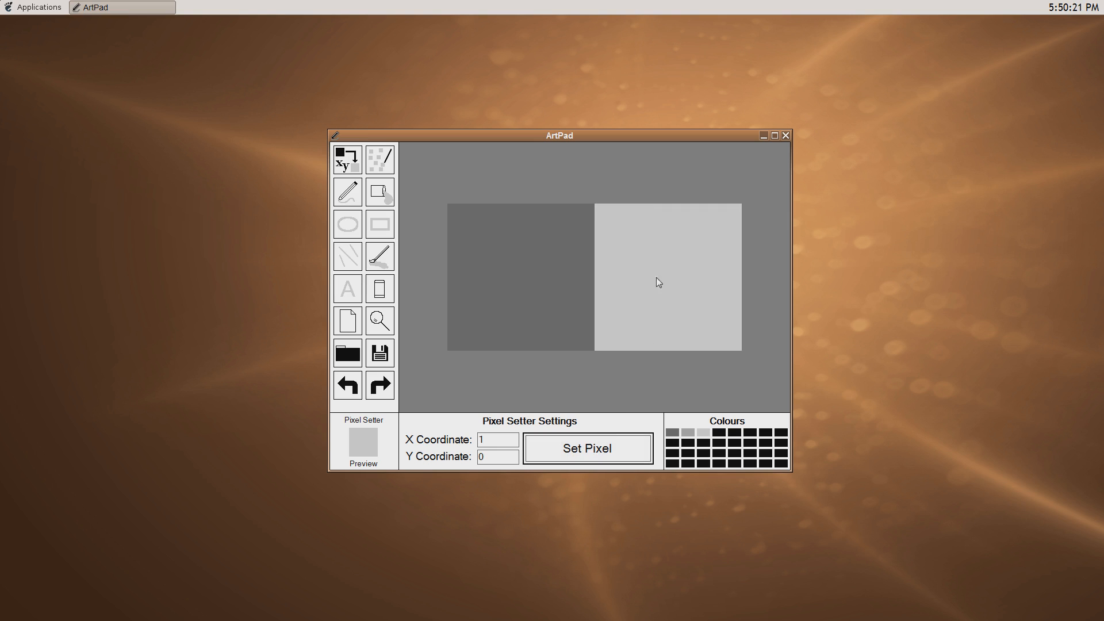
{"action": "mouse_move", "coordinate": [632, 258]}
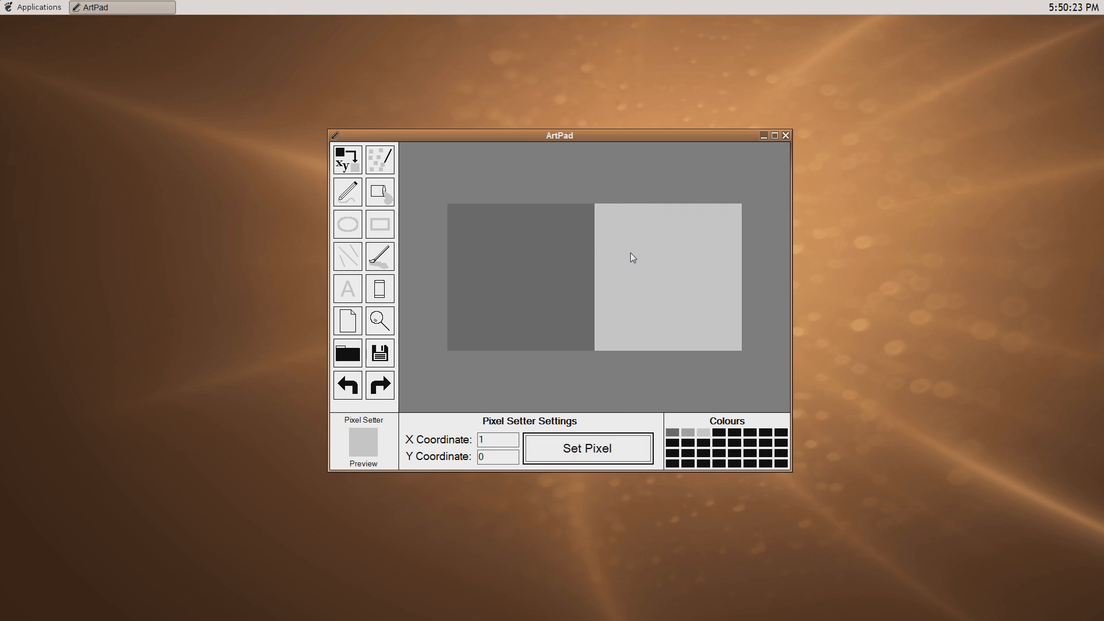
{"action": "mouse_move", "coordinate": [552, 144]}
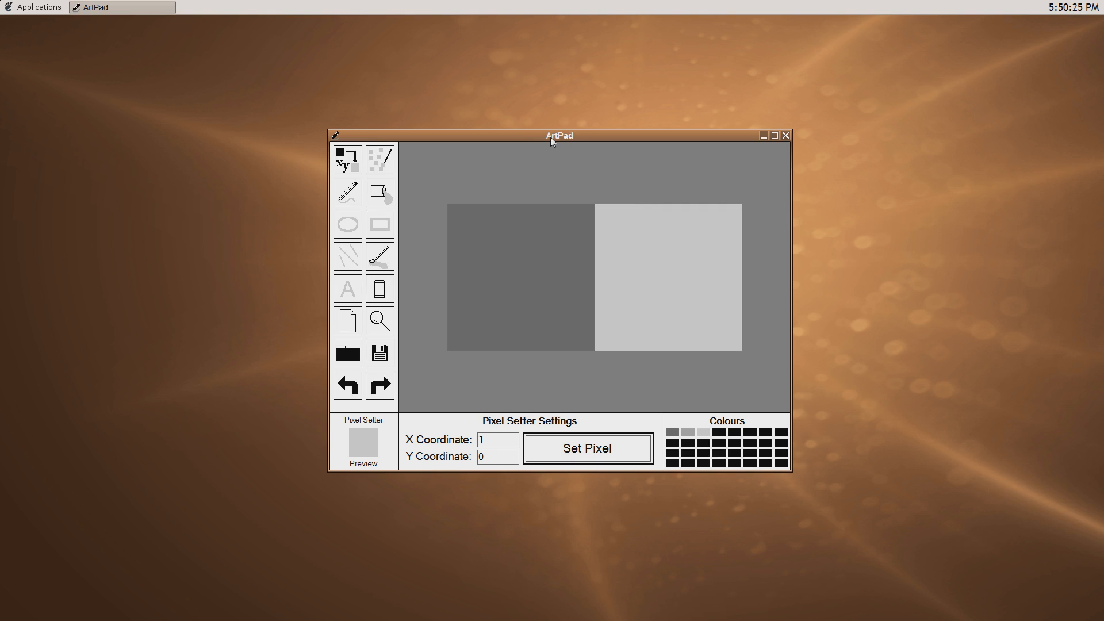
{"action": "mouse_move", "coordinate": [552, 143]}
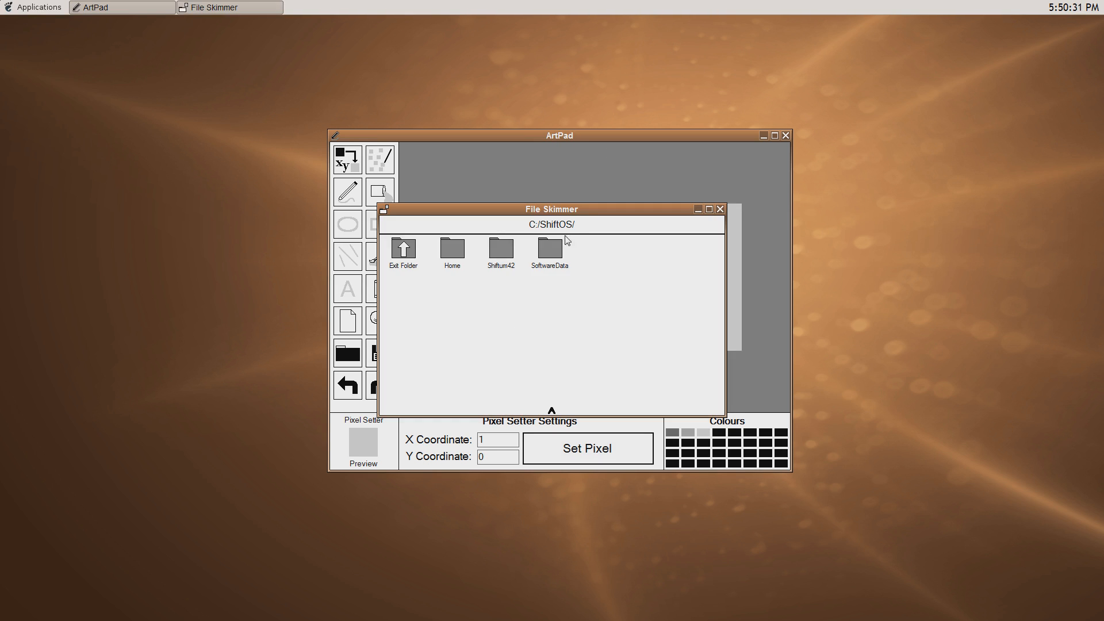
Move the File Skimmer window to the lower left and open the Home folder
{"action": "left_click_drag", "start_coordinate": [552, 208], "coordinate": [389, 319]}
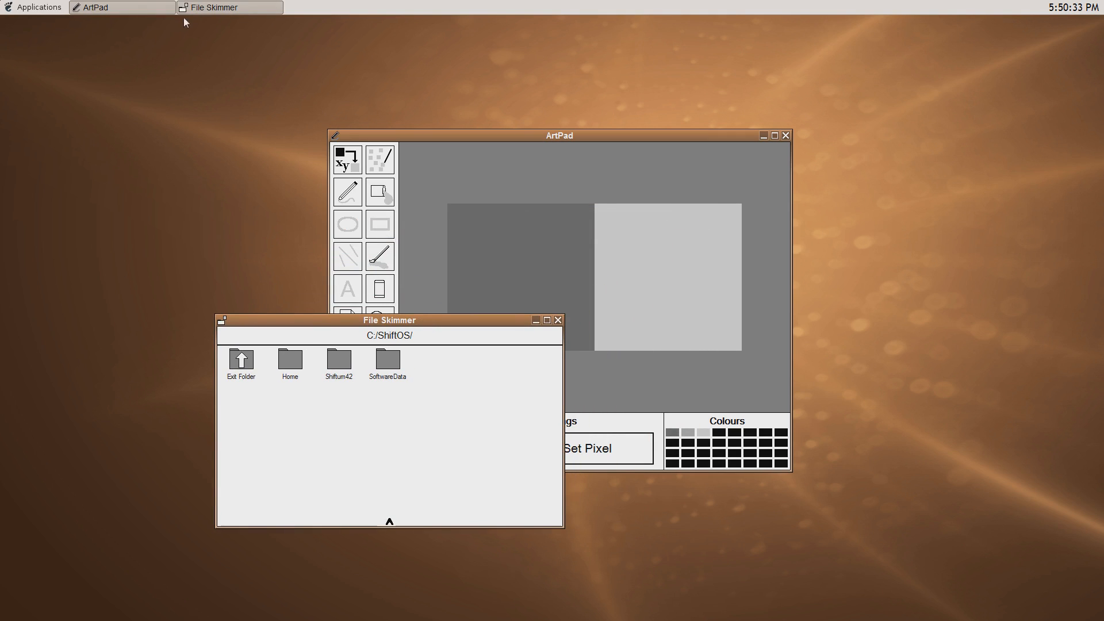
{"action": "left_click", "coordinate": [290, 361]}
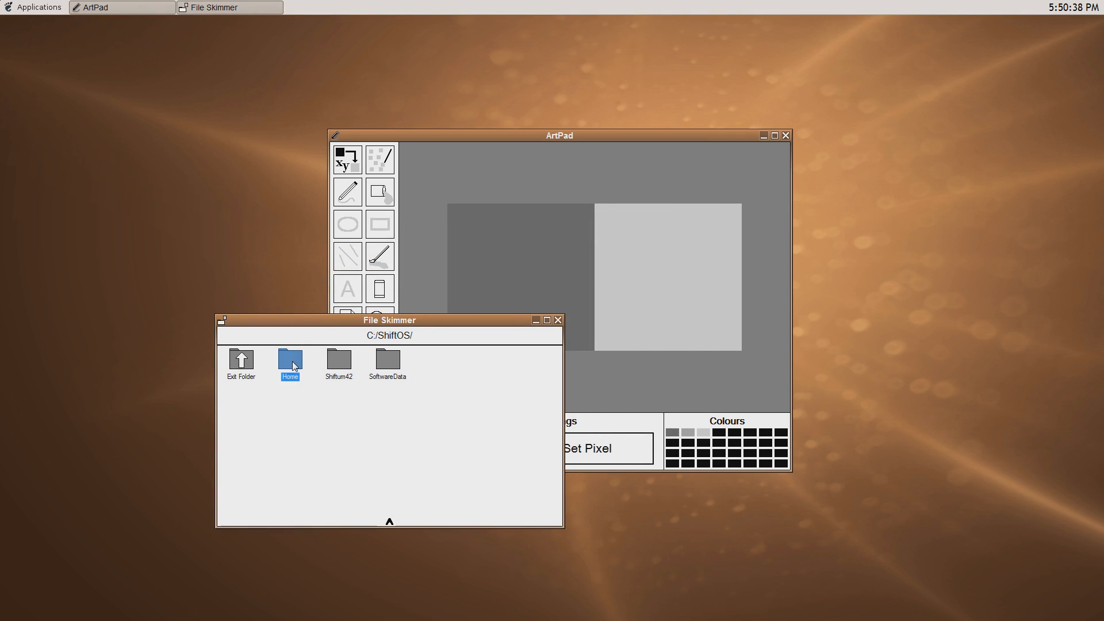
{"action": "double_click", "coordinate": [289, 360]}
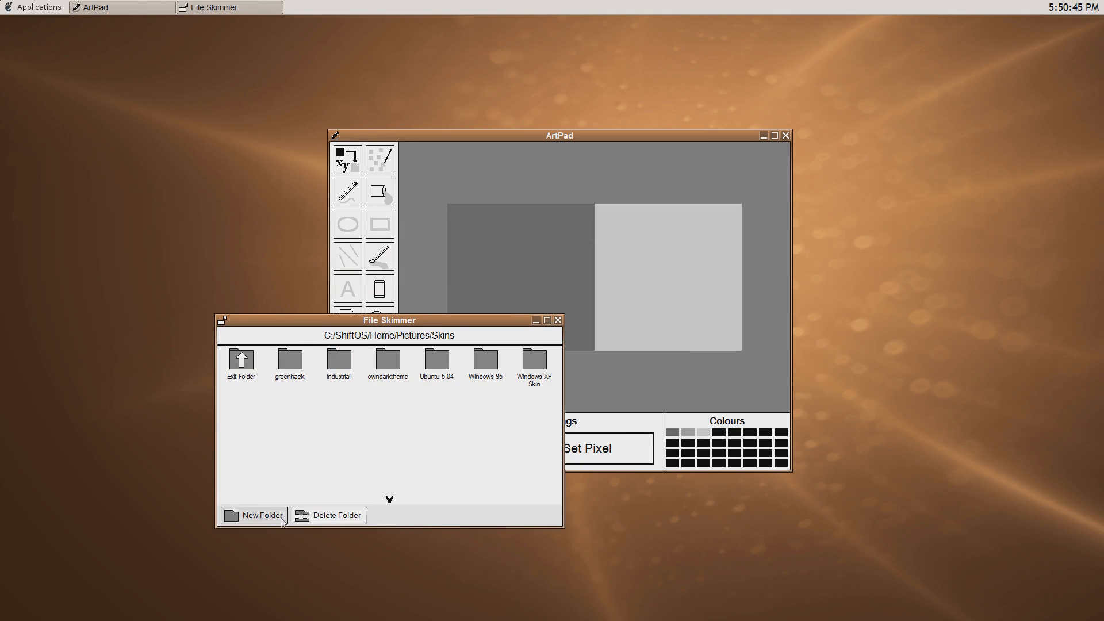
Create a 'gradients' folder in Skins, close File Skimmer, and start saving the picture
{"action": "left_click", "coordinate": [261, 515]}
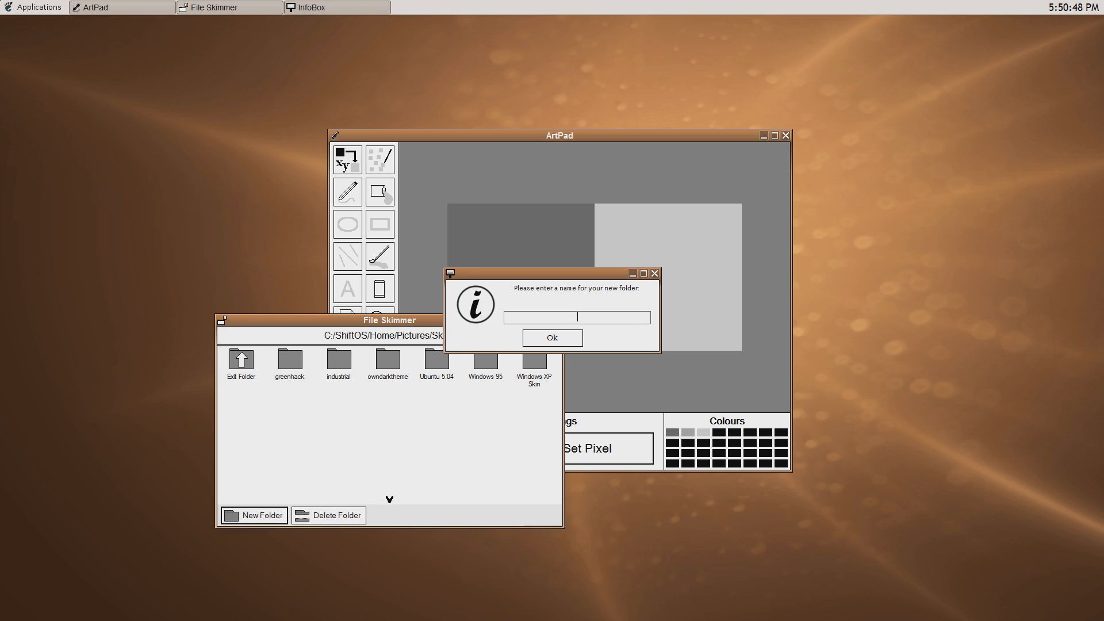
{"action": "type", "text": "gra"}
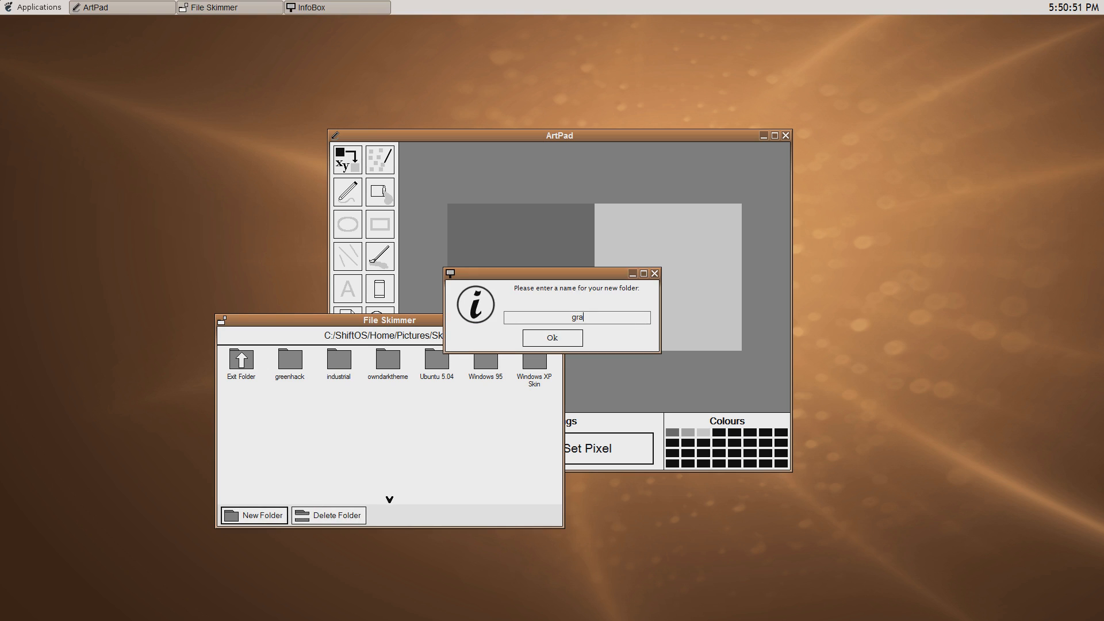
{"action": "type", "text": "dients"}
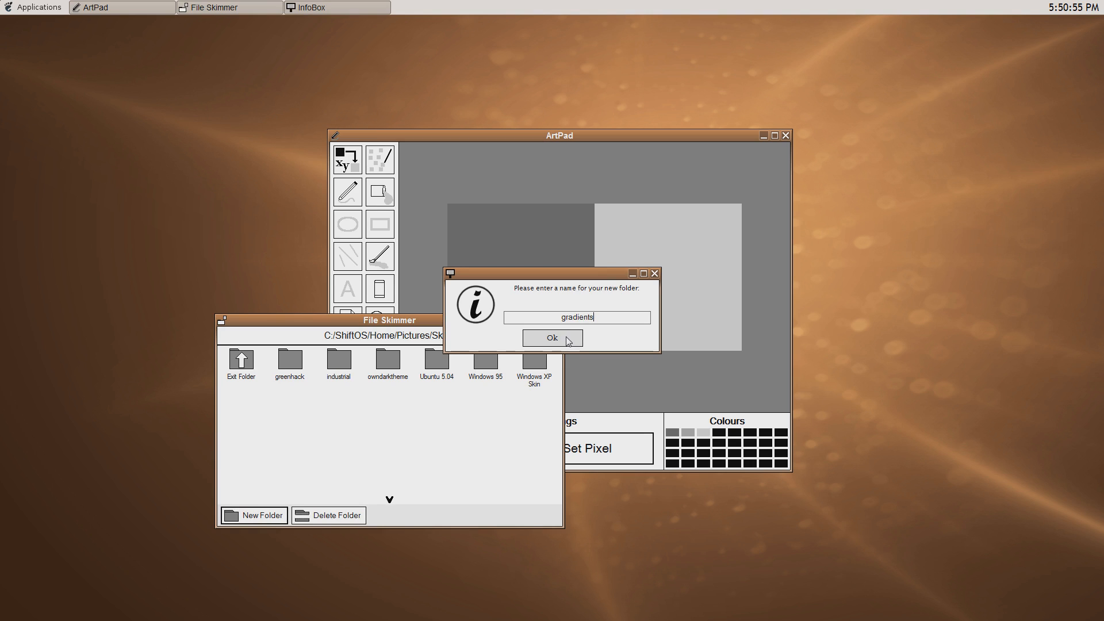
{"action": "left_click", "coordinate": [552, 337]}
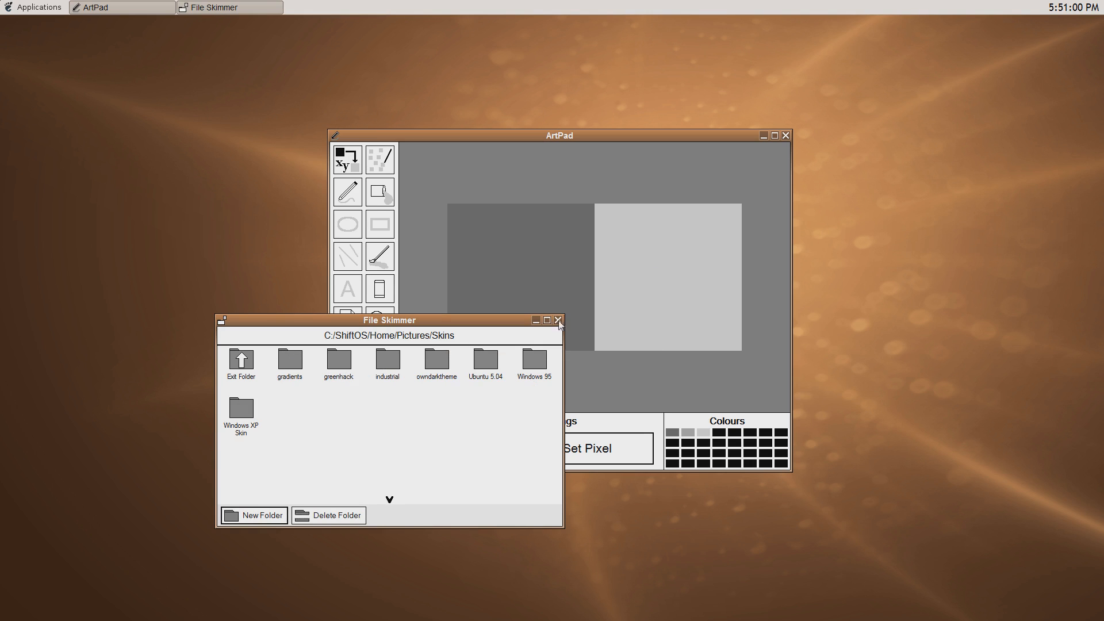
{"action": "left_click", "coordinate": [559, 321]}
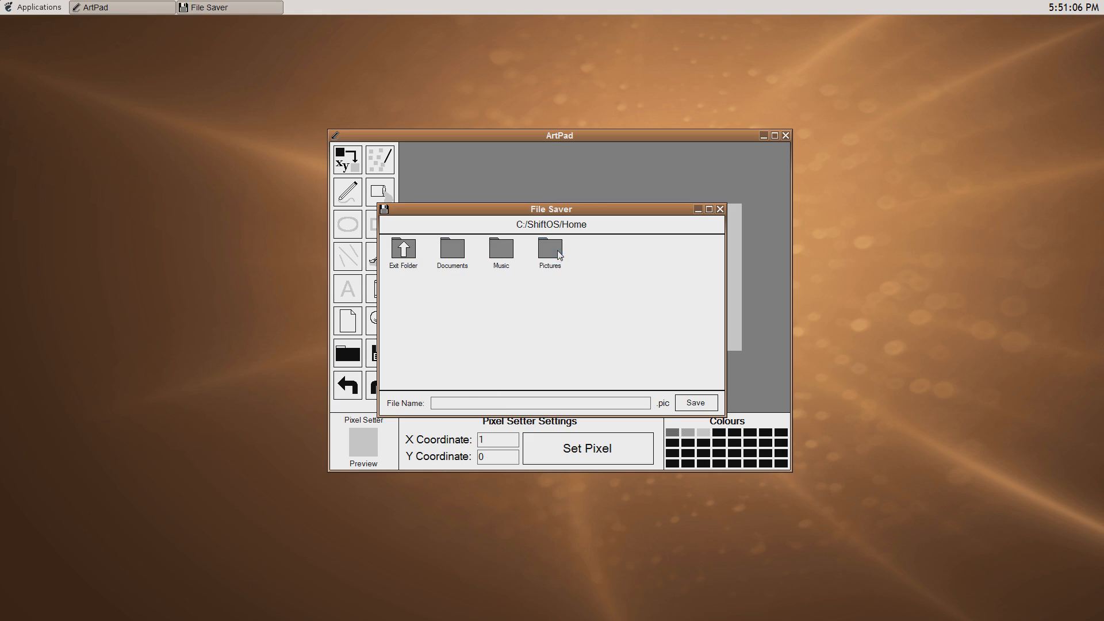
Save the two-tone picture as 'title' in Pictures/Skins/gradients
{"action": "double_click", "coordinate": [550, 248]}
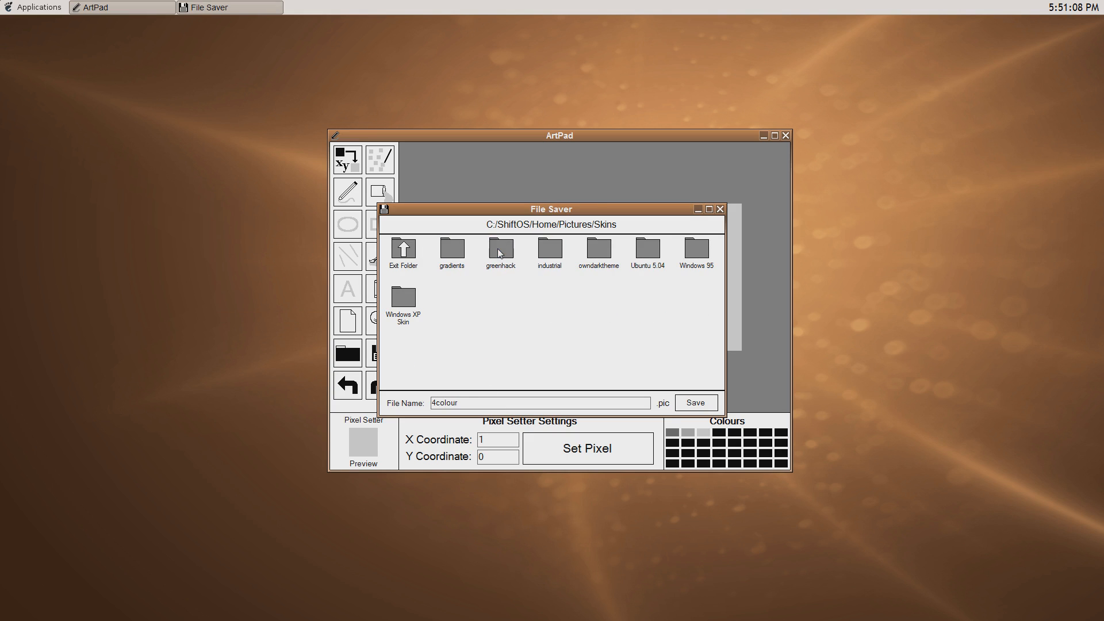
{"action": "double_click", "coordinate": [451, 249]}
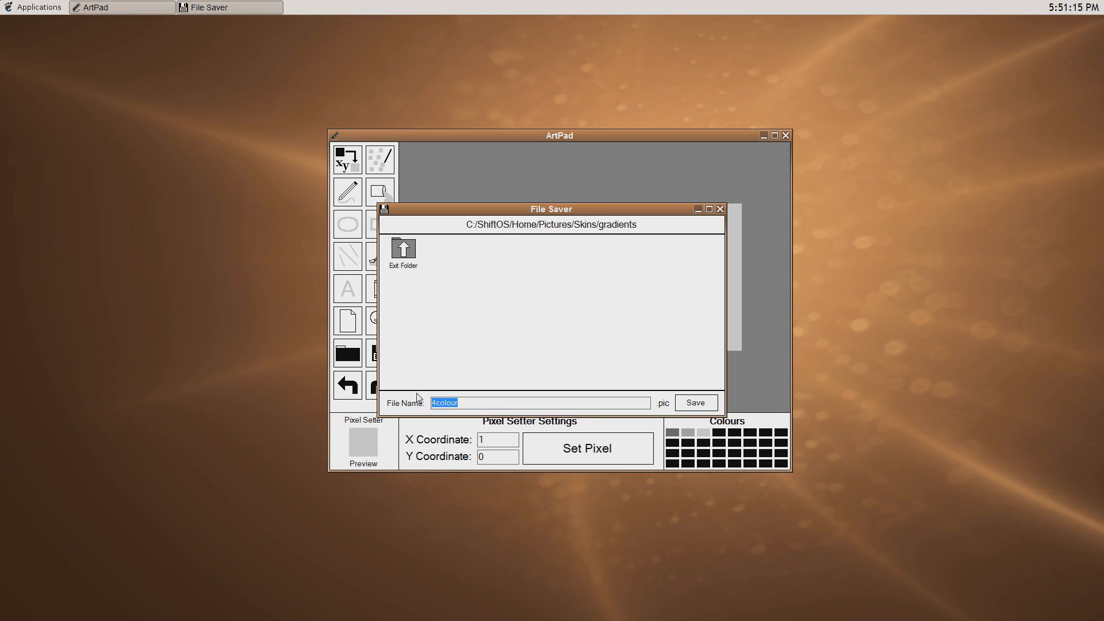
{"action": "type", "text": "title"}
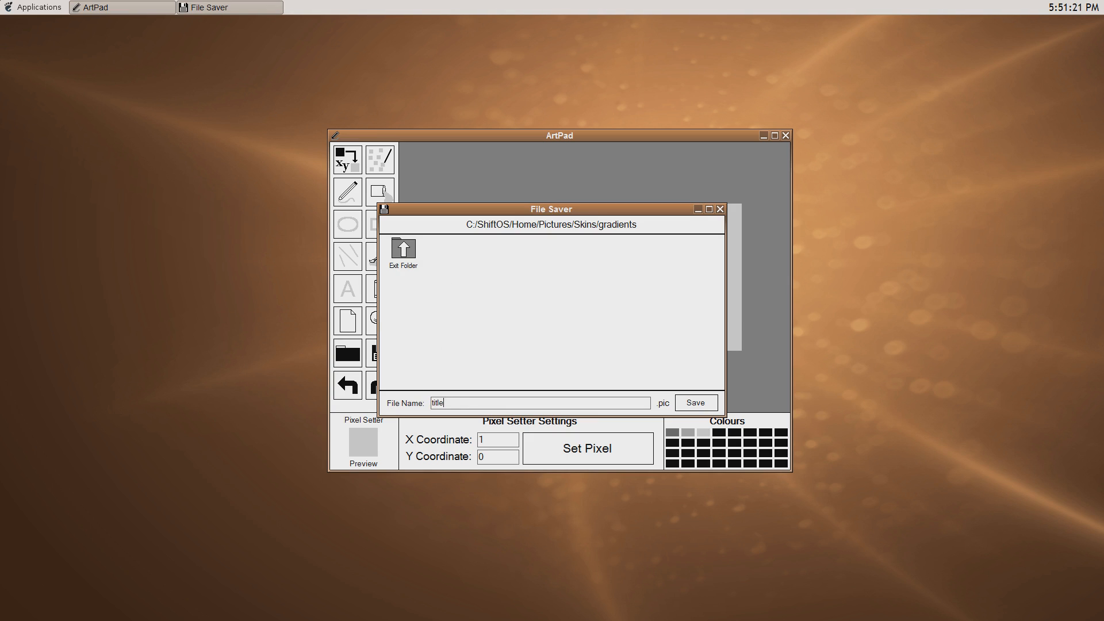
{"action": "left_click", "coordinate": [696, 402]}
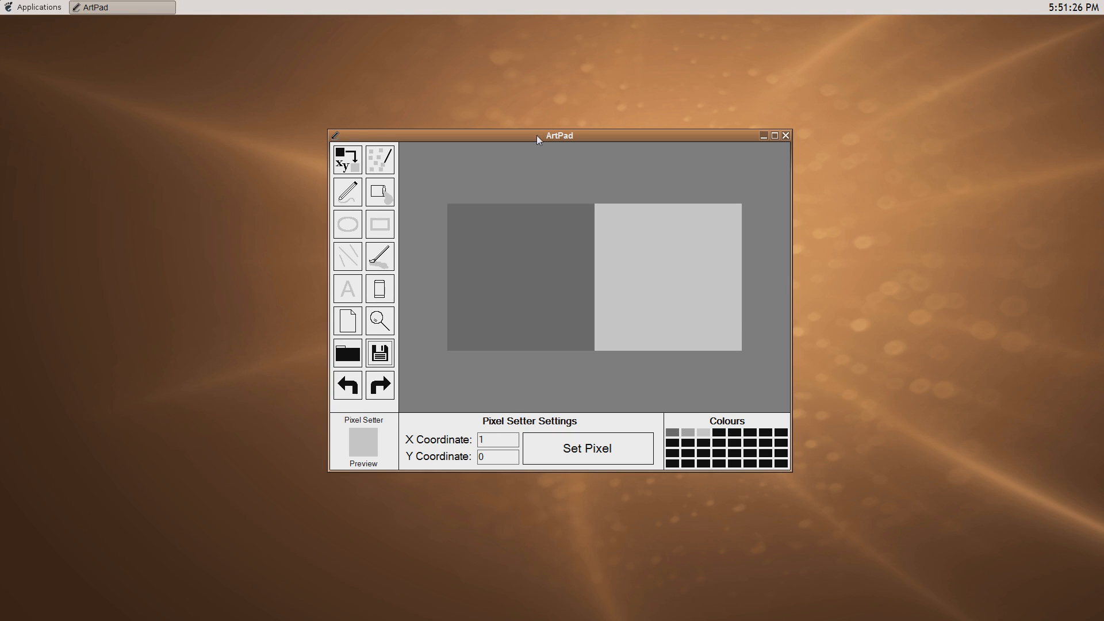
Launch Shifter from the applications list, shift its window down-right, and dismiss the list
{"action": "left_click", "coordinate": [35, 7]}
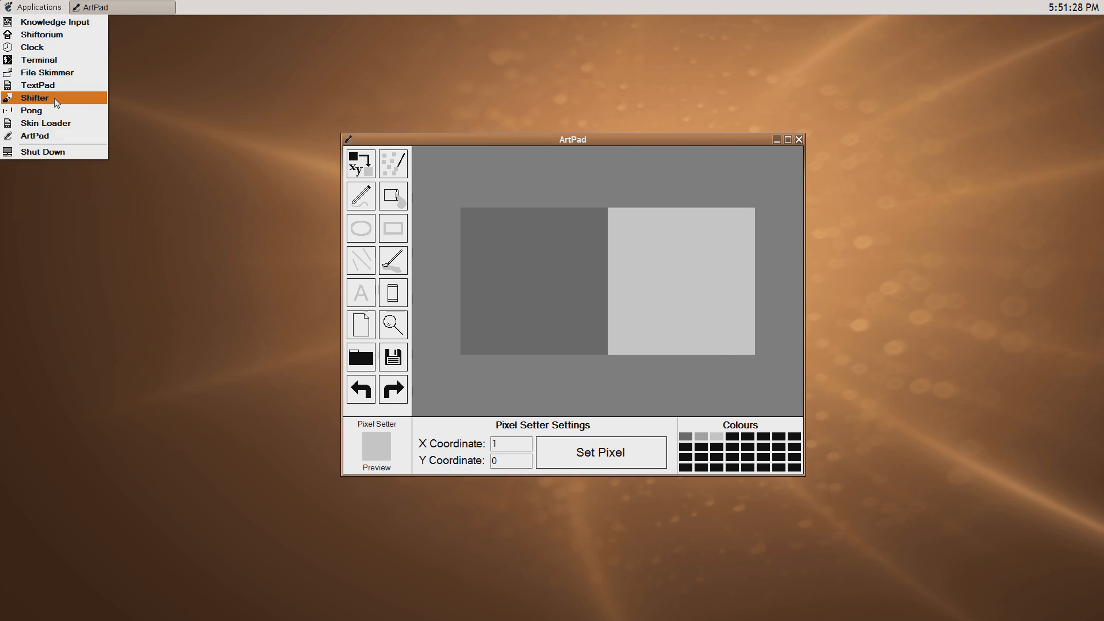
{"action": "left_click", "coordinate": [35, 98]}
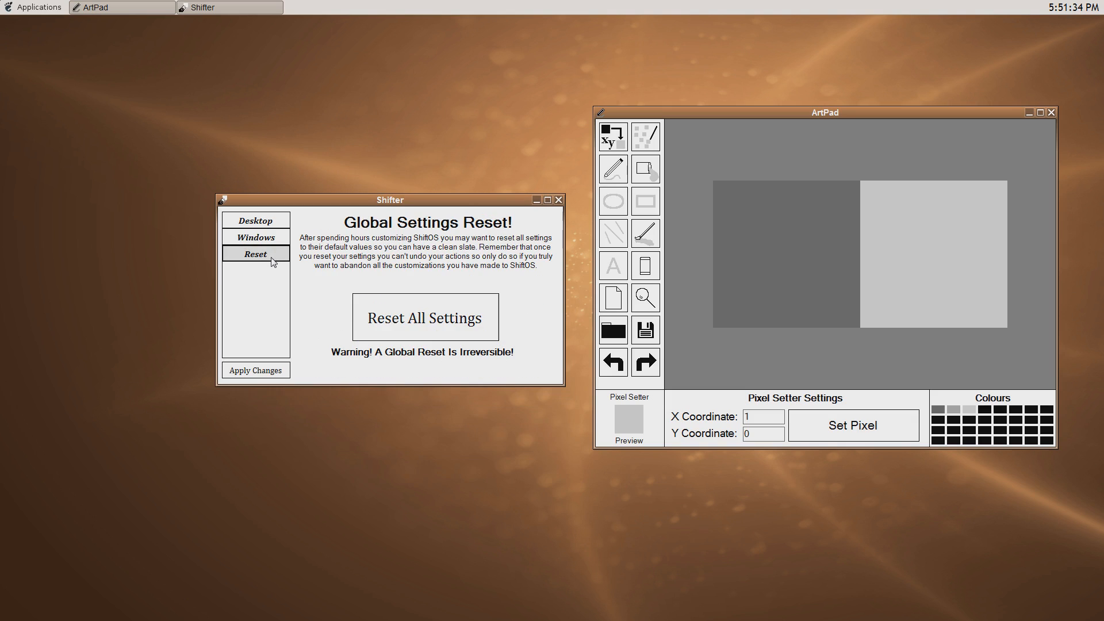
{"action": "mouse_move", "coordinate": [445, 318]}
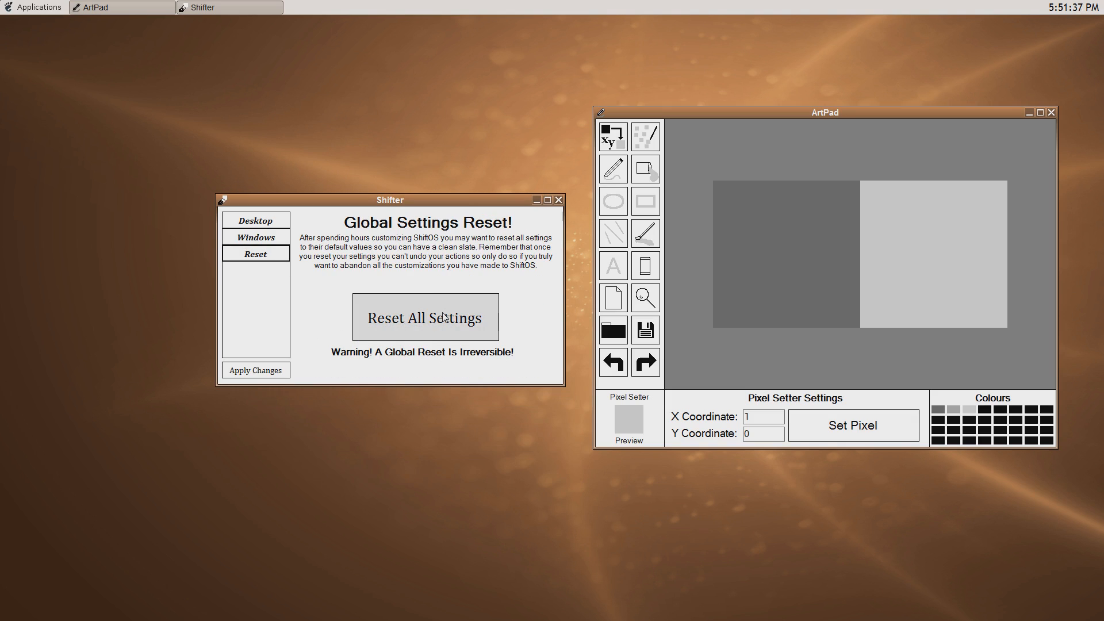
{"action": "mouse_move", "coordinate": [434, 323]}
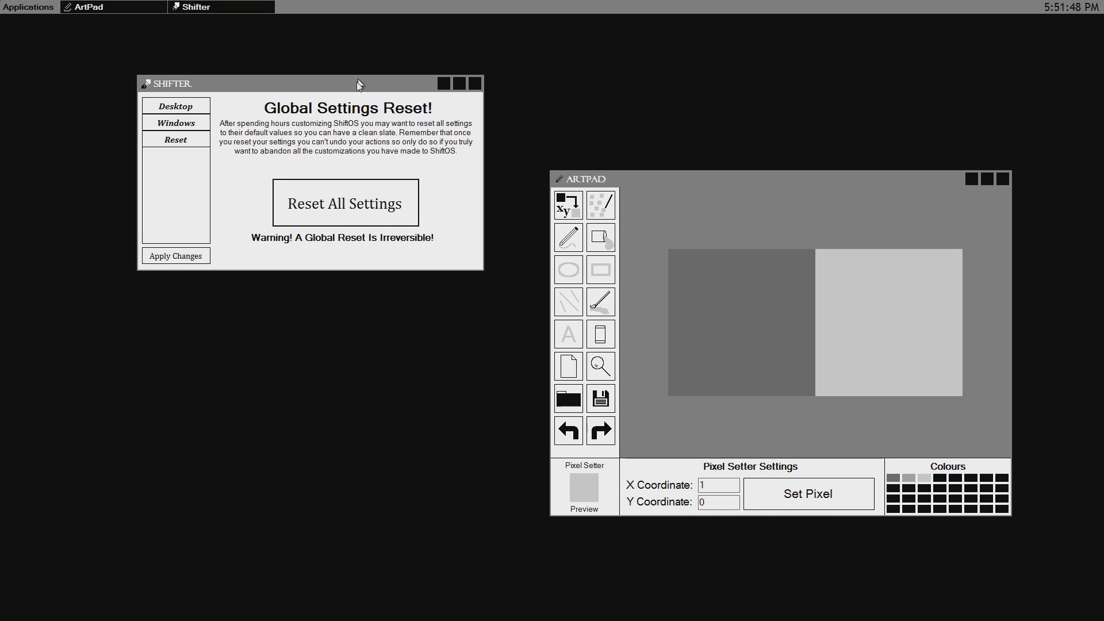
{"action": "left_click_drag", "start_coordinate": [359, 83], "coordinate": [404, 111]}
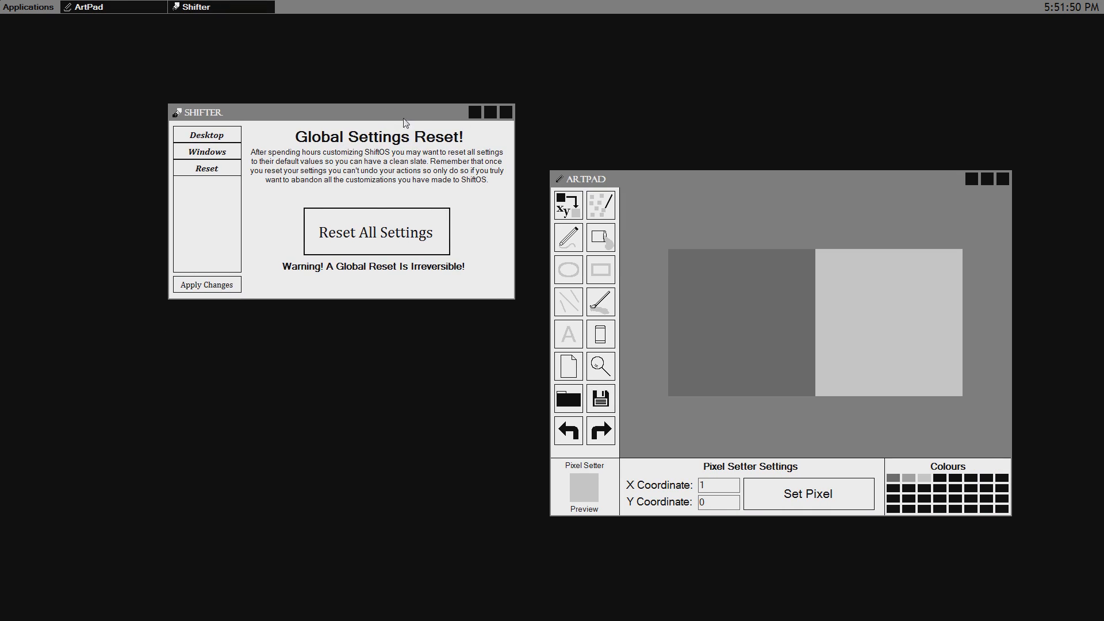
{"action": "mouse_move", "coordinate": [414, 132]}
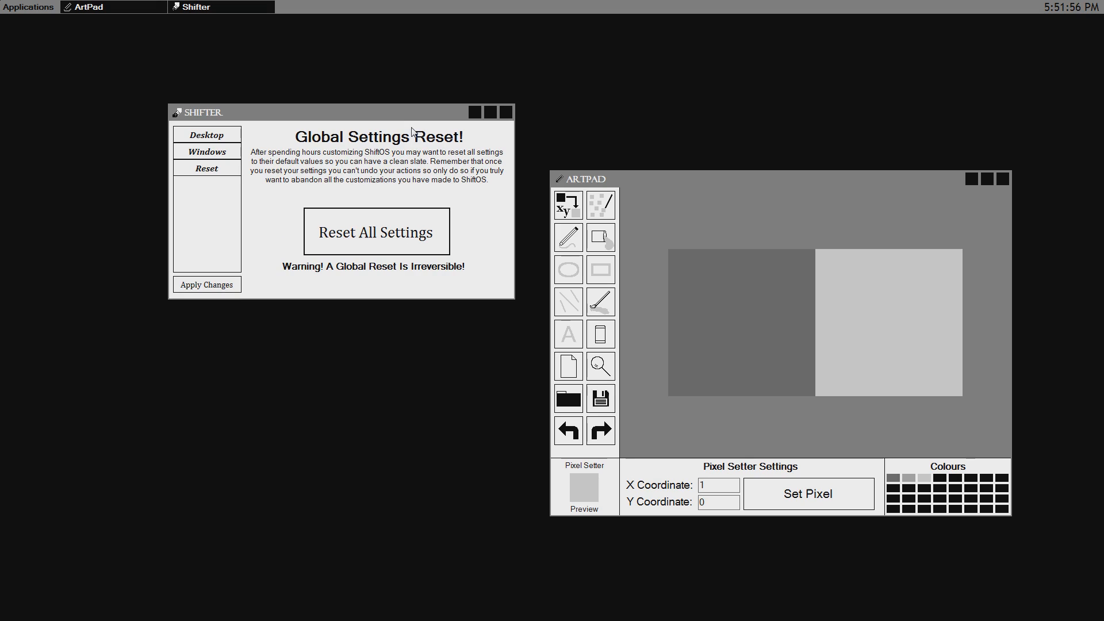
{"action": "left_click", "coordinate": [24, 6]}
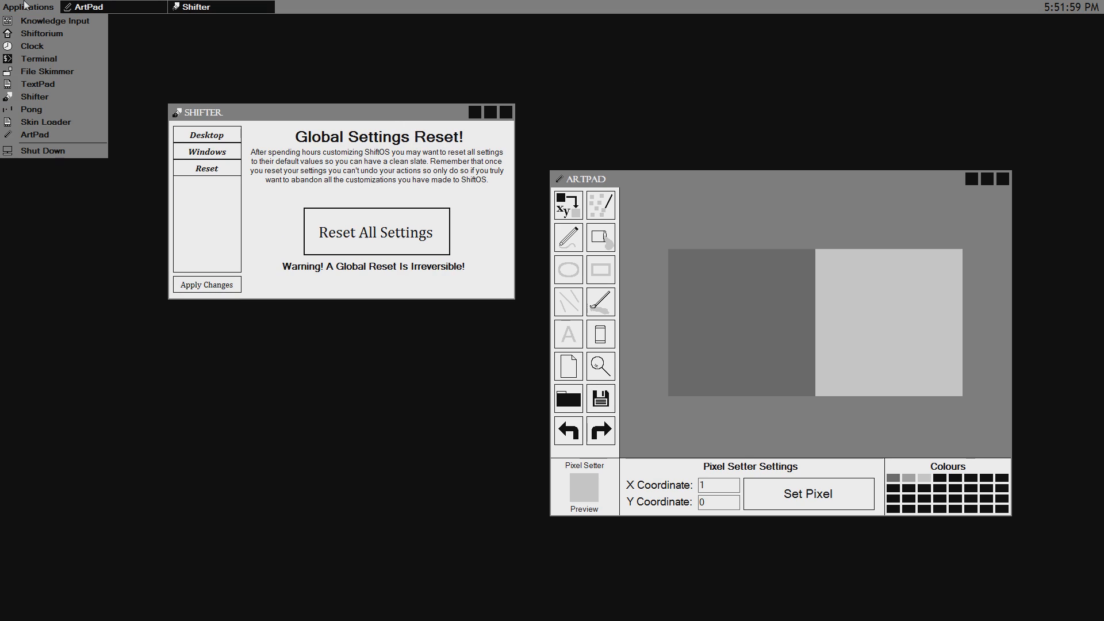
{"action": "left_click", "coordinate": [243, 114]}
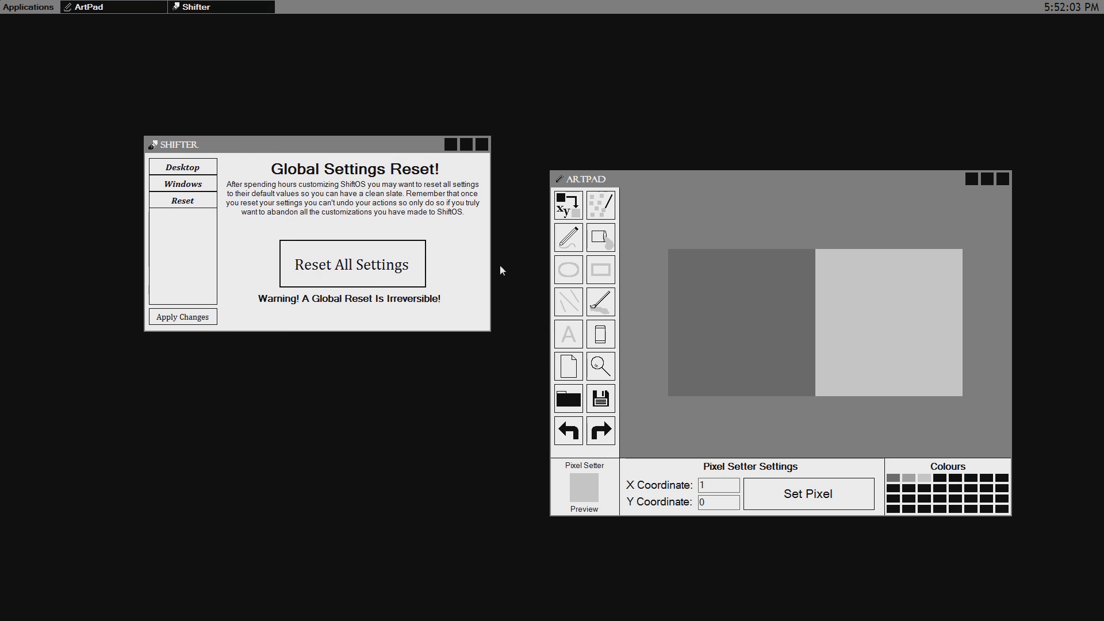
In Shifter's window settings, choose Skins/gradients/titlebar.pic as the title bar image
{"action": "left_click", "coordinate": [182, 166]}
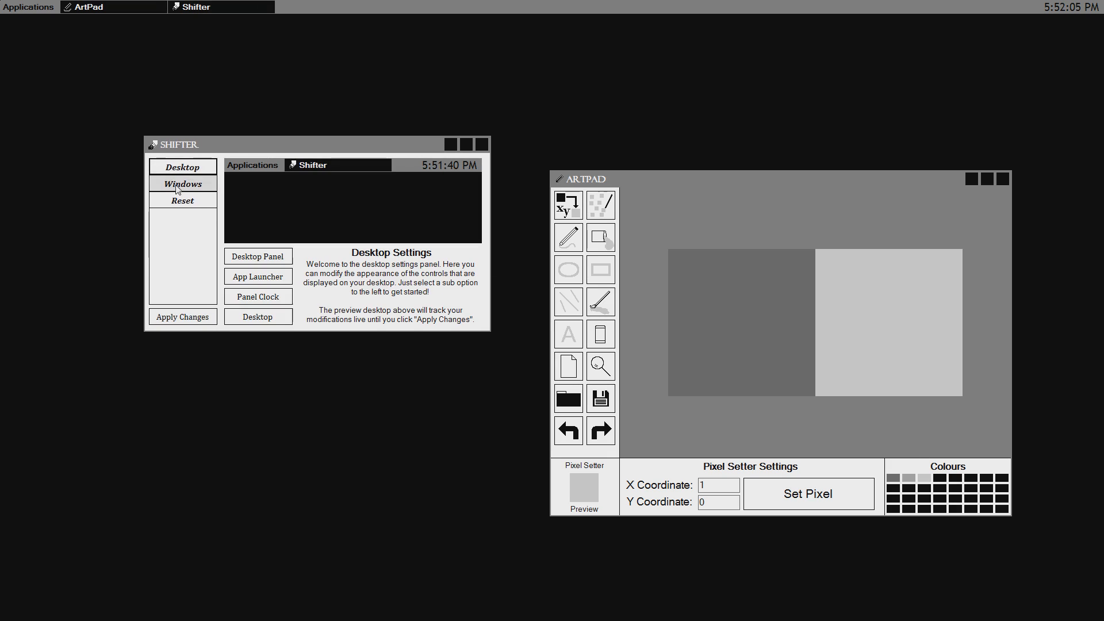
{"action": "left_click", "coordinate": [182, 184]}
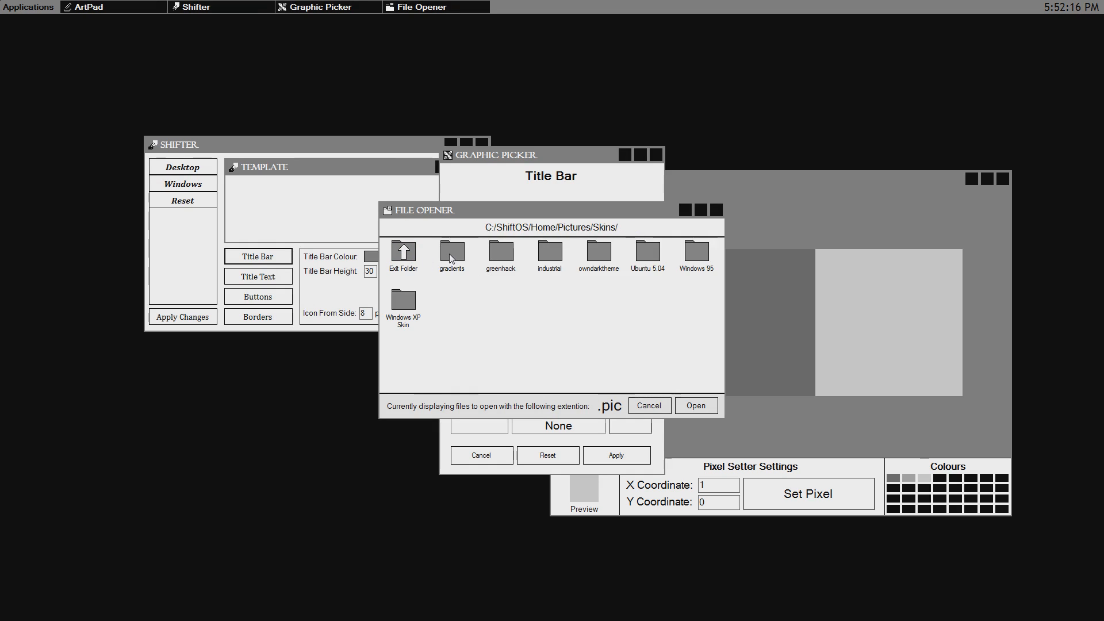
{"action": "double_click", "coordinate": [451, 251]}
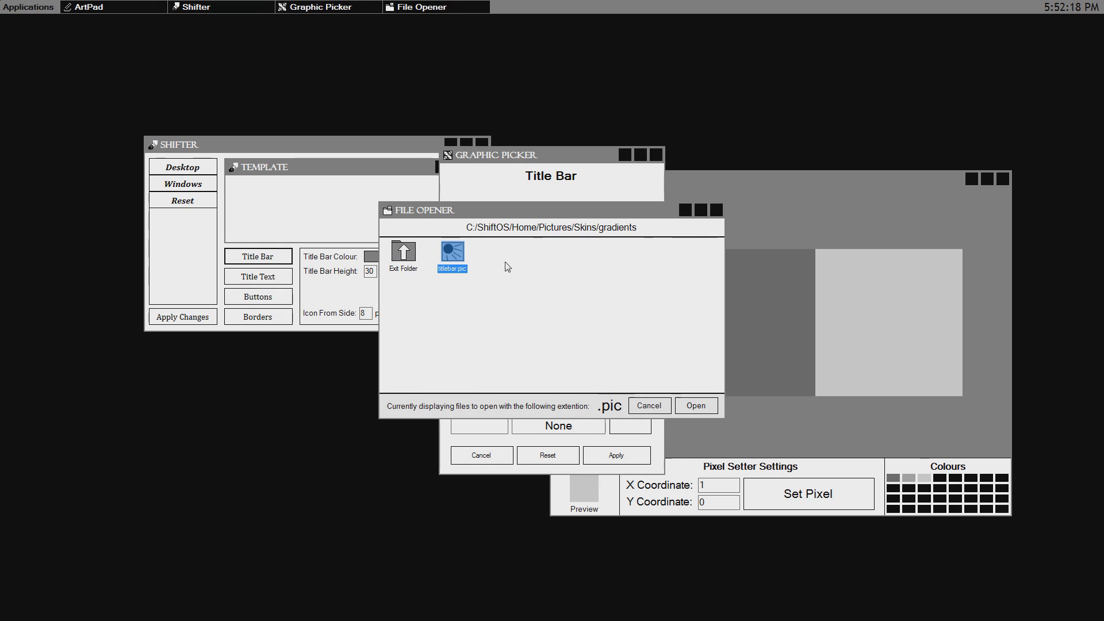
{"action": "left_click", "coordinate": [696, 405]}
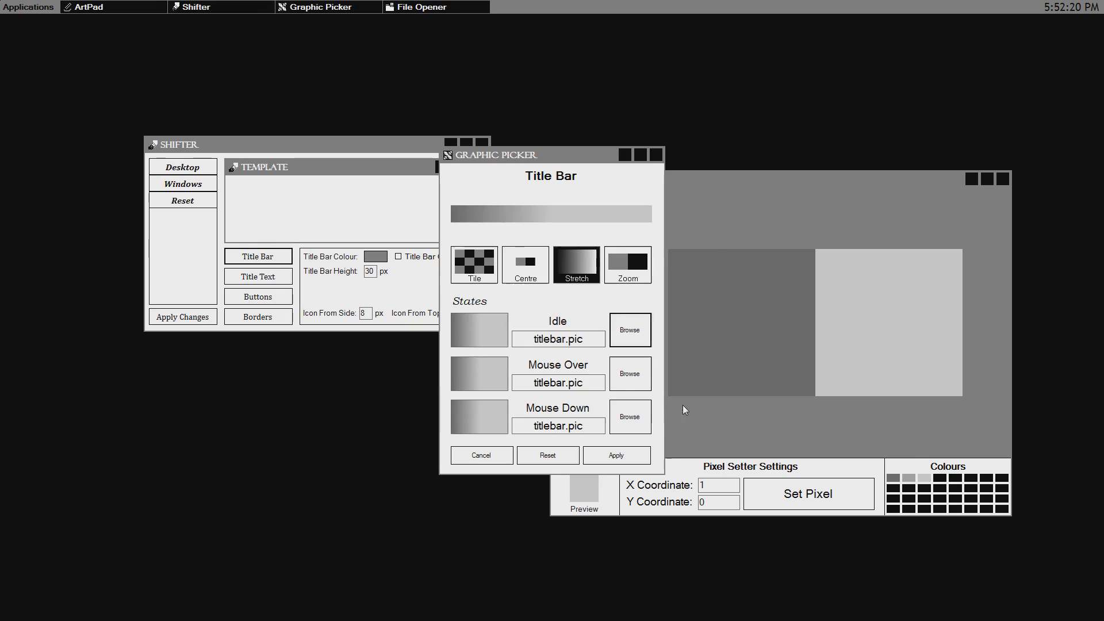
Preview Centre, Tile and Zoom, then apply the title bar image stretched
{"action": "left_click", "coordinate": [525, 264]}
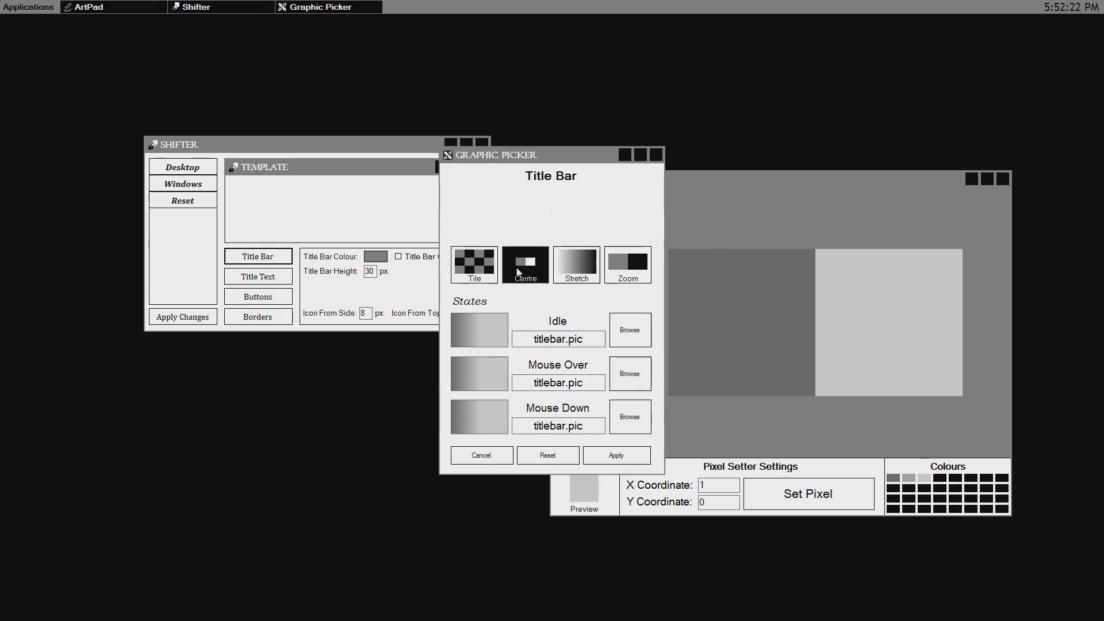
{"action": "left_click", "coordinate": [473, 264]}
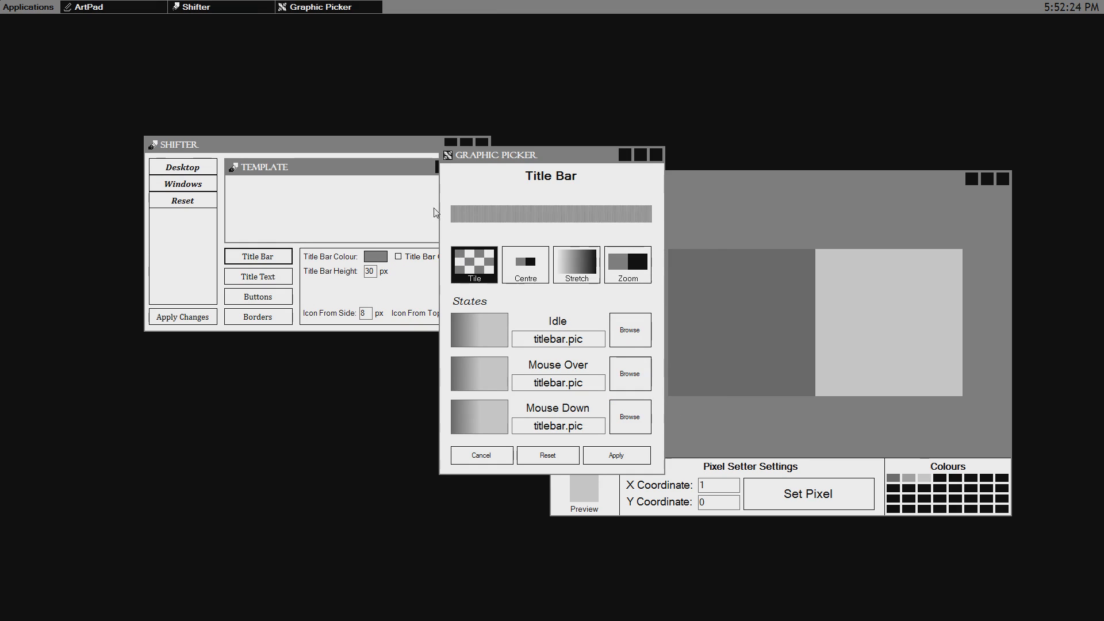
{"action": "left_click", "coordinate": [627, 265]}
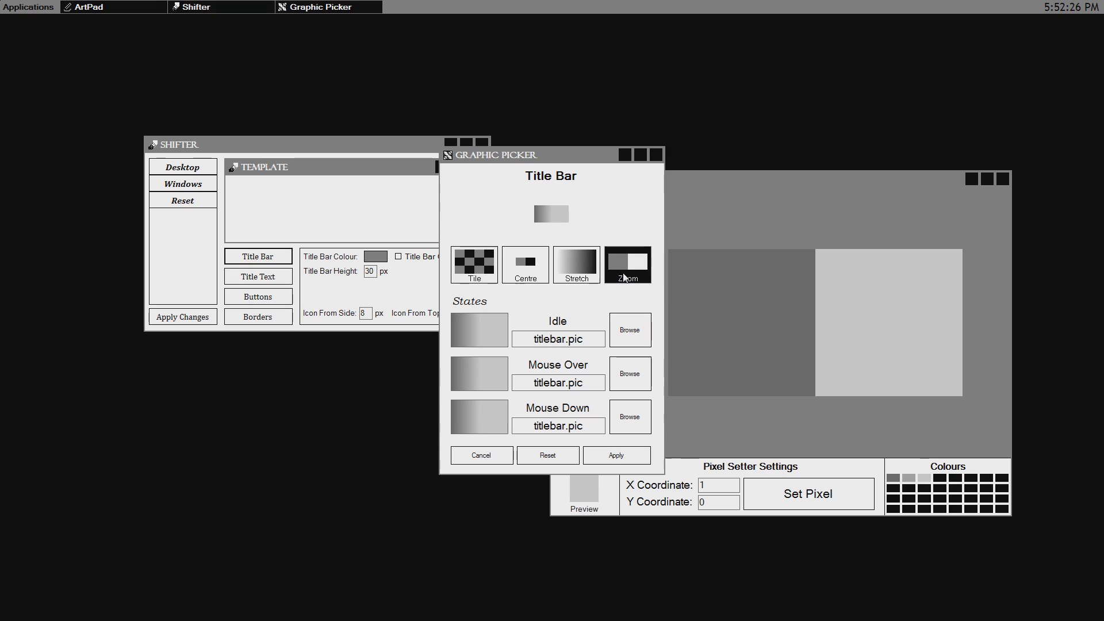
{"action": "left_click", "coordinate": [577, 264]}
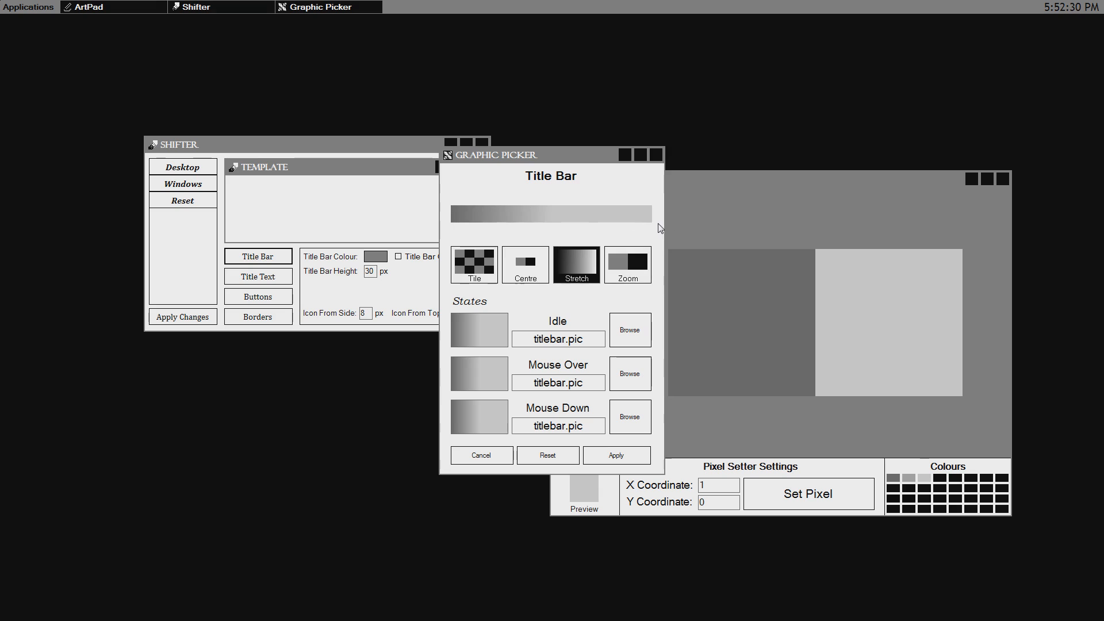
{"action": "left_click", "coordinate": [481, 456]}
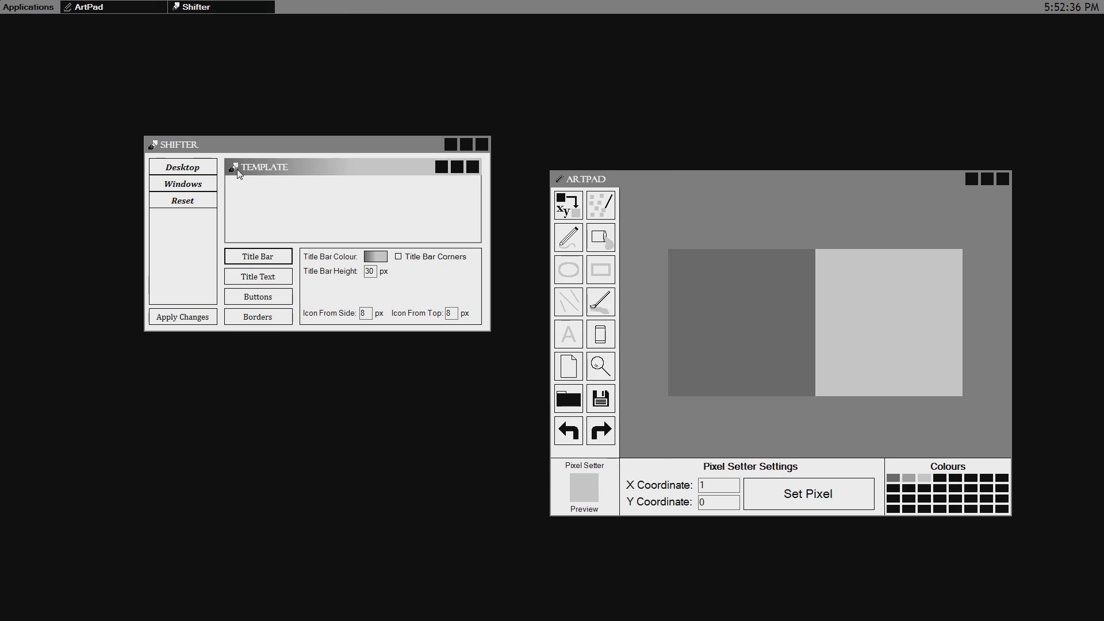
{"action": "mouse_move", "coordinate": [387, 184]}
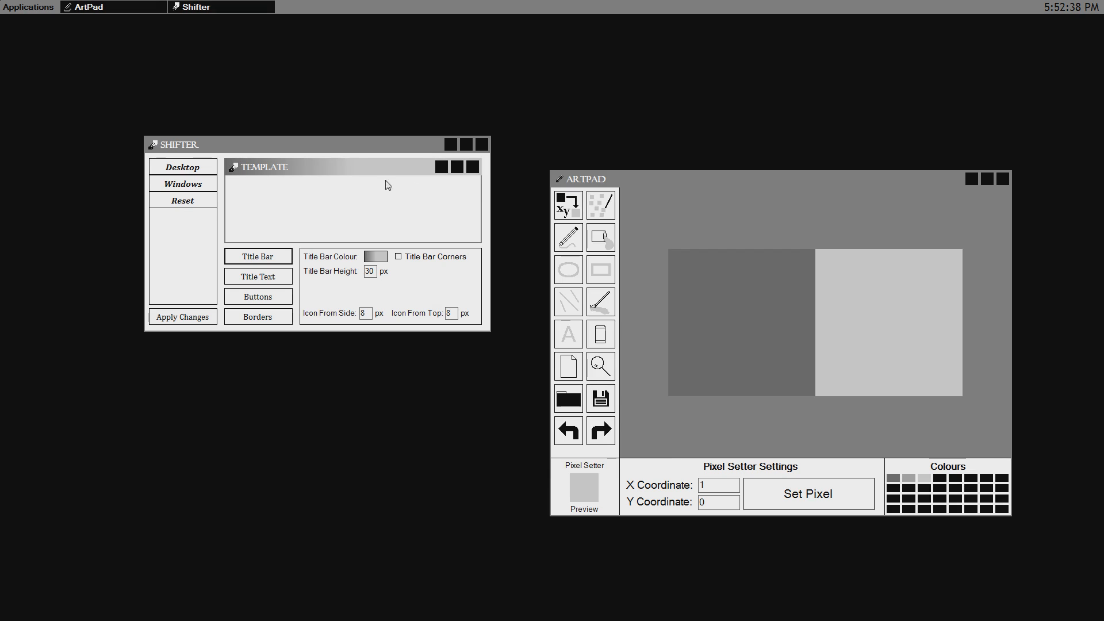
Apply the gradient title bar to all windows and move ArtPad up and right
{"action": "left_click", "coordinate": [183, 316]}
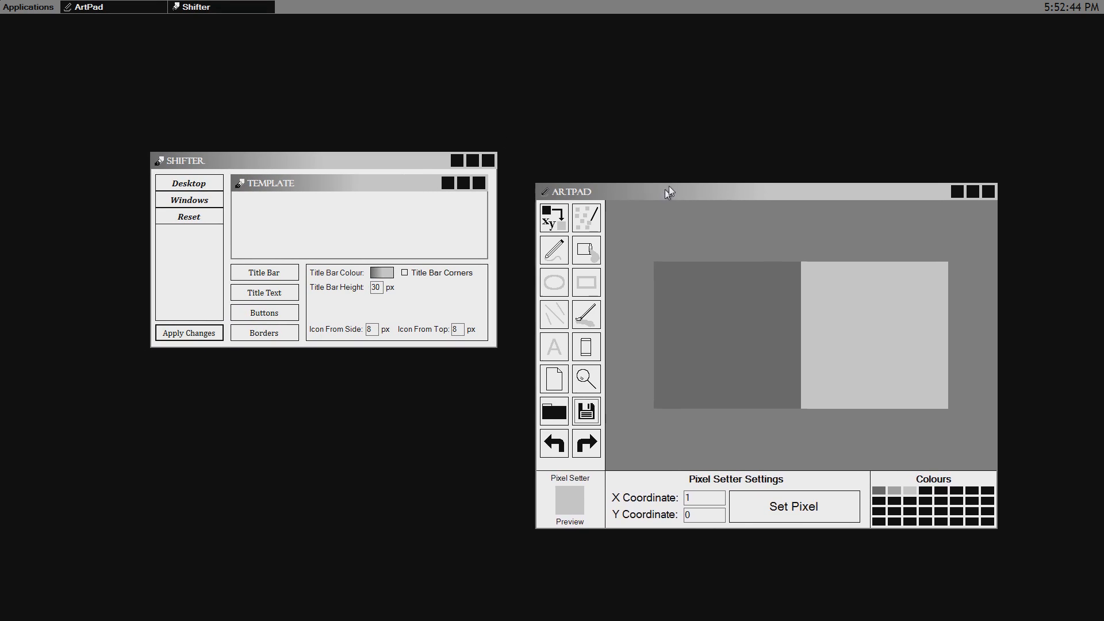
{"action": "left_click_drag", "start_coordinate": [669, 191], "coordinate": [594, 168]}
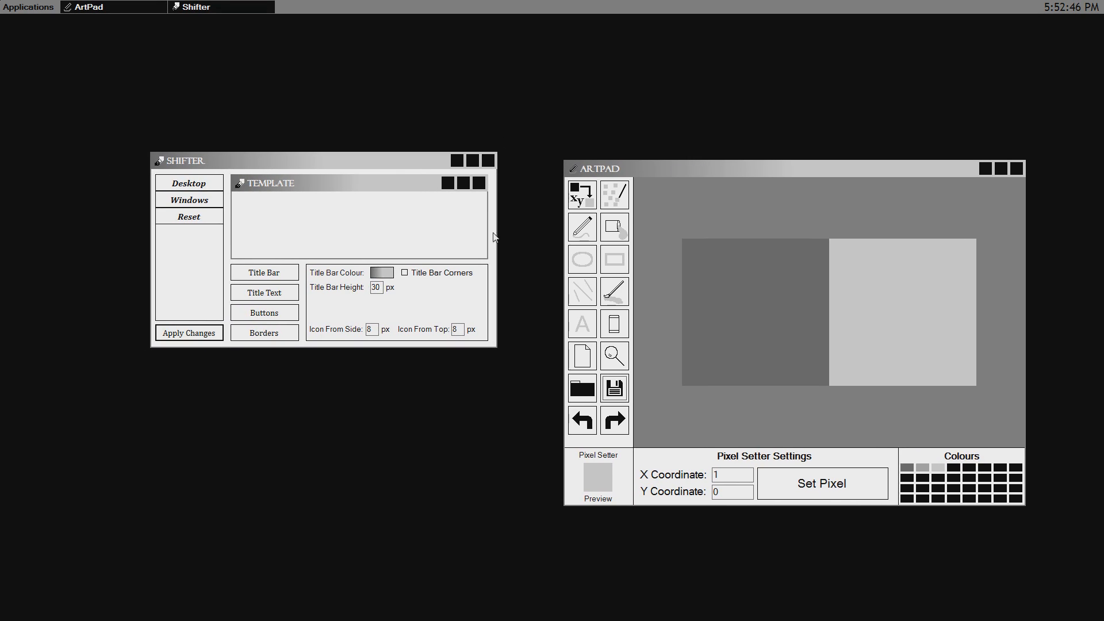
{"action": "mouse_move", "coordinate": [498, 220]}
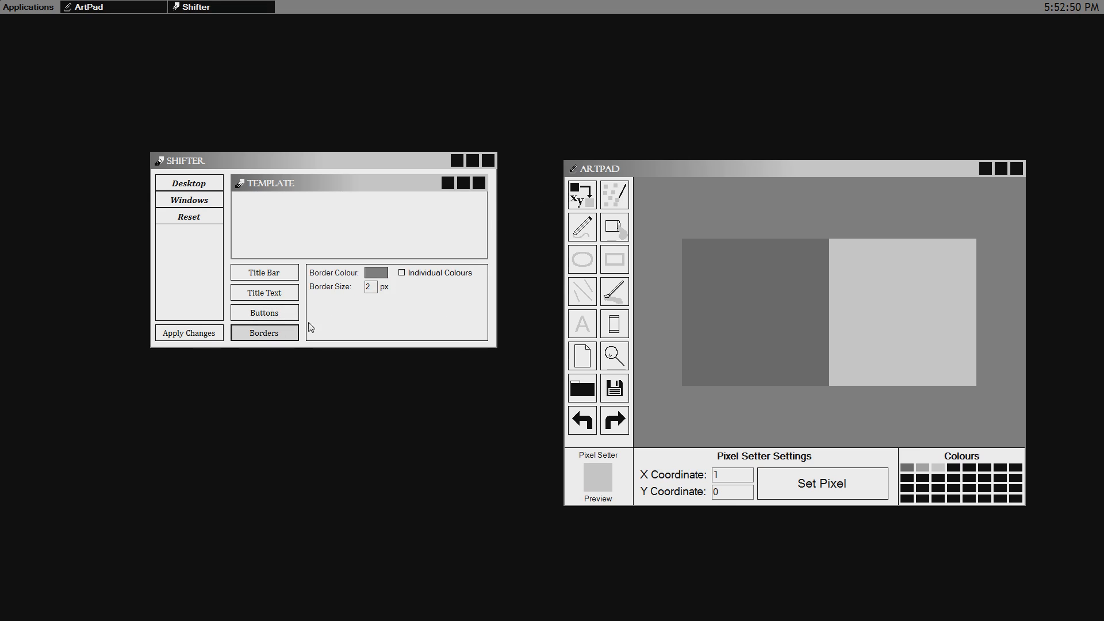
Enable separate border colours, make the right border light grey, and apply
{"action": "left_click", "coordinate": [401, 273]}
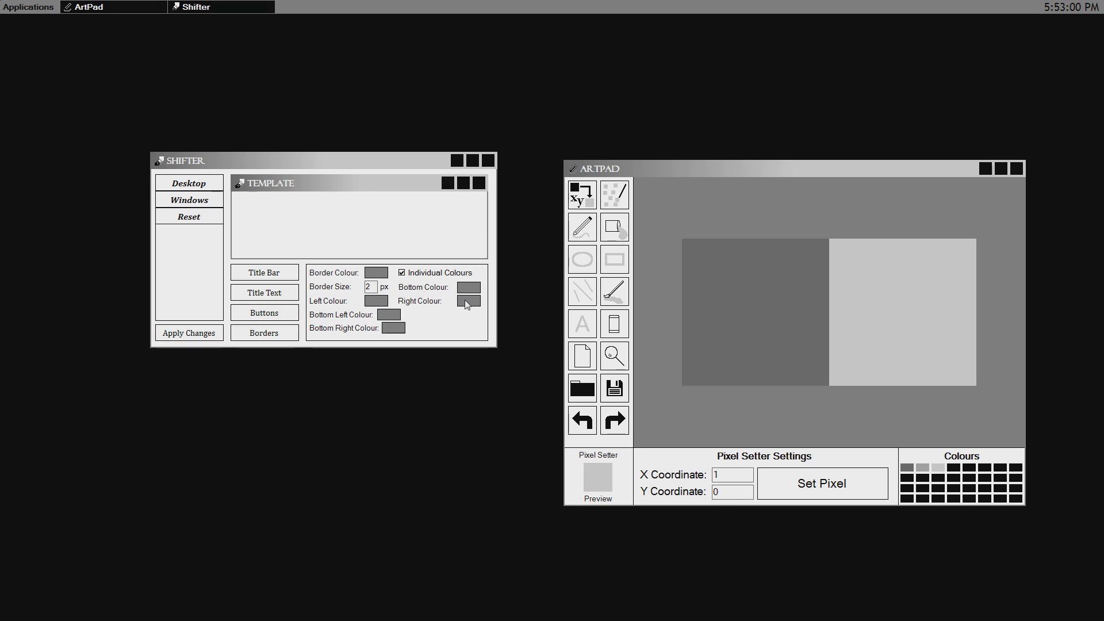
{"action": "left_click", "coordinate": [468, 301]}
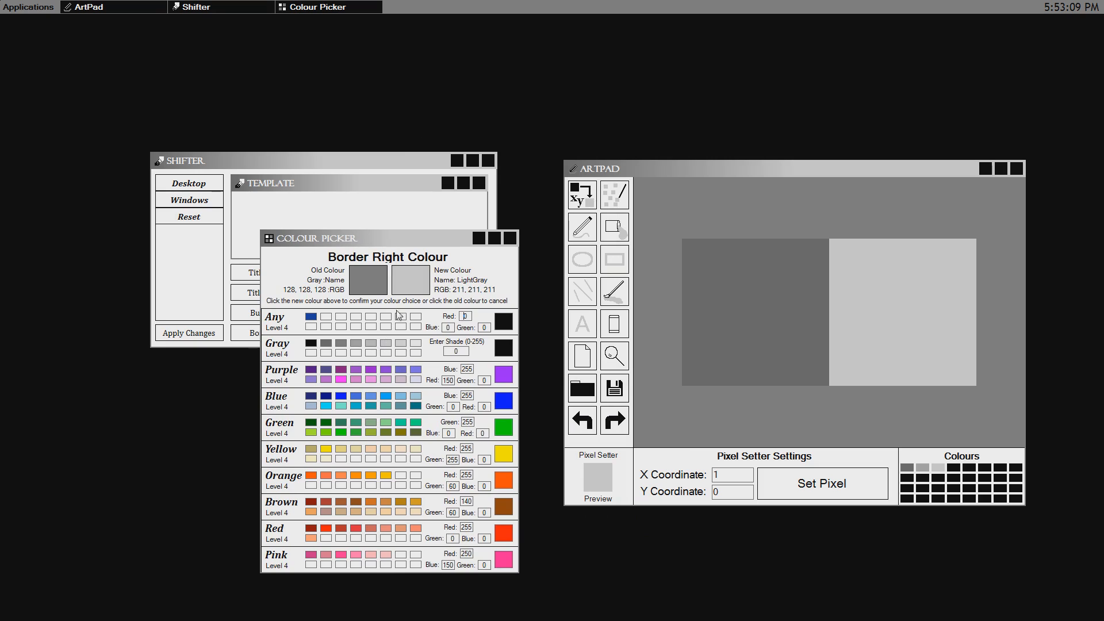
{"action": "left_click", "coordinate": [410, 280]}
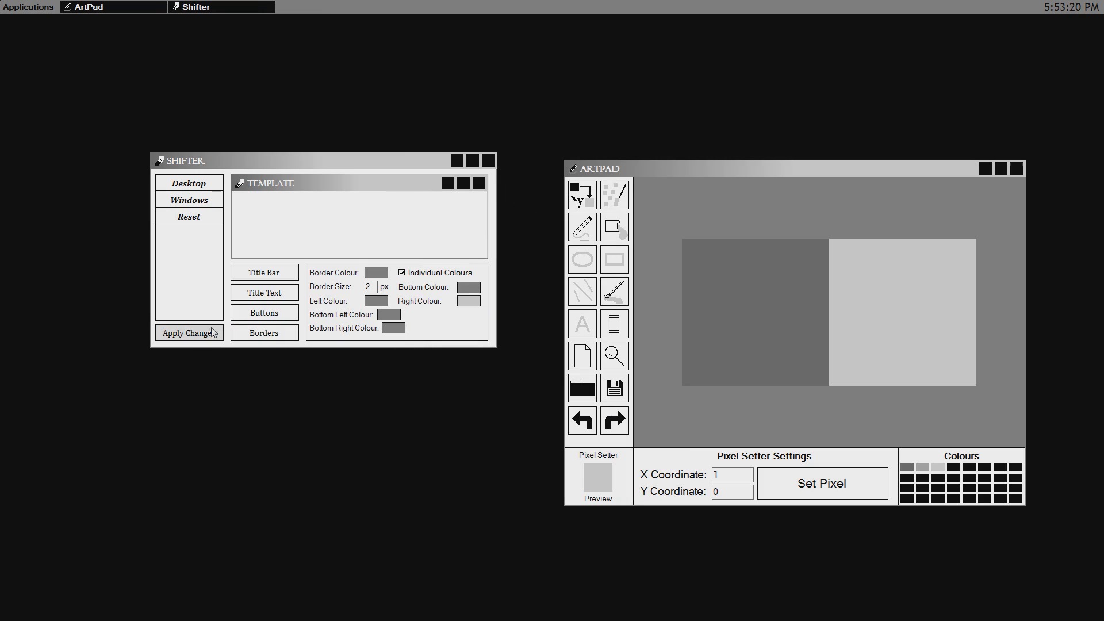
{"action": "left_click", "coordinate": [189, 333]}
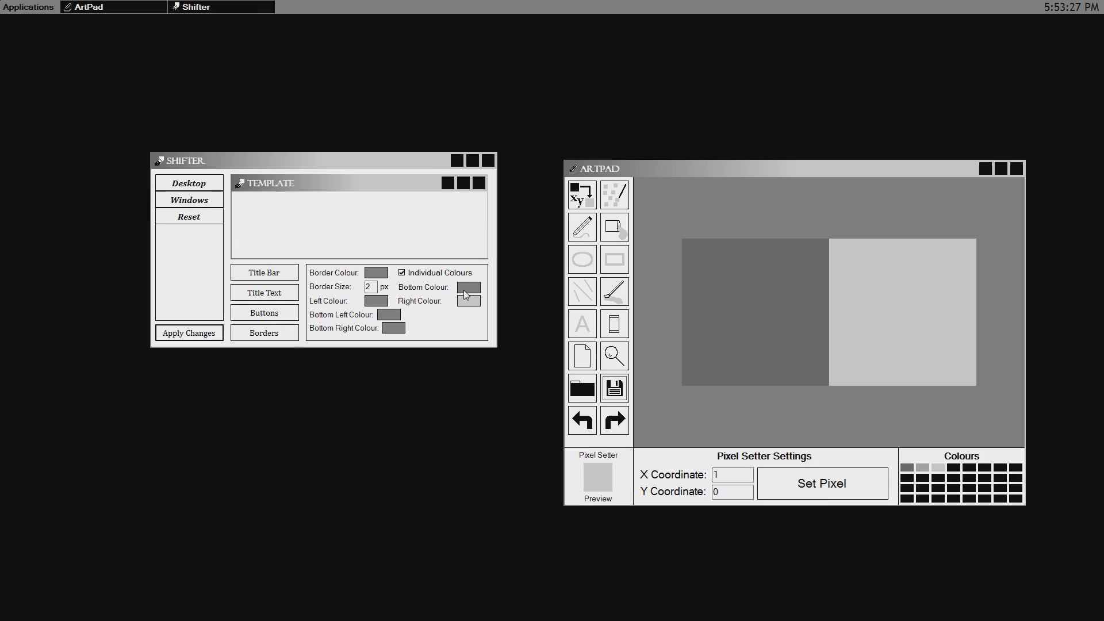
Use the titlebar gradient picture for the bottom border and move ArtPad up-left
{"action": "left_click", "coordinate": [375, 301]}
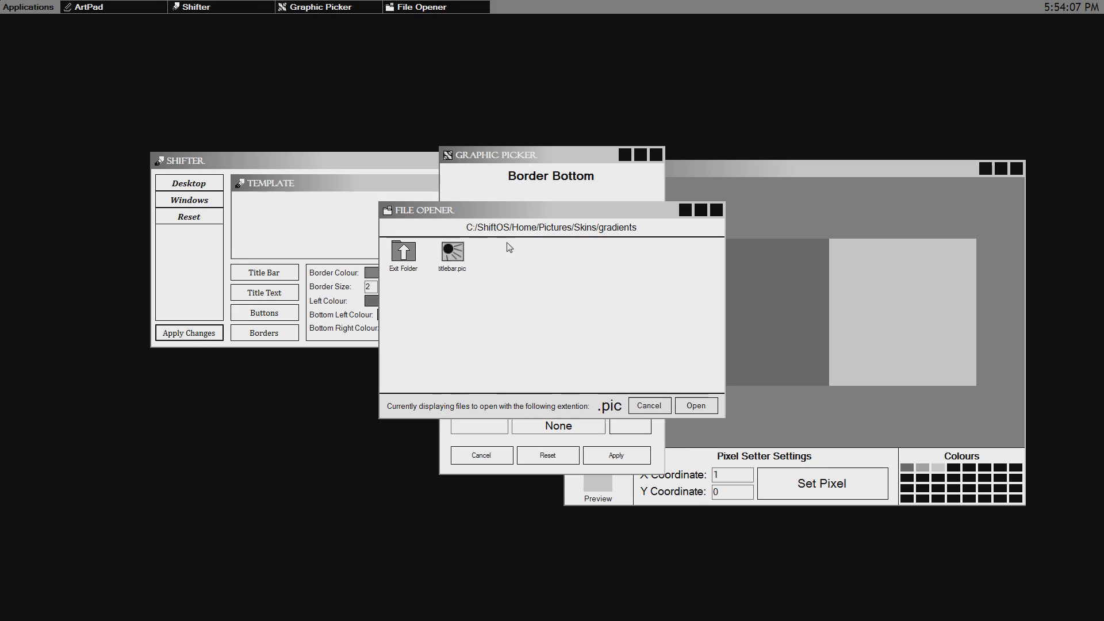
{"action": "left_click", "coordinate": [696, 405]}
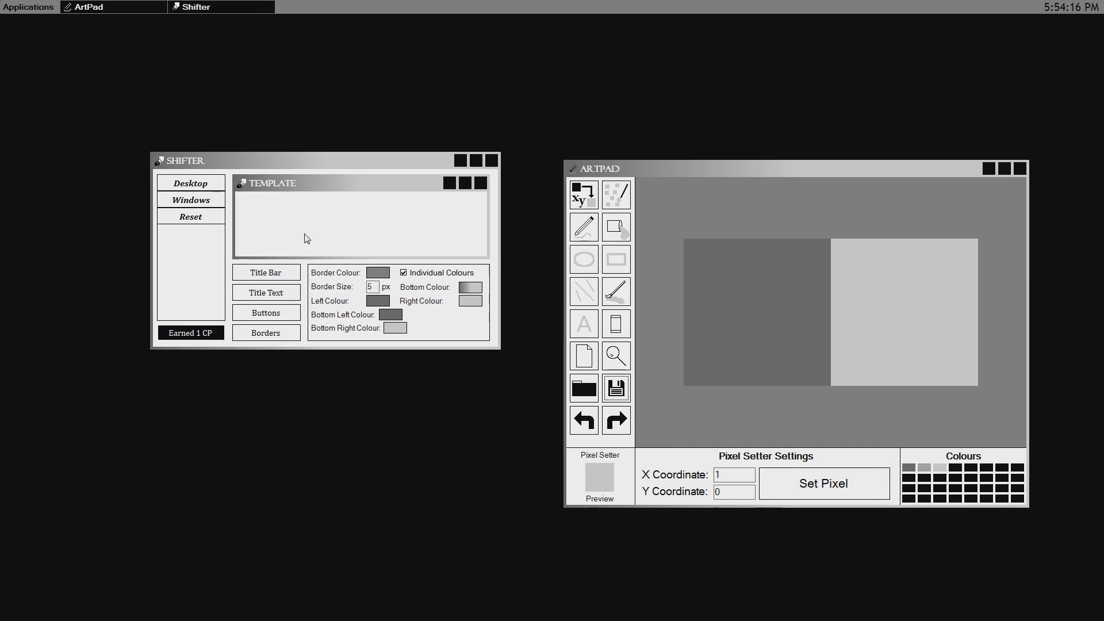
{"action": "left_click_drag", "start_coordinate": [181, 160], "coordinate": [116, 197]}
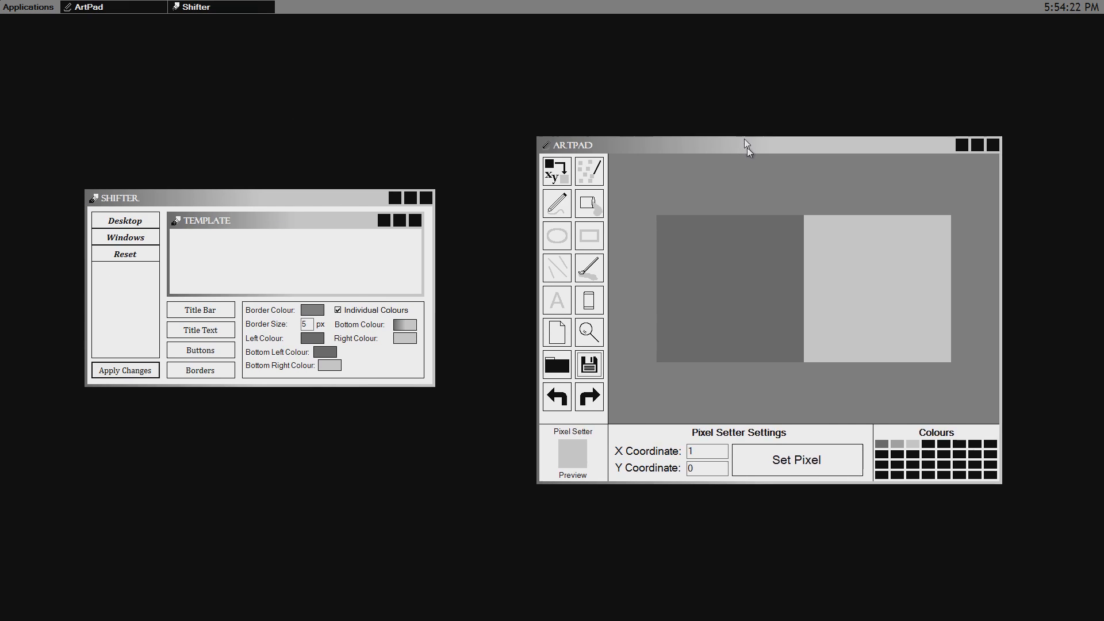
Reposition the ArtPad window further left
{"action": "left_click_drag", "start_coordinate": [746, 144], "coordinate": [711, 163]}
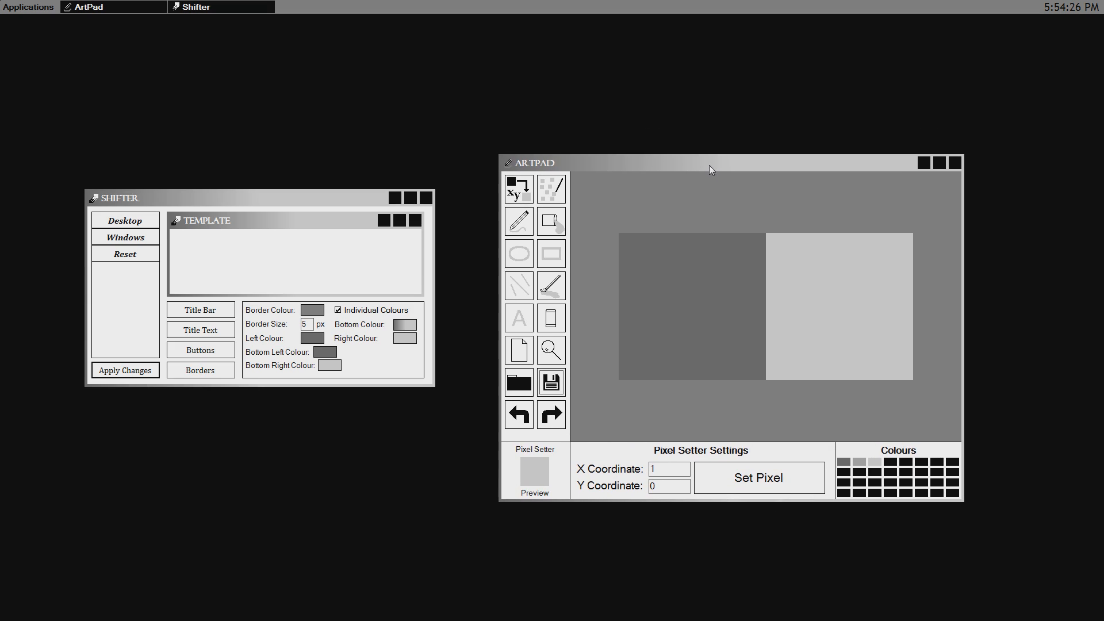
{"action": "mouse_move", "coordinate": [737, 151]}
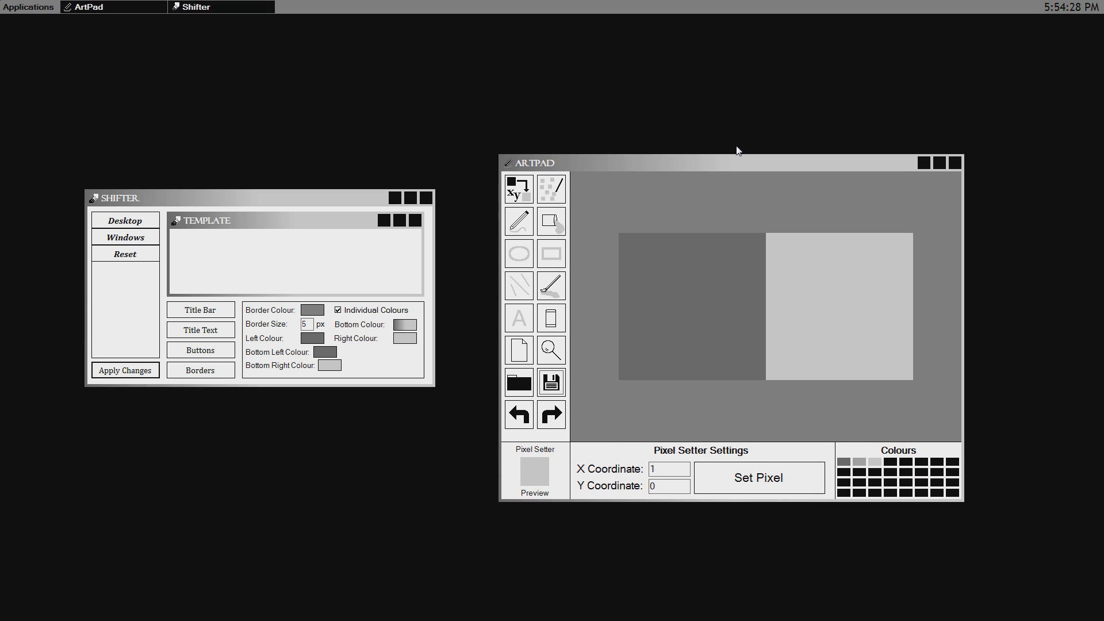
{"action": "mouse_move", "coordinate": [848, 165]}
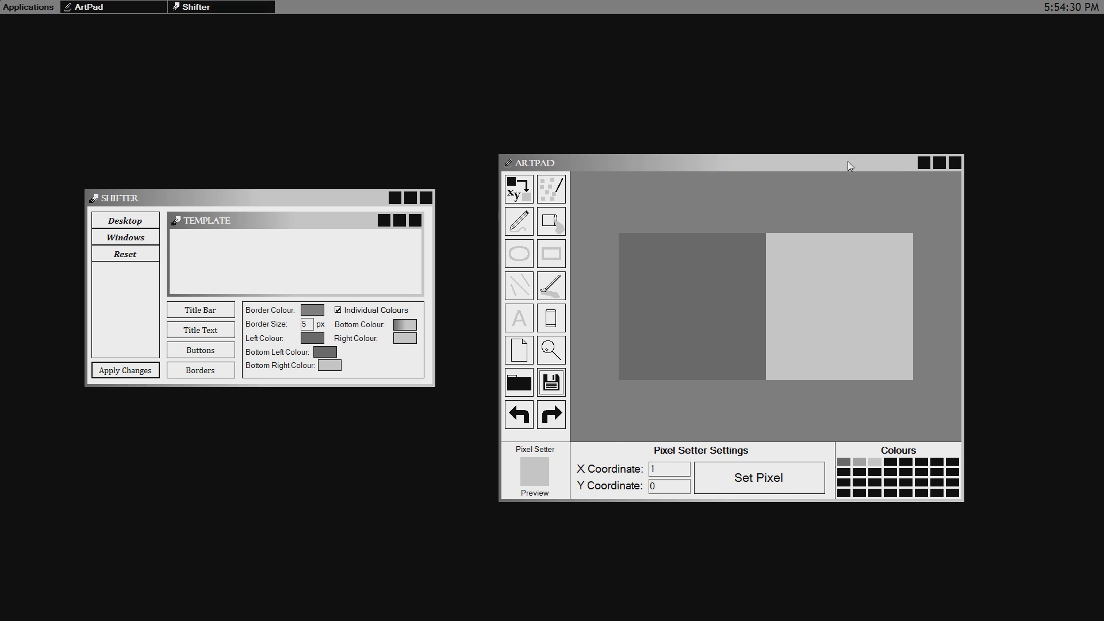
{"action": "mouse_move", "coordinate": [729, 271]}
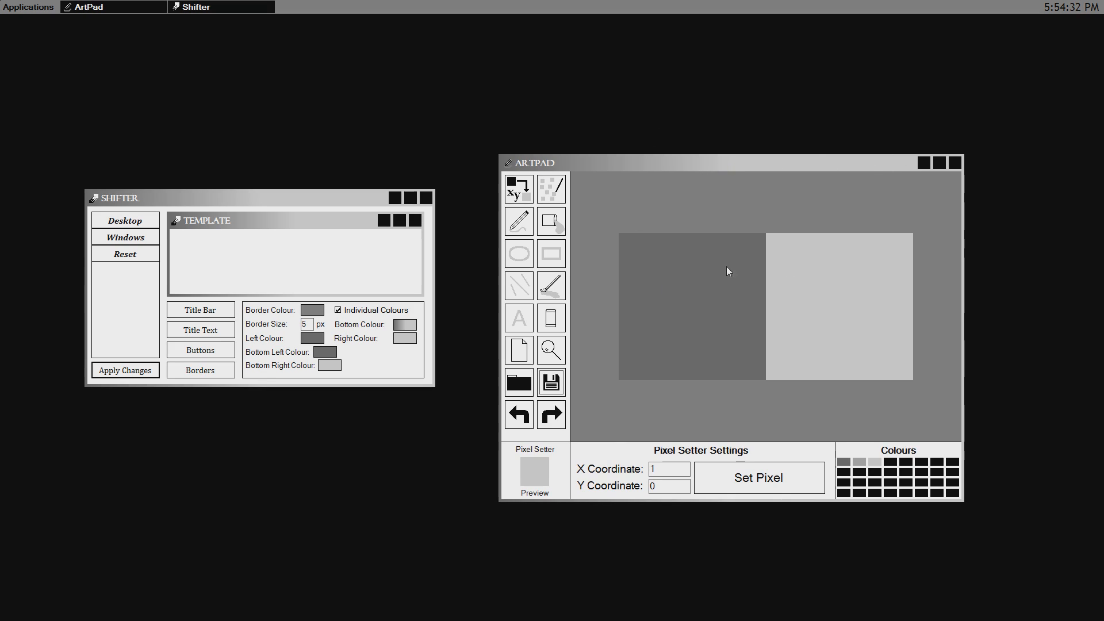
{"action": "mouse_move", "coordinate": [737, 212]}
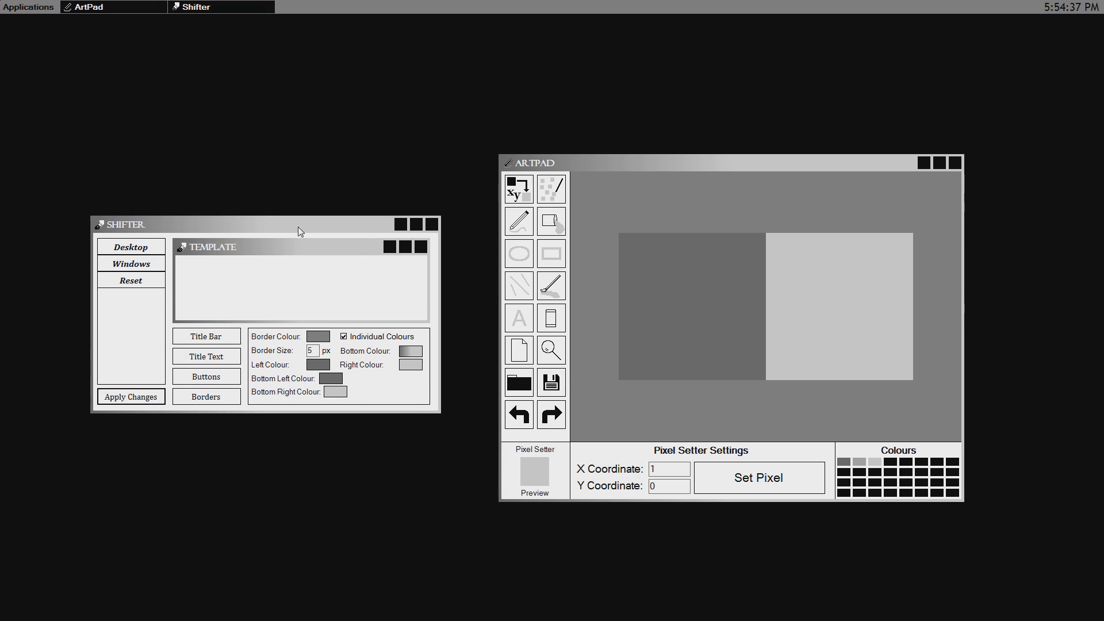
{"action": "mouse_move", "coordinate": [539, 298]}
{"action": "type", "text": "5"}
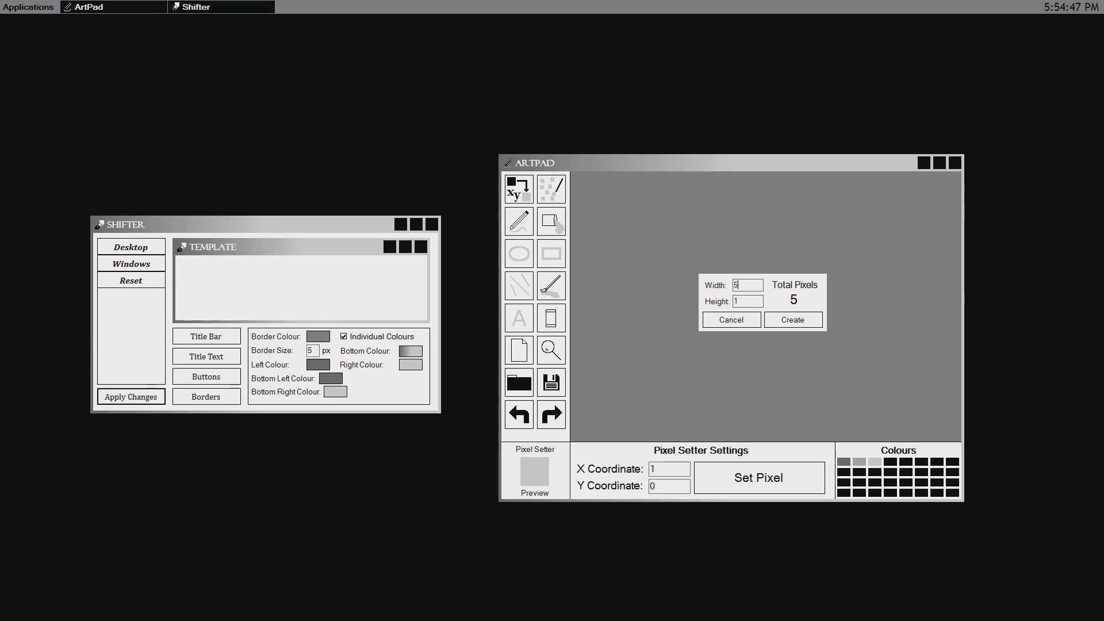
Create the tiny new canvas and magnify it with the Magnifier
{"action": "left_click", "coordinate": [793, 320]}
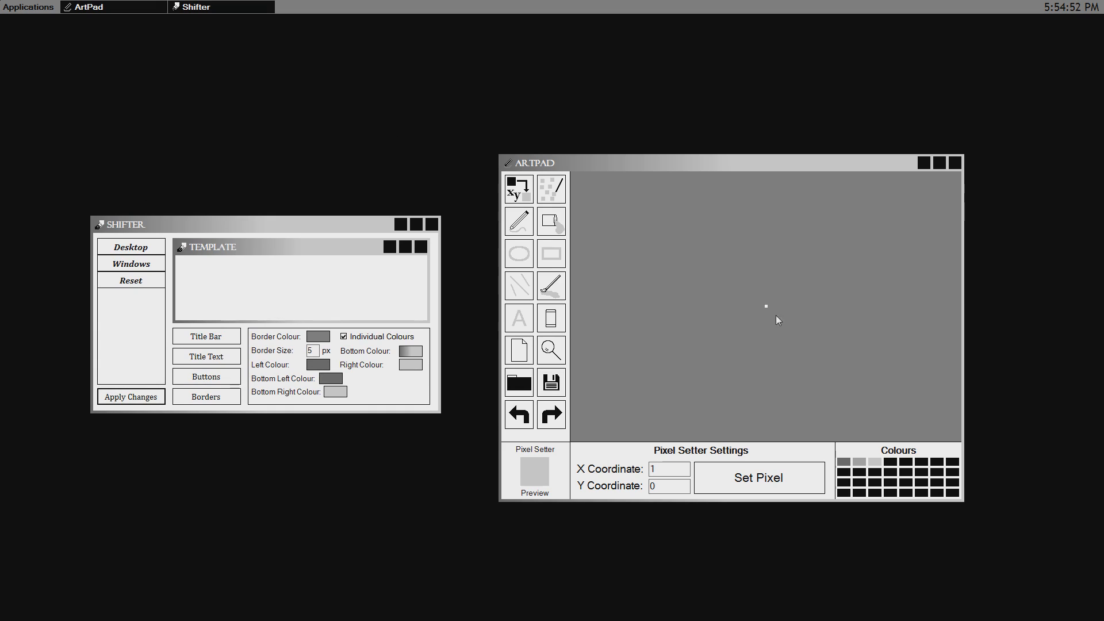
{"action": "mouse_move", "coordinate": [546, 361]}
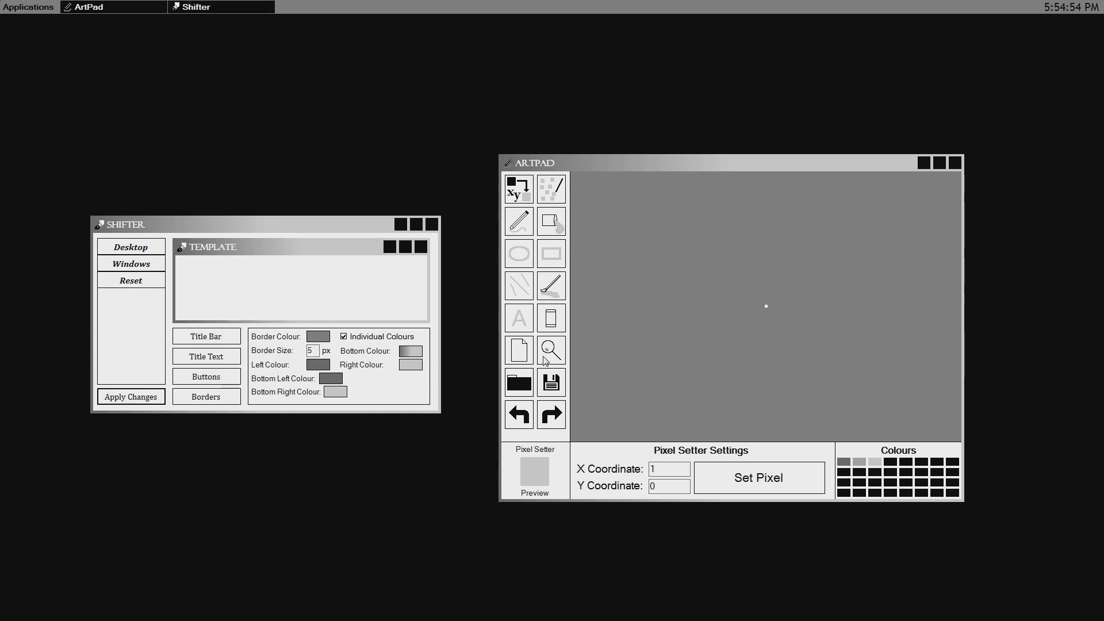
{"action": "left_click", "coordinate": [551, 350]}
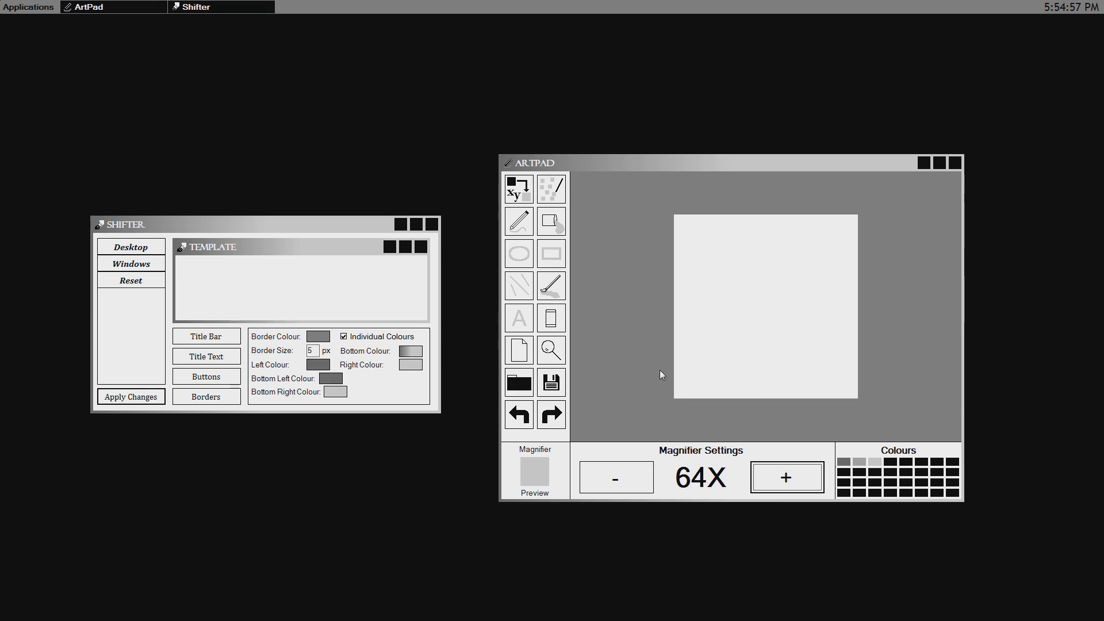
{"action": "left_click", "coordinate": [551, 189]}
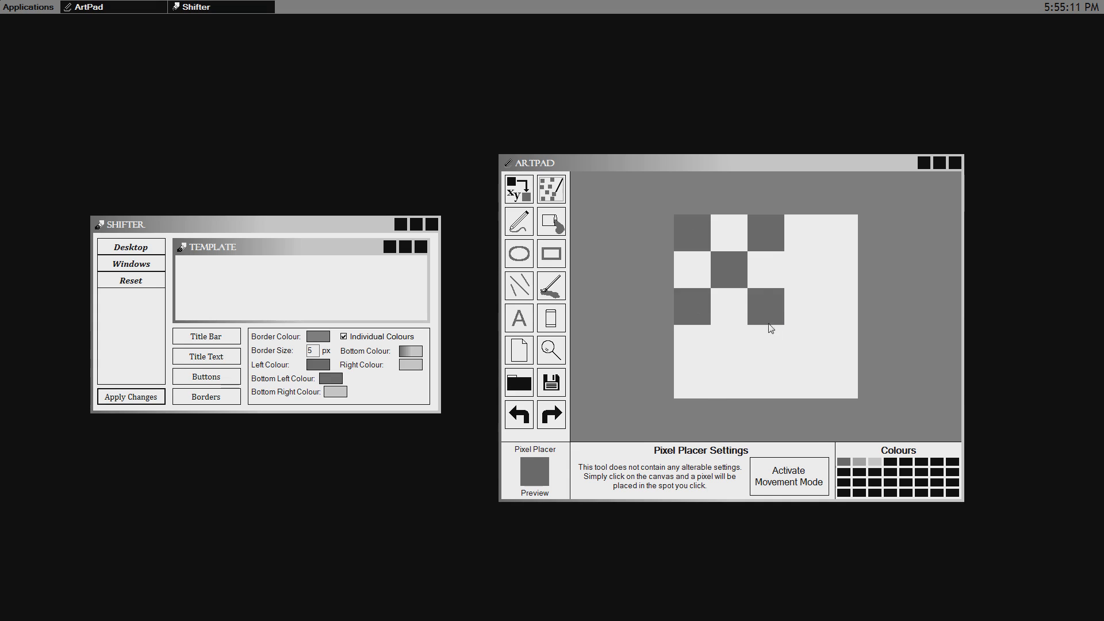
With Movement Mode on, fill the canvas dark grey and paint a light grey diamond outline
{"action": "left_click", "coordinate": [789, 476]}
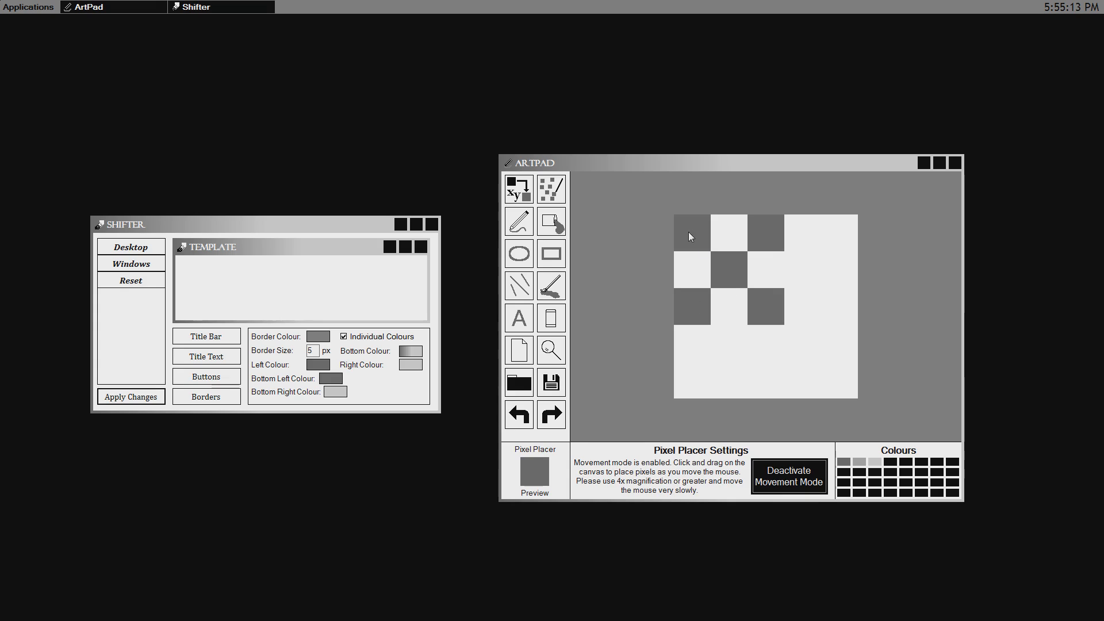
{"action": "left_click_drag", "start_coordinate": [690, 236], "coordinate": [810, 208]}
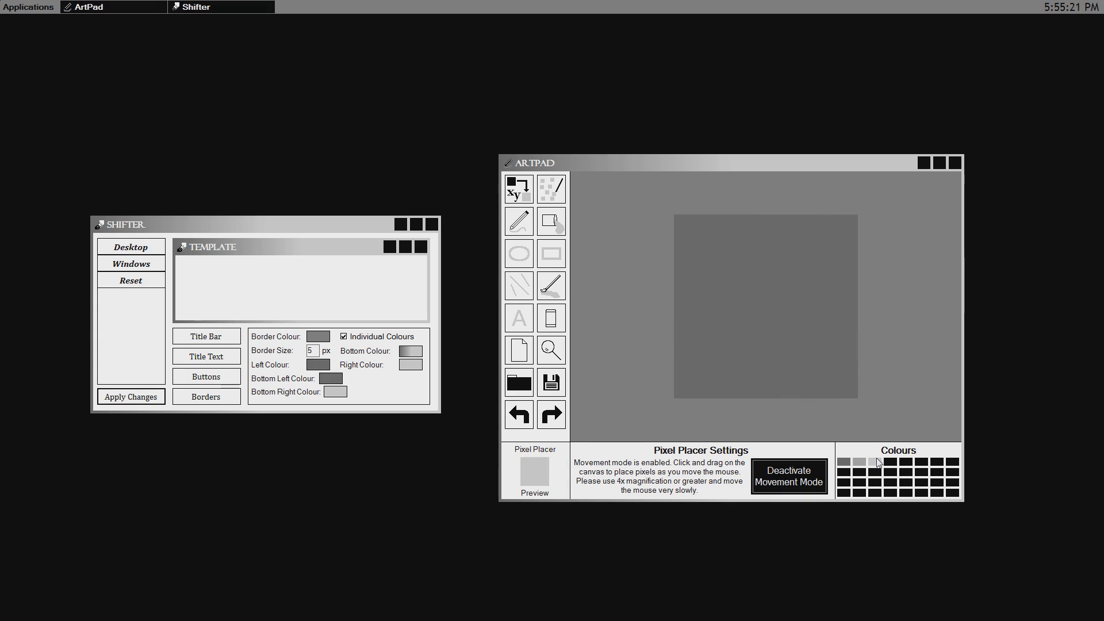
{"action": "left_click_drag", "start_coordinate": [764, 232], "coordinate": [728, 275]}
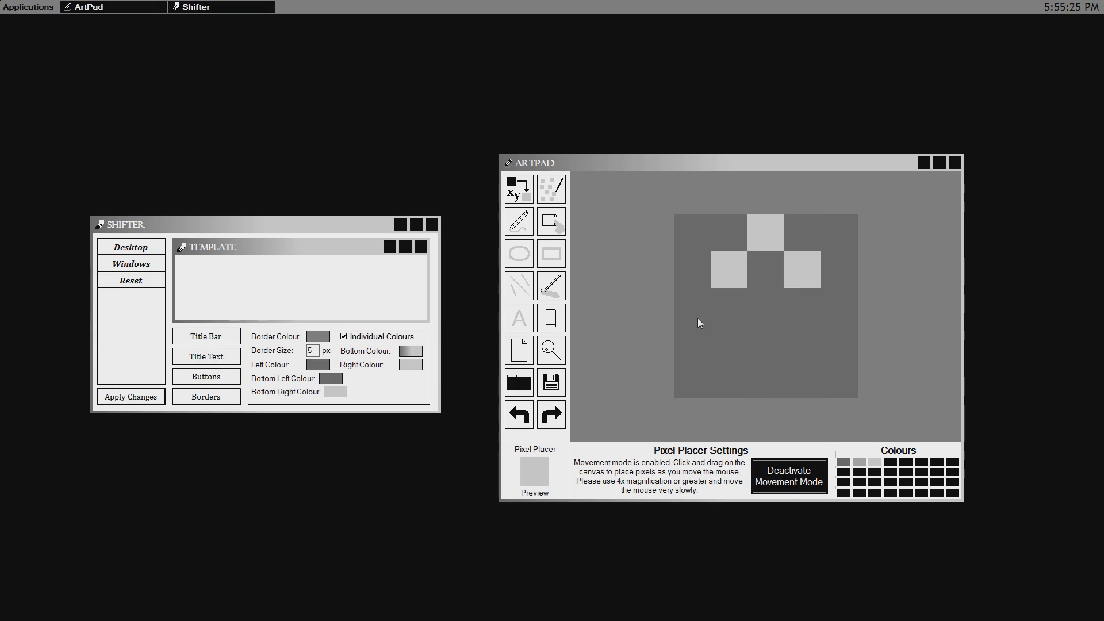
{"action": "left_click_drag", "start_coordinate": [697, 323], "coordinate": [790, 358]}
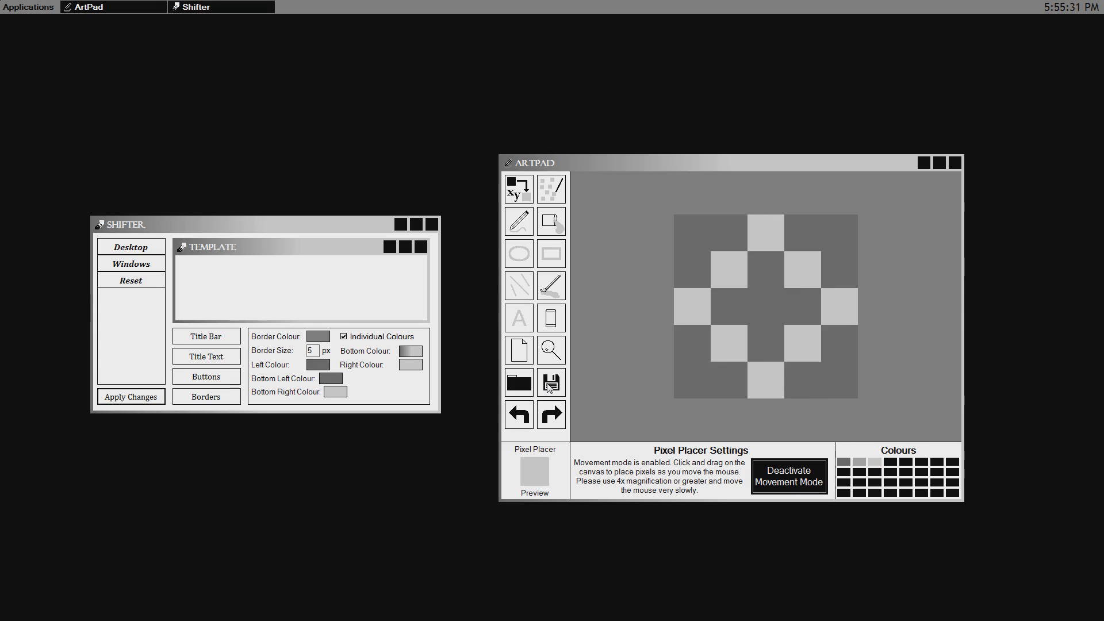
{"action": "mouse_move", "coordinate": [701, 254]}
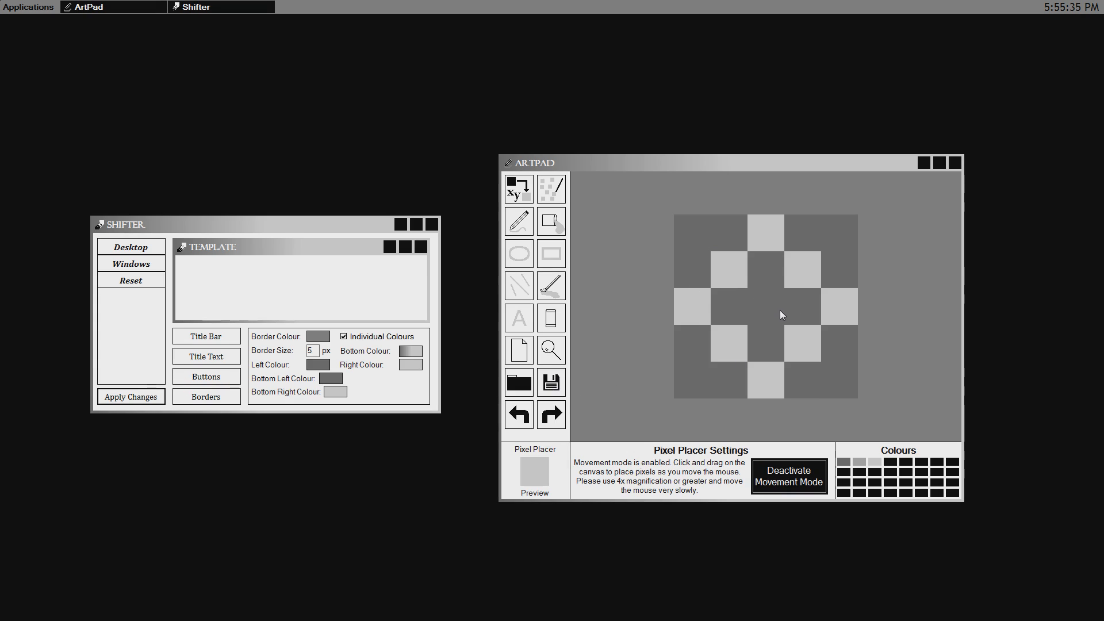
{"action": "mouse_move", "coordinate": [775, 314]}
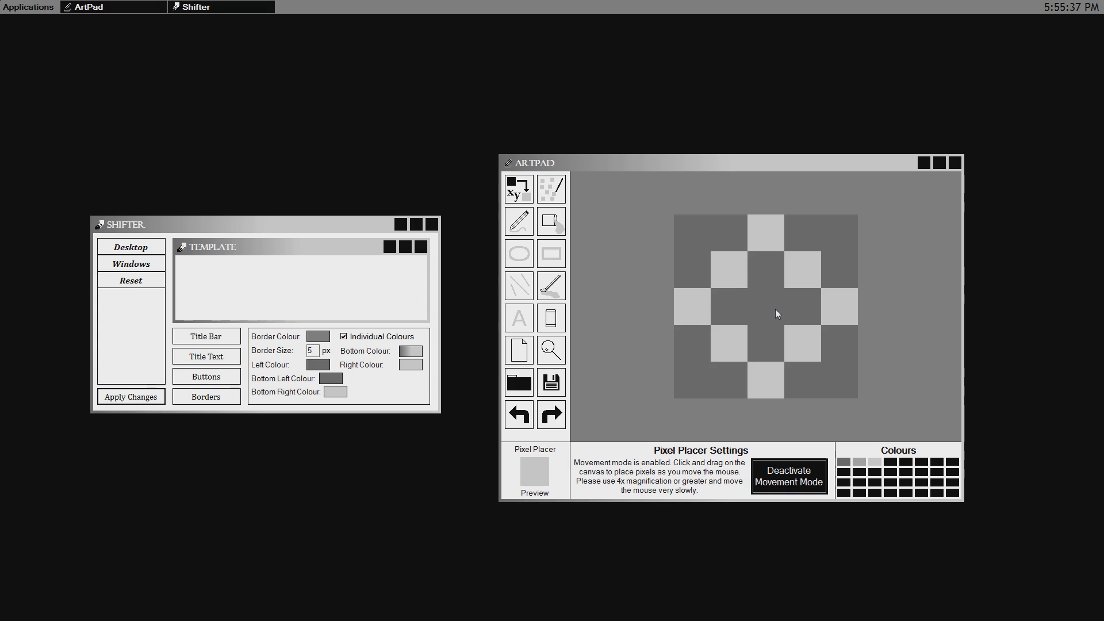
{"action": "mouse_move", "coordinate": [771, 293]}
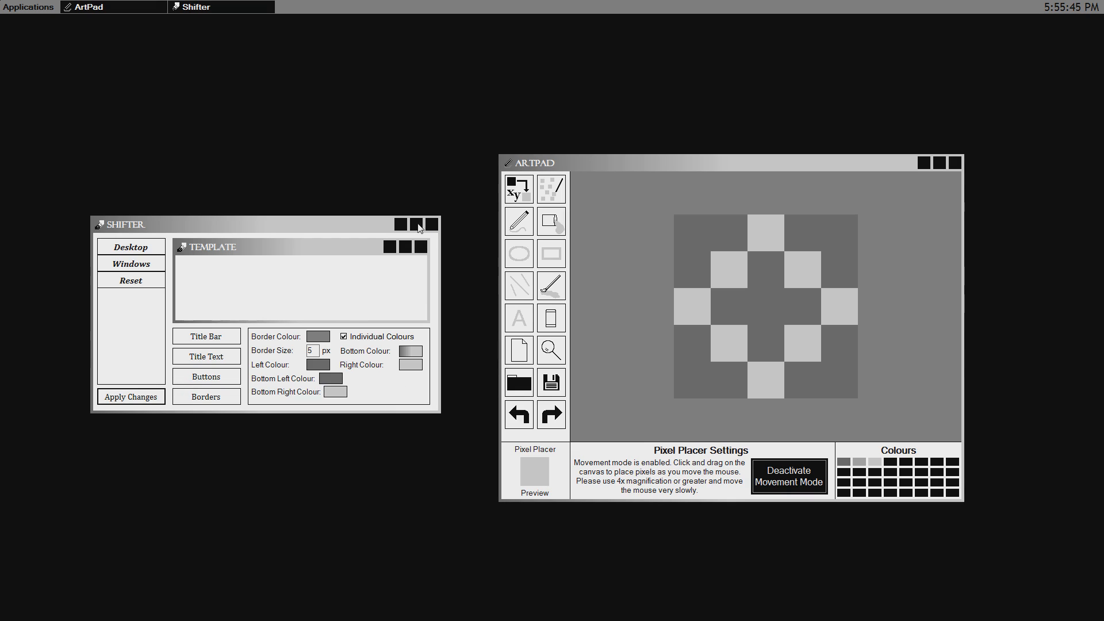
{"action": "mouse_move", "coordinate": [704, 356]}
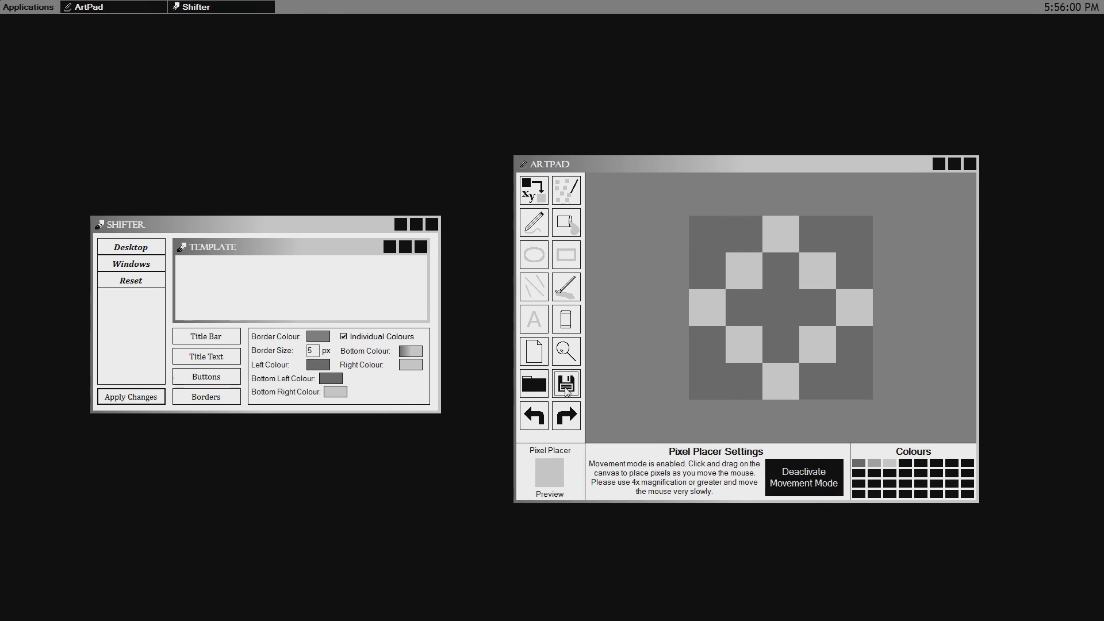
{"action": "left_click", "coordinate": [566, 382]}
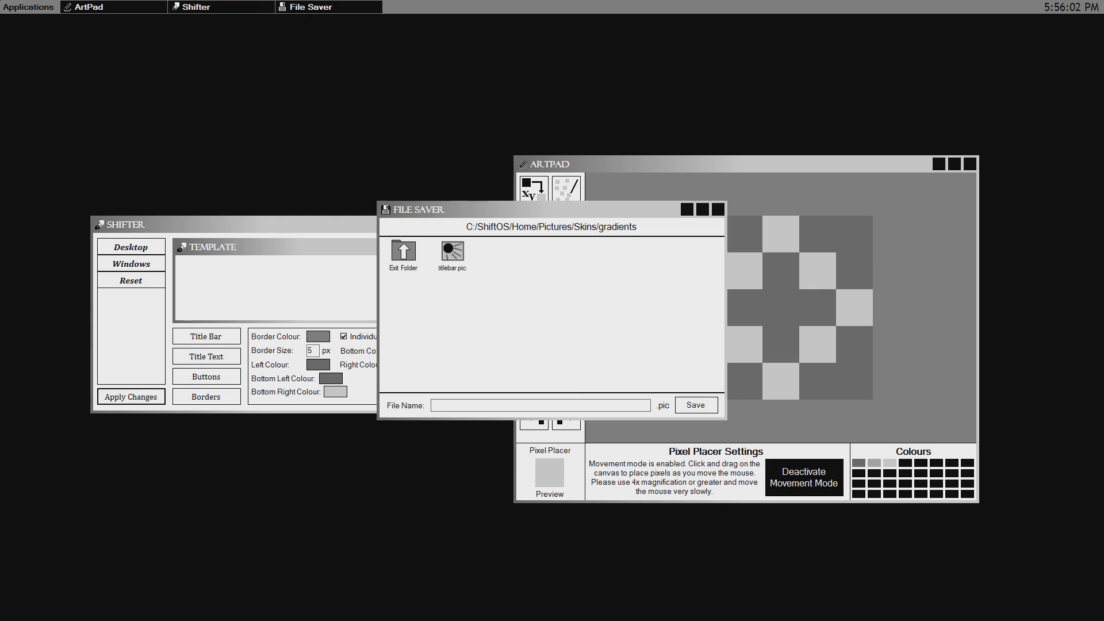
{"action": "type", "text": "backgrou"}
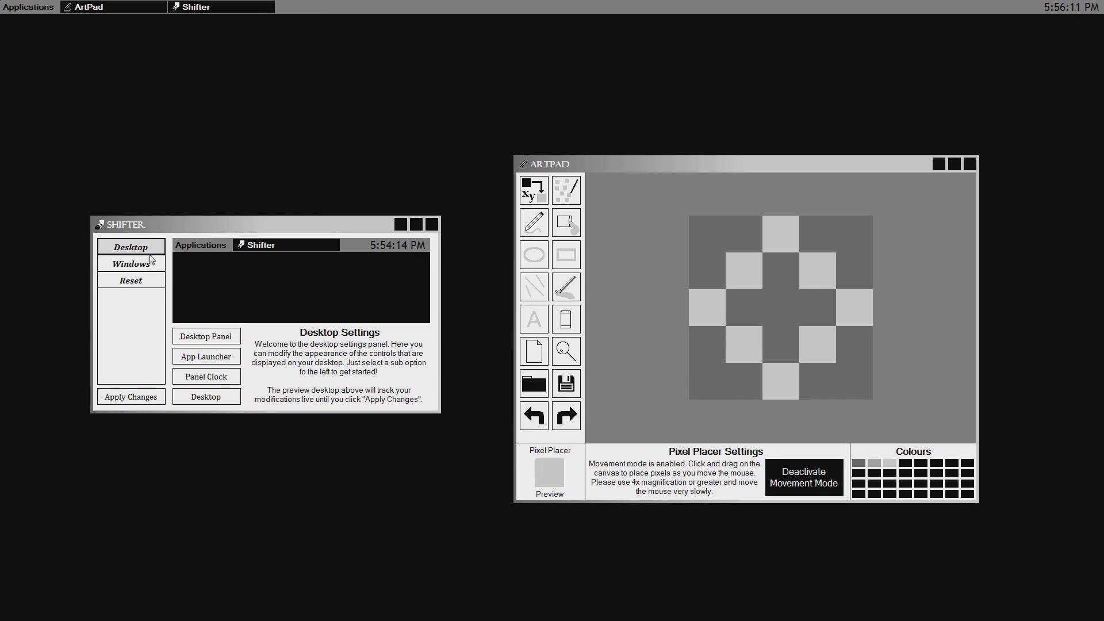
{"action": "left_click", "coordinate": [206, 396]}
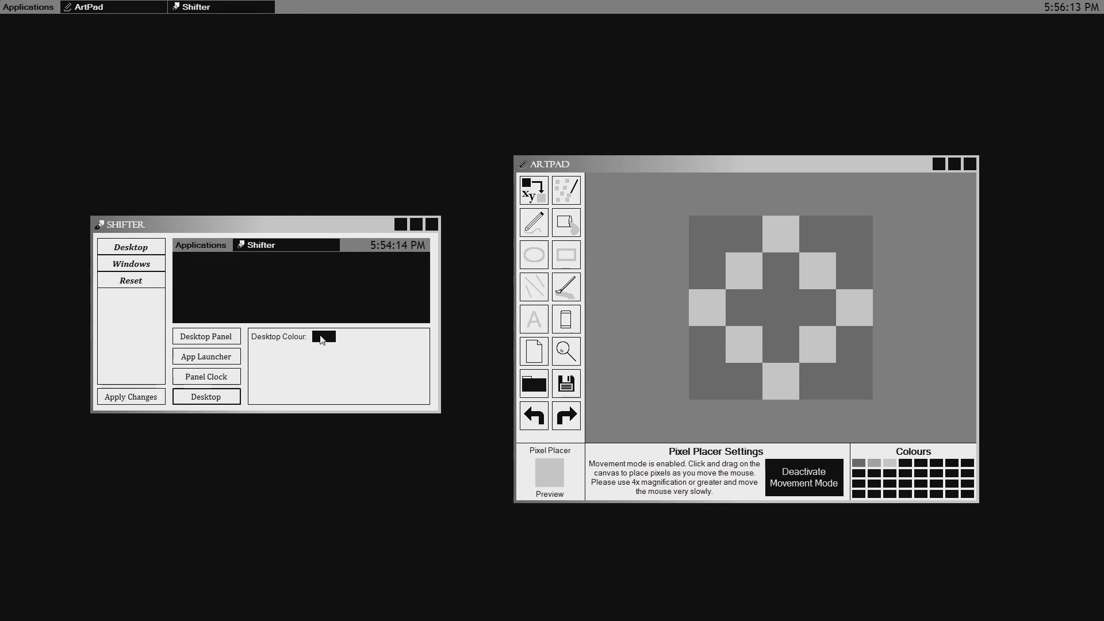
Set background.pic as the desktop background picture, then move Shifter to the upper left
{"action": "left_click", "coordinate": [323, 336]}
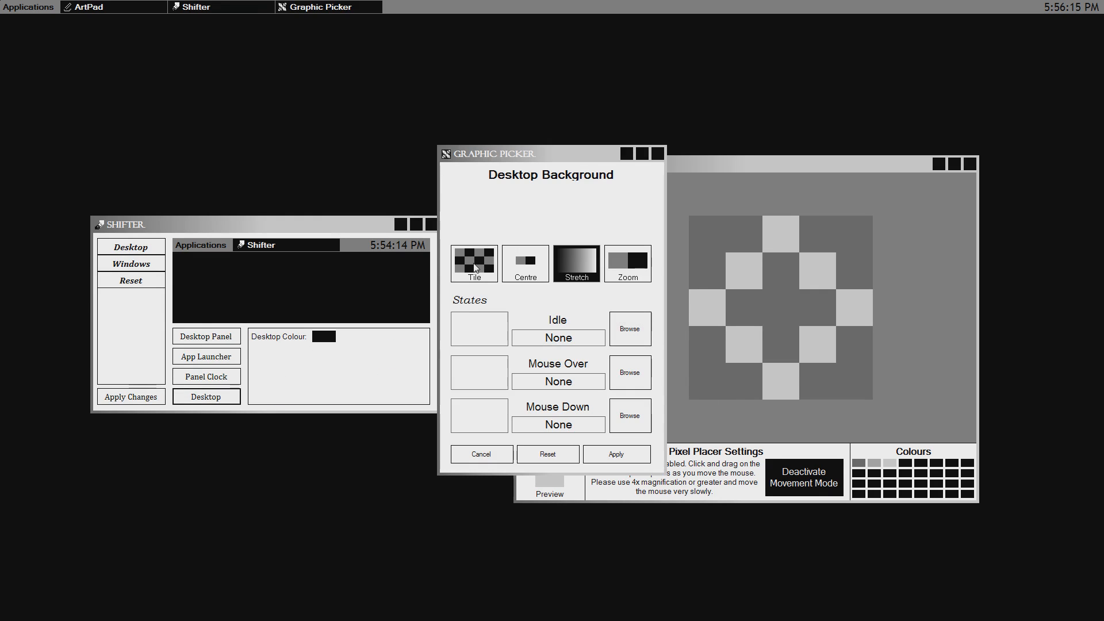
{"action": "left_click", "coordinate": [629, 328]}
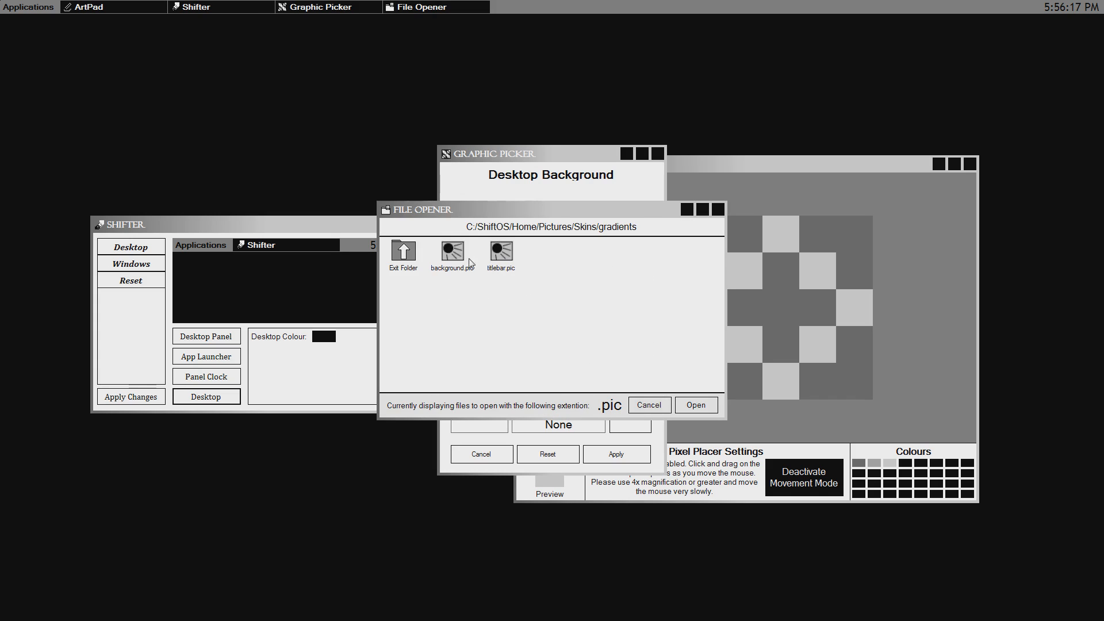
{"action": "left_click", "coordinate": [696, 405]}
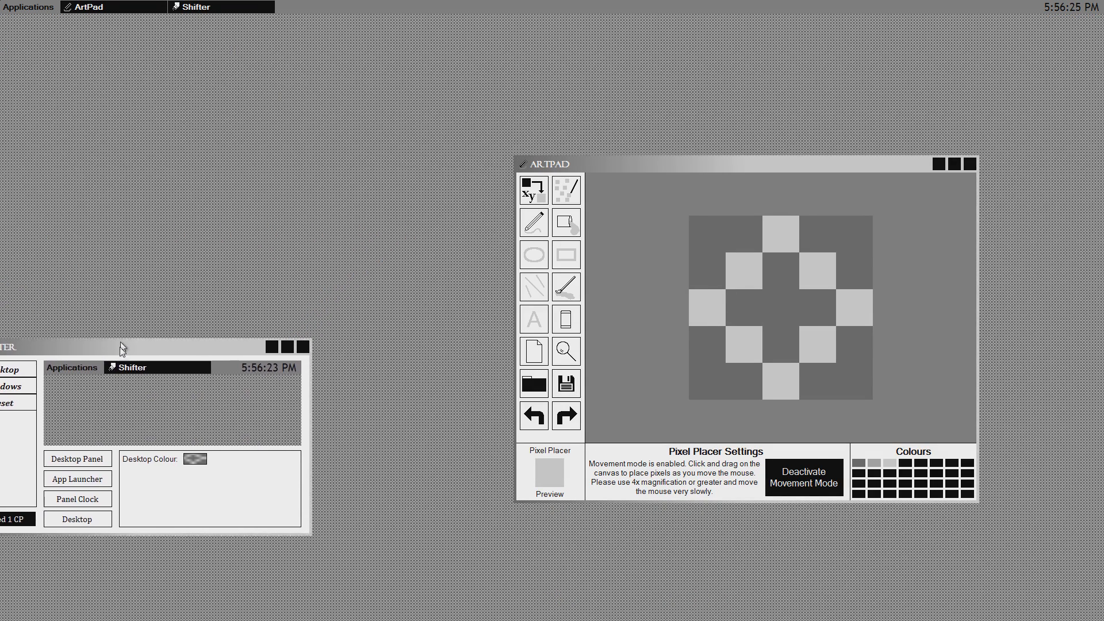
{"action": "left_click_drag", "start_coordinate": [119, 347], "coordinate": [288, 88]}
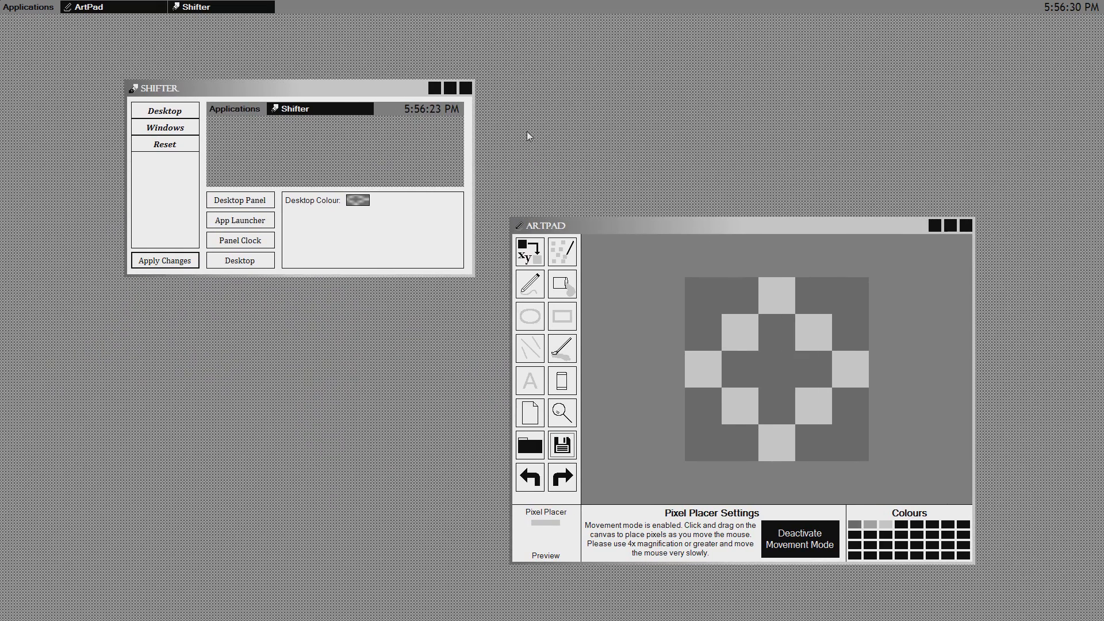
{"action": "mouse_move", "coordinate": [578, 169]}
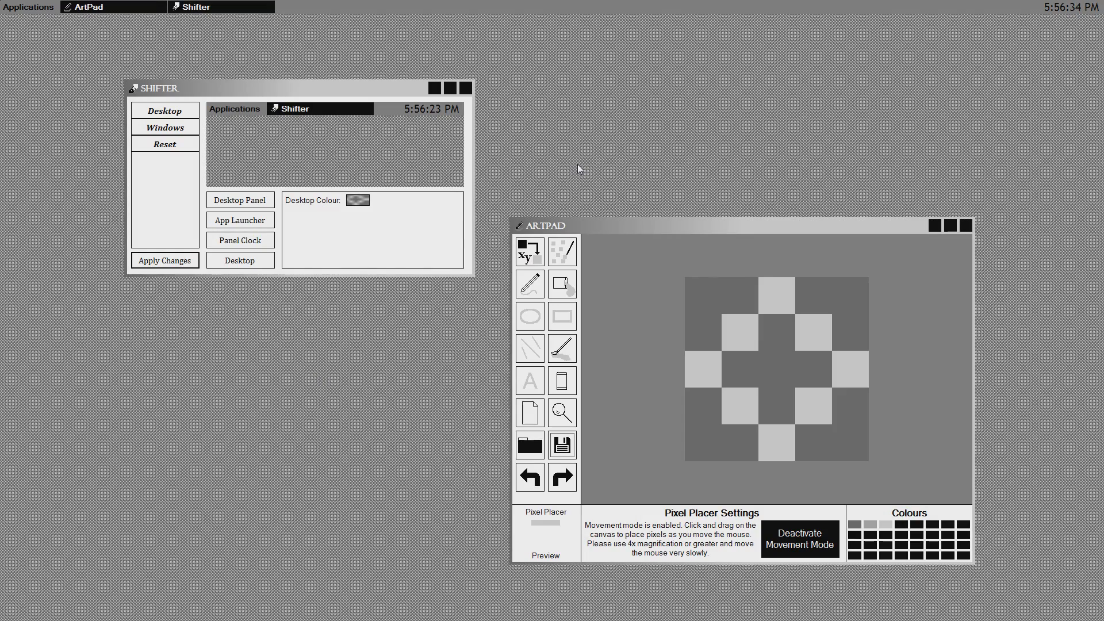
{"action": "mouse_move", "coordinate": [376, 71]}
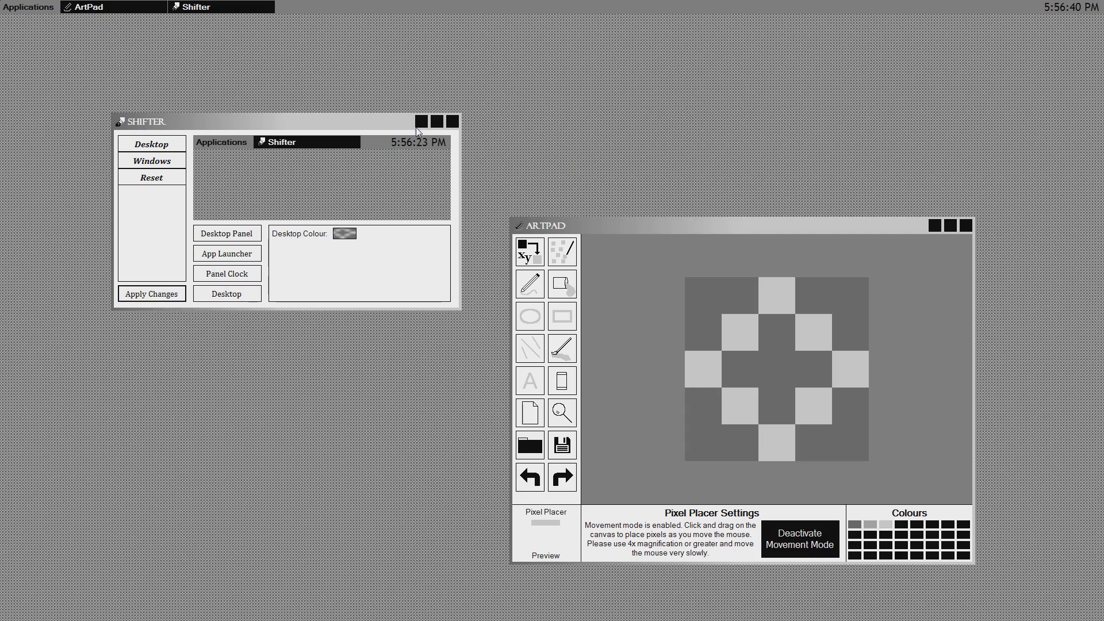
{"action": "mouse_move", "coordinate": [469, 180]}
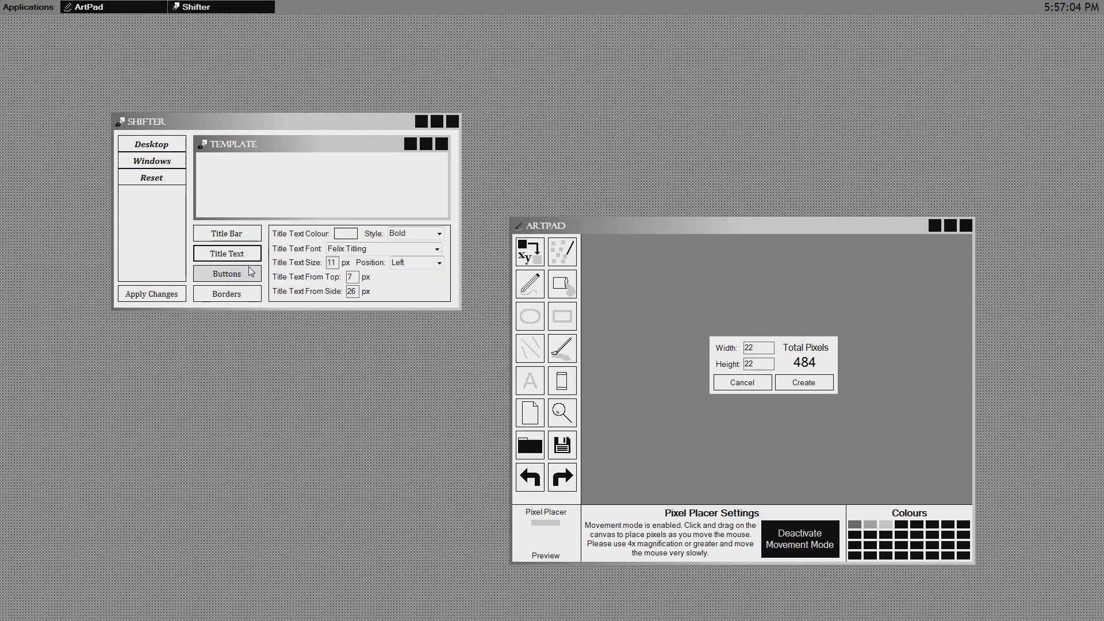
Show the window button settings in Shifter and create a new 22 by 22 canvas
{"action": "left_click", "coordinate": [227, 273]}
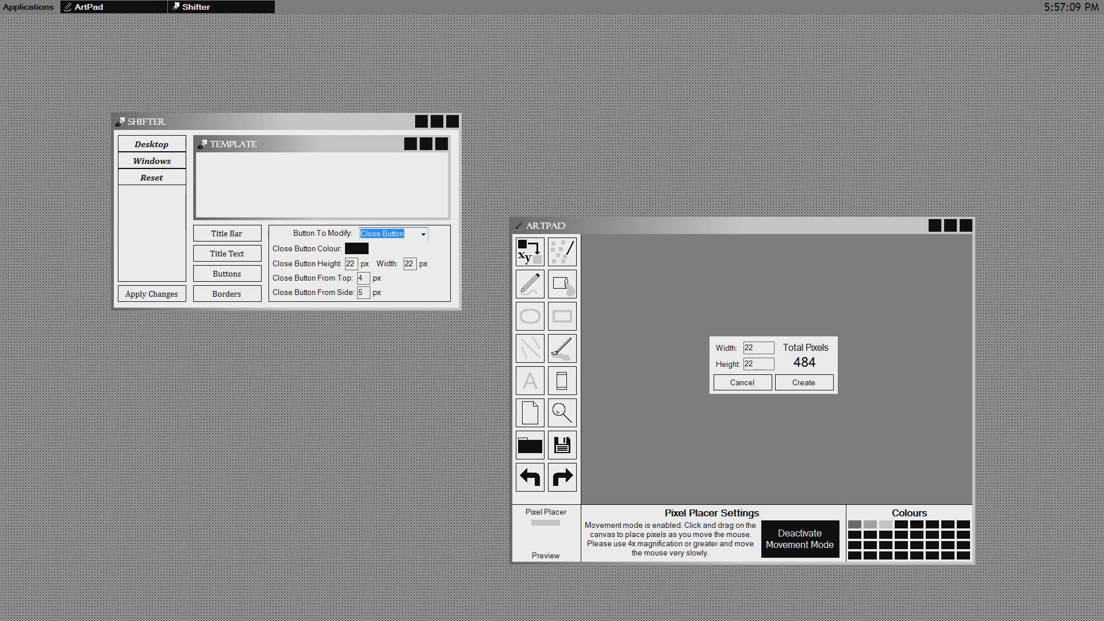
{"action": "mouse_move", "coordinate": [435, 199]}
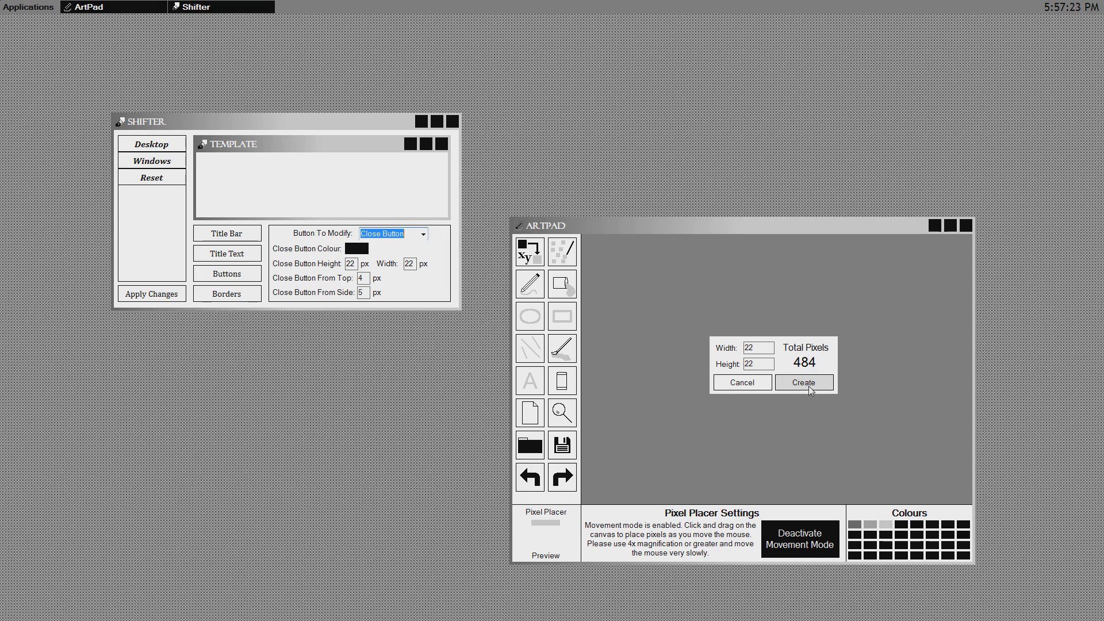
{"action": "left_click", "coordinate": [803, 382]}
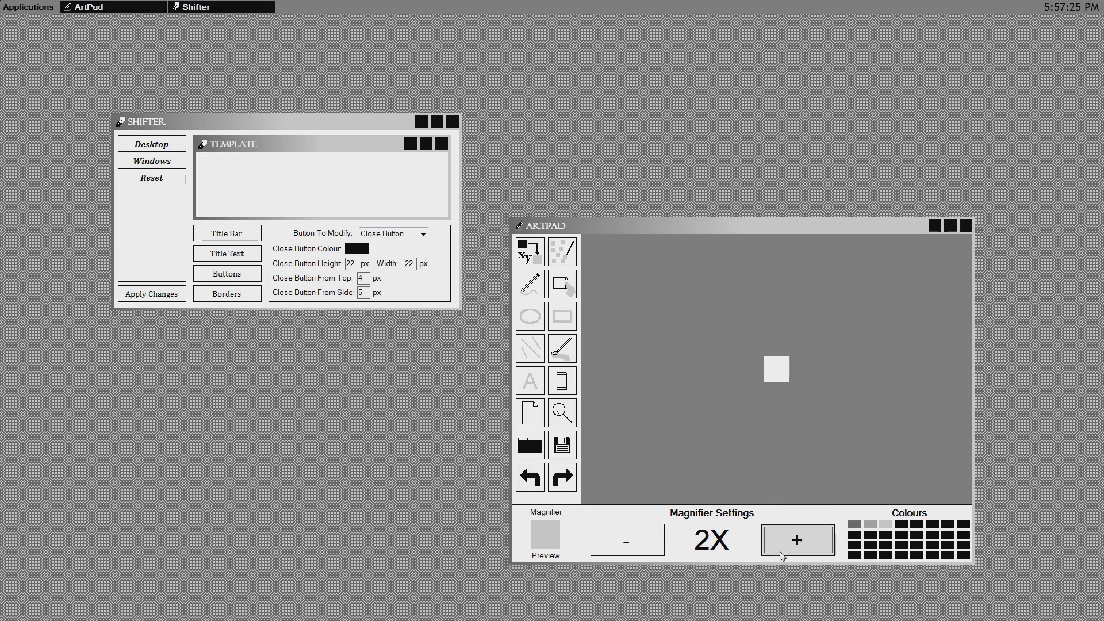
Zoom in and draw a filled grey square with a thick black border
{"action": "left_click", "coordinate": [797, 540]}
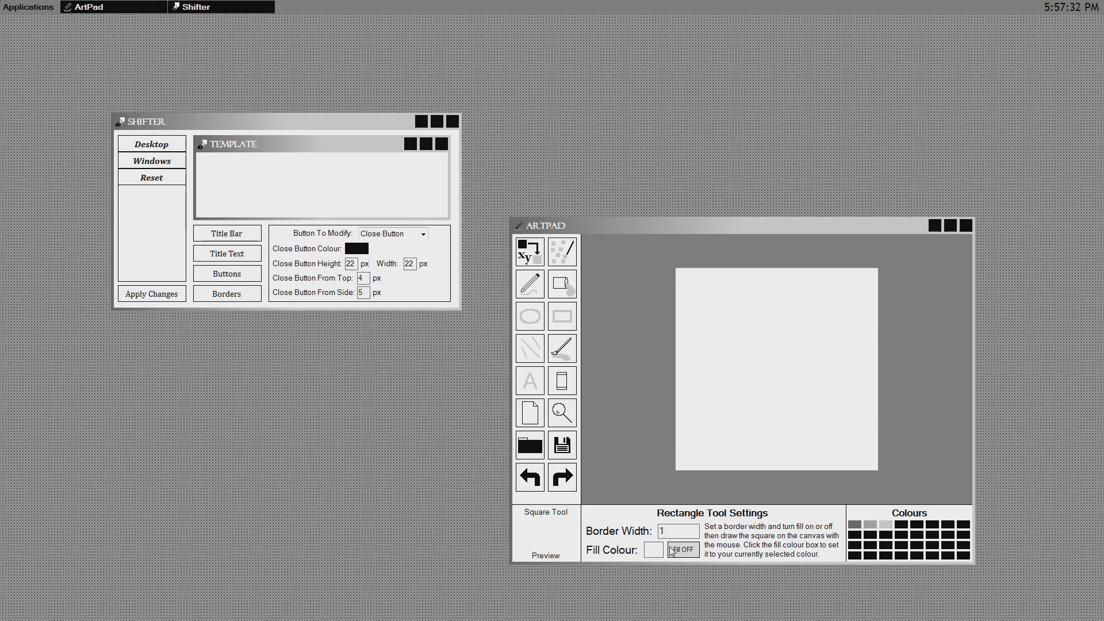
{"action": "left_click", "coordinate": [683, 549]}
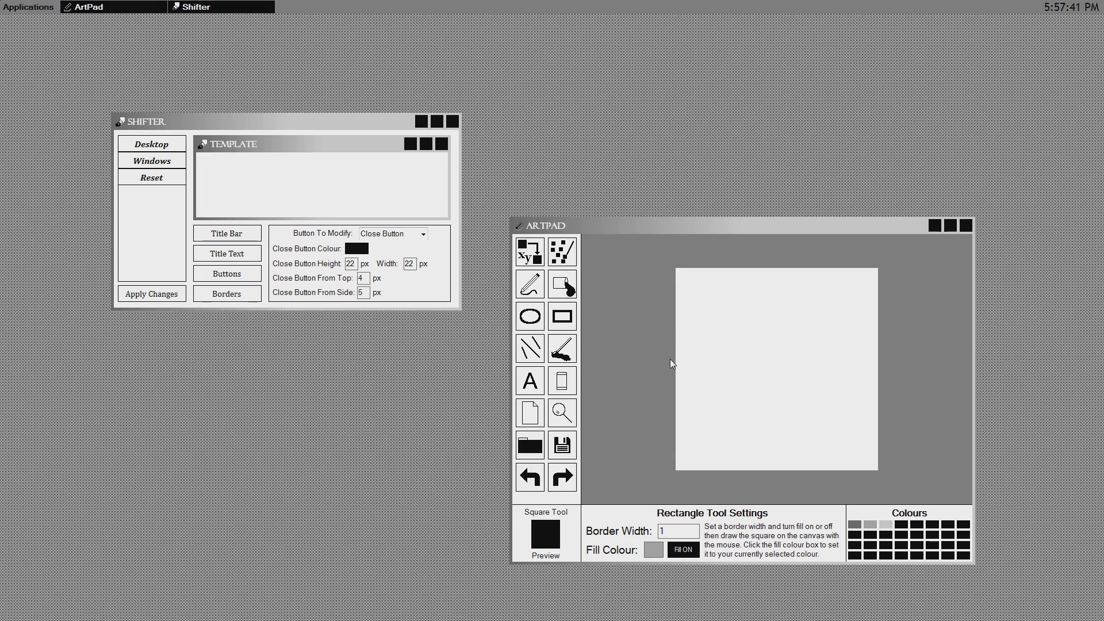
{"action": "mouse_move", "coordinate": [684, 282]}
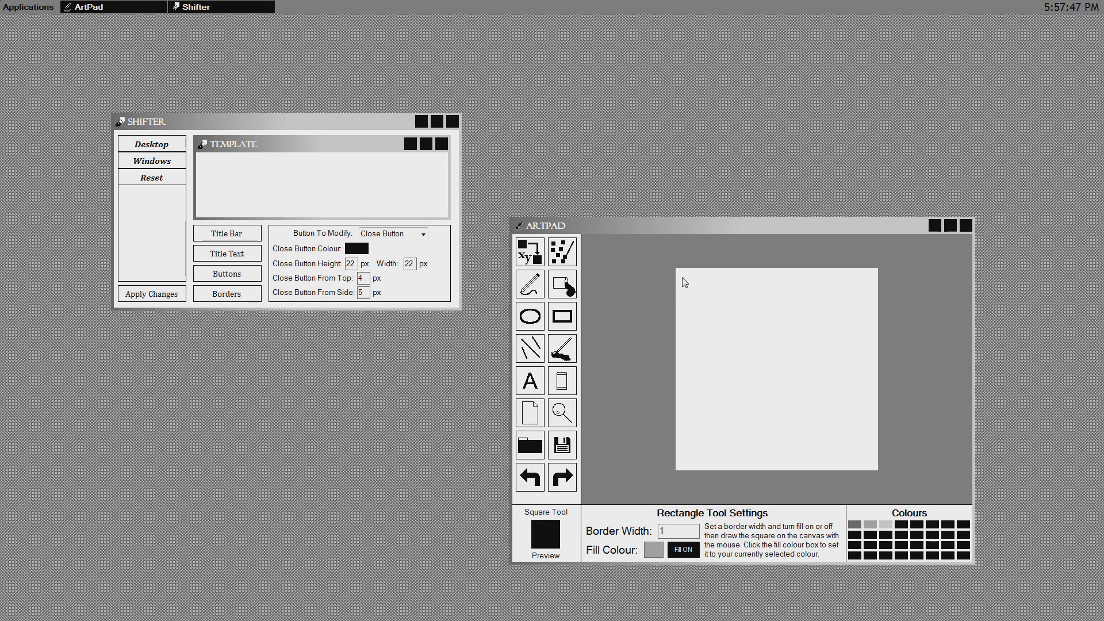
{"action": "left_click_drag", "start_coordinate": [684, 281], "coordinate": [753, 350]}
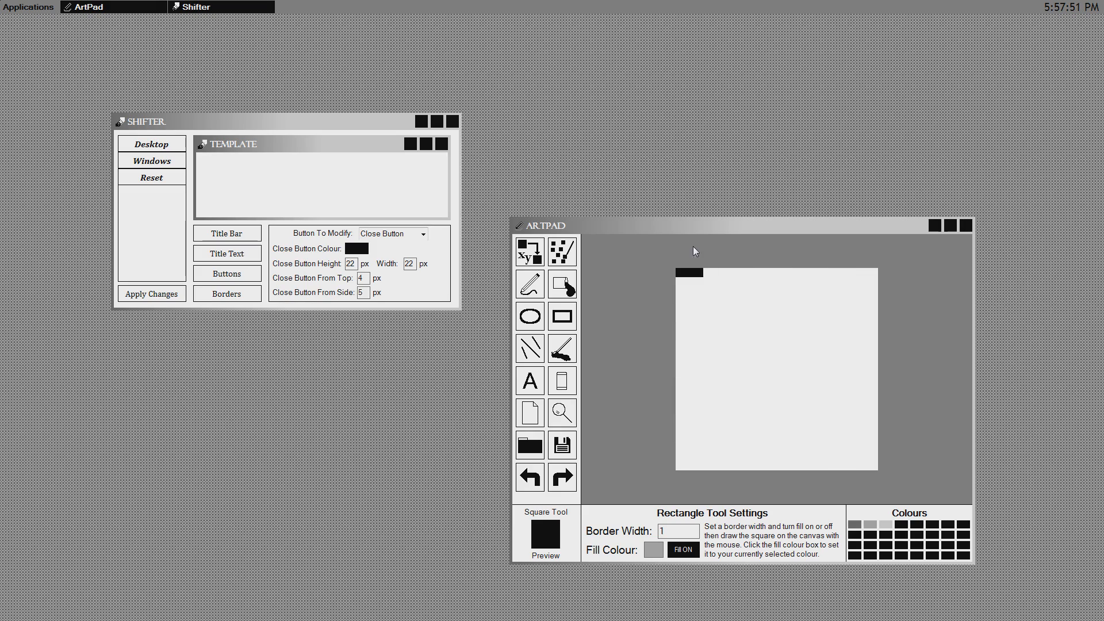
{"action": "left_click_drag", "start_coordinate": [681, 272], "coordinate": [872, 472]}
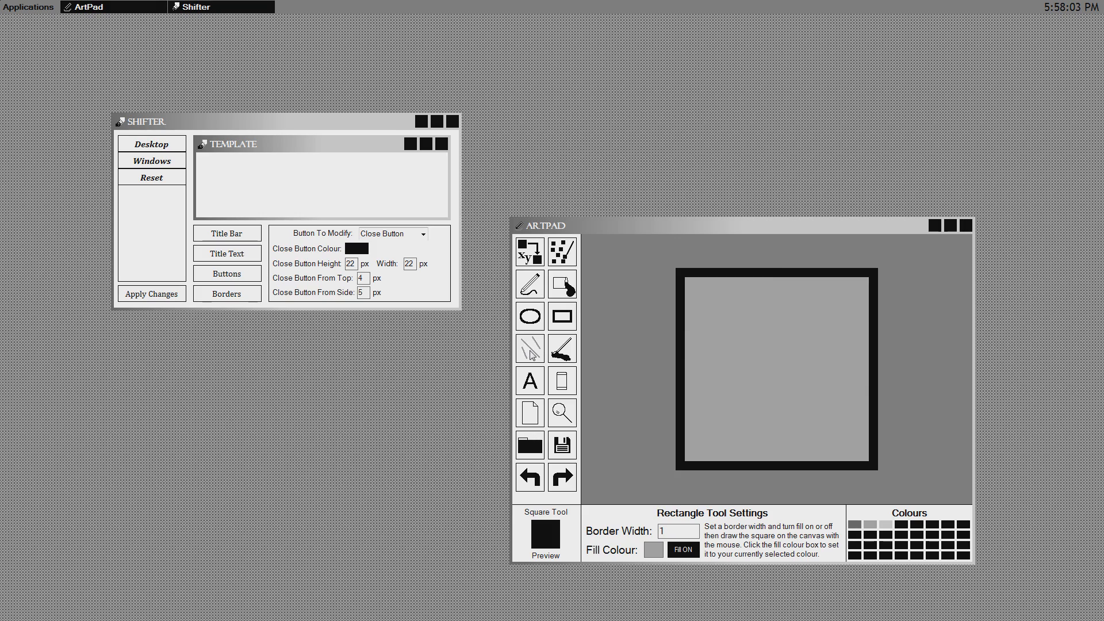
Draw a grey X across the square with the Line Tool
{"action": "left_click", "coordinate": [529, 348]}
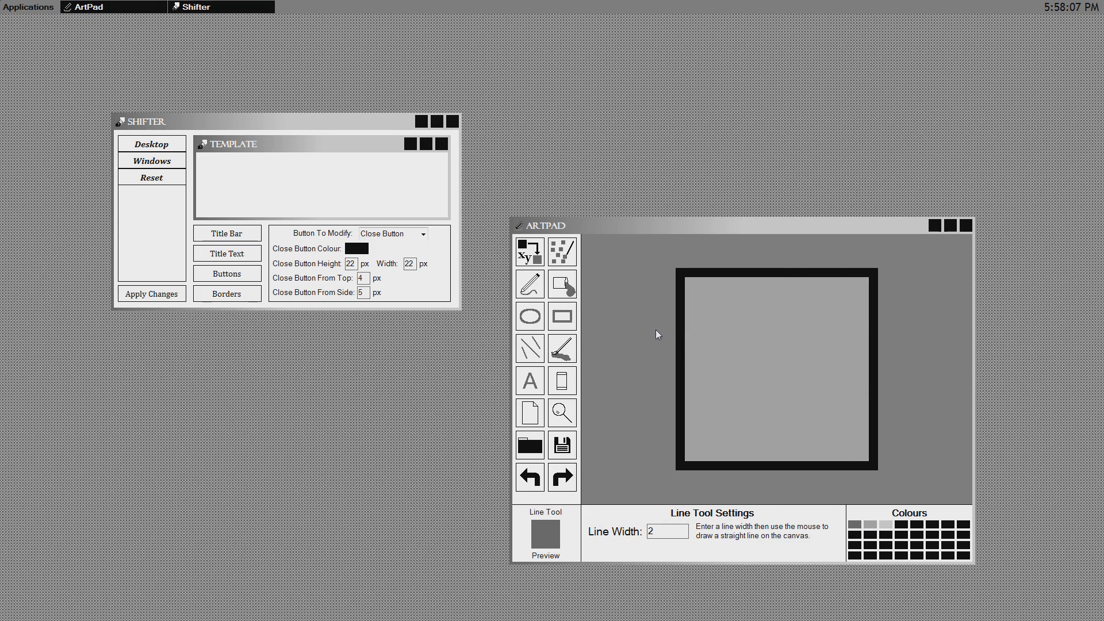
{"action": "left_click_drag", "start_coordinate": [718, 310], "coordinate": [781, 384]}
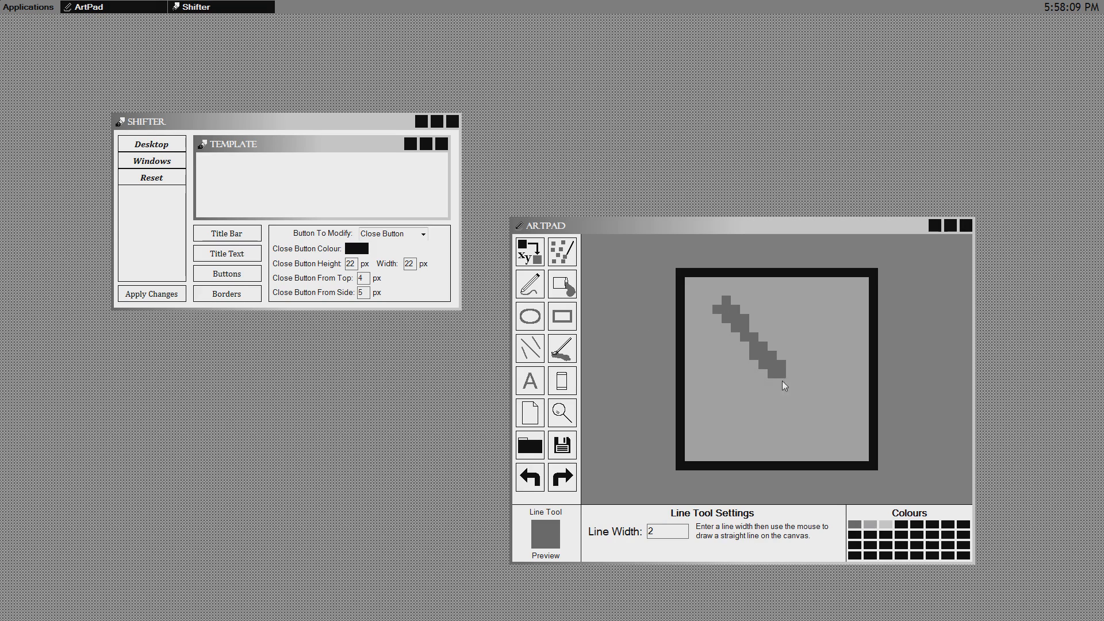
{"action": "left_click_drag", "start_coordinate": [784, 385], "coordinate": [837, 439]}
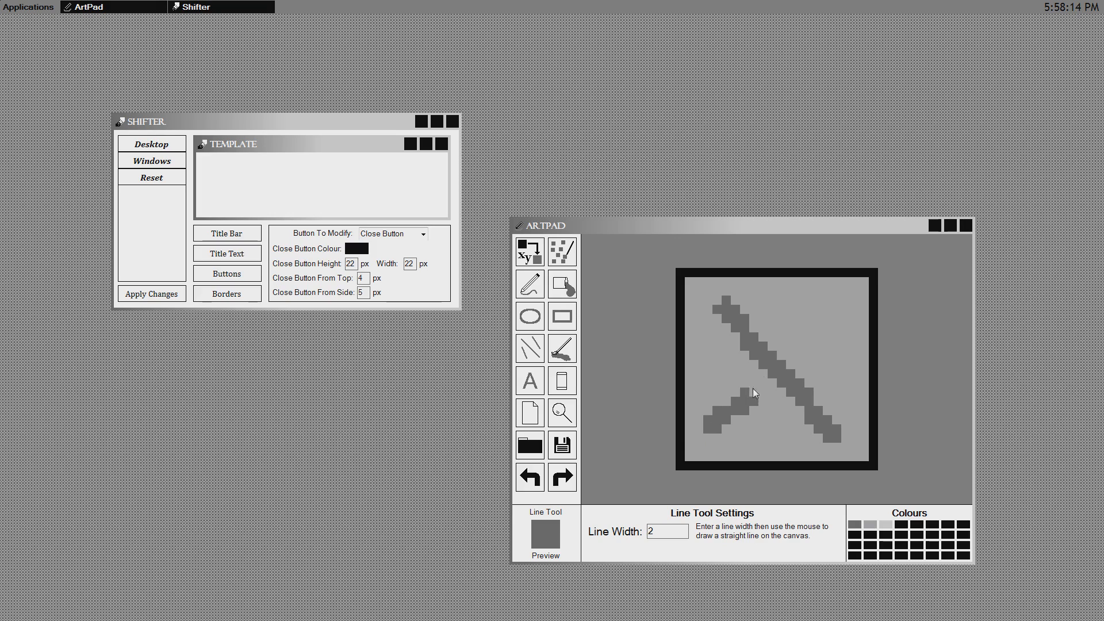
{"action": "left_click_drag", "start_coordinate": [728, 412], "coordinate": [834, 306]}
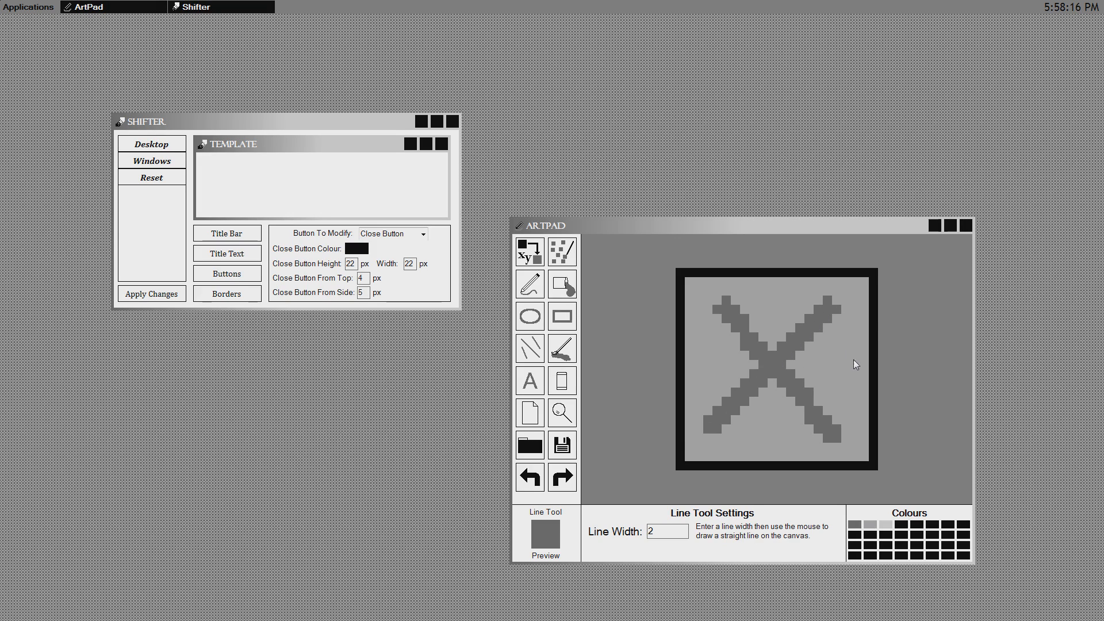
{"action": "mouse_move", "coordinate": [828, 374]}
{"action": "type", "text": "close"}
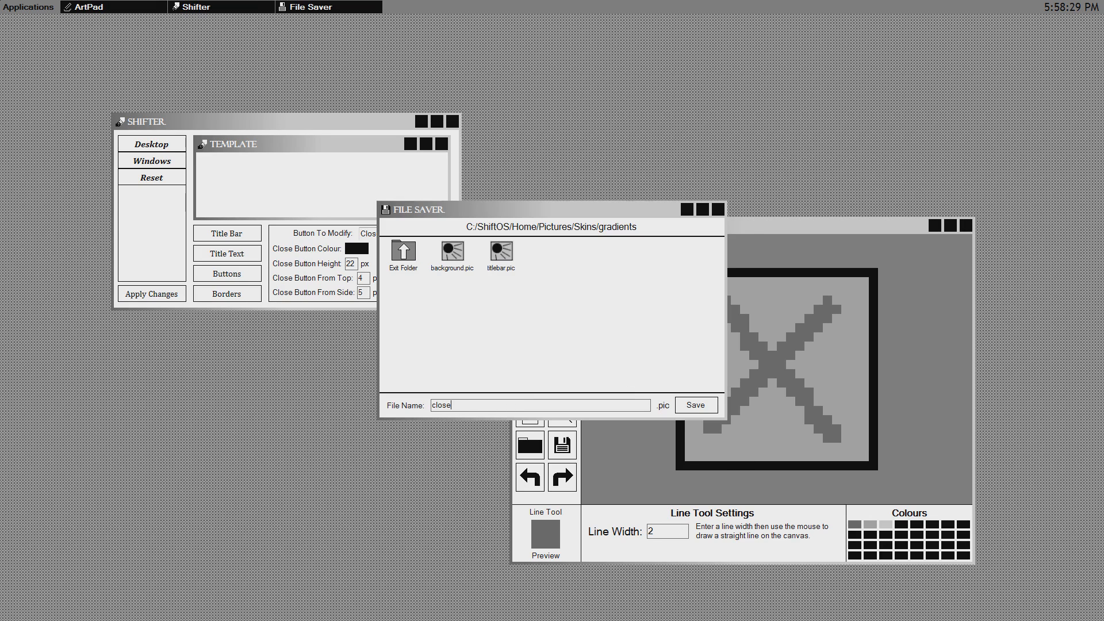
Save the X drawing as close button.pic and apply it as the close button graphic
{"action": "left_click", "coordinate": [696, 405]}
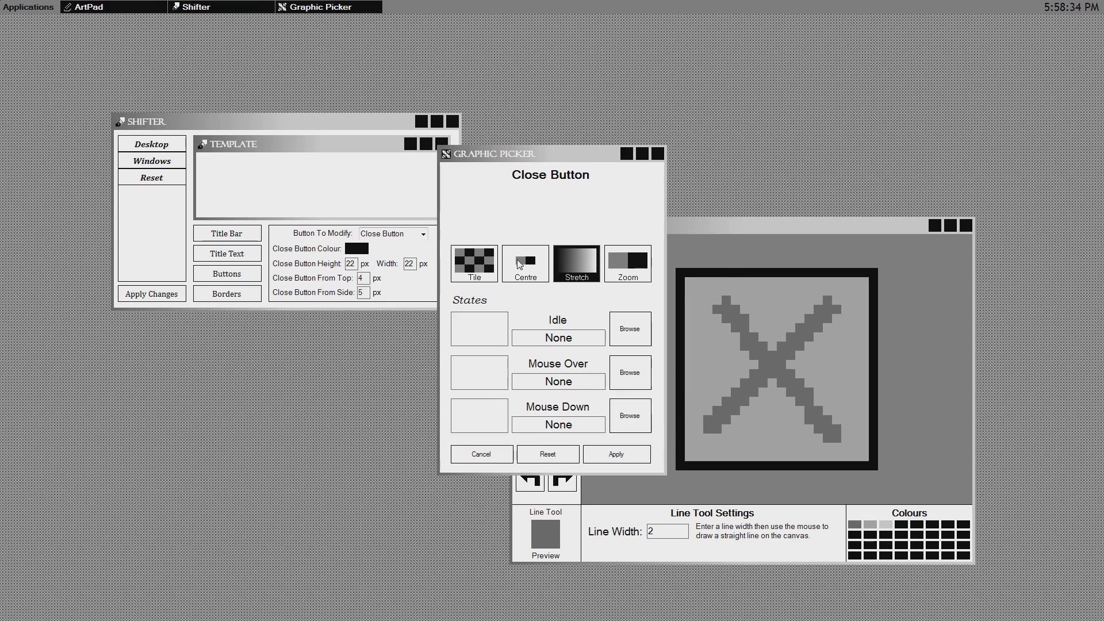
{"action": "left_click", "coordinate": [629, 329]}
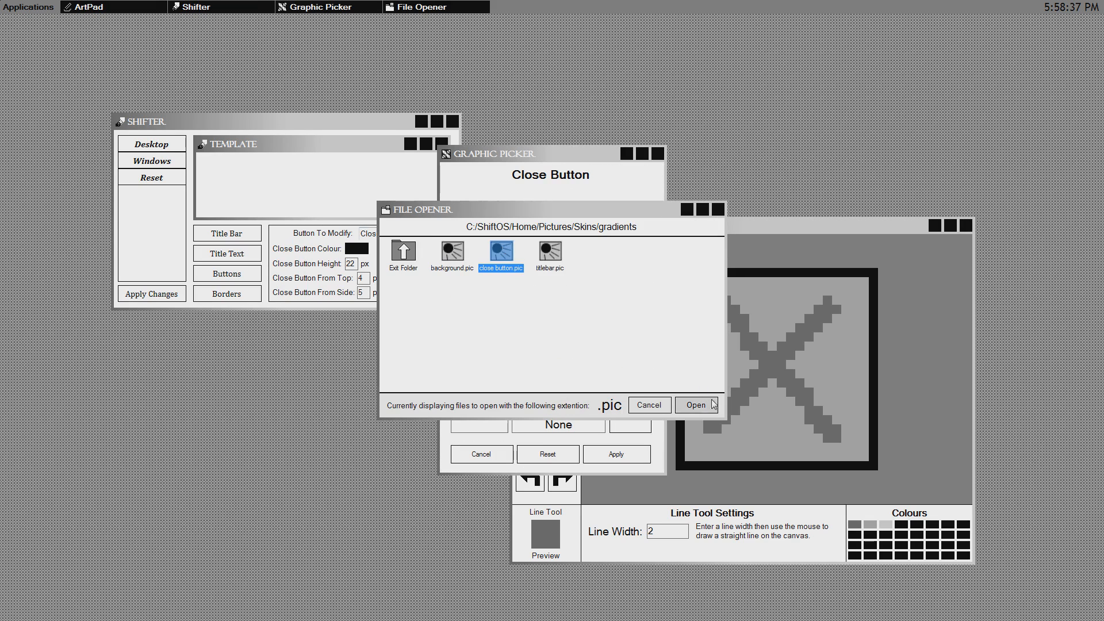
{"action": "left_click", "coordinate": [696, 405]}
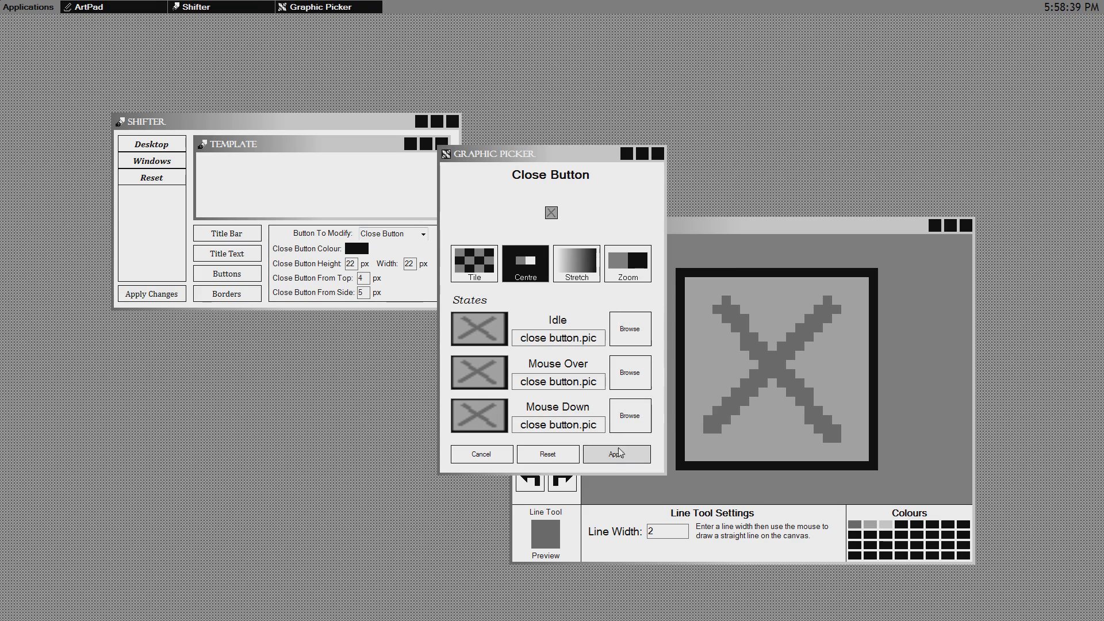
{"action": "left_click", "coordinate": [615, 453]}
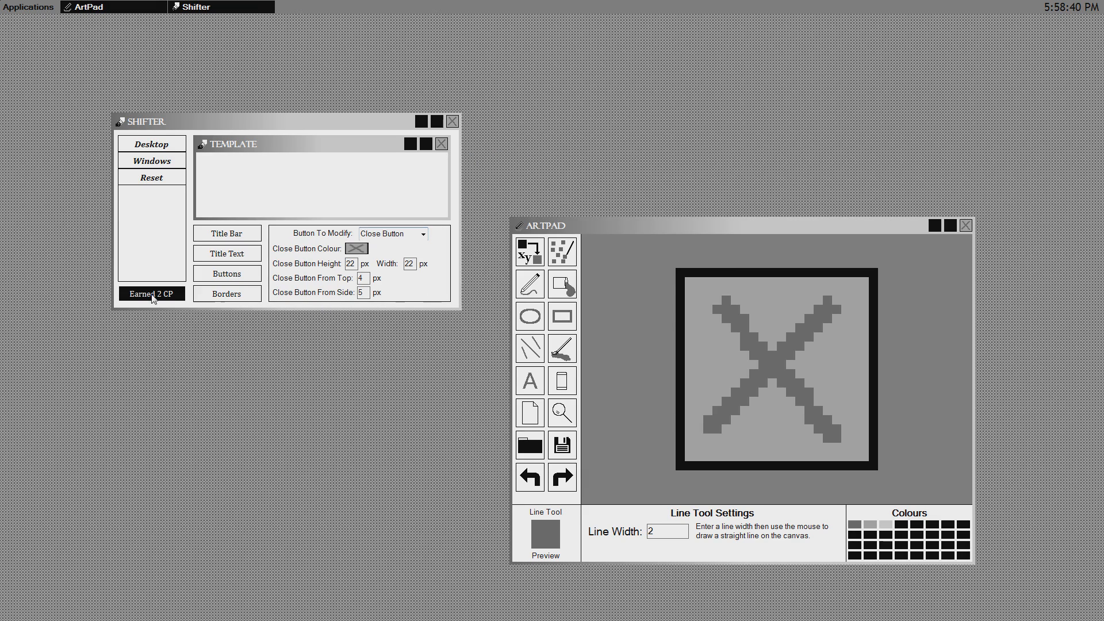
{"action": "left_click_drag", "start_coordinate": [281, 122], "coordinate": [323, 166]}
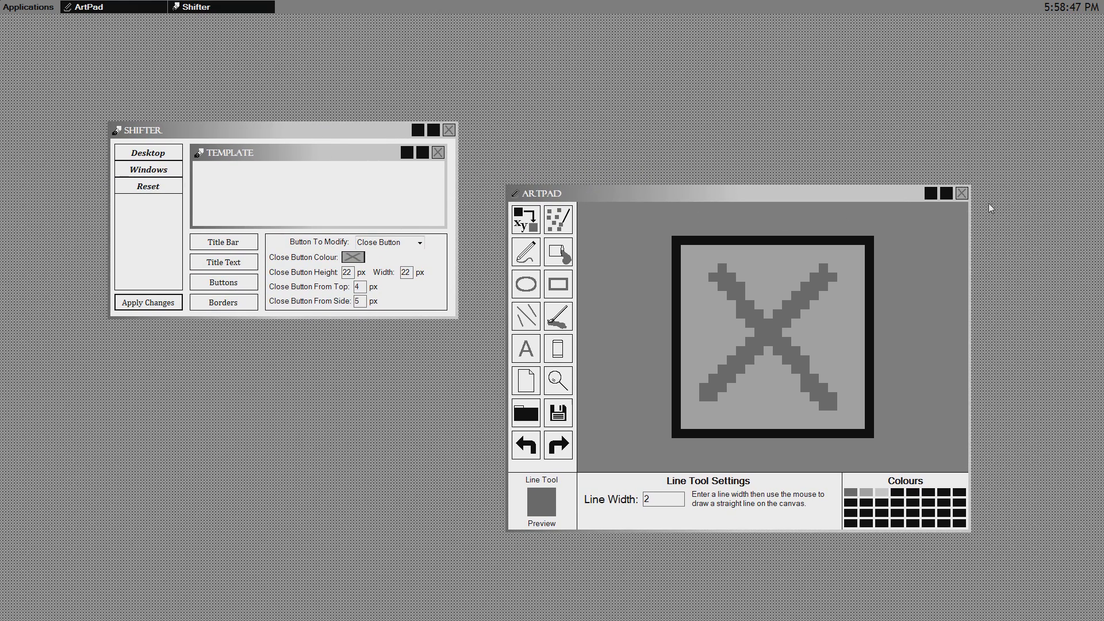
{"action": "mouse_move", "coordinate": [867, 257]}
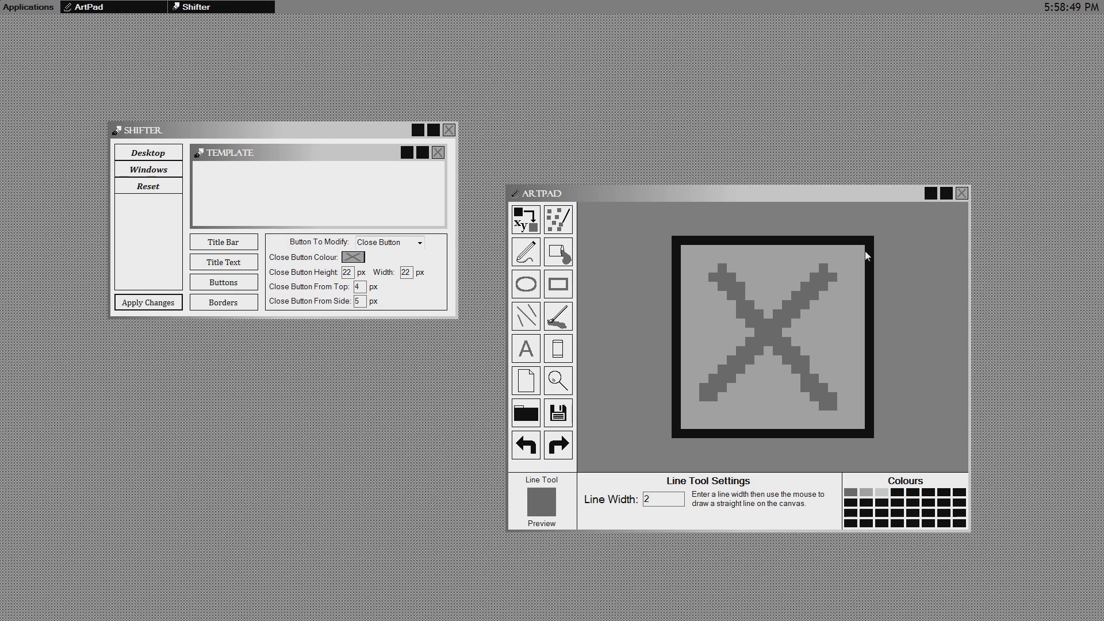
{"action": "mouse_move", "coordinate": [962, 193]}
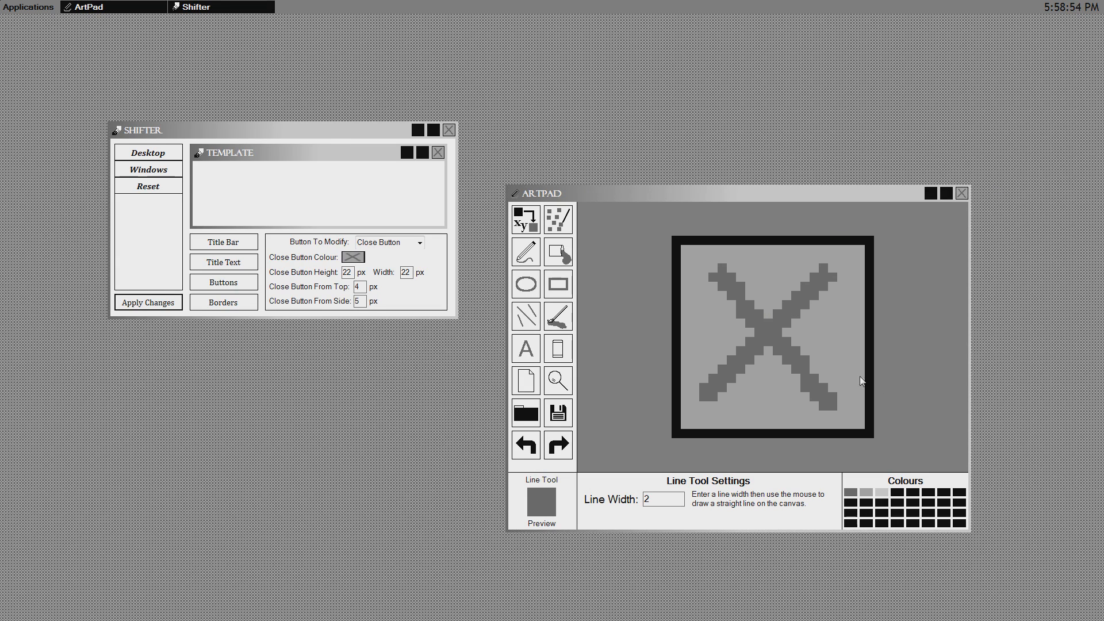
{"action": "mouse_move", "coordinate": [745, 299]}
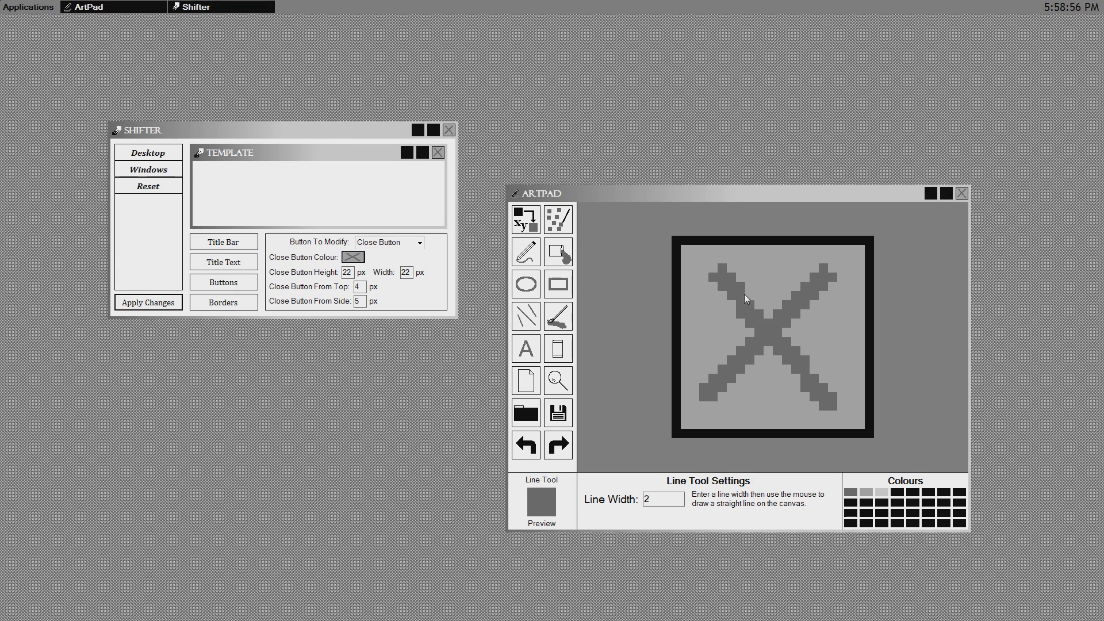
{"action": "mouse_move", "coordinate": [470, 199]}
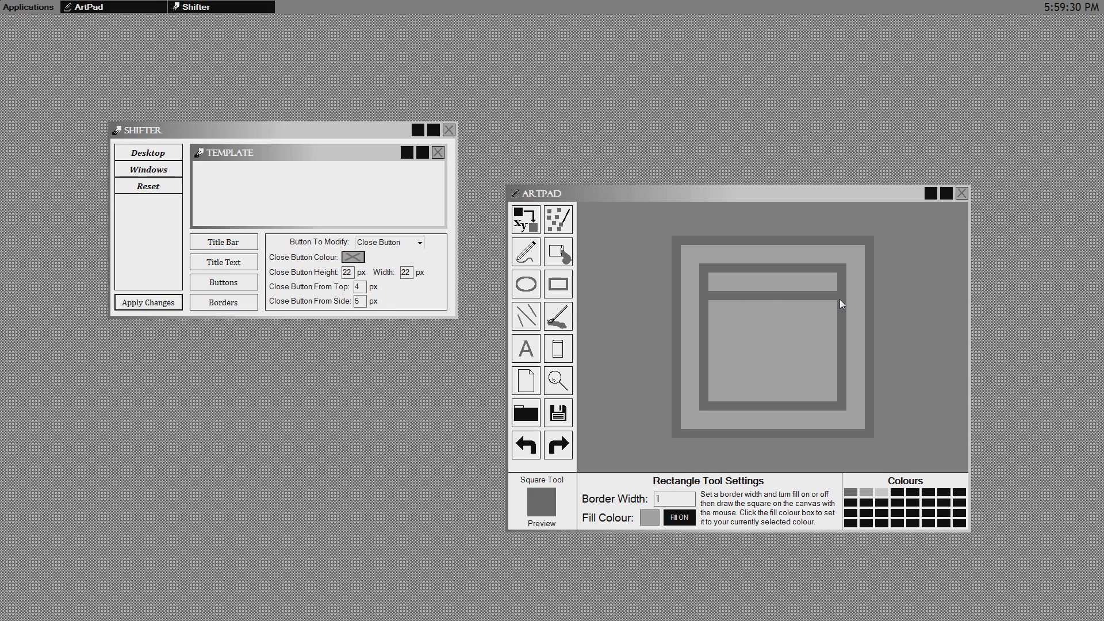
{"action": "mouse_move", "coordinate": [803, 241]}
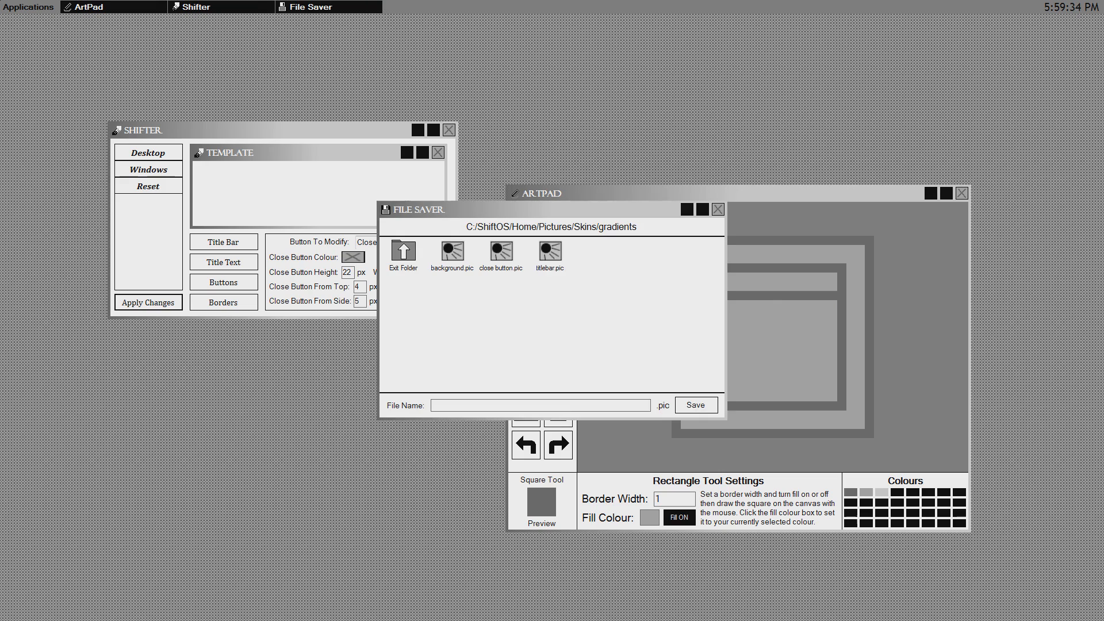
Save the window drawing as maxo and switch Shifter to Roll Up Button settings
{"action": "type", "text": "n"}
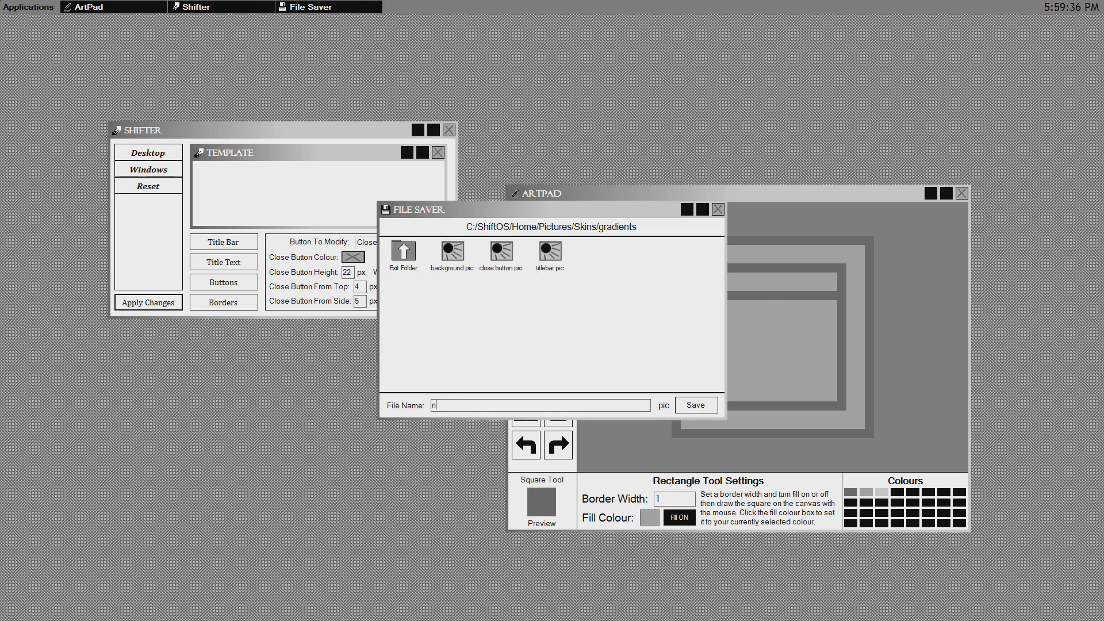
{"action": "type", "text": "maxo"}
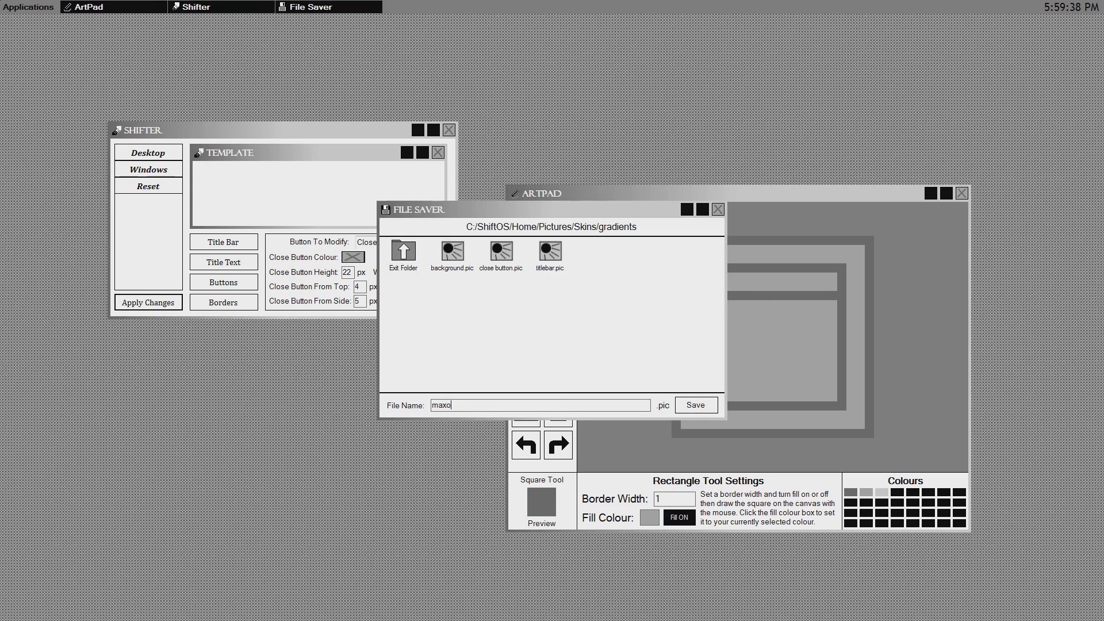
{"action": "left_click", "coordinate": [418, 242]}
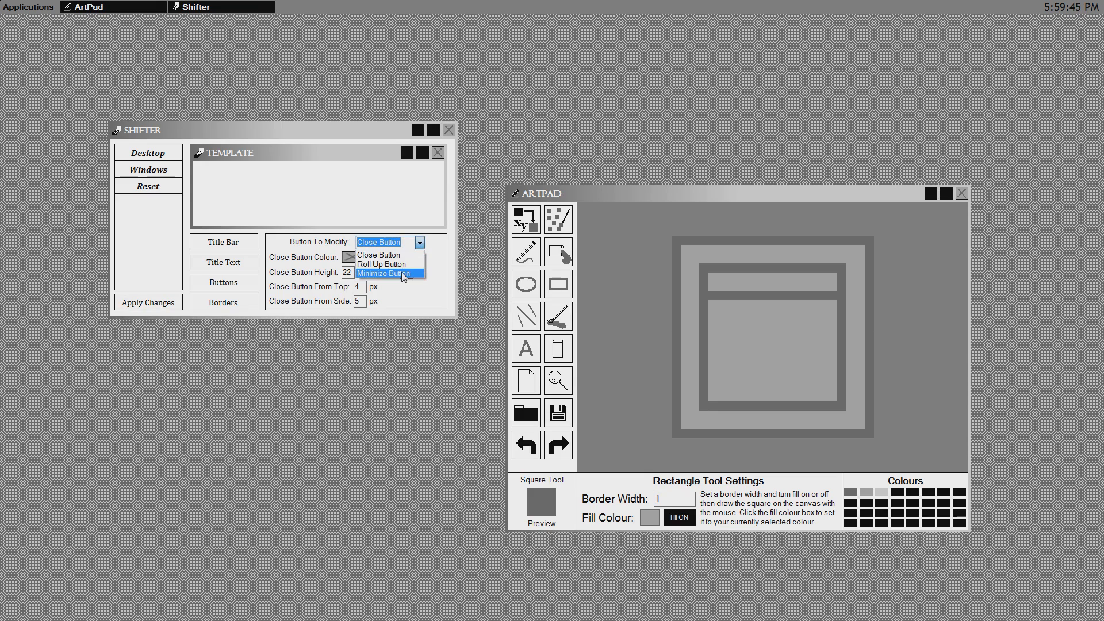
{"action": "left_click", "coordinate": [383, 273]}
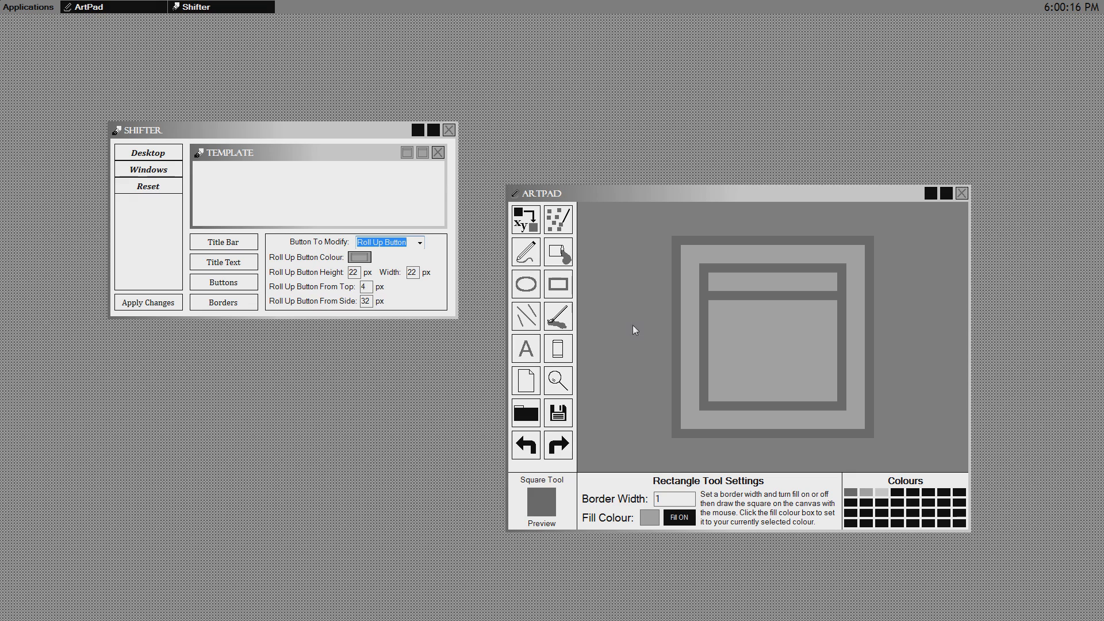
{"action": "left_click", "coordinate": [526, 250]}
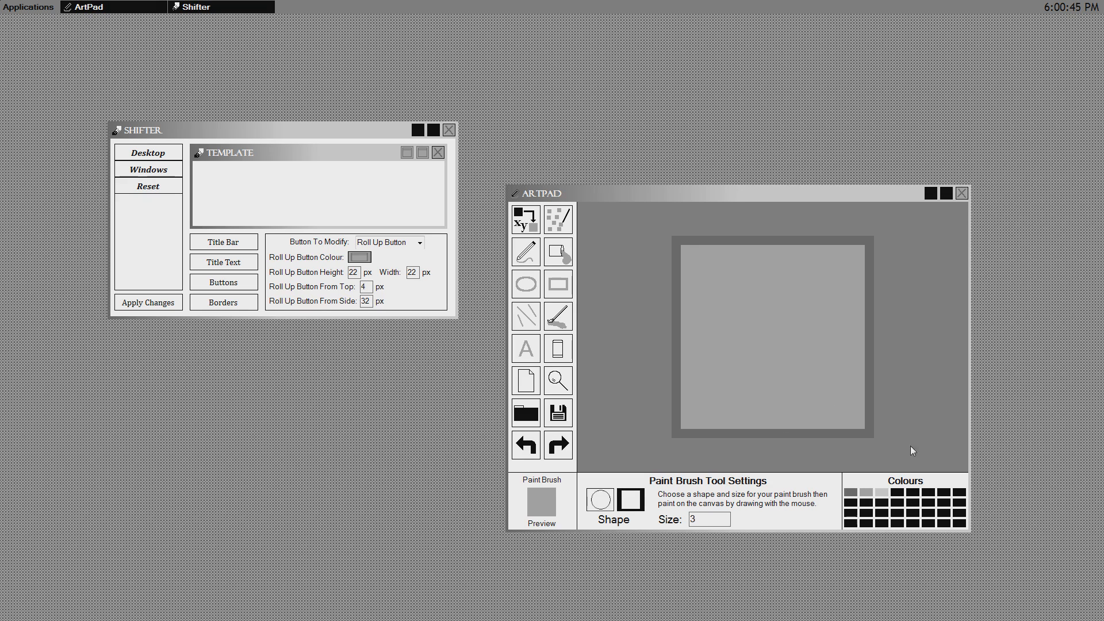
{"action": "mouse_move", "coordinate": [749, 282]}
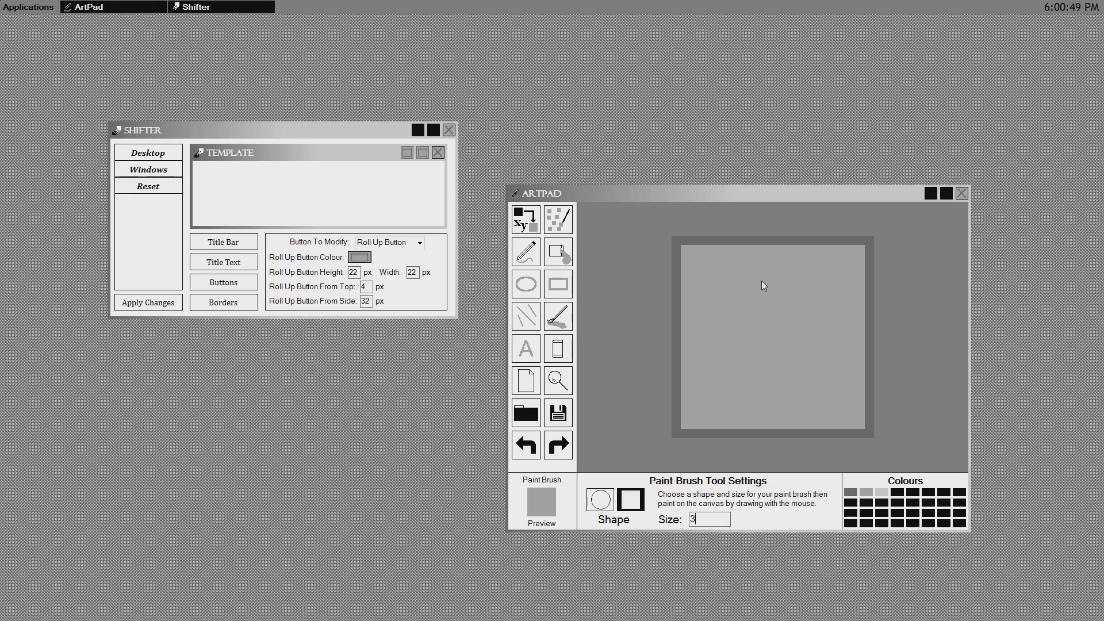
{"action": "mouse_move", "coordinate": [916, 235]}
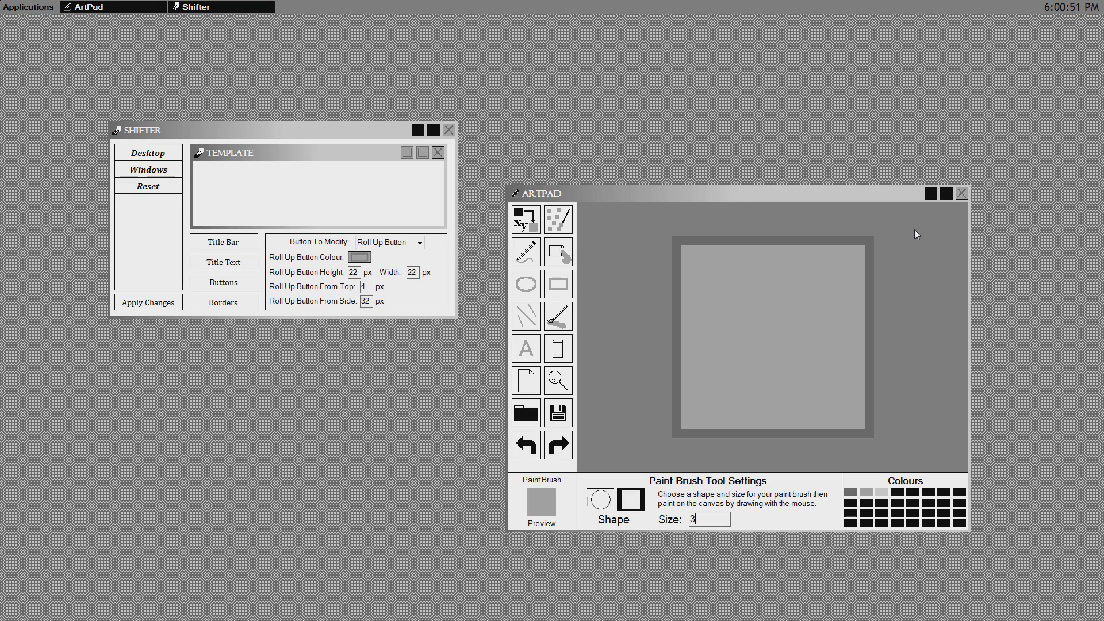
{"action": "mouse_move", "coordinate": [605, 207]}
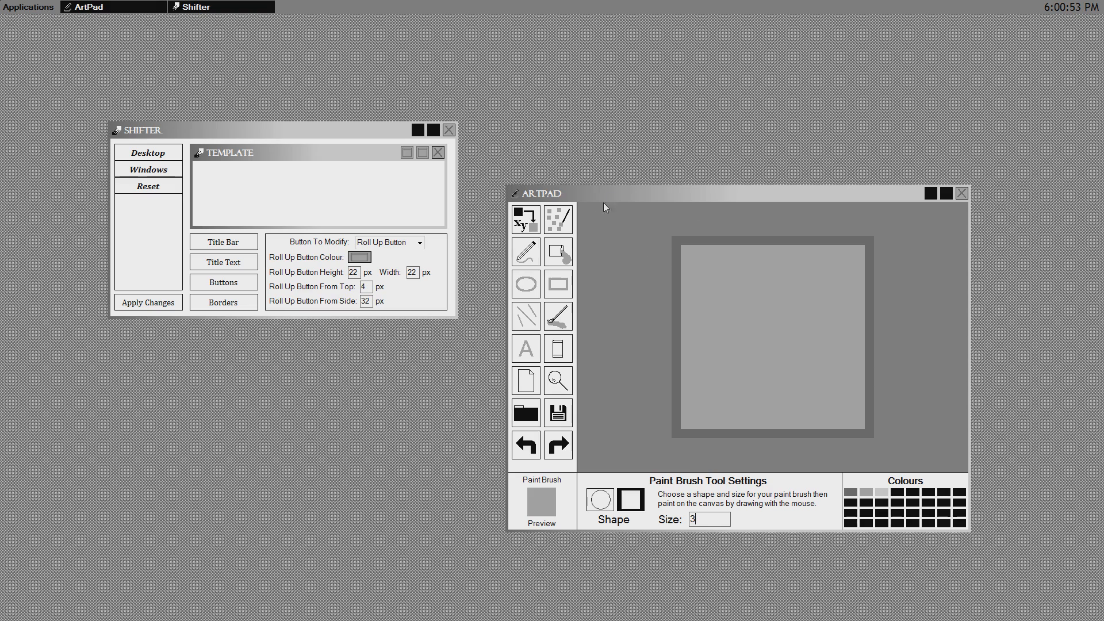
Draw a wide filled grey bar near the canvas bottom and select the minimize button in Shifter
{"action": "left_click_drag", "start_coordinate": [604, 192], "coordinate": [683, 181]}
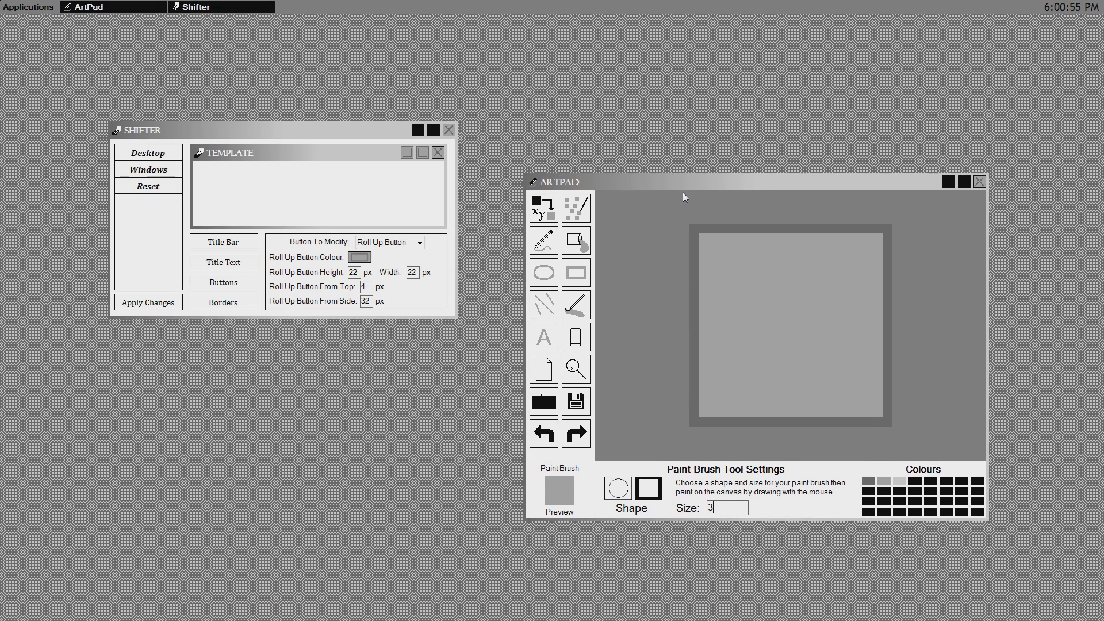
{"action": "mouse_move", "coordinate": [799, 388]}
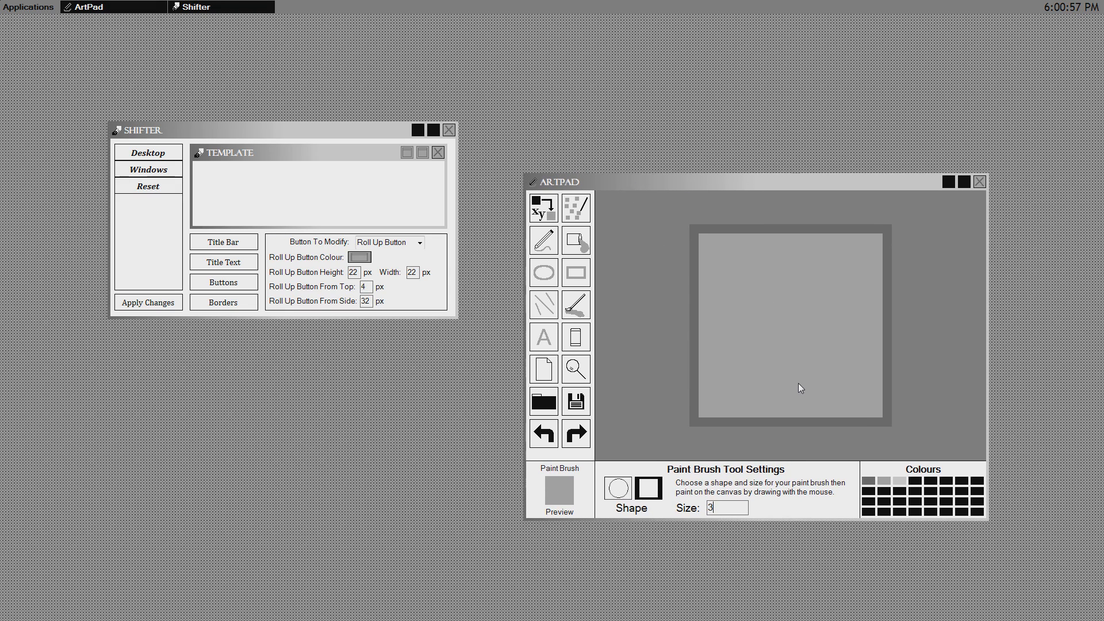
{"action": "left_click", "coordinate": [575, 271]}
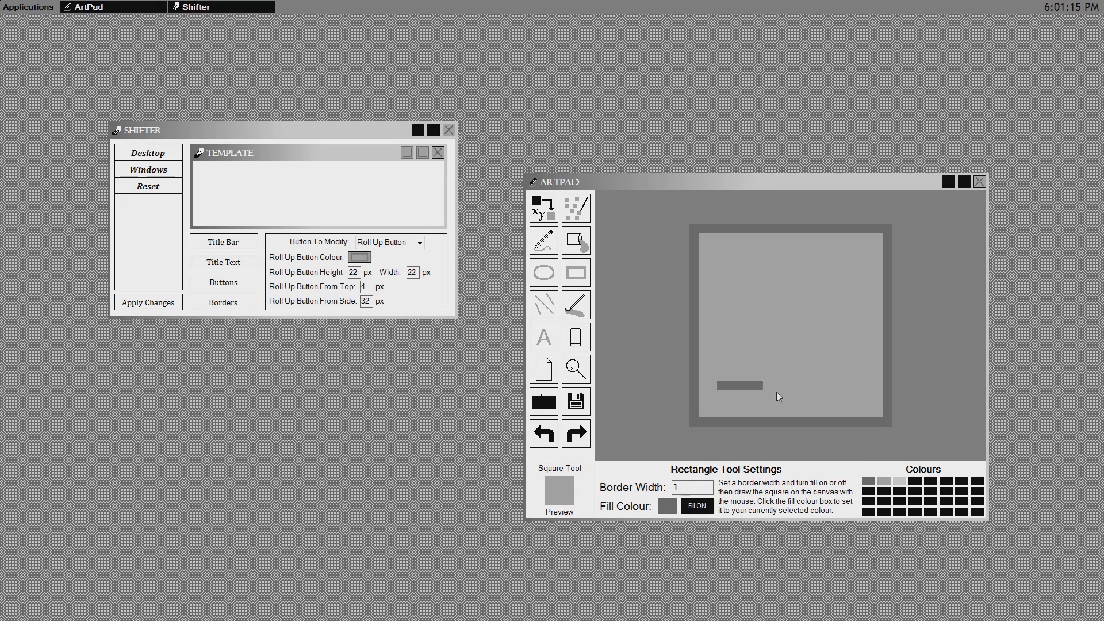
{"action": "left_click_drag", "start_coordinate": [716, 385], "coordinate": [844, 405]}
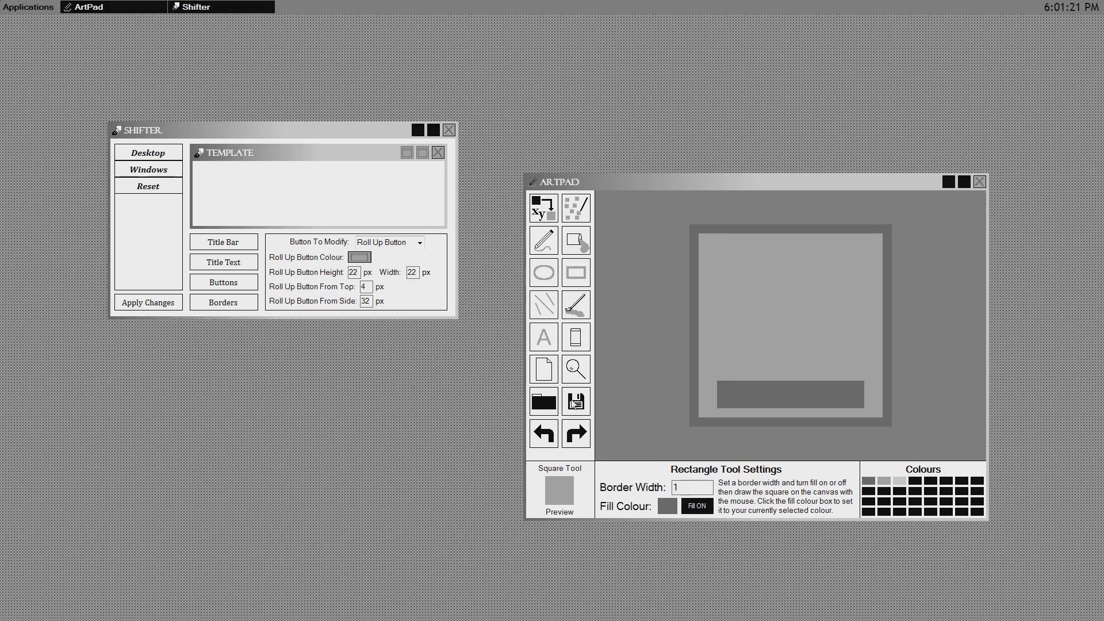
{"action": "left_click", "coordinate": [418, 242]}
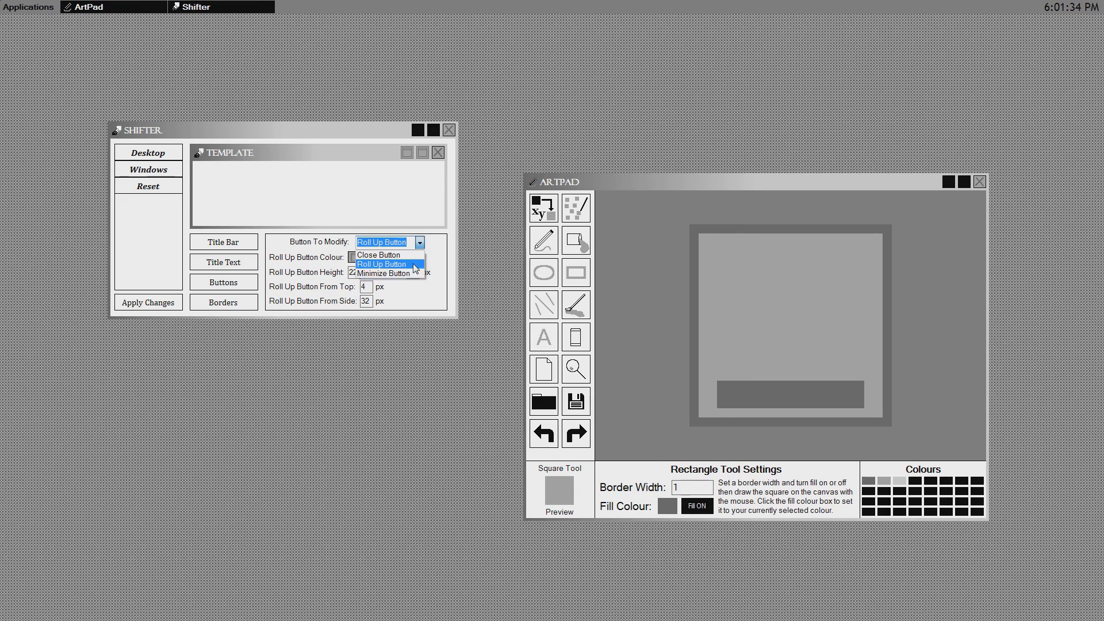
{"action": "left_click", "coordinate": [386, 273]}
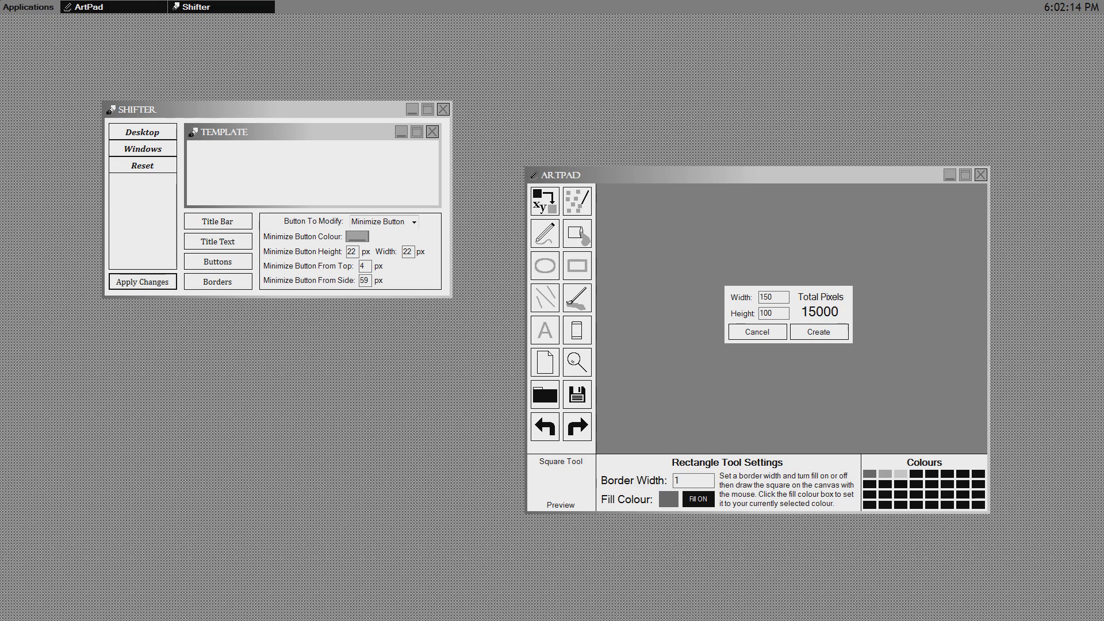
Create a new 150 by 100 canvas and magnify it
{"action": "left_click", "coordinate": [819, 332]}
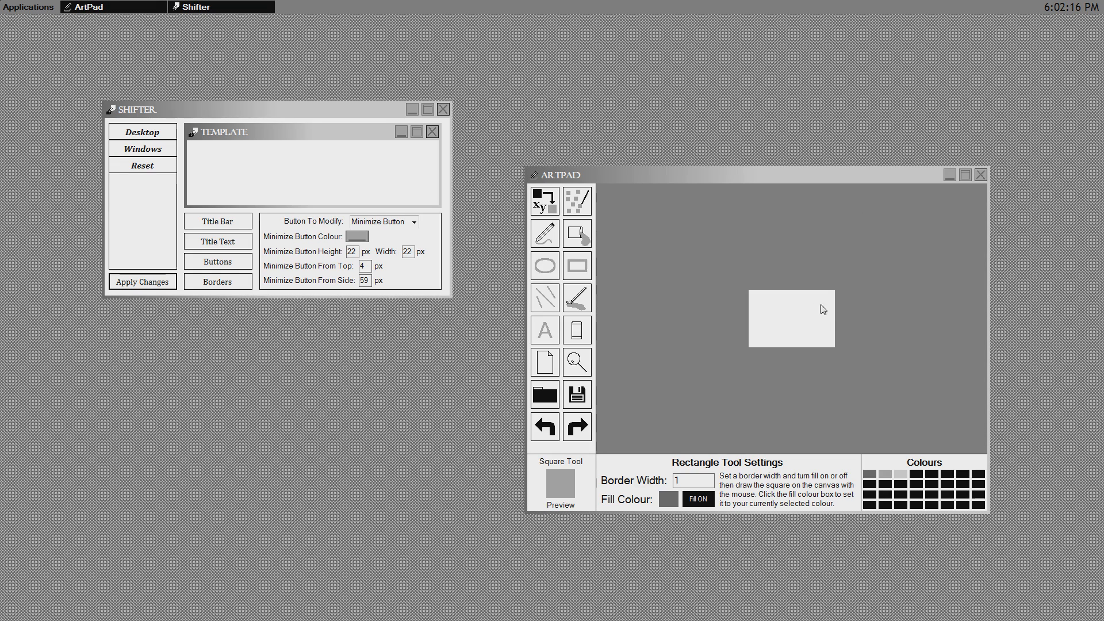
{"action": "left_click", "coordinate": [577, 362]}
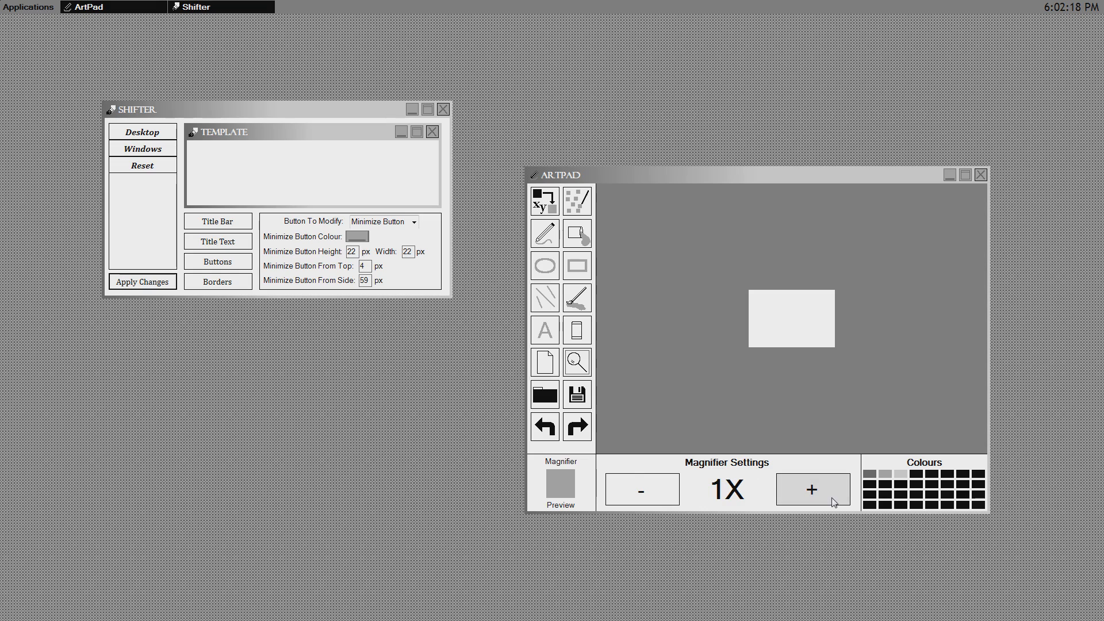
{"action": "left_click", "coordinate": [812, 489]}
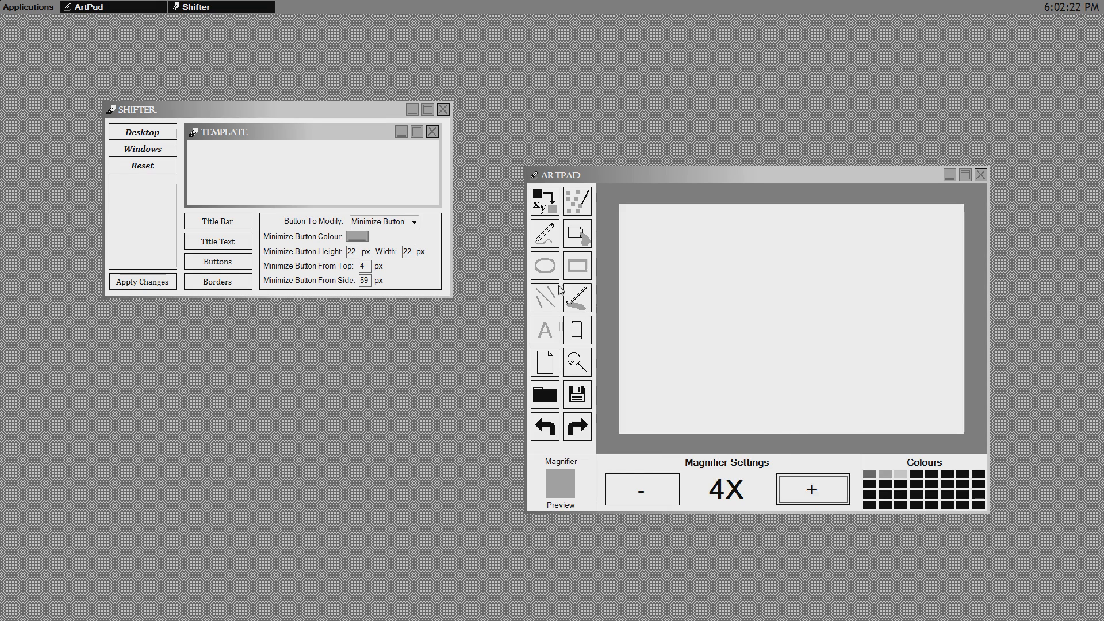
Draw a dark green ground line across the canvas and flood fill below it
{"action": "left_click", "coordinate": [545, 233]}
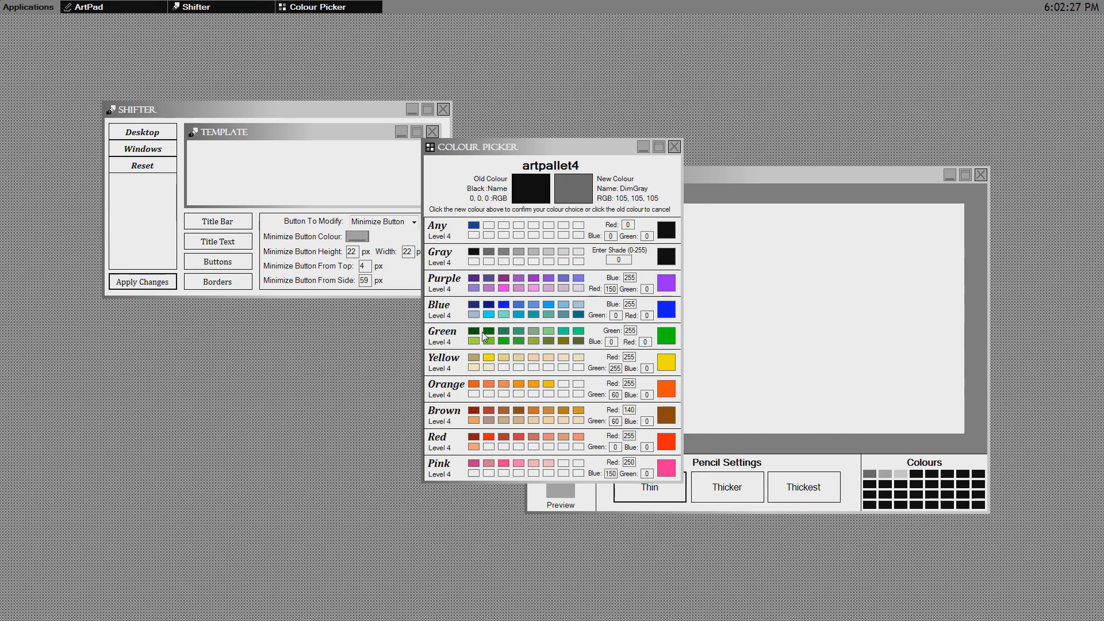
{"action": "left_click", "coordinate": [674, 146]}
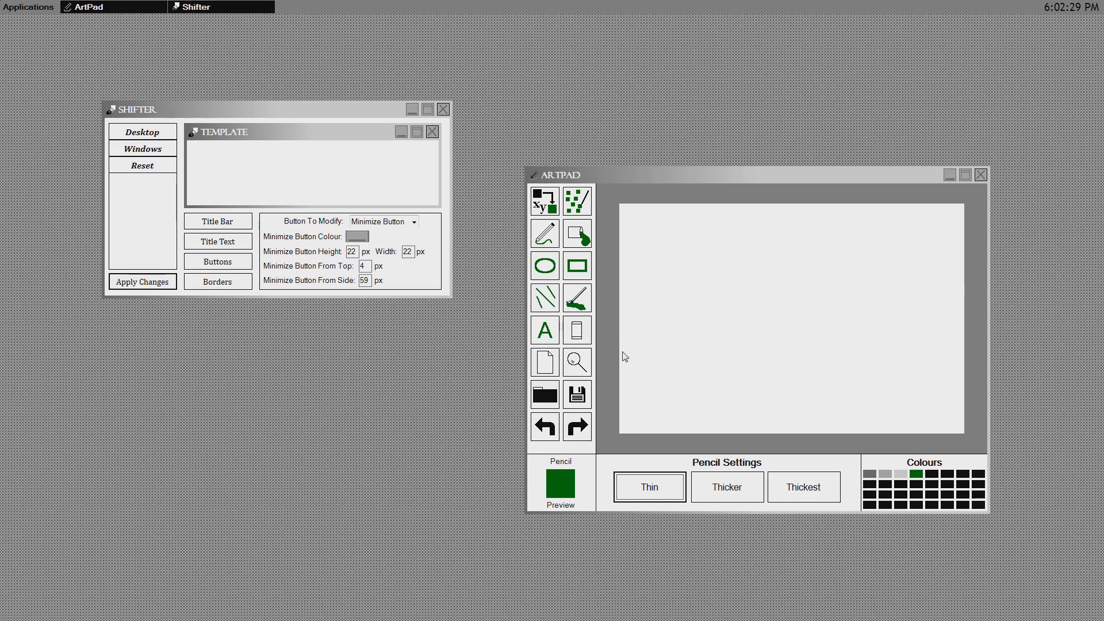
{"action": "left_click_drag", "start_coordinate": [622, 389], "coordinate": [668, 385]}
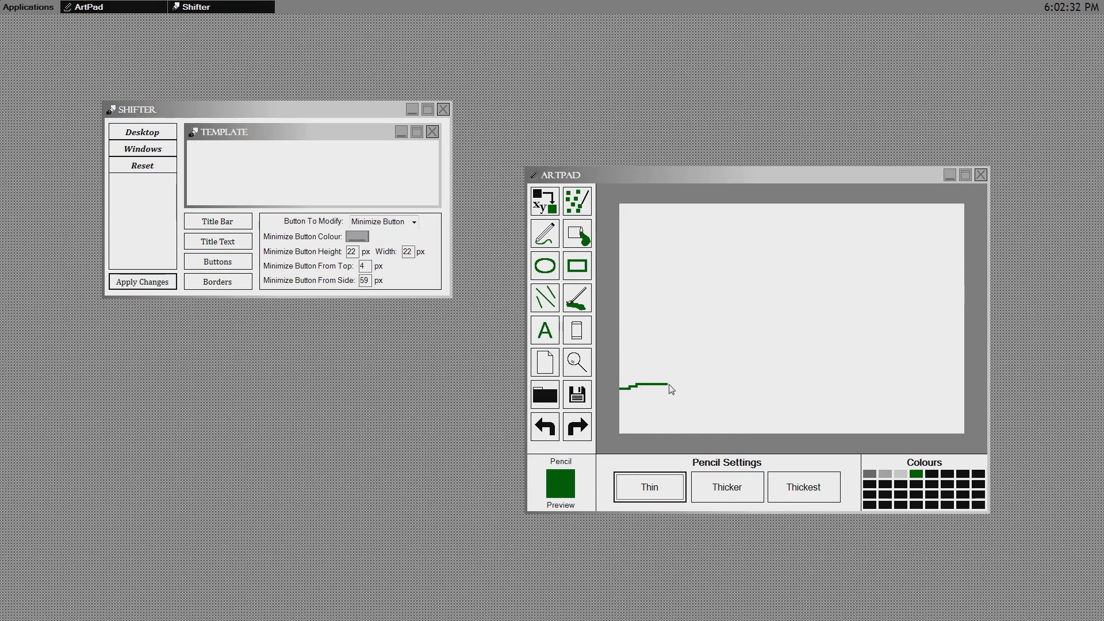
{"action": "left_click_drag", "start_coordinate": [667, 388], "coordinate": [825, 387]}
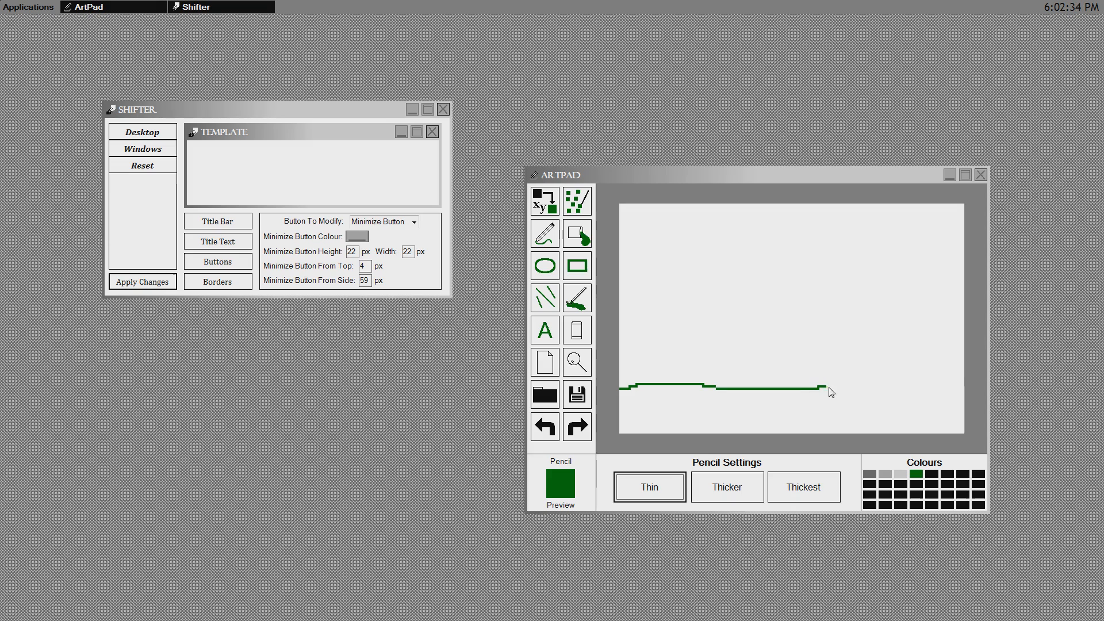
{"action": "left_click_drag", "start_coordinate": [816, 389], "coordinate": [960, 392]}
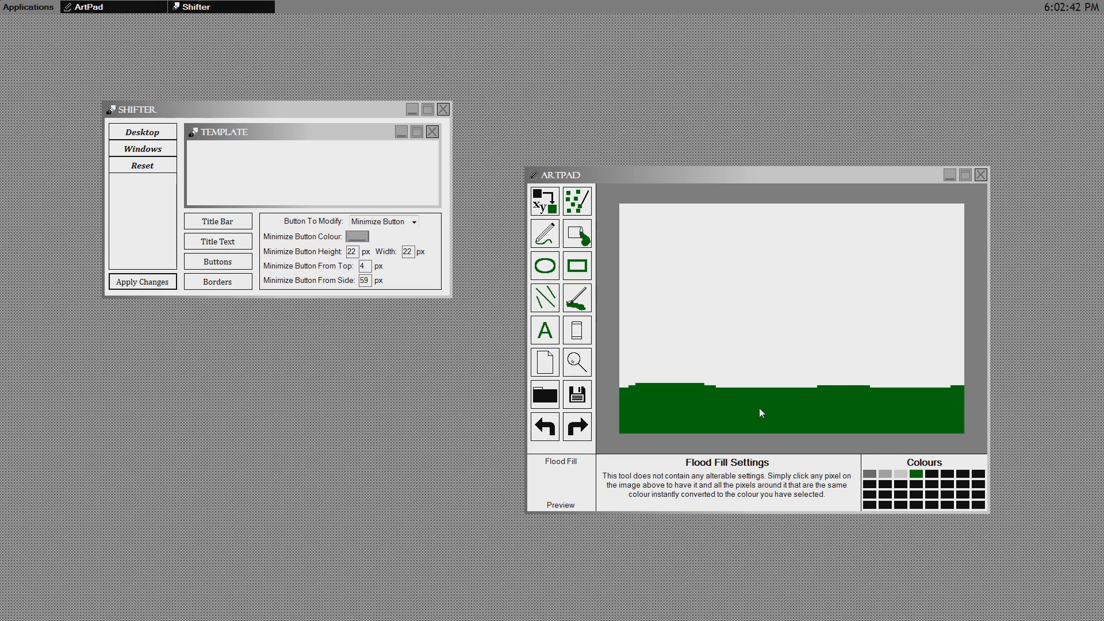
{"action": "left_click", "coordinate": [543, 298]}
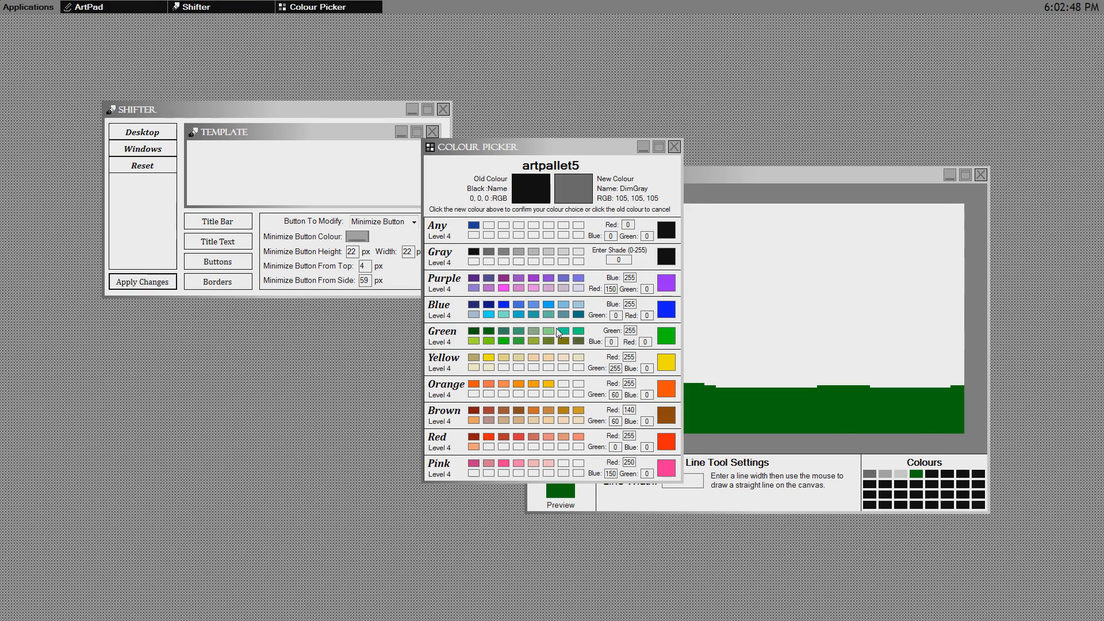
Draw light green grass blades and red flowers, then select brown
{"action": "left_click", "coordinate": [577, 331]}
{"action": "type", "text": "1"}
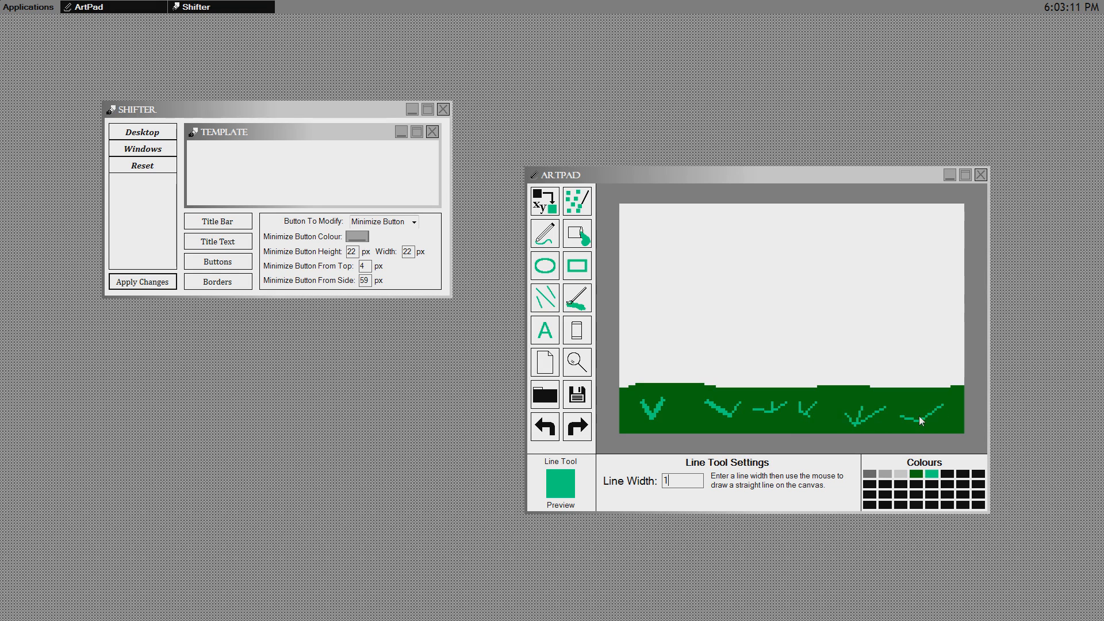
{"action": "left_click_drag", "start_coordinate": [916, 423], "coordinate": [912, 396]}
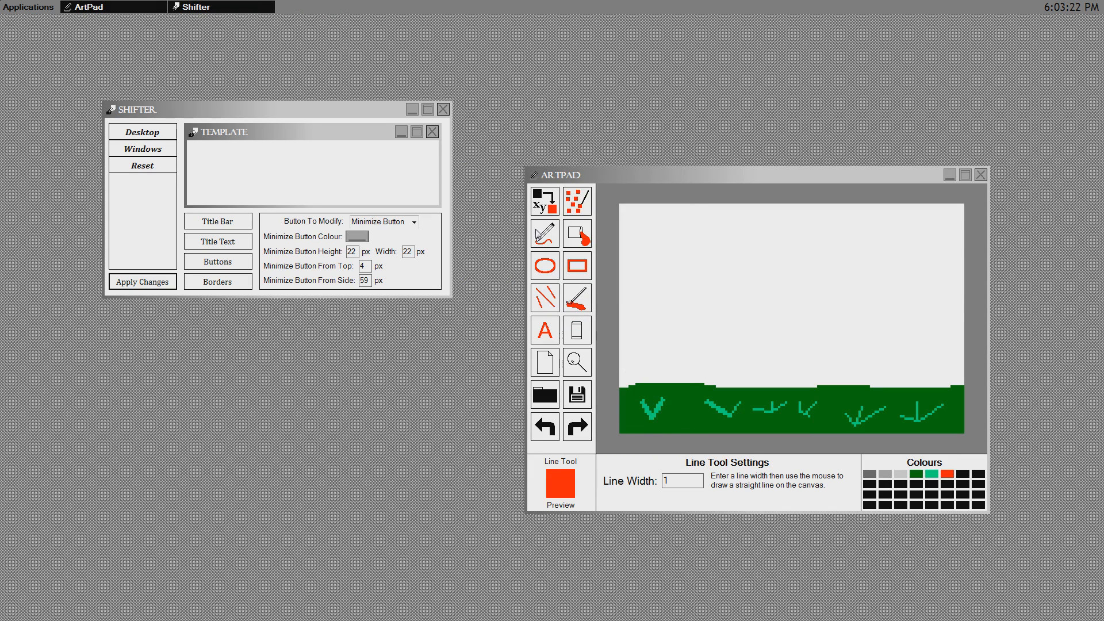
{"action": "left_click", "coordinate": [544, 233]}
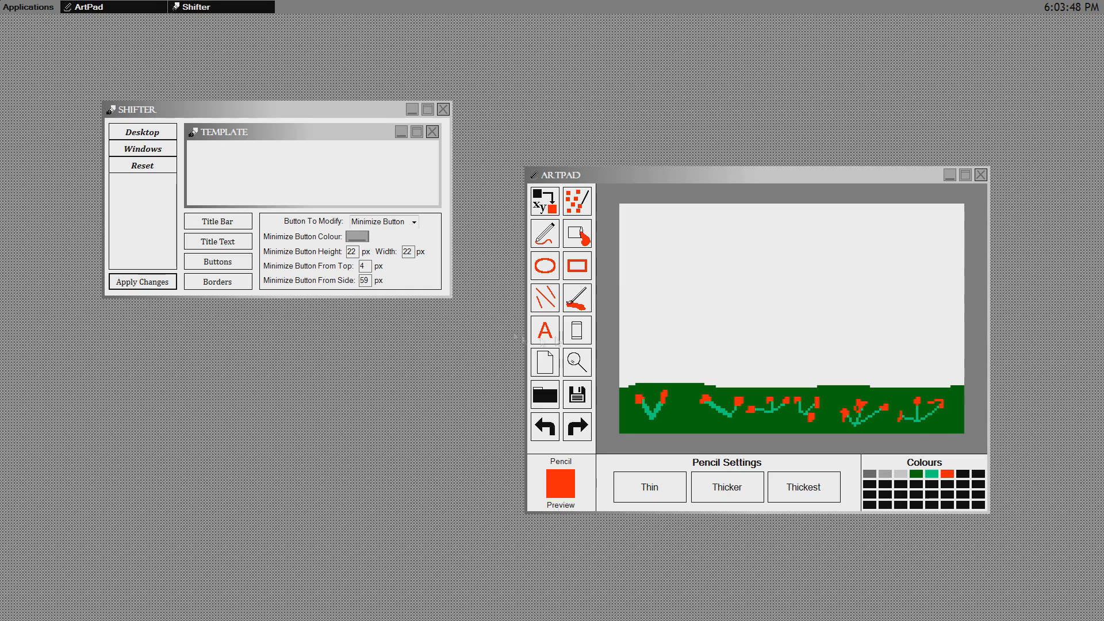
{"action": "left_click", "coordinate": [357, 237]}
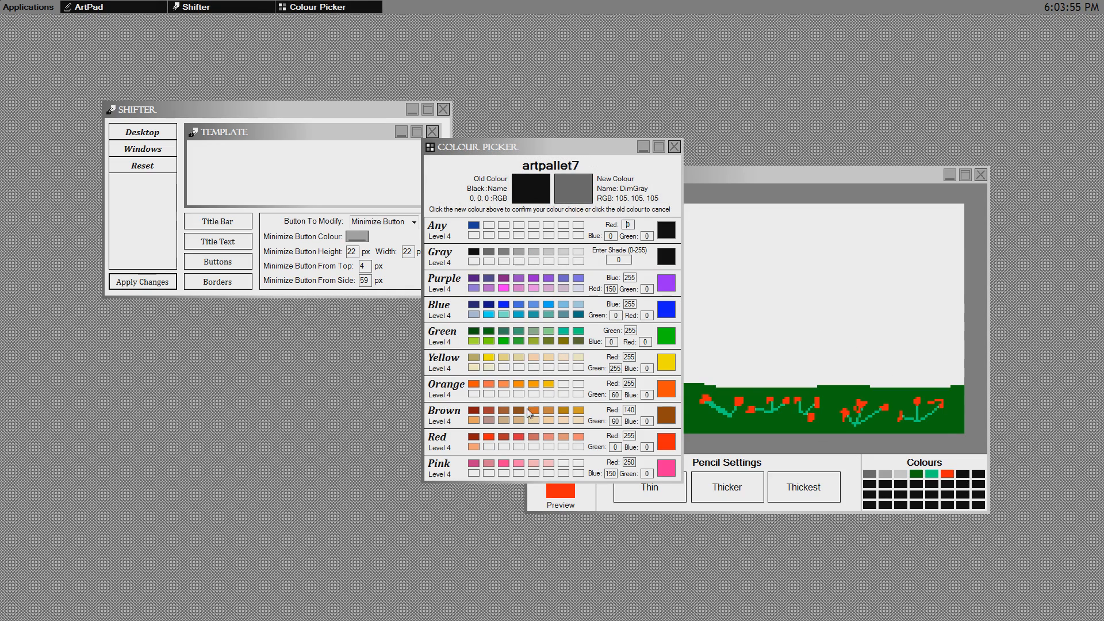
{"action": "left_click", "coordinate": [675, 147]}
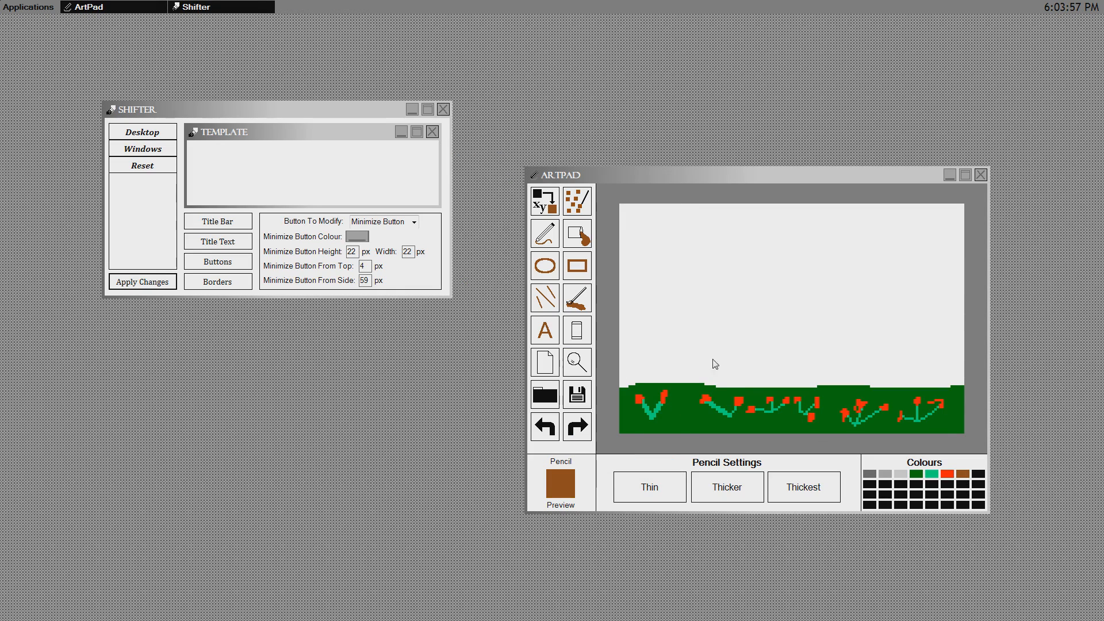
Draw the tree outline and fill its crown green and trunk brown
{"action": "left_click_drag", "start_coordinate": [736, 394], "coordinate": [736, 334]}
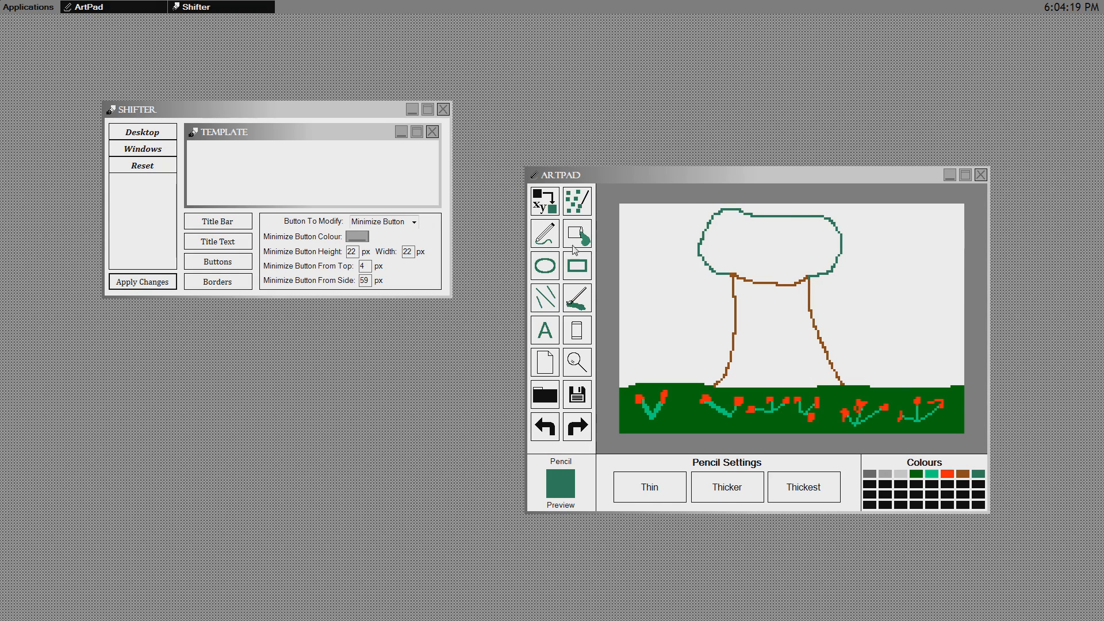
{"action": "left_click", "coordinate": [779, 252]}
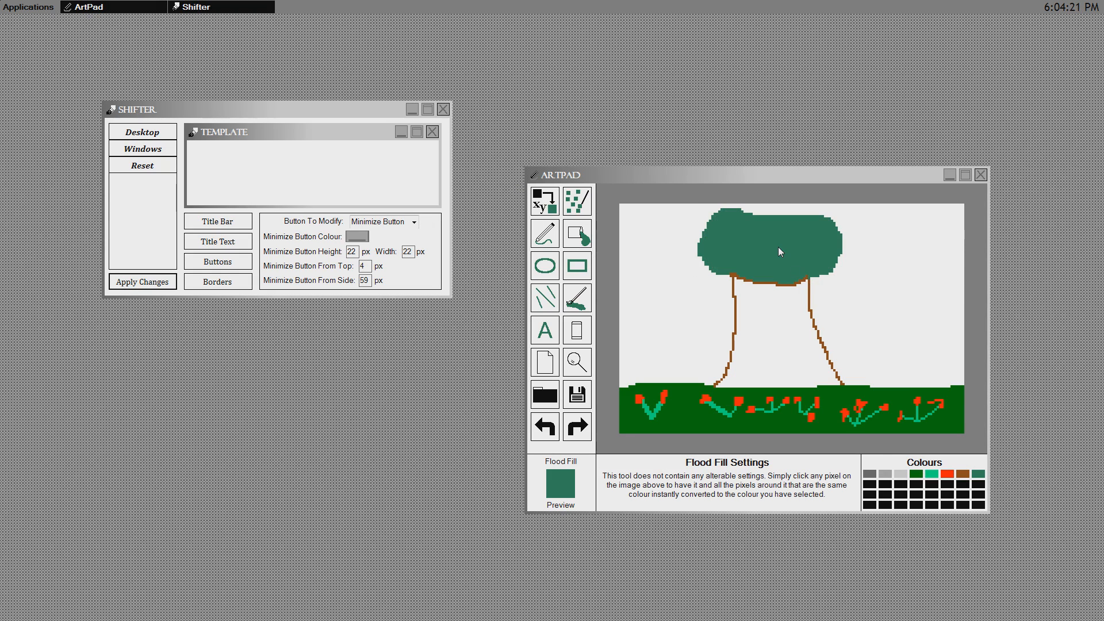
{"action": "left_click", "coordinate": [959, 474]}
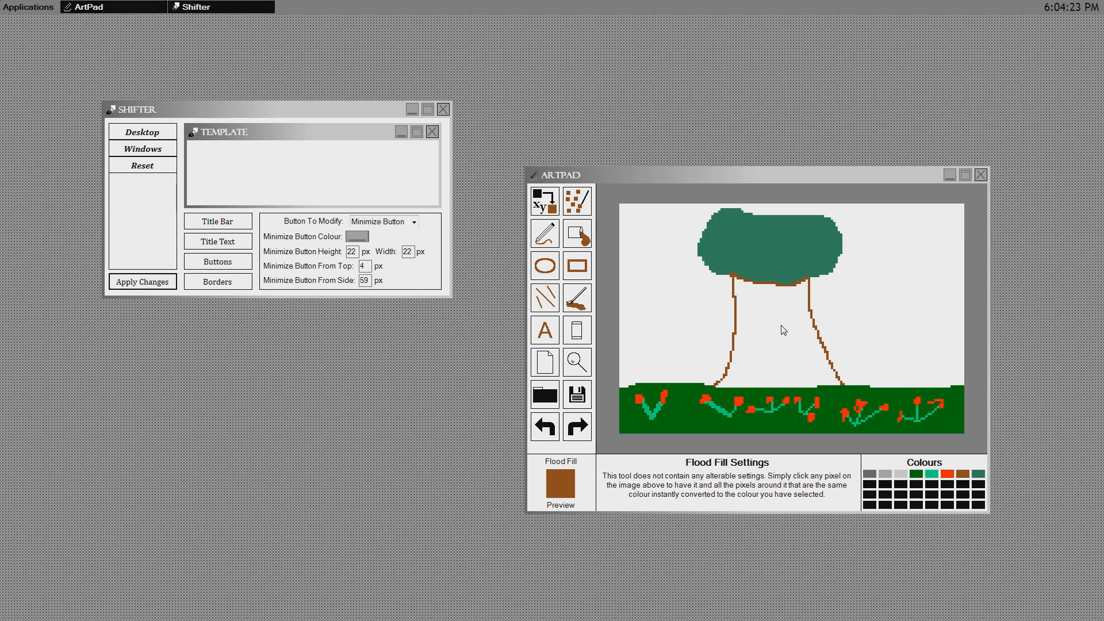
{"action": "left_click", "coordinate": [783, 330]}
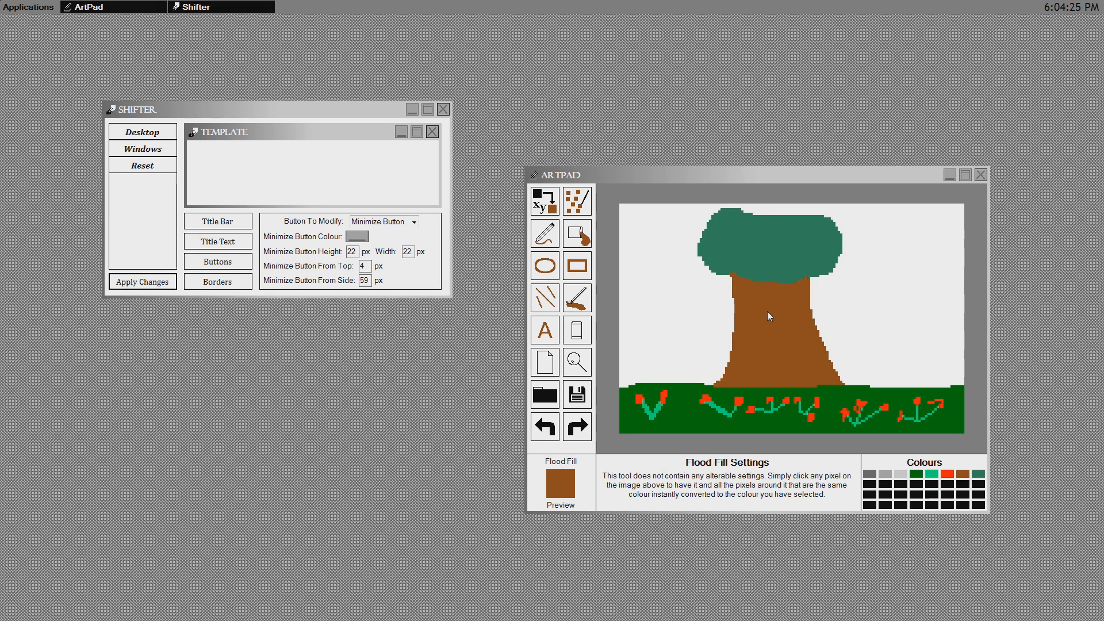
{"action": "mouse_move", "coordinate": [618, 246]}
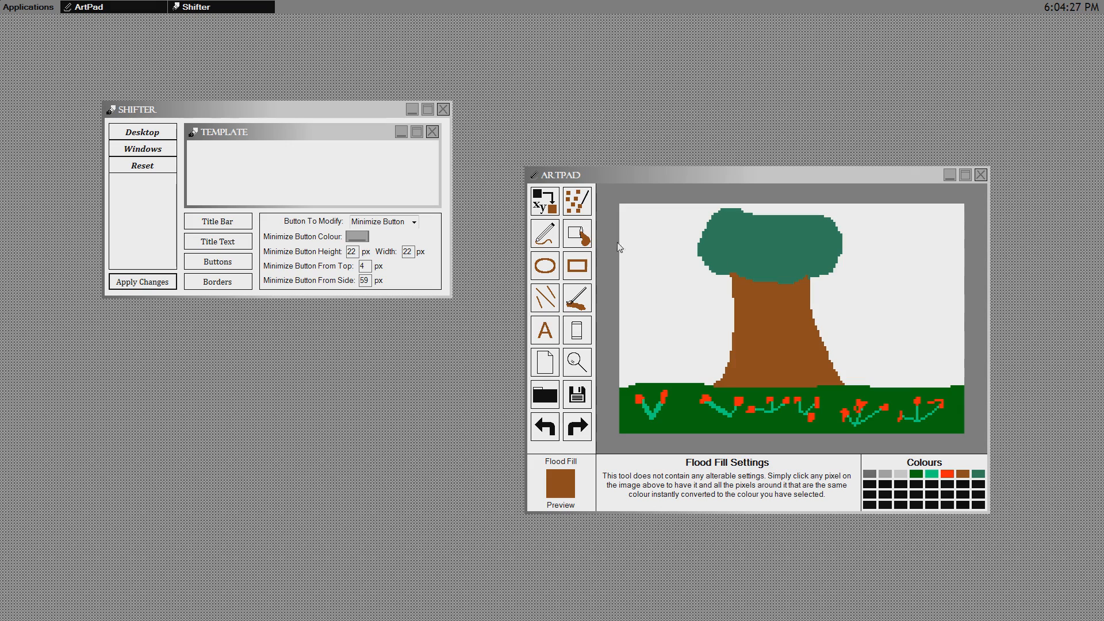
{"action": "mouse_move", "coordinate": [885, 487]}
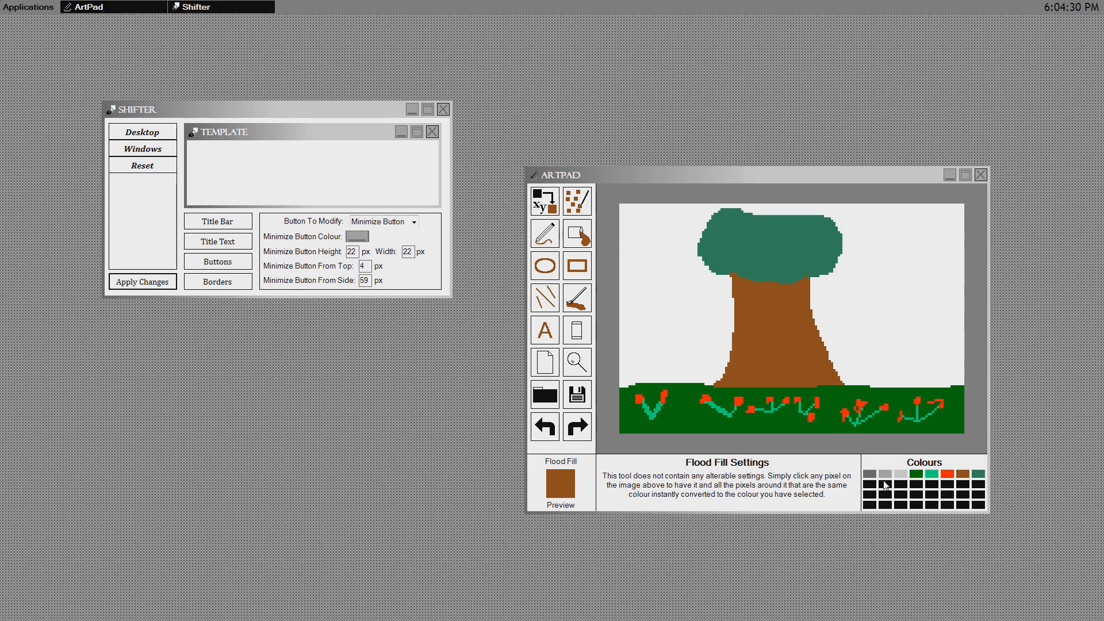
Flood fill the white sky area with blue
{"action": "left_click", "coordinate": [357, 236]}
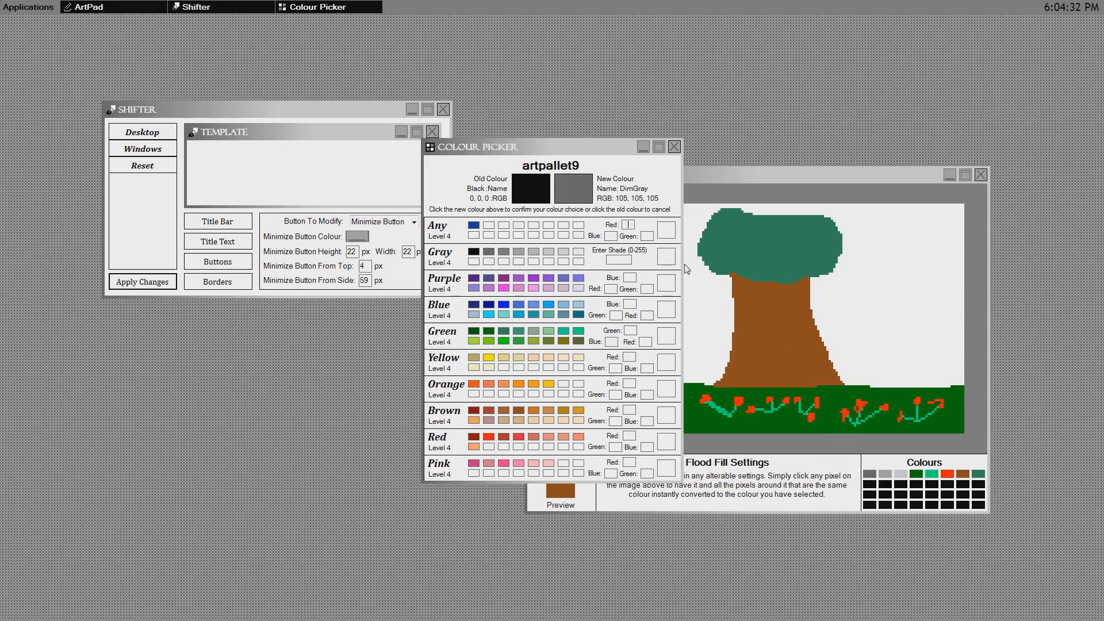
{"action": "left_click", "coordinate": [674, 146]}
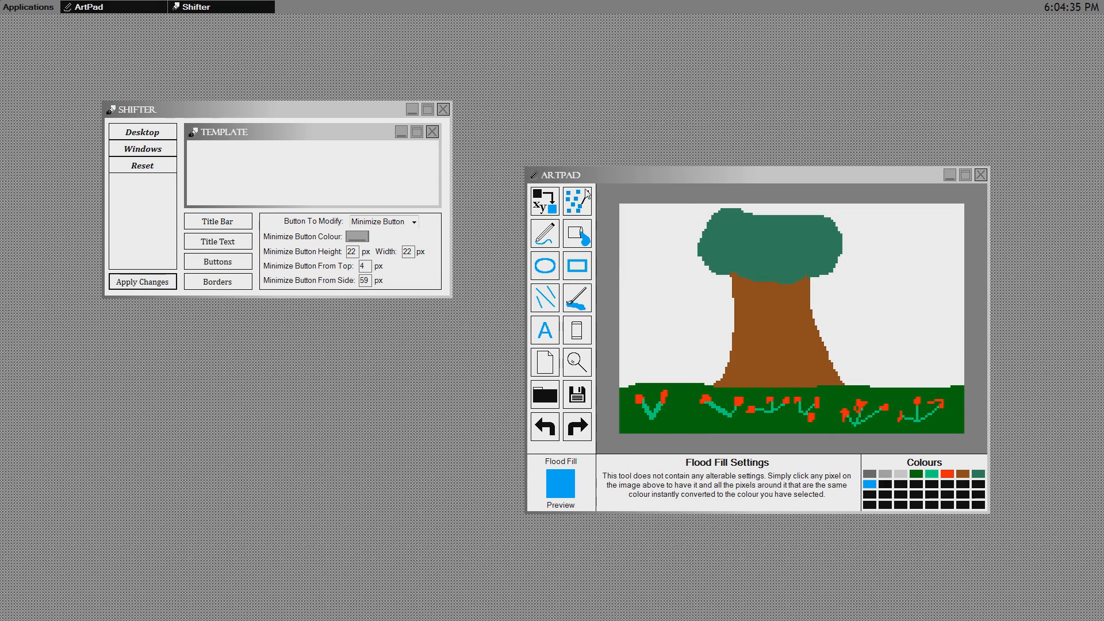
{"action": "left_click", "coordinate": [775, 379]}
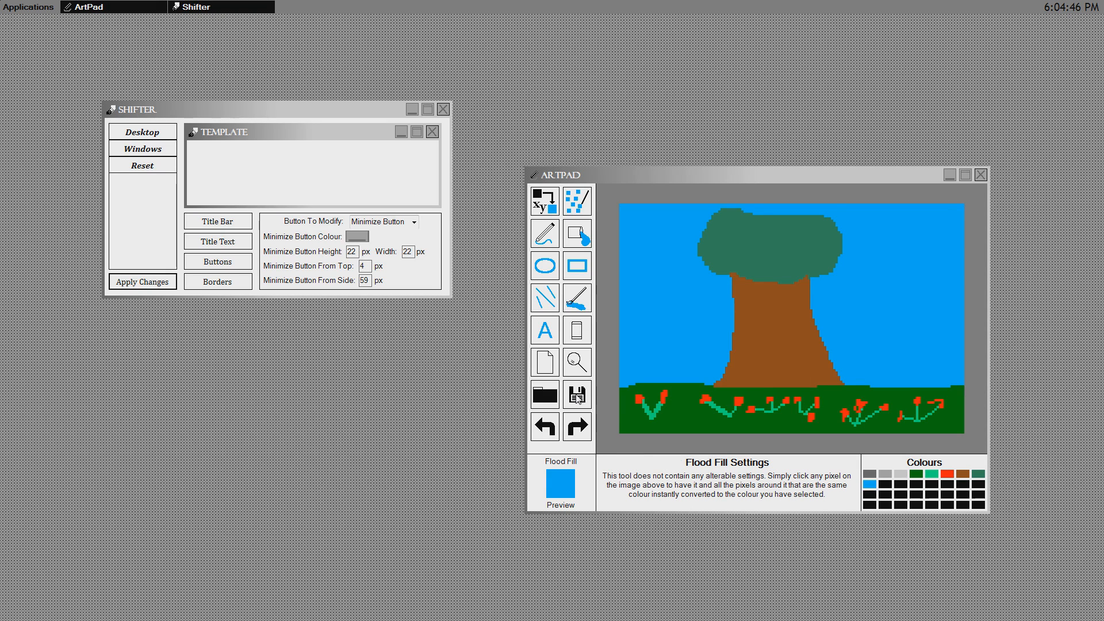
{"action": "left_click", "coordinate": [544, 329]}
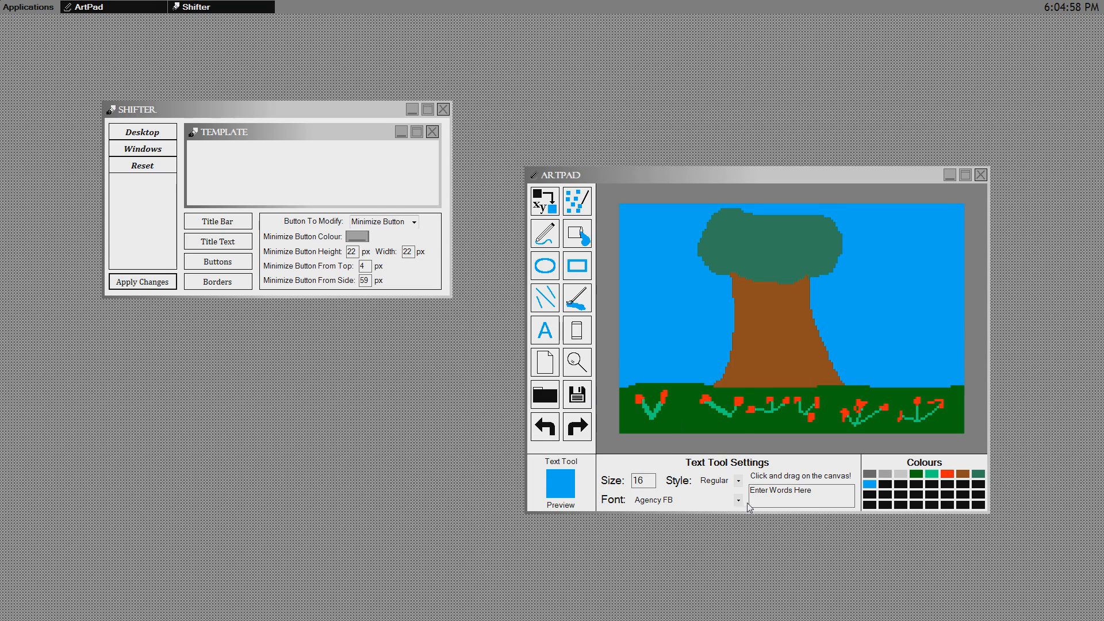
Write 'ShiftOS' in black Jokerman lettering across the tree trunk
{"action": "left_click", "coordinate": [738, 501]}
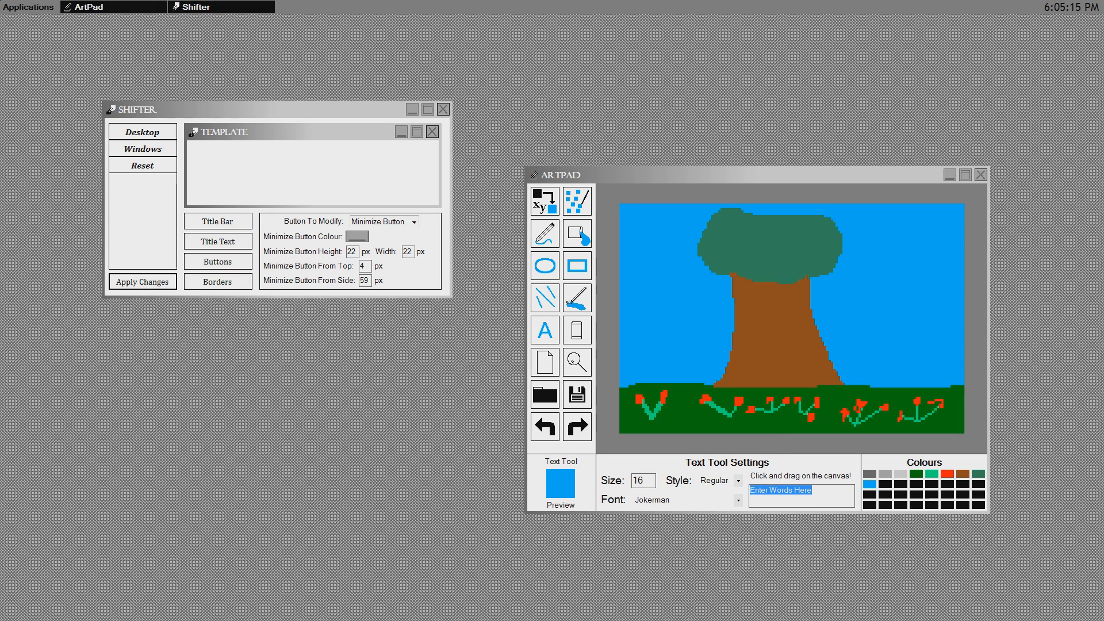
{"action": "type", "text": "ShiftOS"}
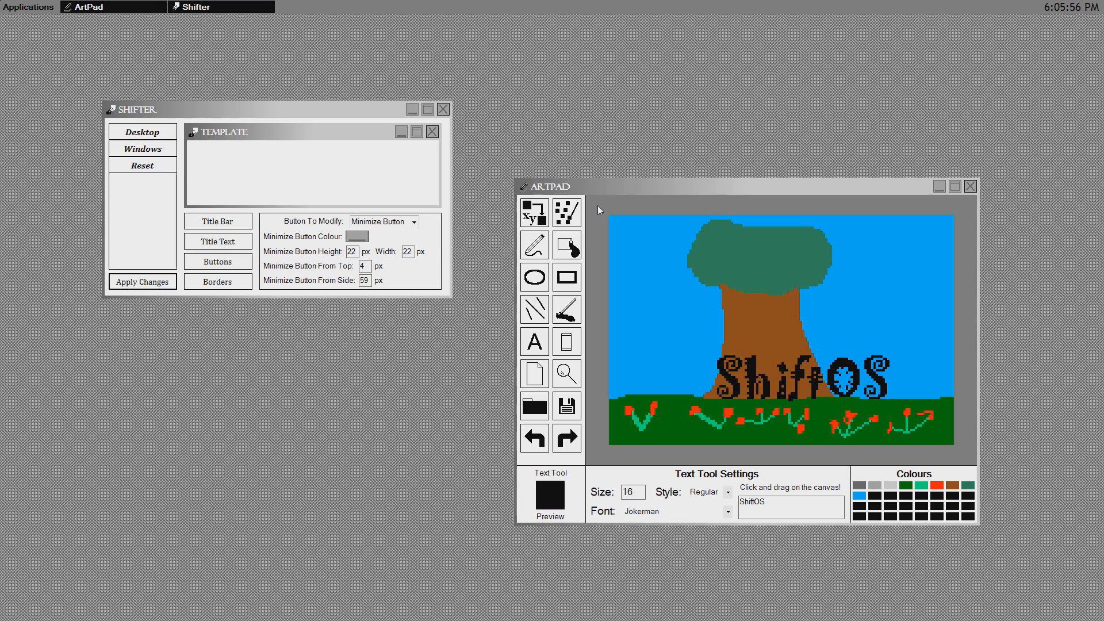
{"action": "left_click", "coordinate": [23, 6]}
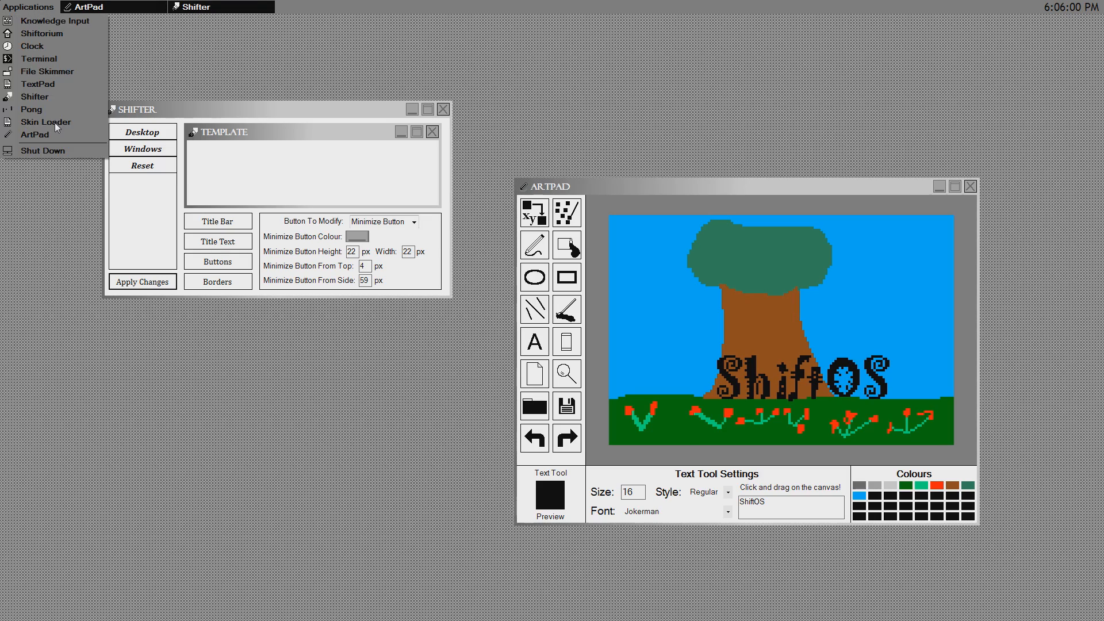
In Skin Loader, save the current skin as 'graygrad skin'
{"action": "left_click", "coordinate": [44, 122]}
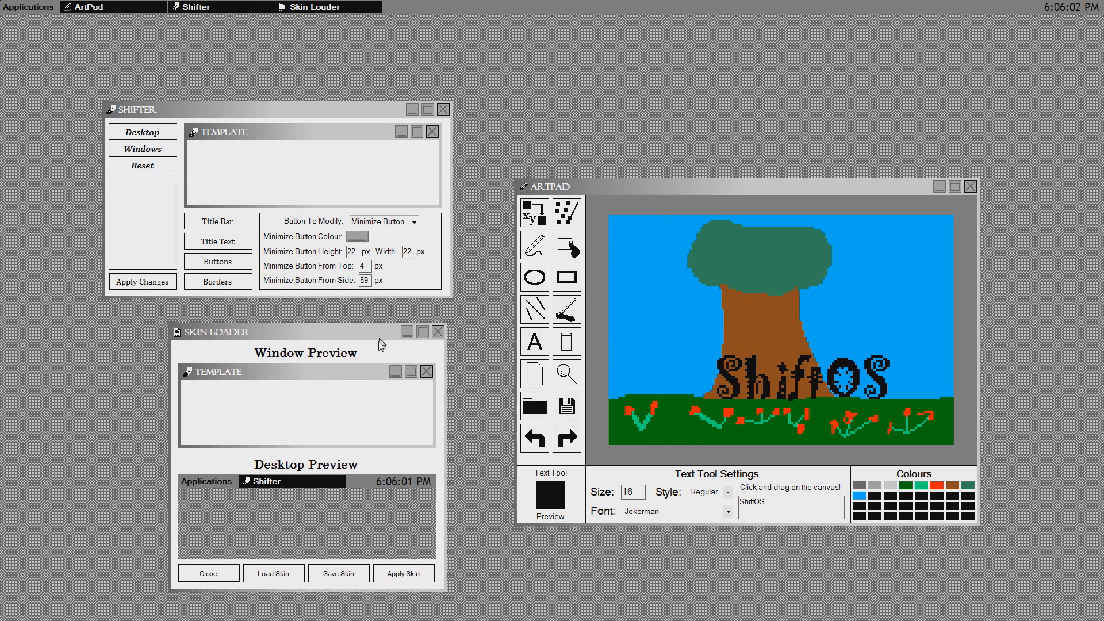
{"action": "left_click", "coordinate": [337, 573]}
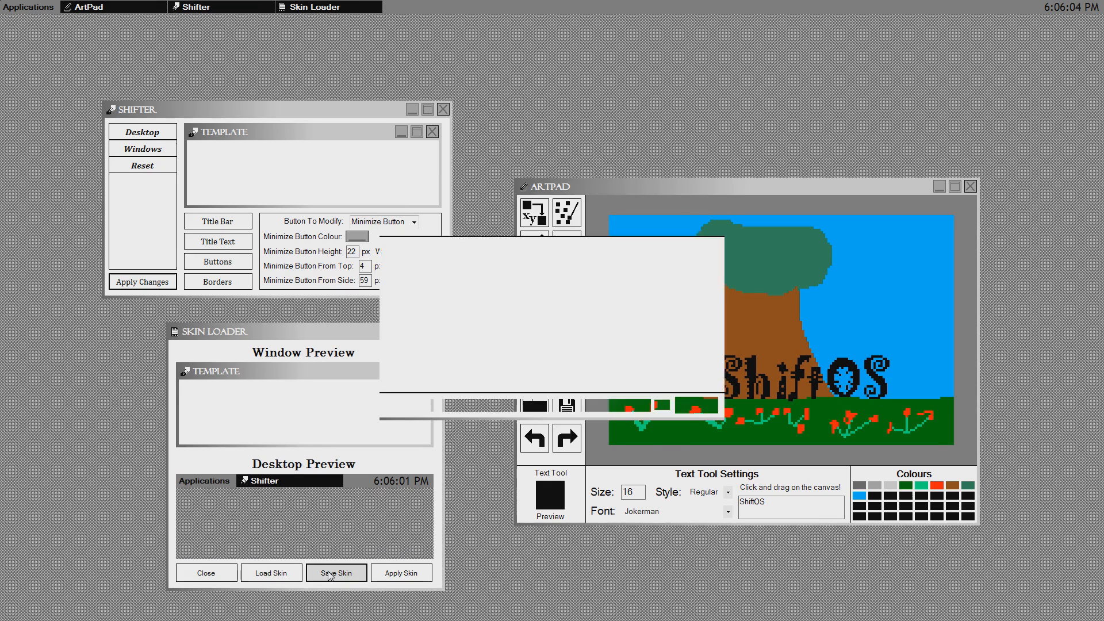
{"action": "left_click", "coordinate": [335, 572]}
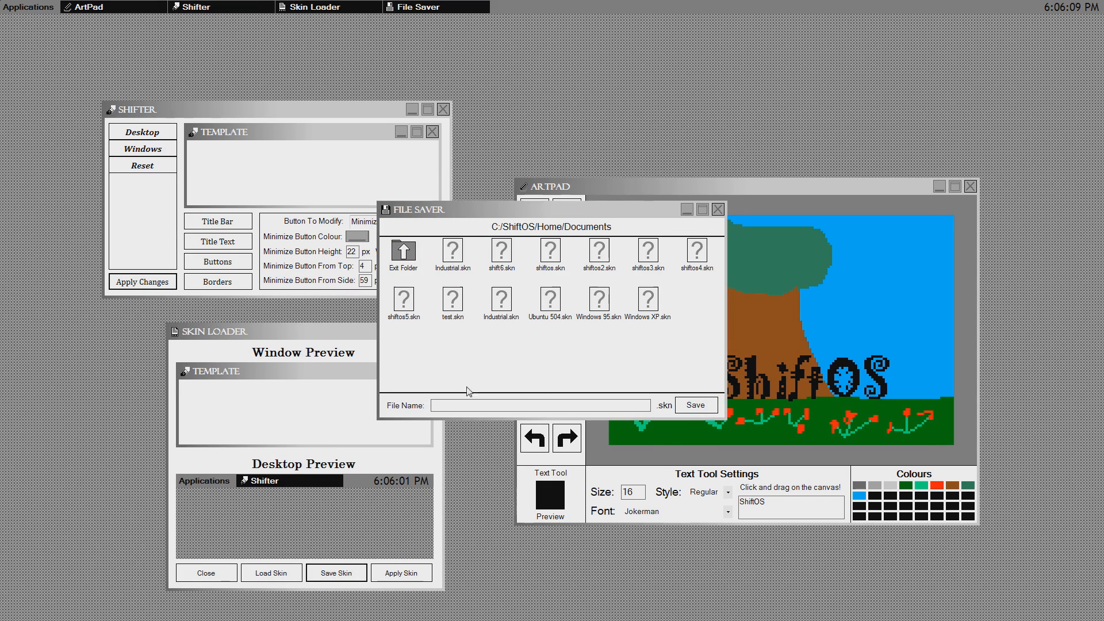
{"action": "type", "text": "graygrad skin"}
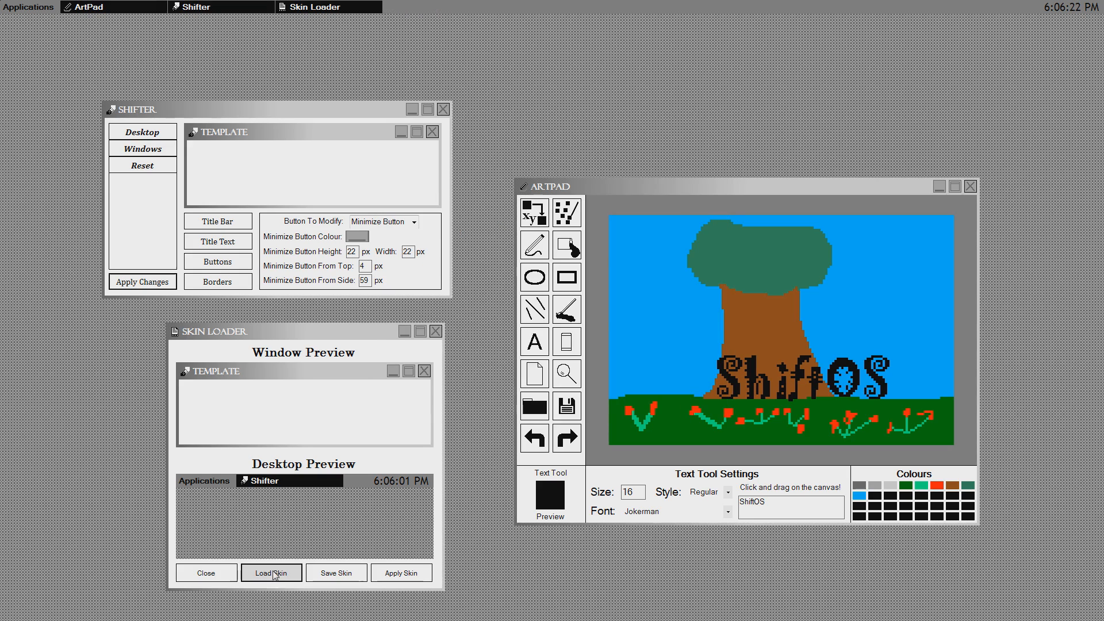
Load and apply the Windows XP skin
{"action": "left_click", "coordinate": [272, 572]}
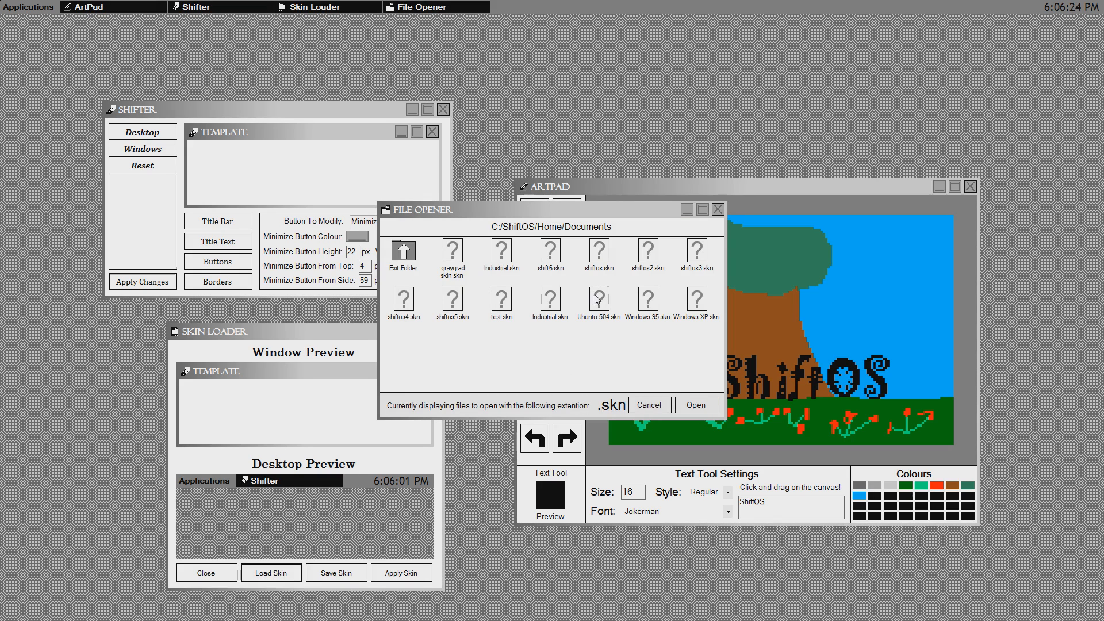
{"action": "left_click", "coordinate": [649, 405]}
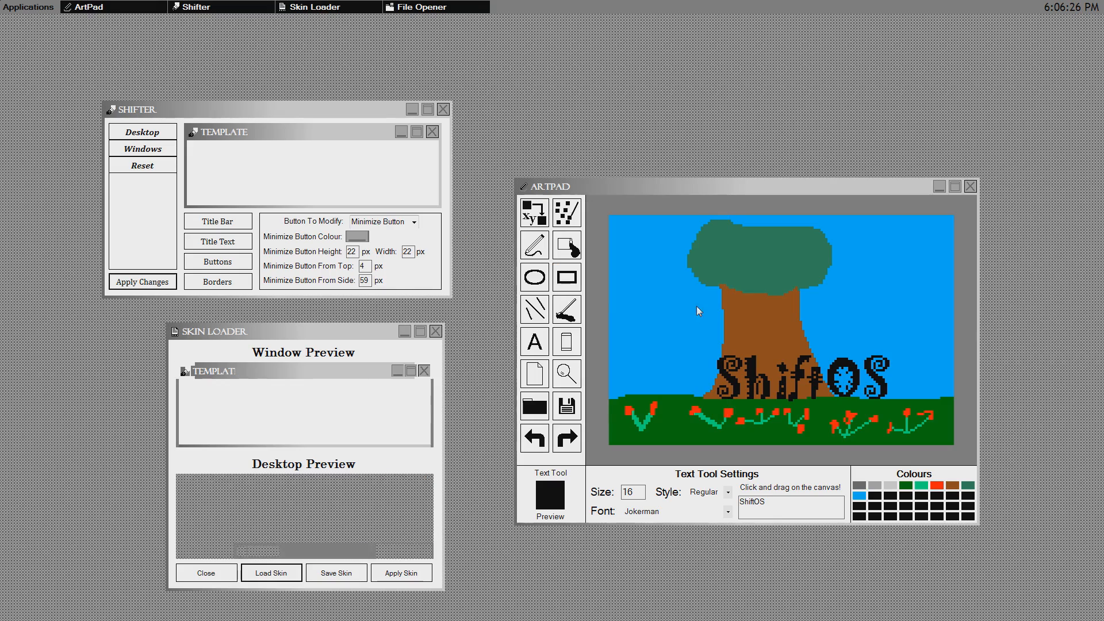
{"action": "left_click", "coordinate": [401, 572]}
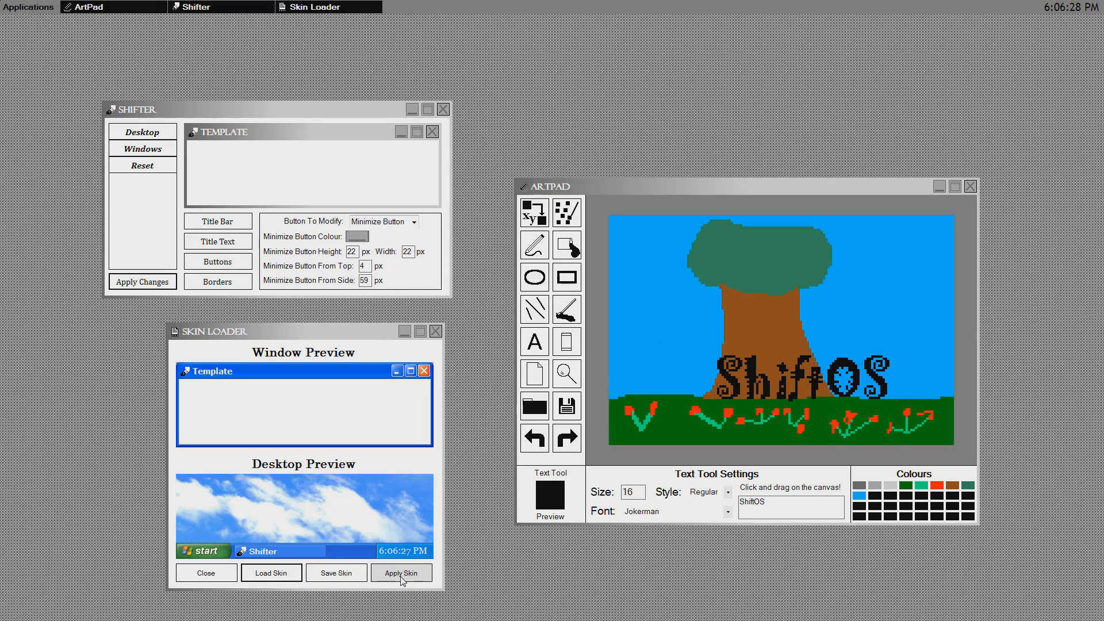
{"action": "left_click", "coordinate": [401, 573]}
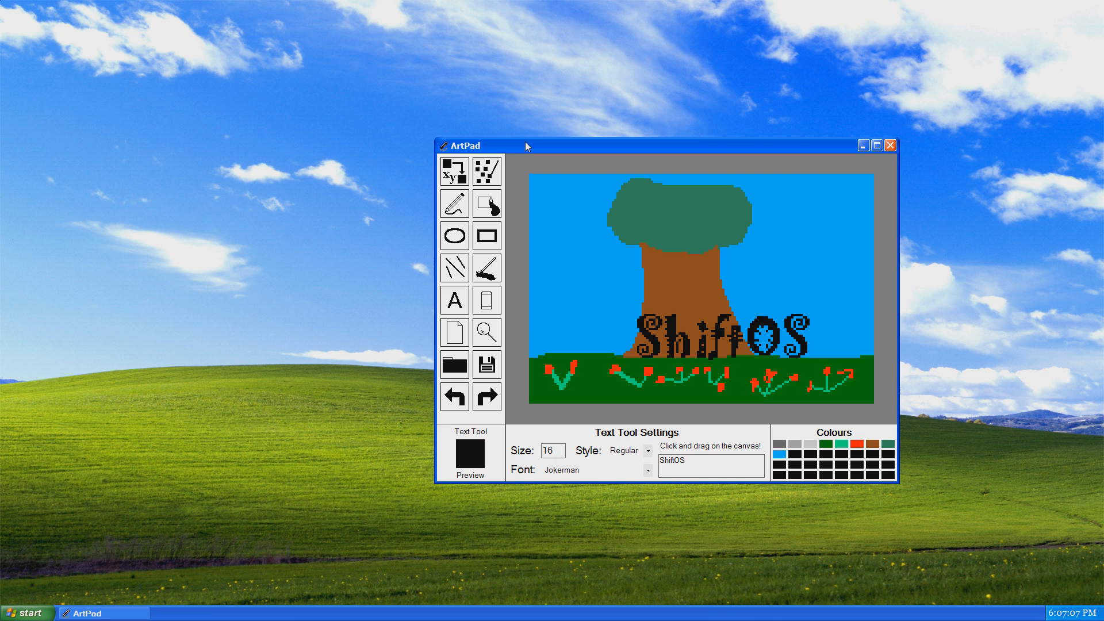
{"action": "mouse_move", "coordinate": [746, 288]}
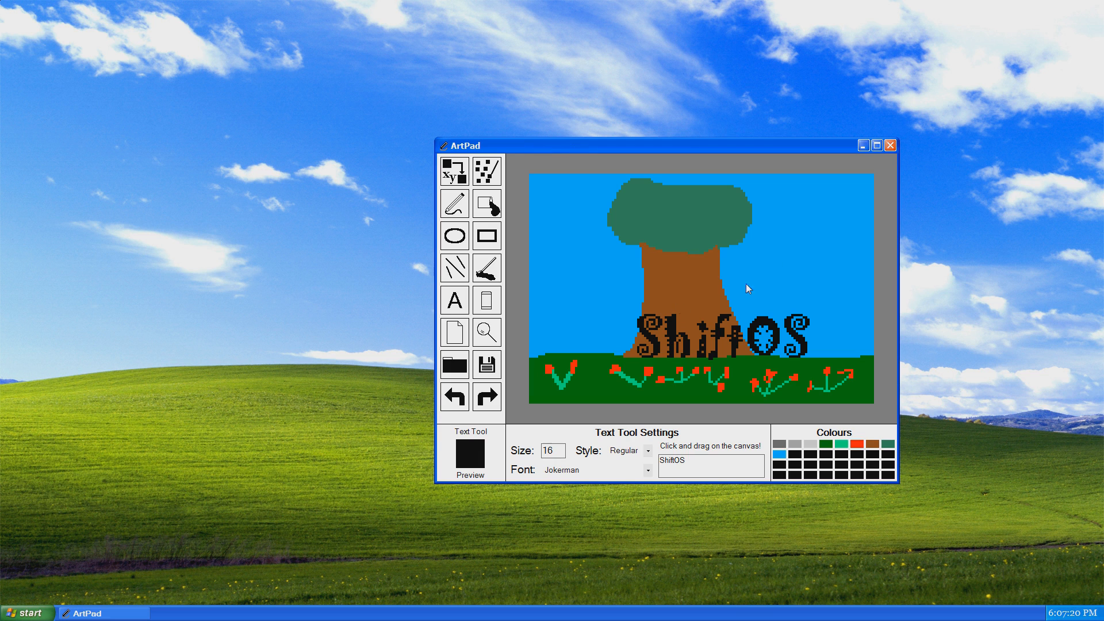
{"action": "mouse_move", "coordinate": [819, 297]}
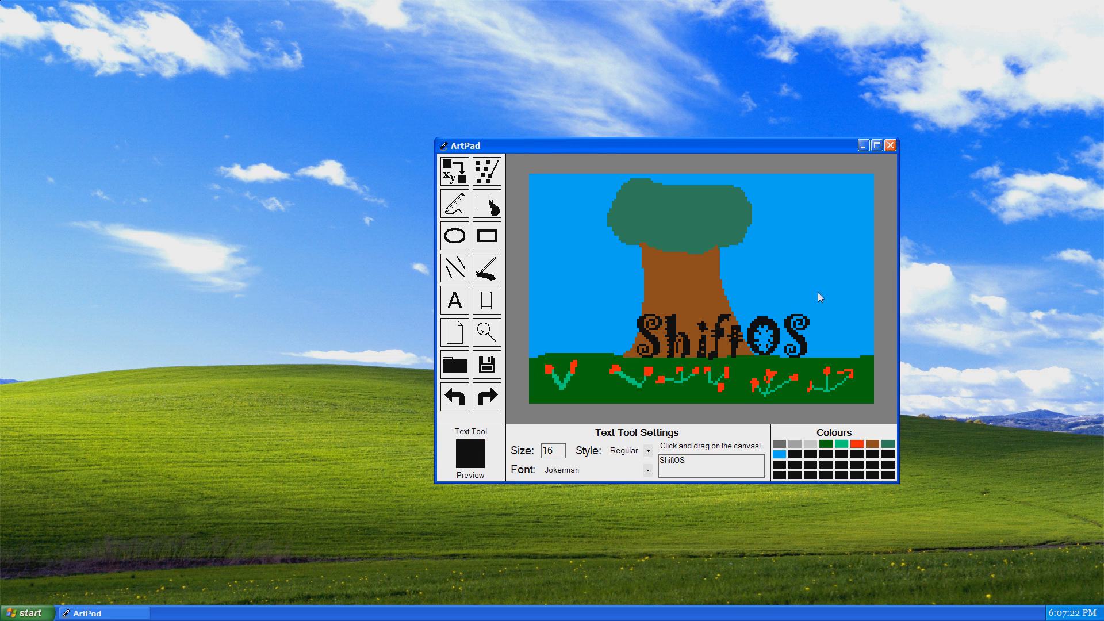
{"action": "mouse_move", "coordinate": [550, 298]}
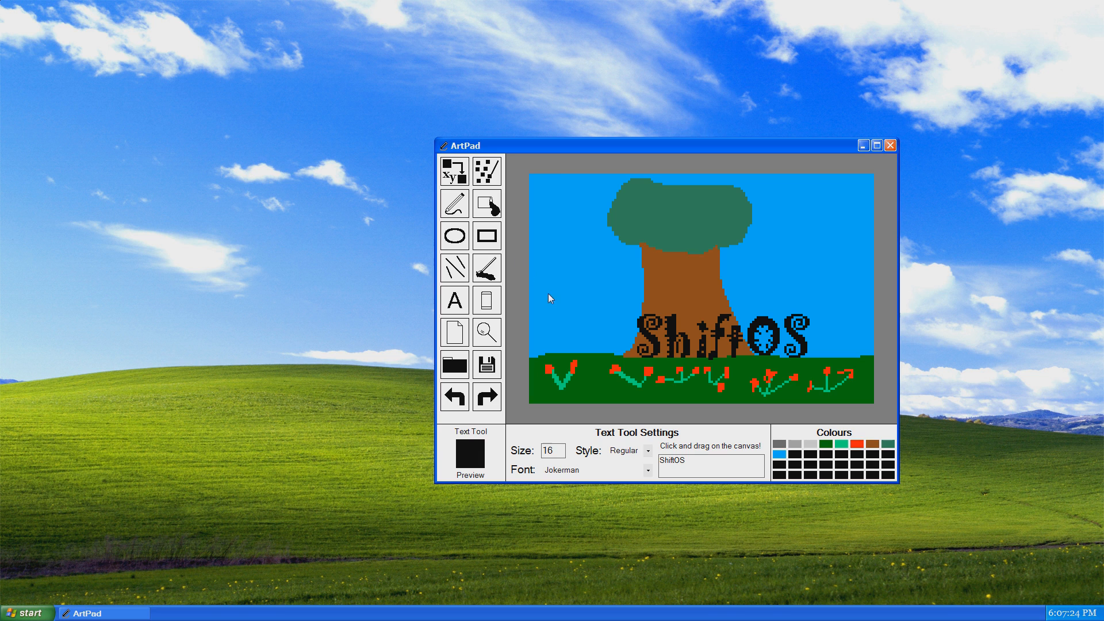
{"action": "mouse_move", "coordinate": [439, 190]}
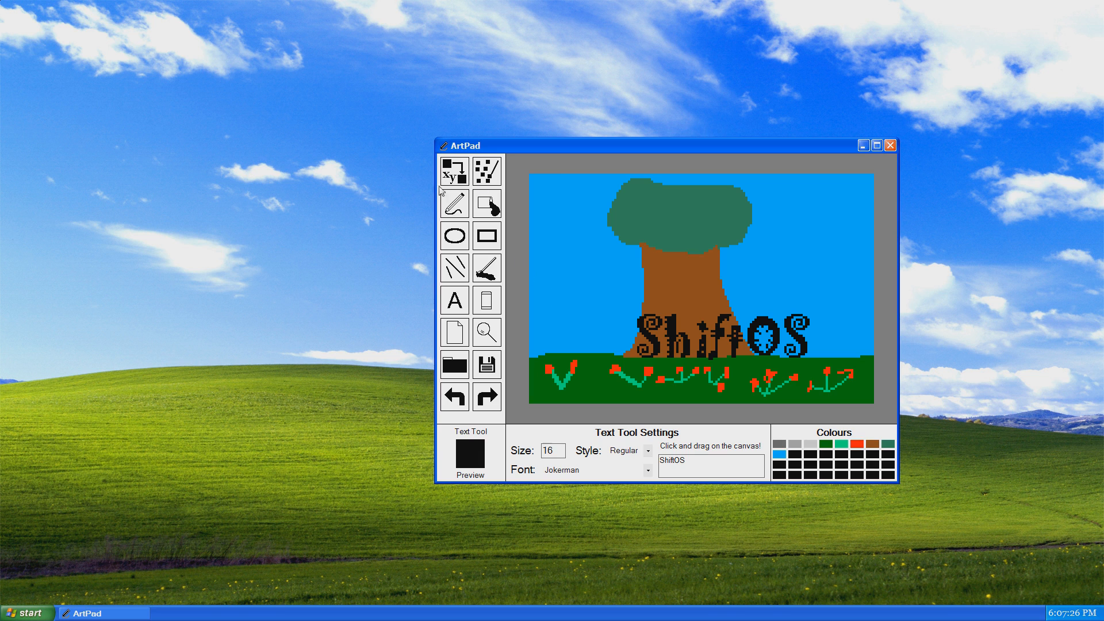
{"action": "mouse_move", "coordinate": [486, 335]}
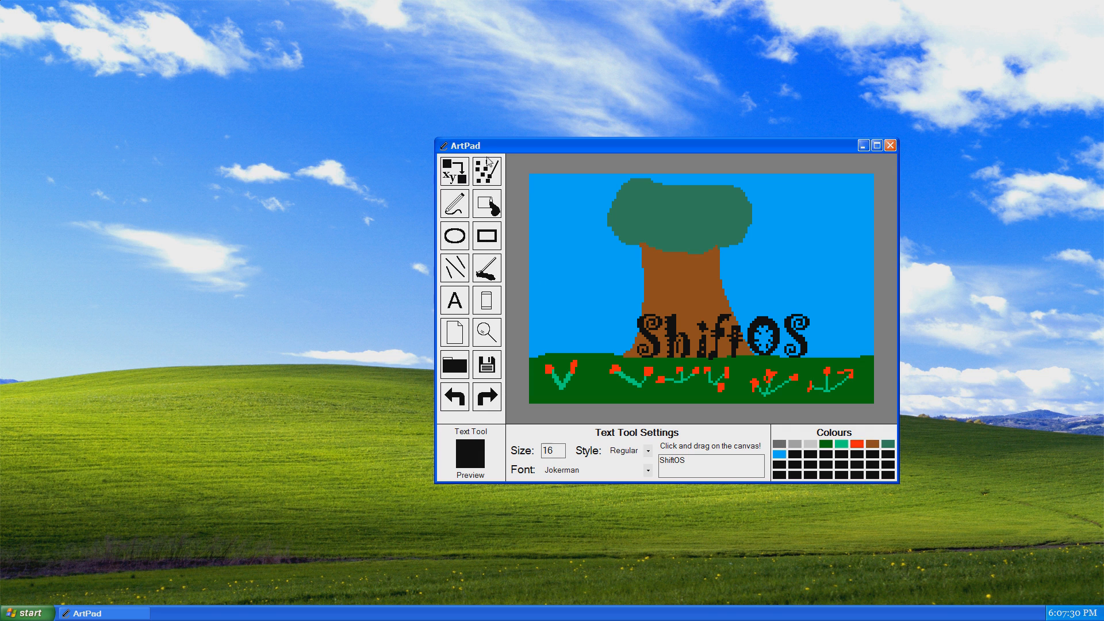
Launch Pong from the Start menu, close it, and bring up the Start menu again
{"action": "left_click", "coordinate": [24, 614]}
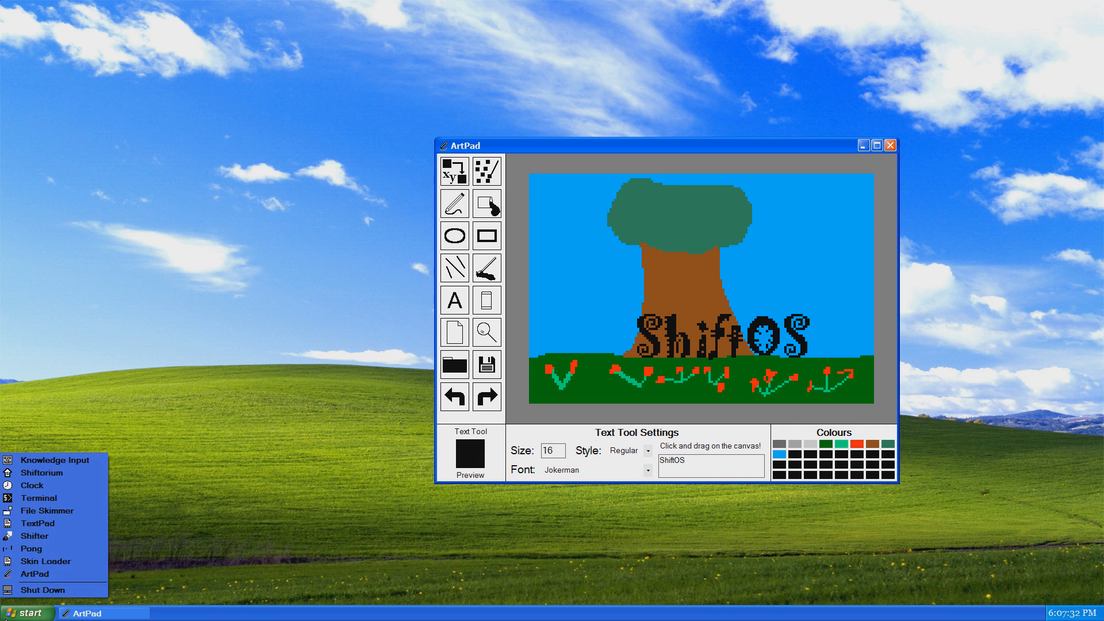
{"action": "left_click", "coordinate": [31, 548]}
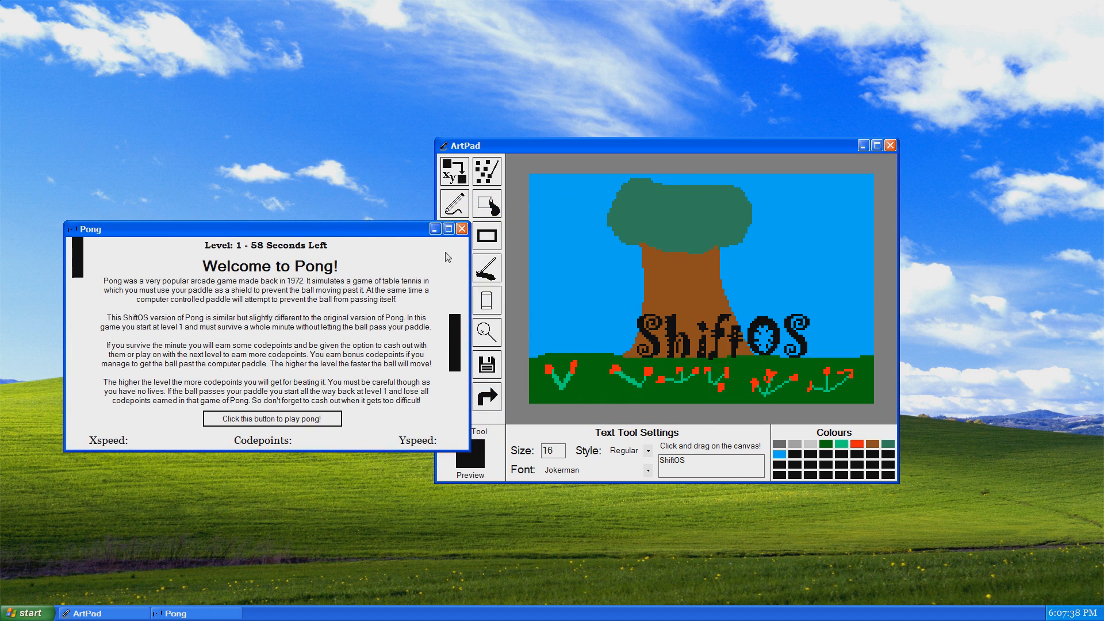
{"action": "left_click", "coordinate": [26, 613]}
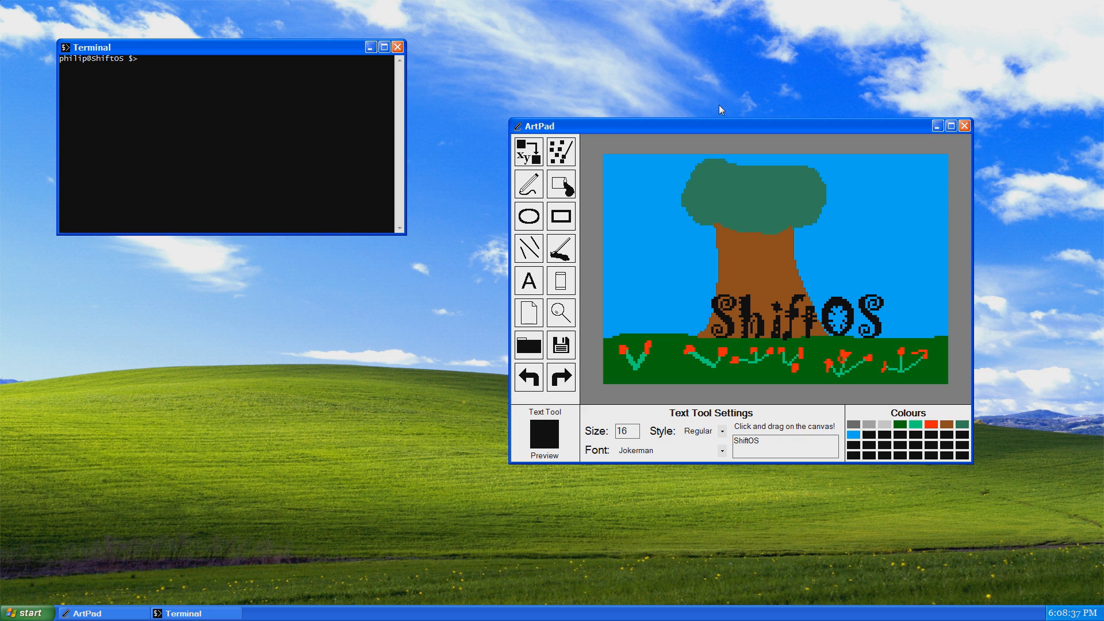
{"action": "mouse_move", "coordinate": [845, 241]}
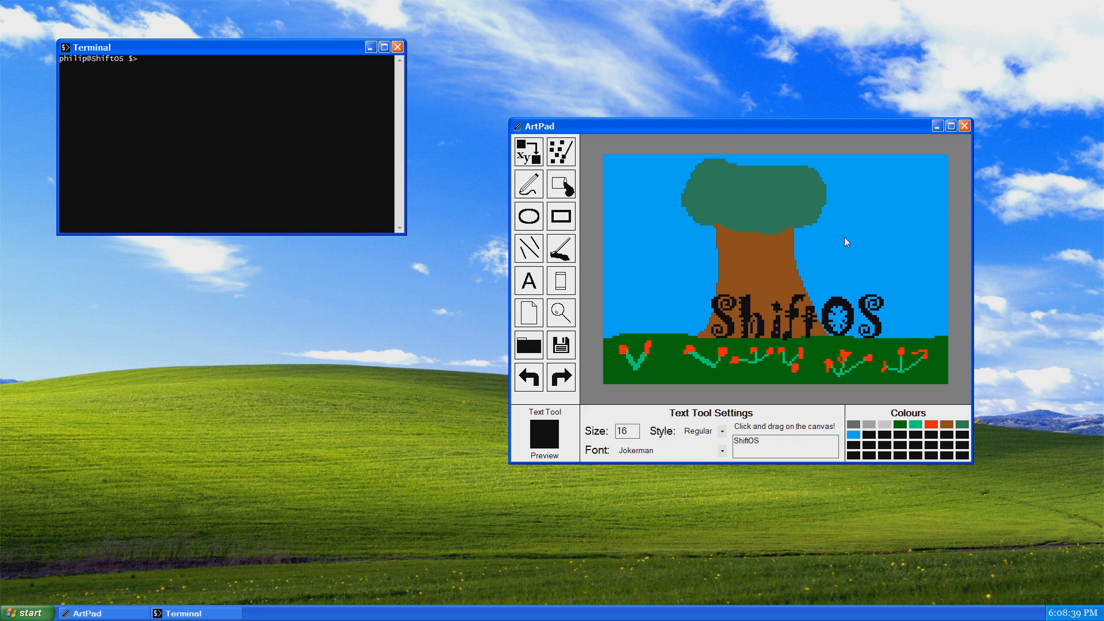
{"action": "mouse_move", "coordinate": [934, 252]}
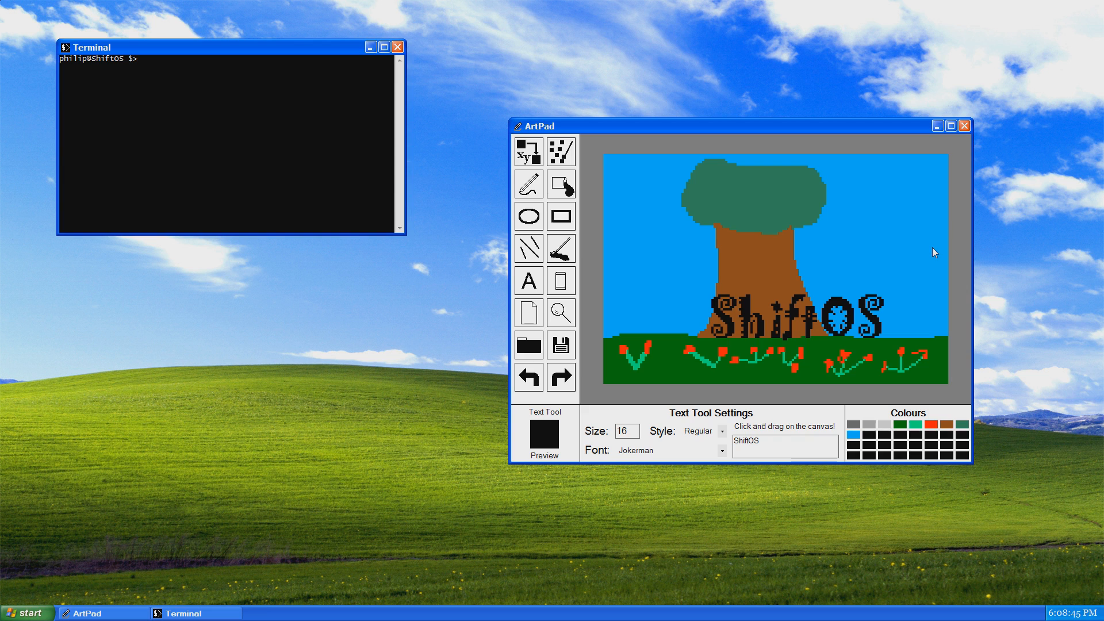
{"action": "mouse_move", "coordinate": [880, 264]}
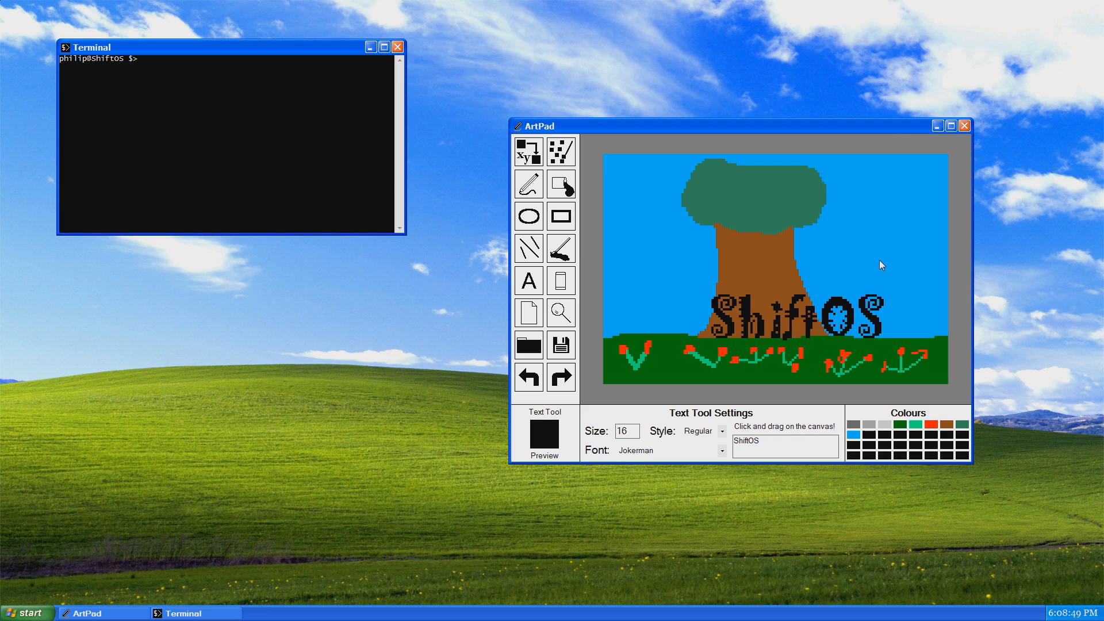
{"action": "mouse_move", "coordinate": [916, 253]}
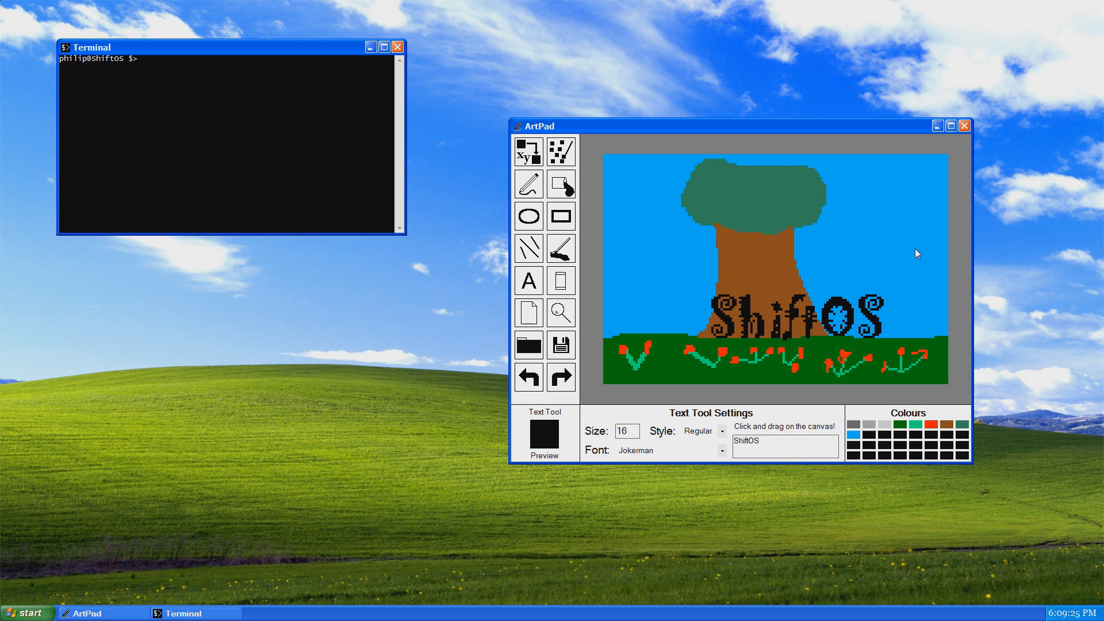